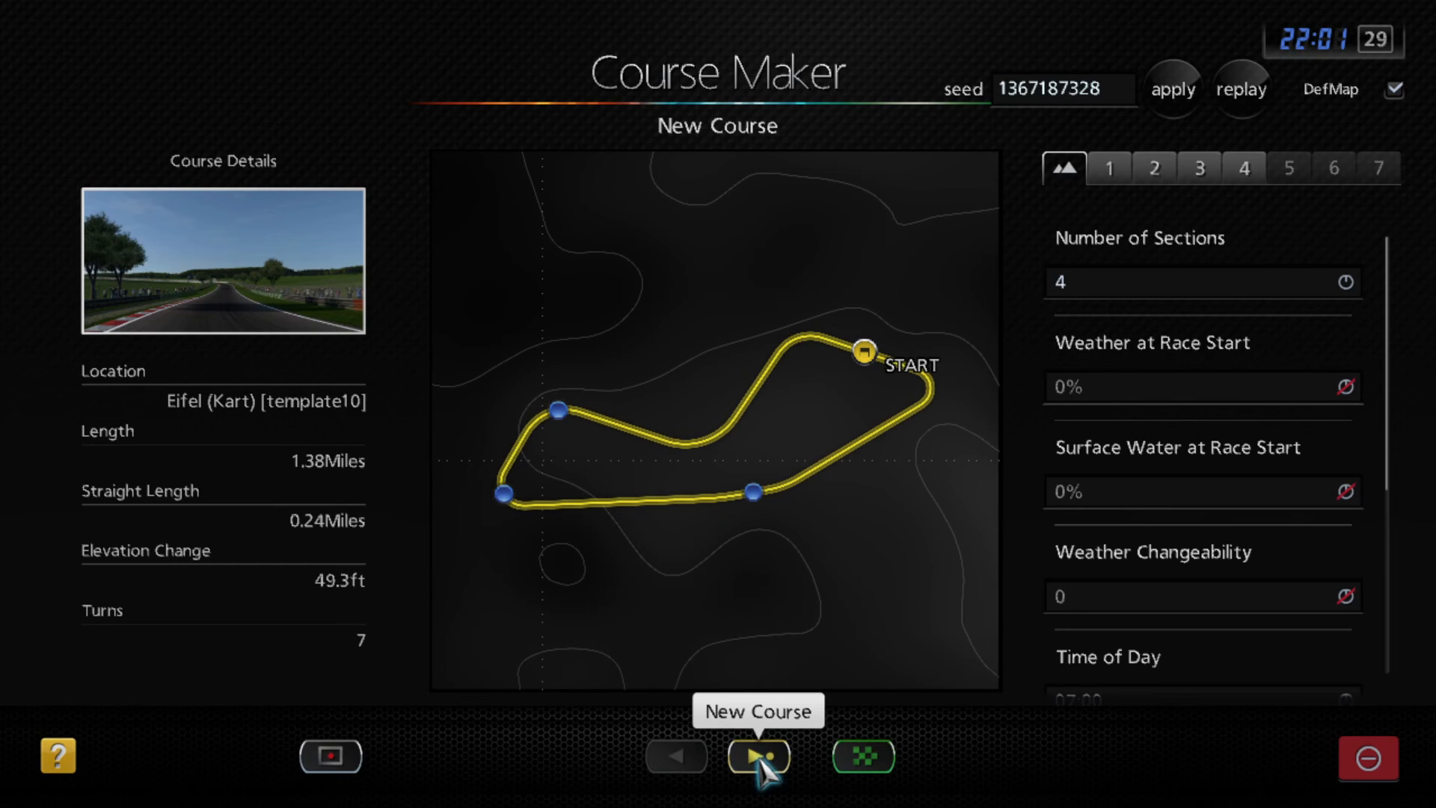
pyautogui.moveTo(1199, 180)
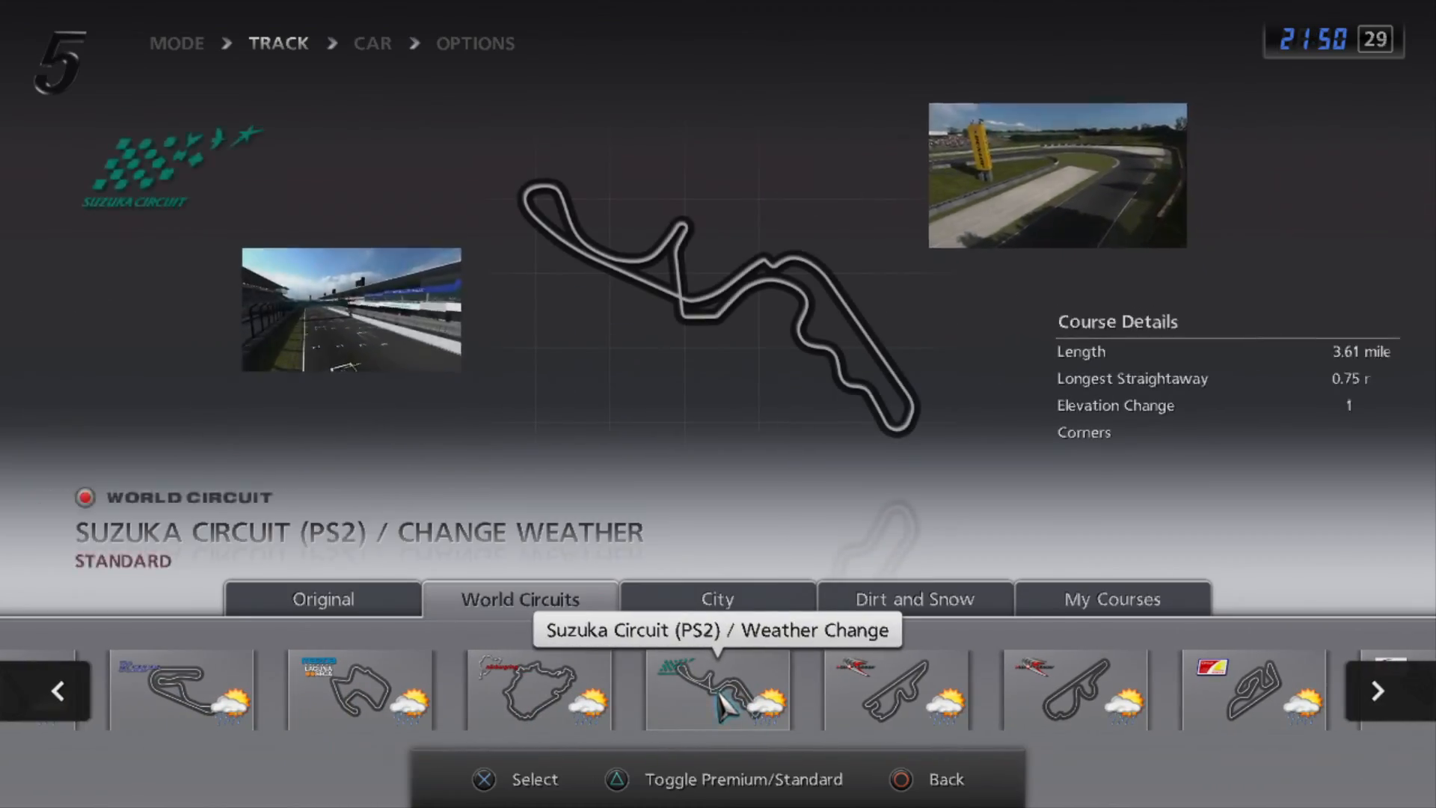
# Step: Pick the Suzuka weather track, make all special events available, and edit time progression
pyautogui.click(717, 688)
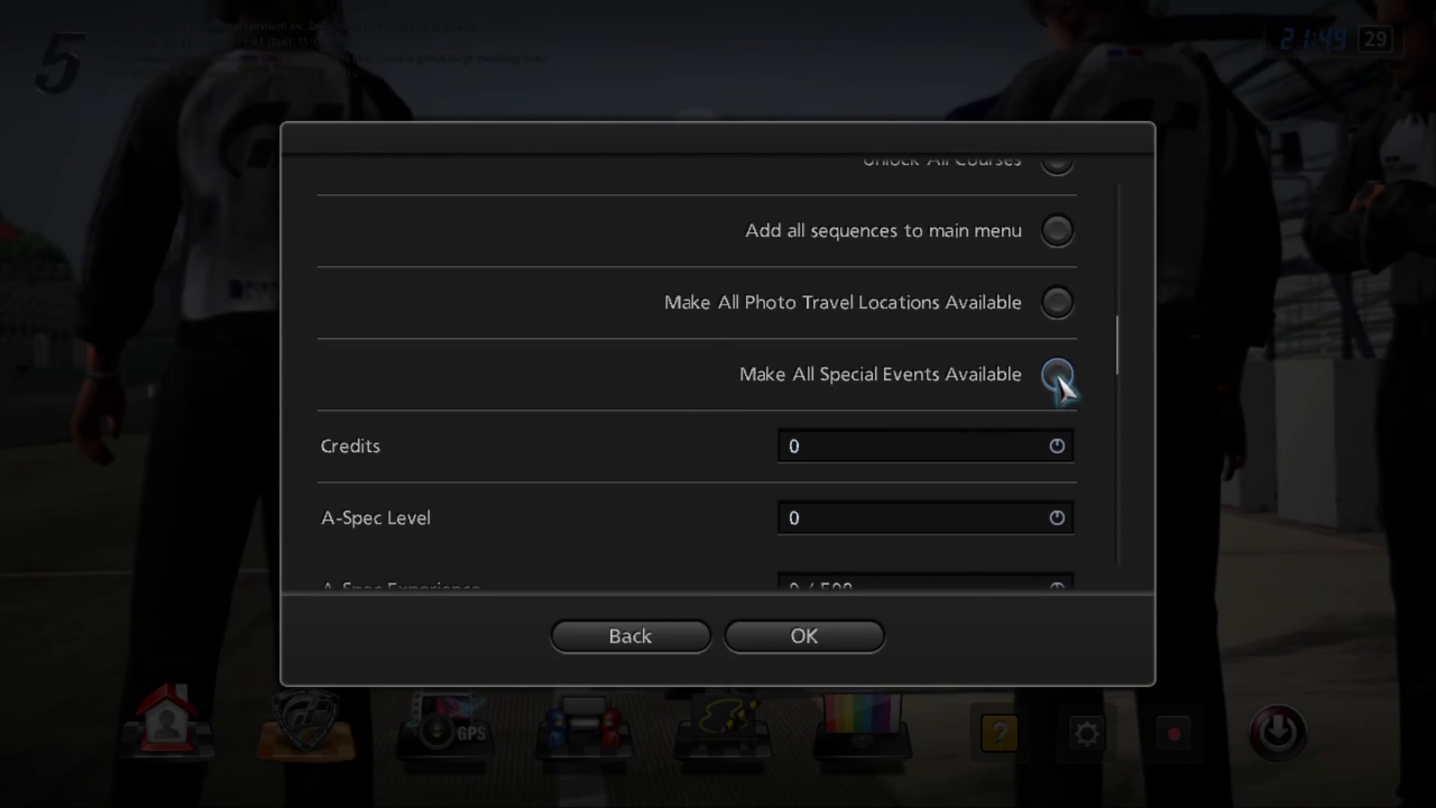
pyautogui.click(1056, 376)
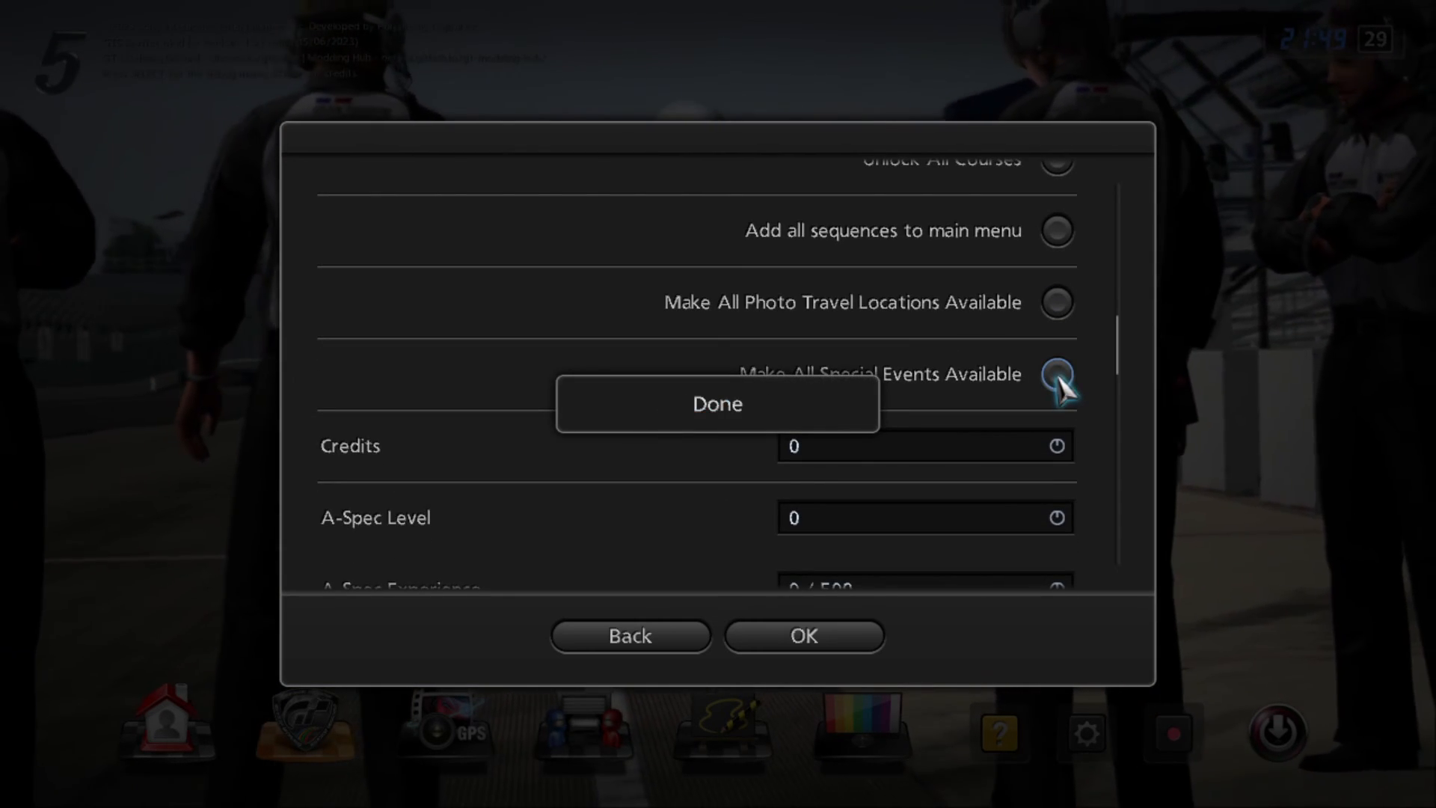
pyautogui.click(1056, 375)
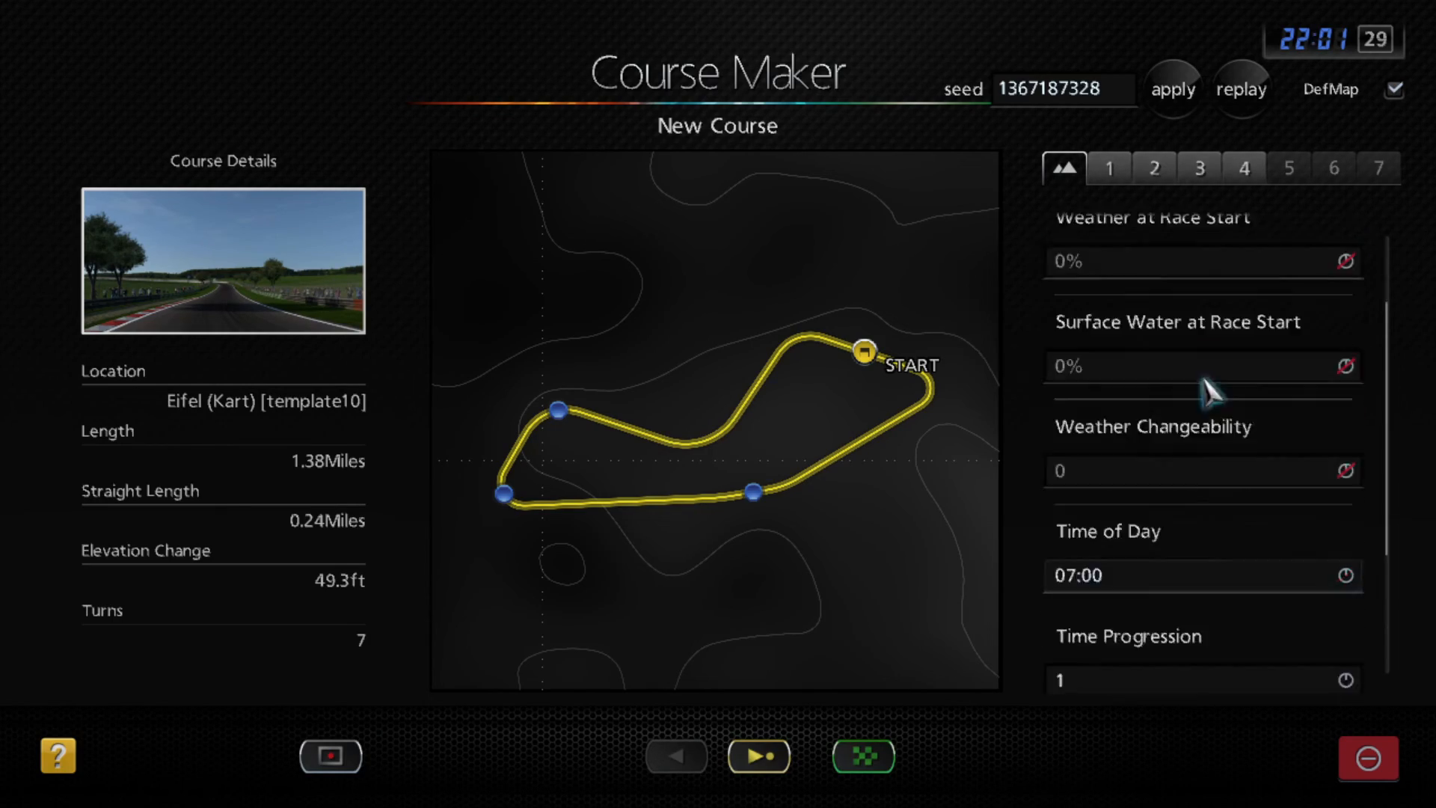
pyautogui.scroll(-3)
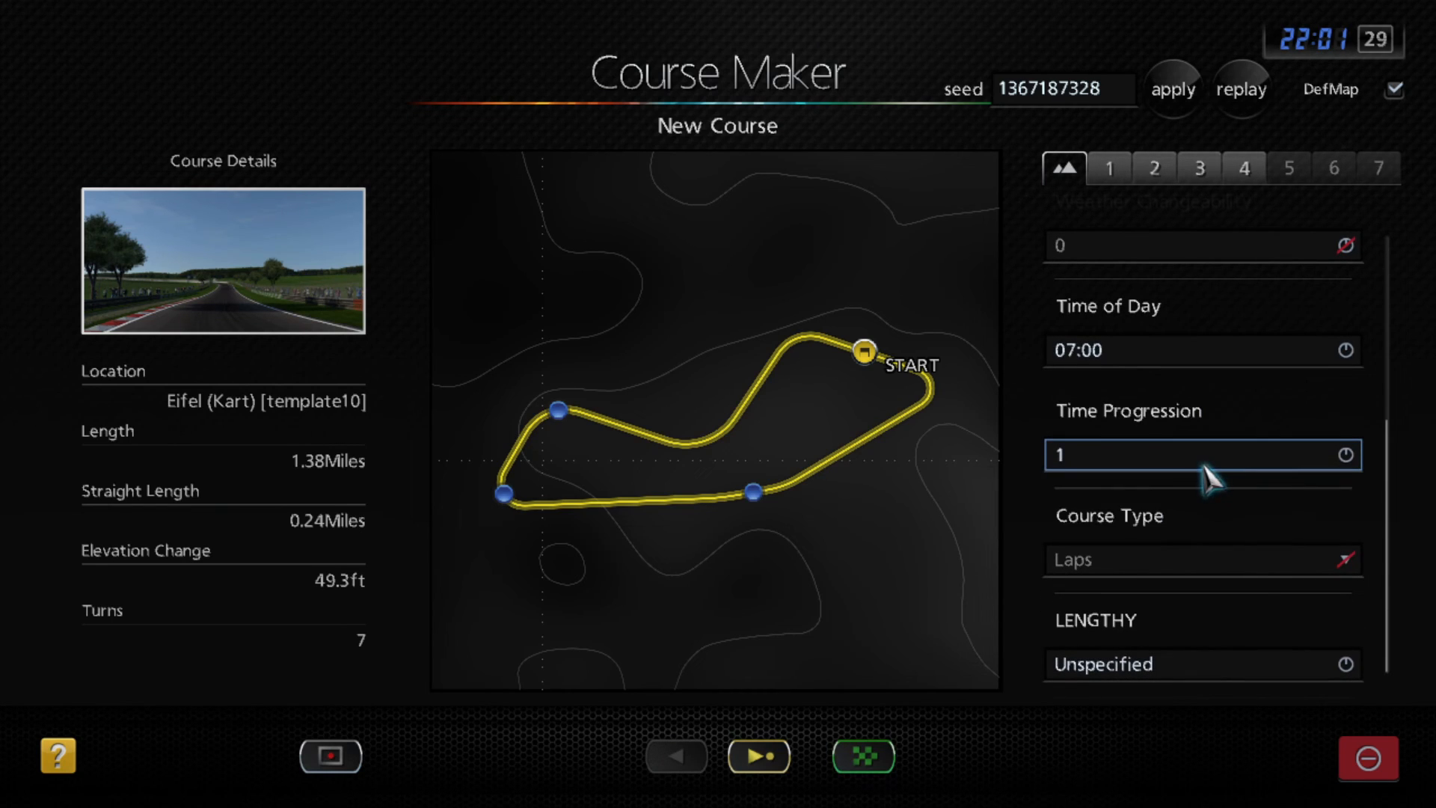
pyautogui.click(759, 755)
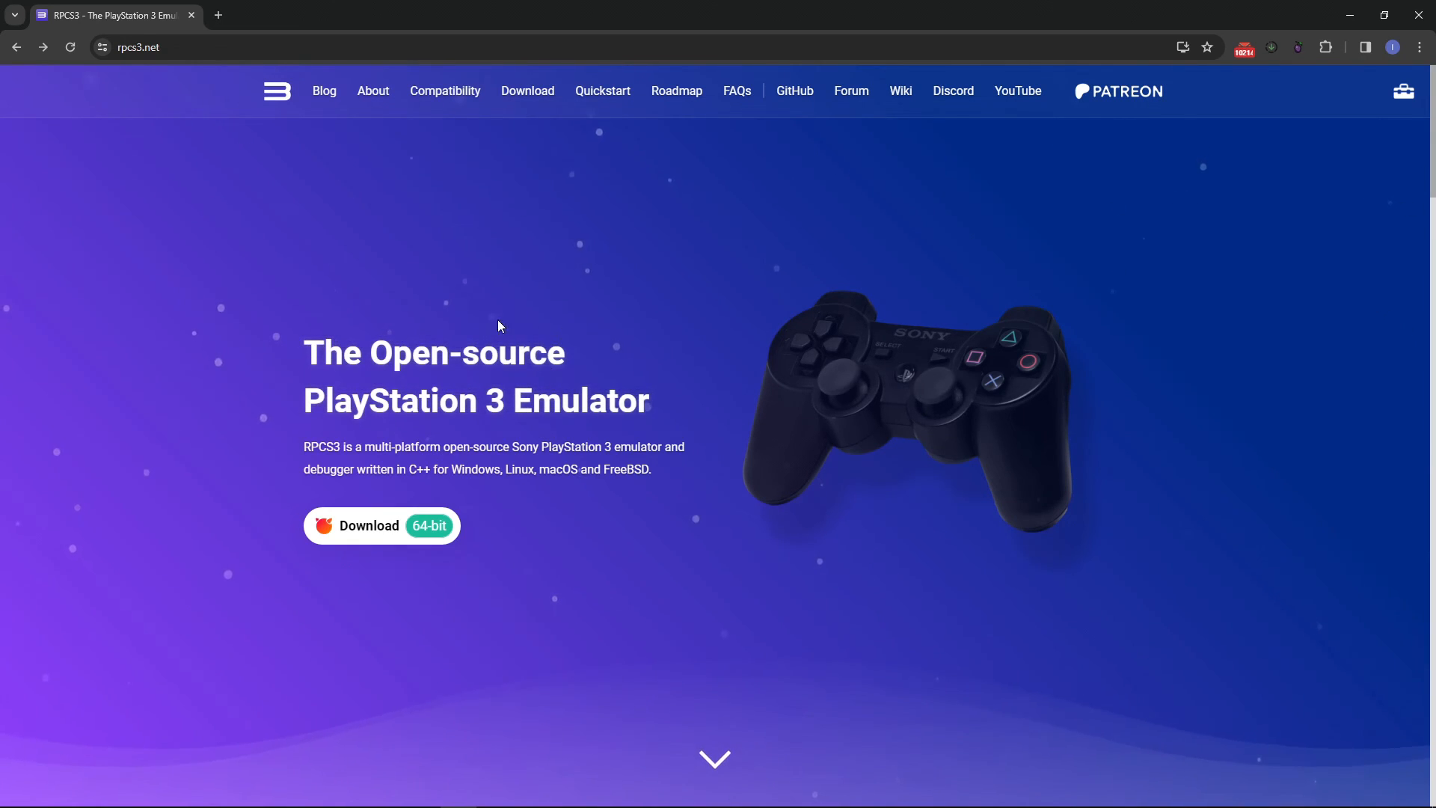
pyautogui.moveTo(382, 525)
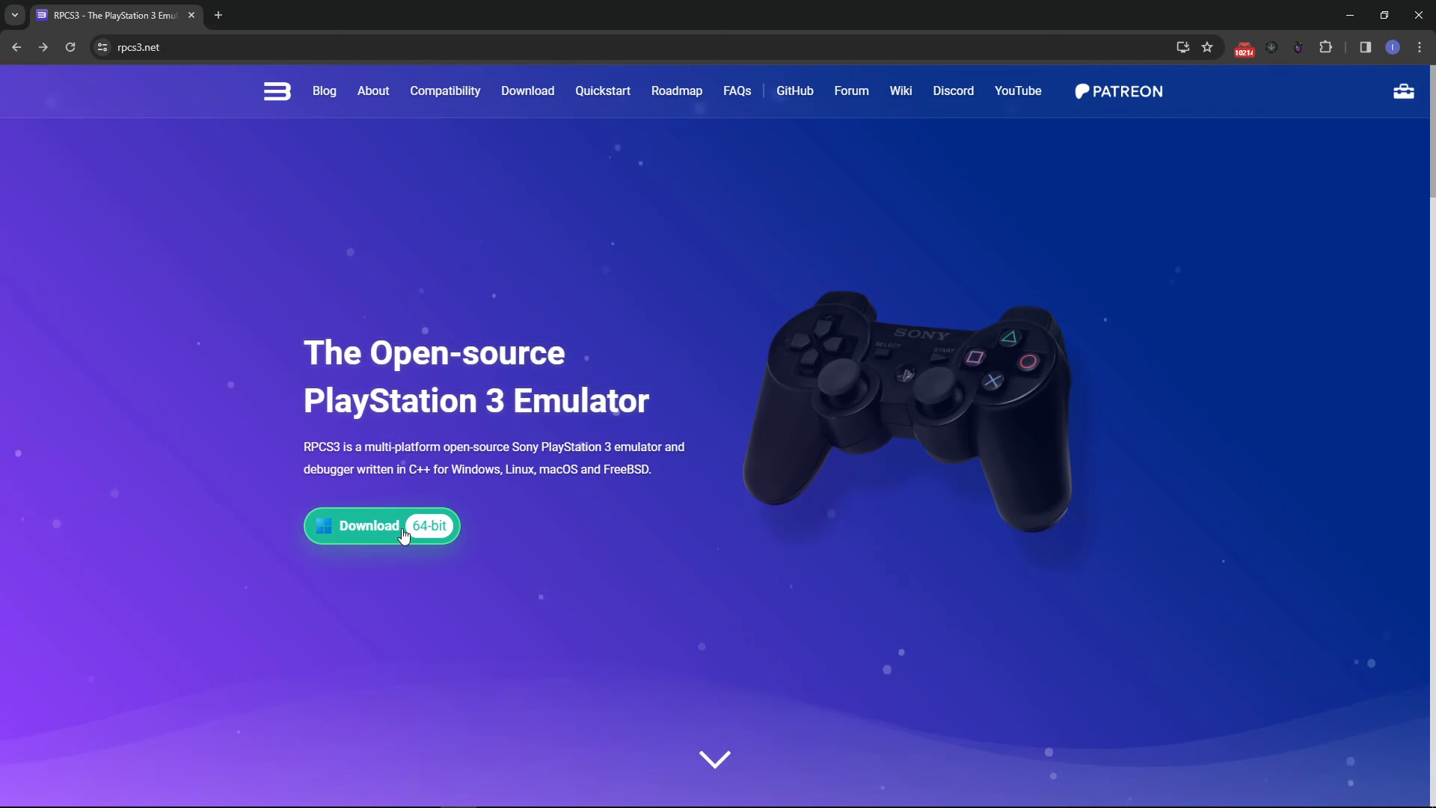
# Step: Follow Download 64-bit on rpcs3.net to the Windows build card on Latest Builds
pyautogui.click(381, 526)
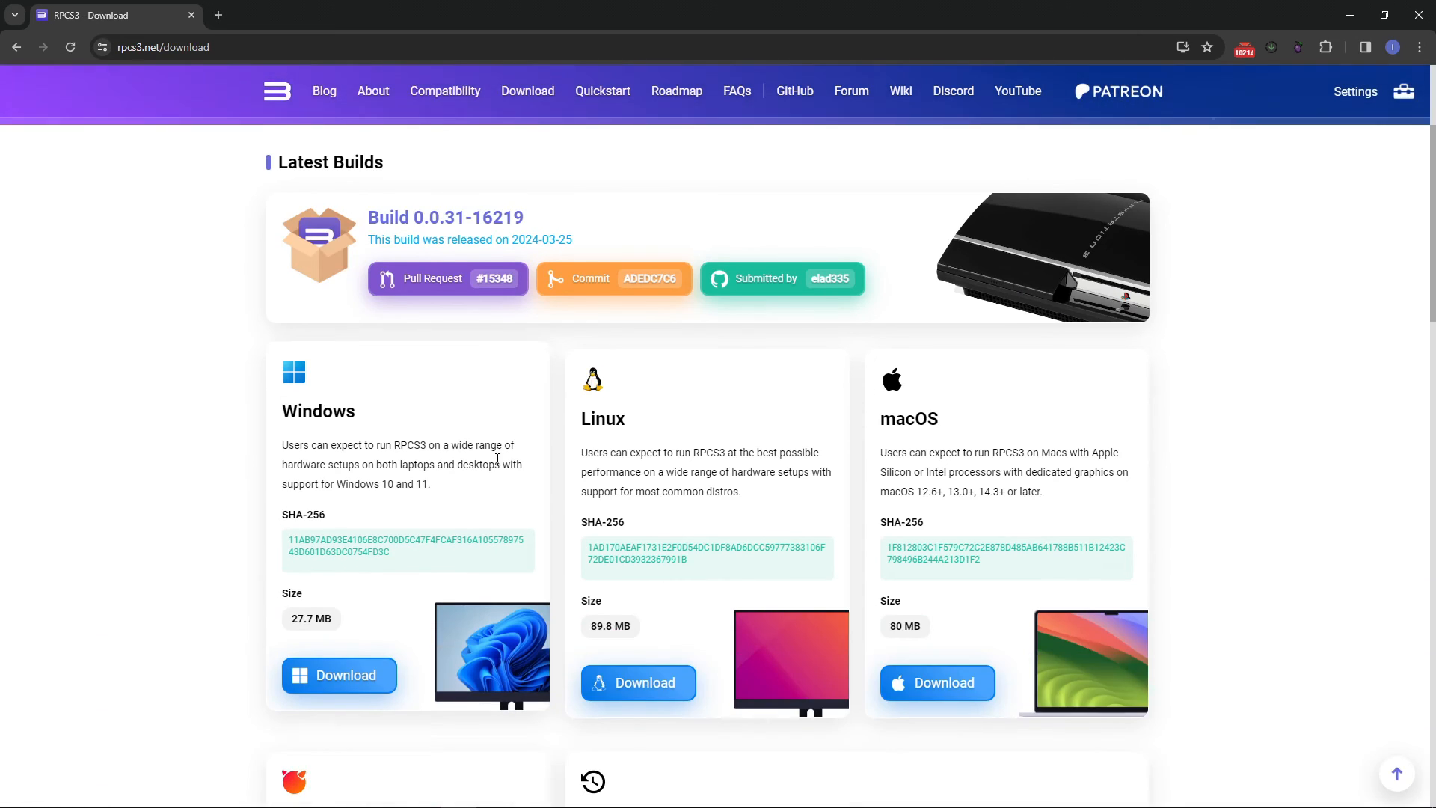
pyautogui.scroll(-3)
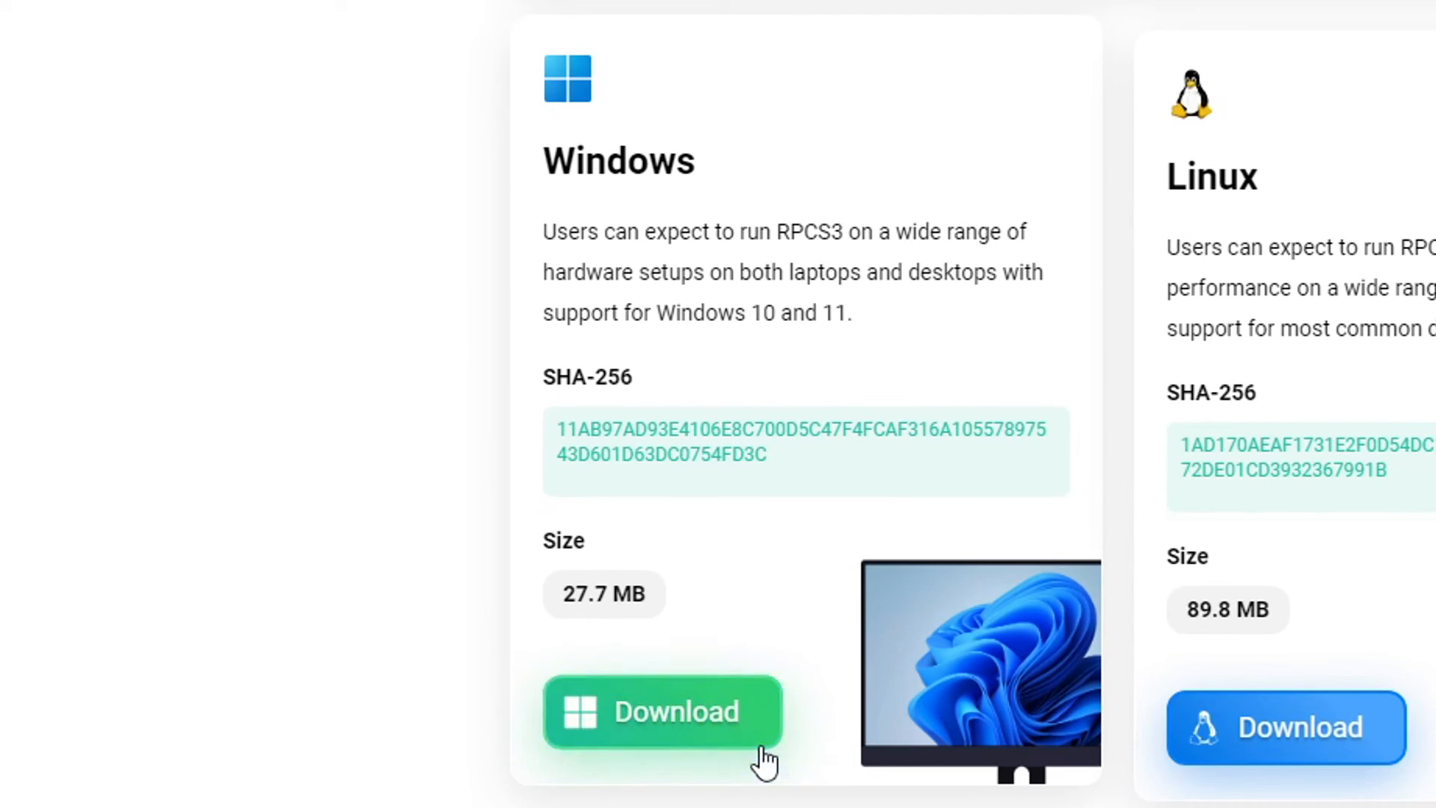
pyautogui.moveTo(697, 726)
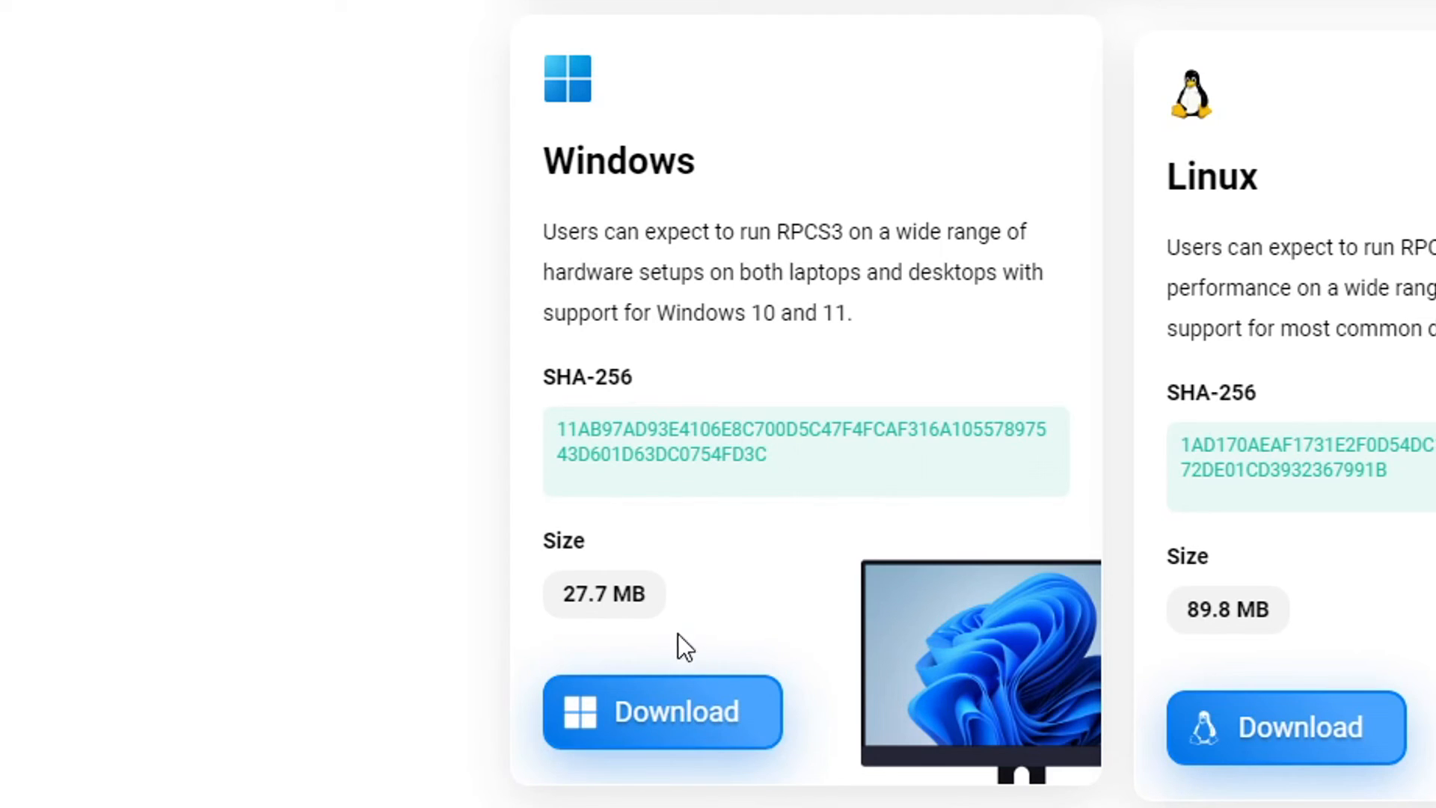
# Step: Extract the rpcs3 .7z with 7-Zip Extract Here and launch rpcs3.exe
pyautogui.click(661, 711)
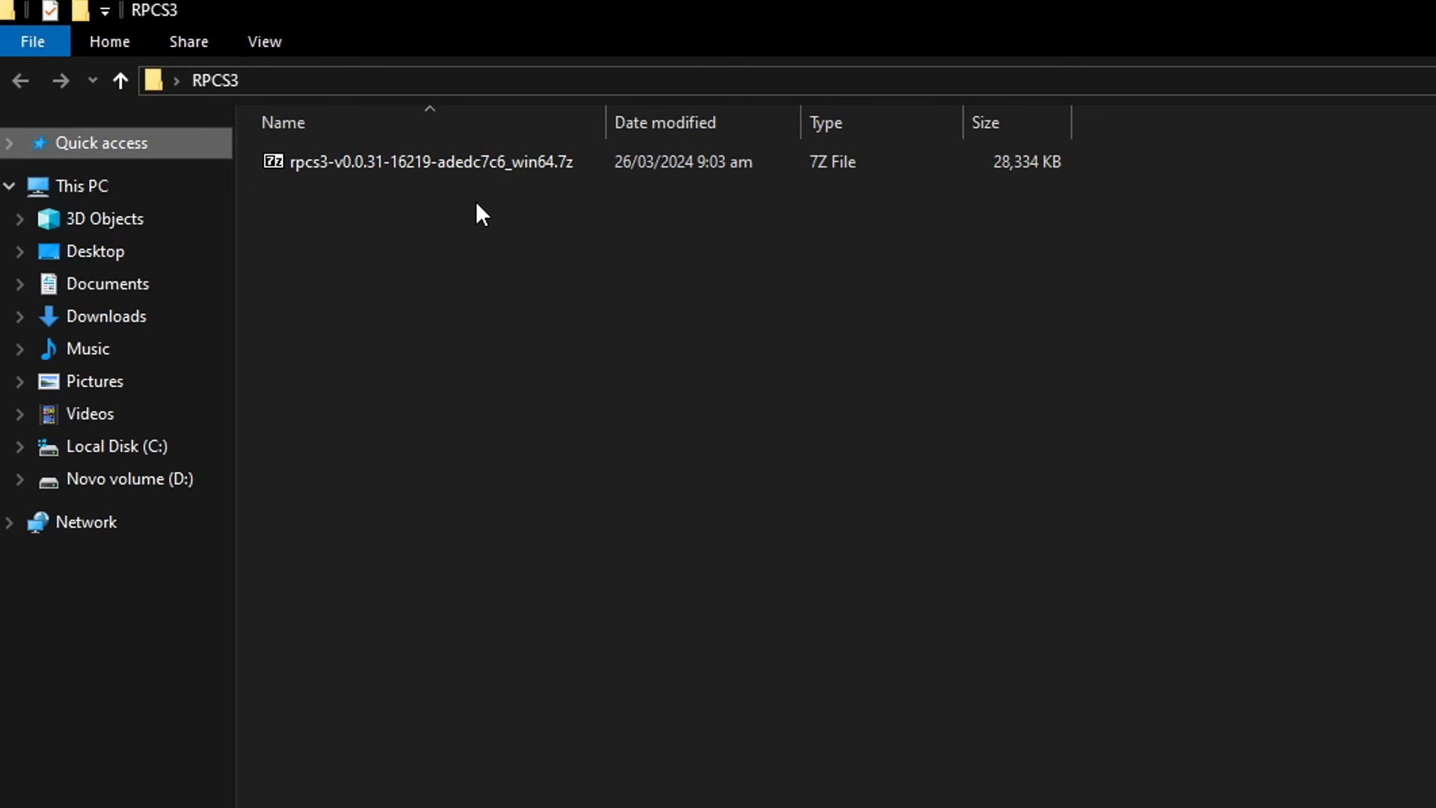
pyautogui.rightClick(425, 163)
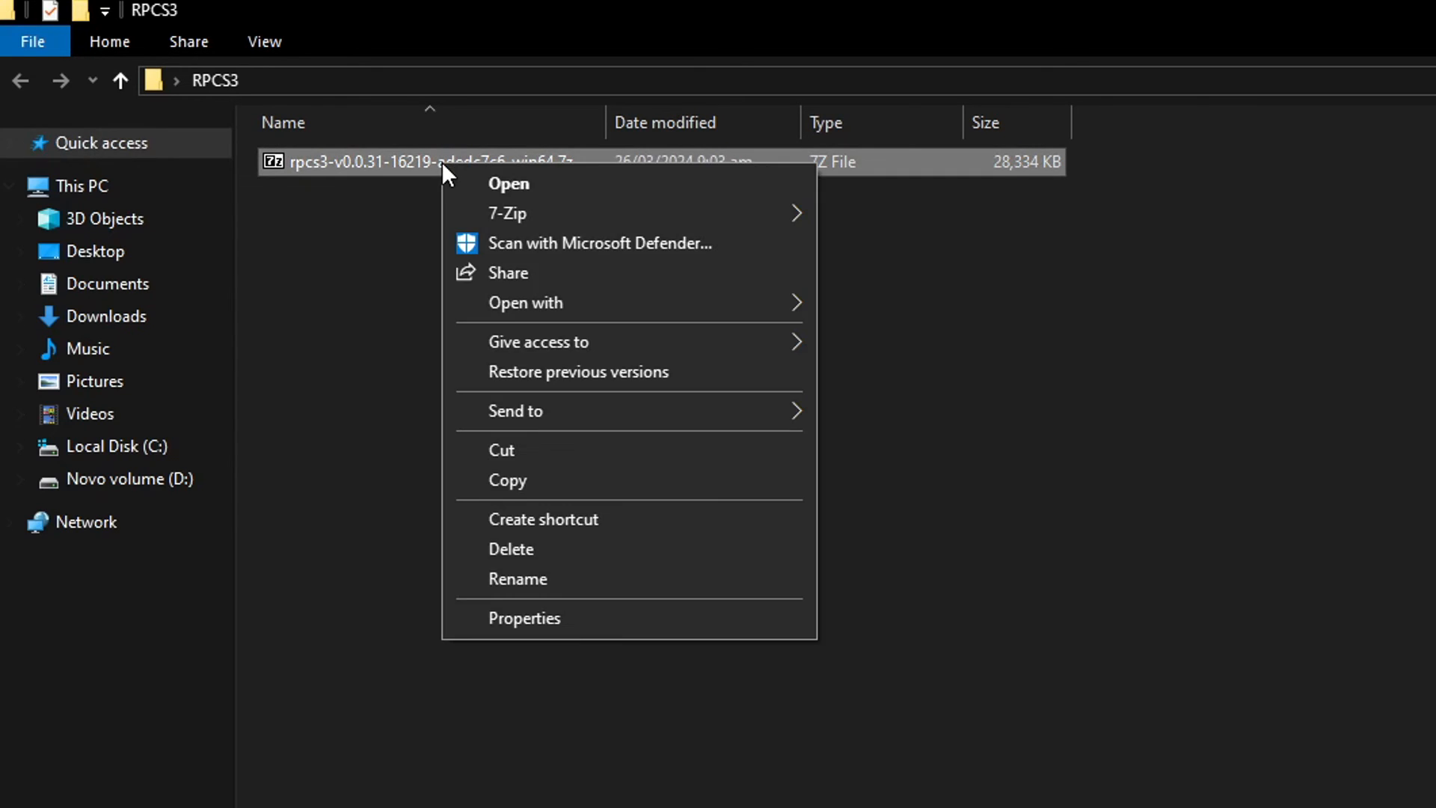
pyautogui.moveTo(506, 213)
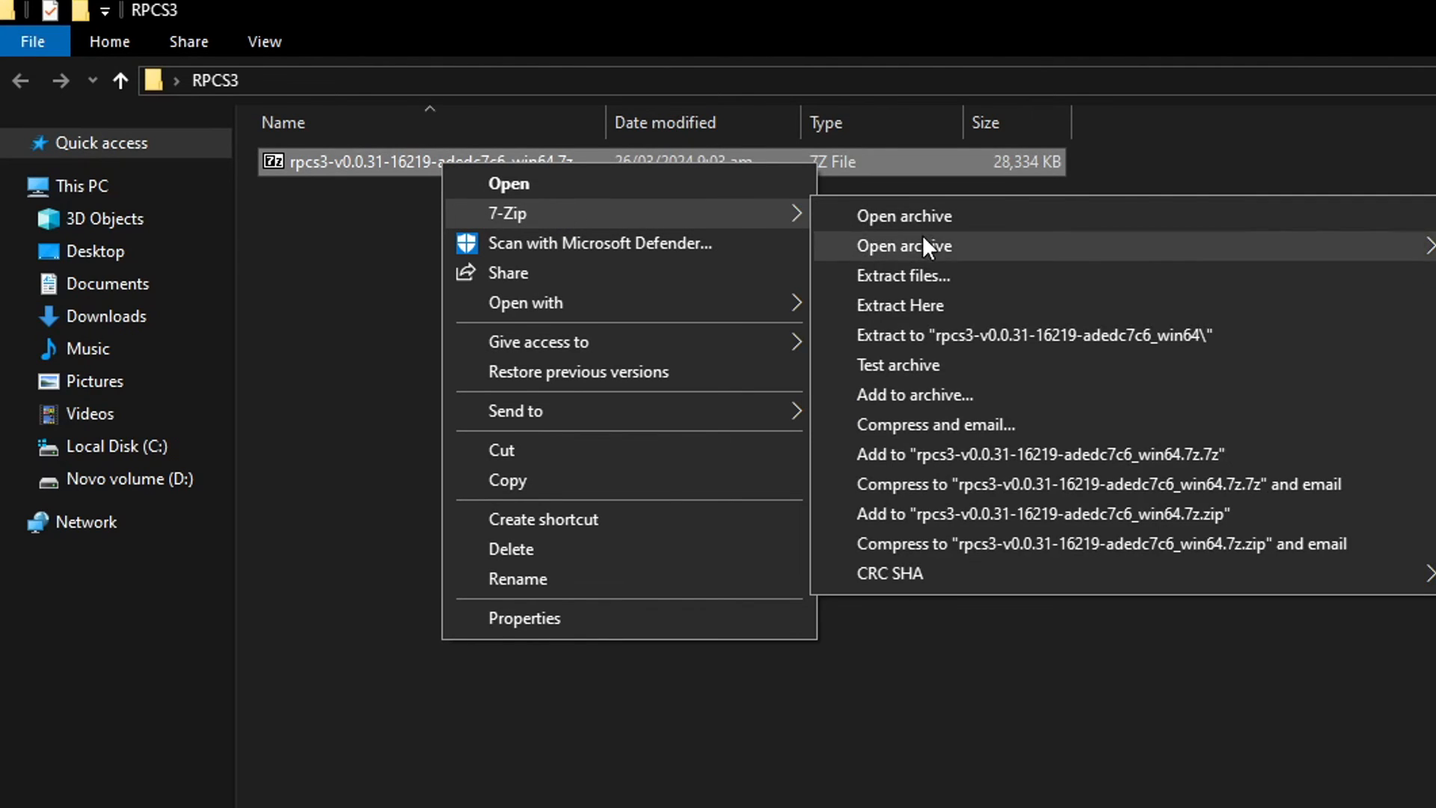
pyautogui.click(899, 306)
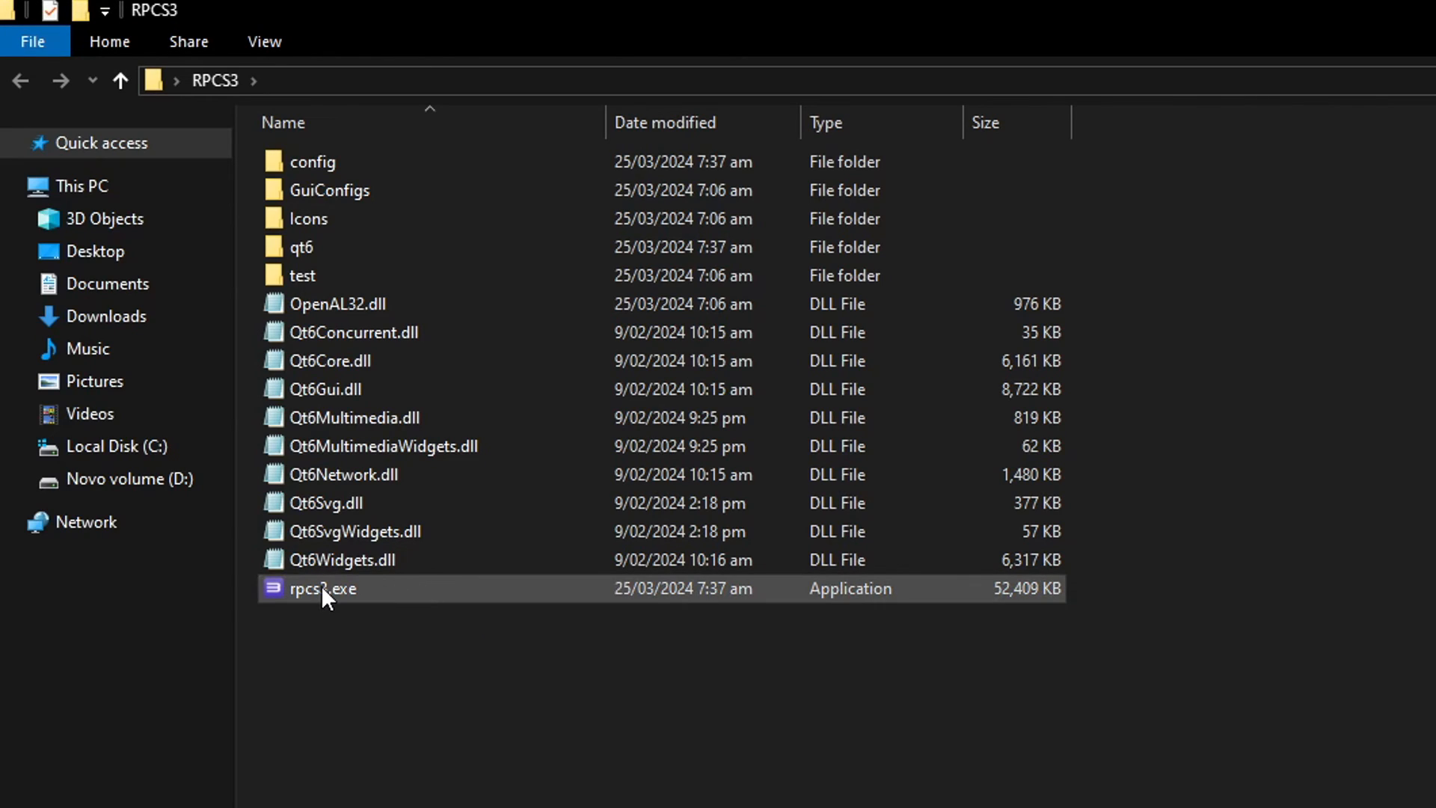
pyautogui.click(323, 589)
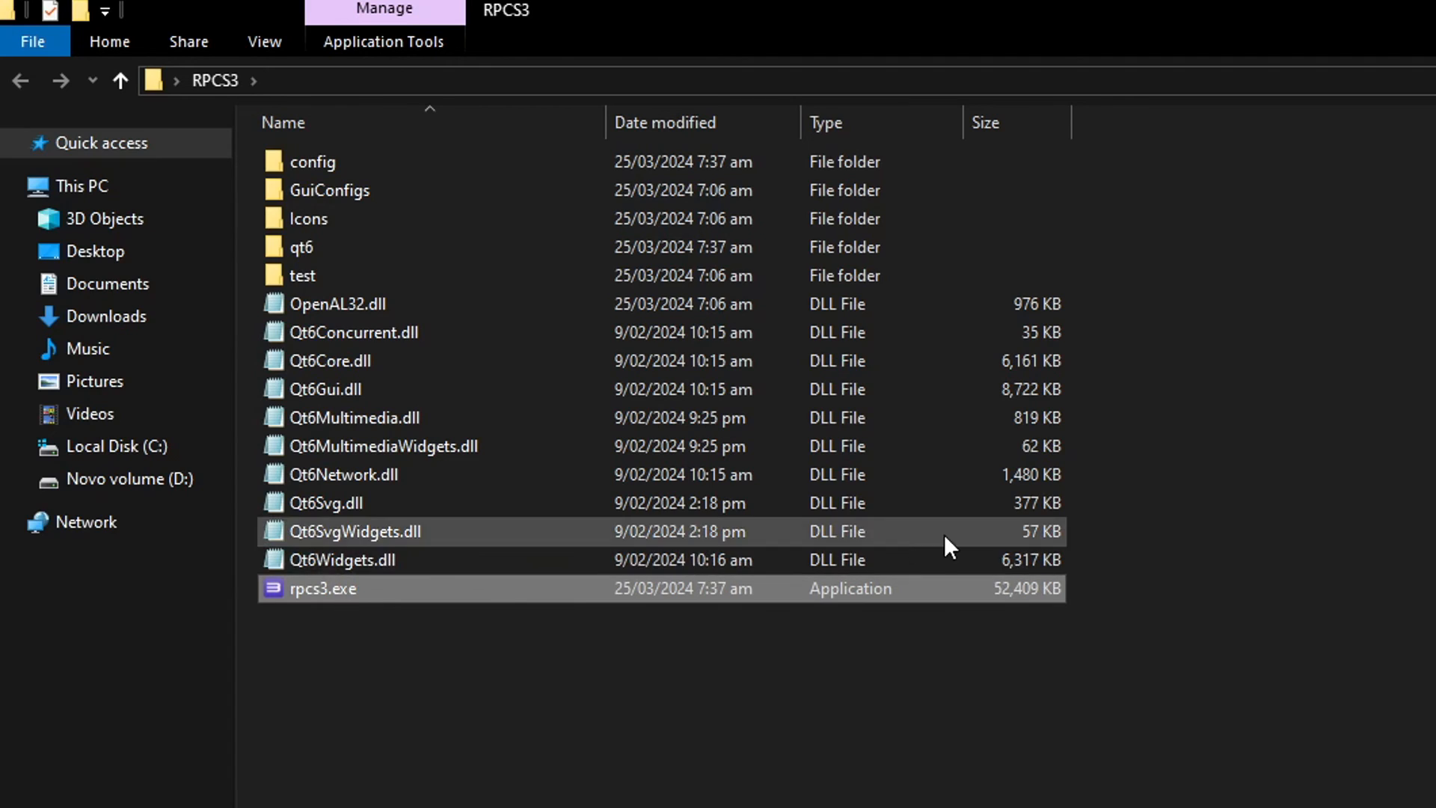
pyautogui.doubleClick(322, 588)
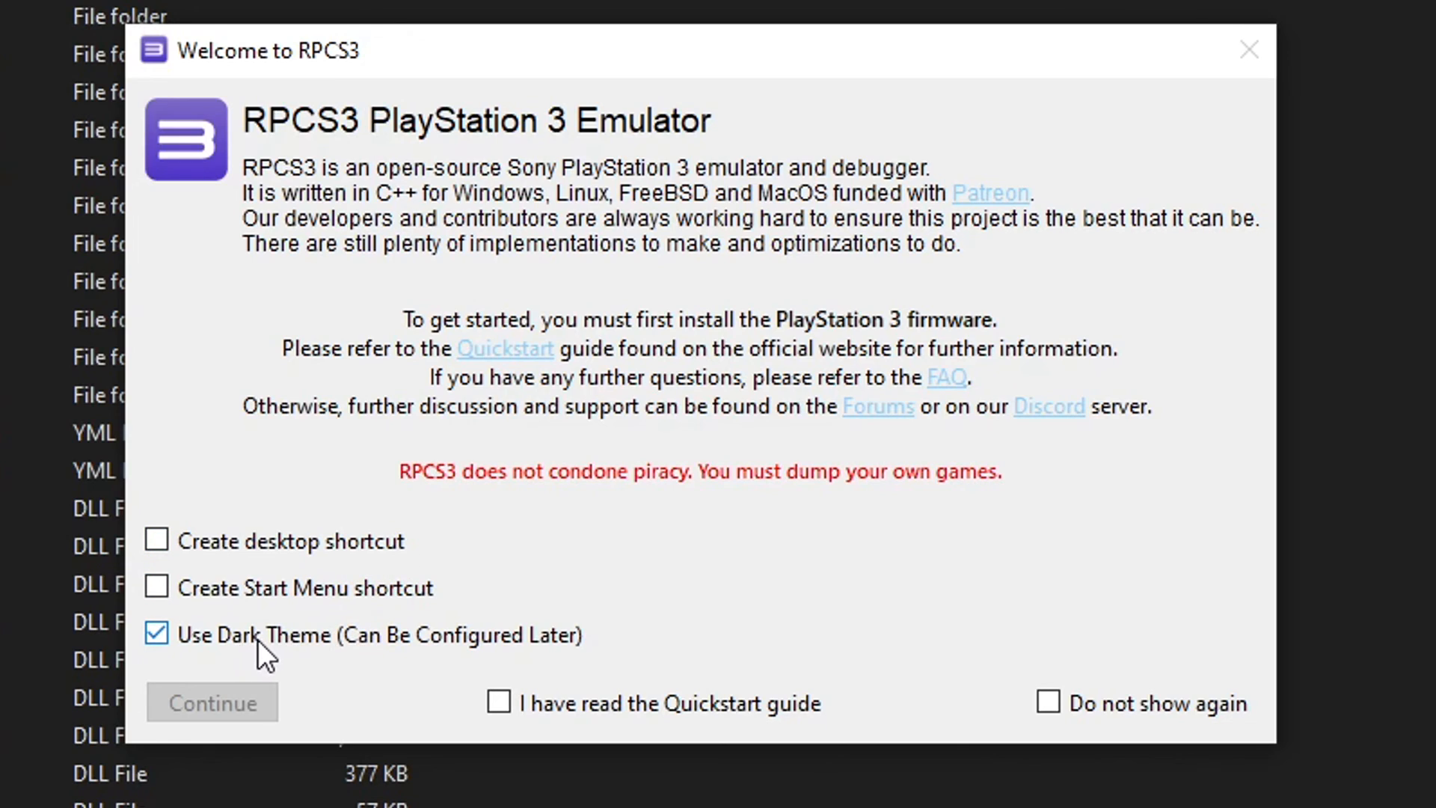
# Step: Disable dark theme, tick Do not show again and Quickstart read, continue, and maximize
pyautogui.click(156, 632)
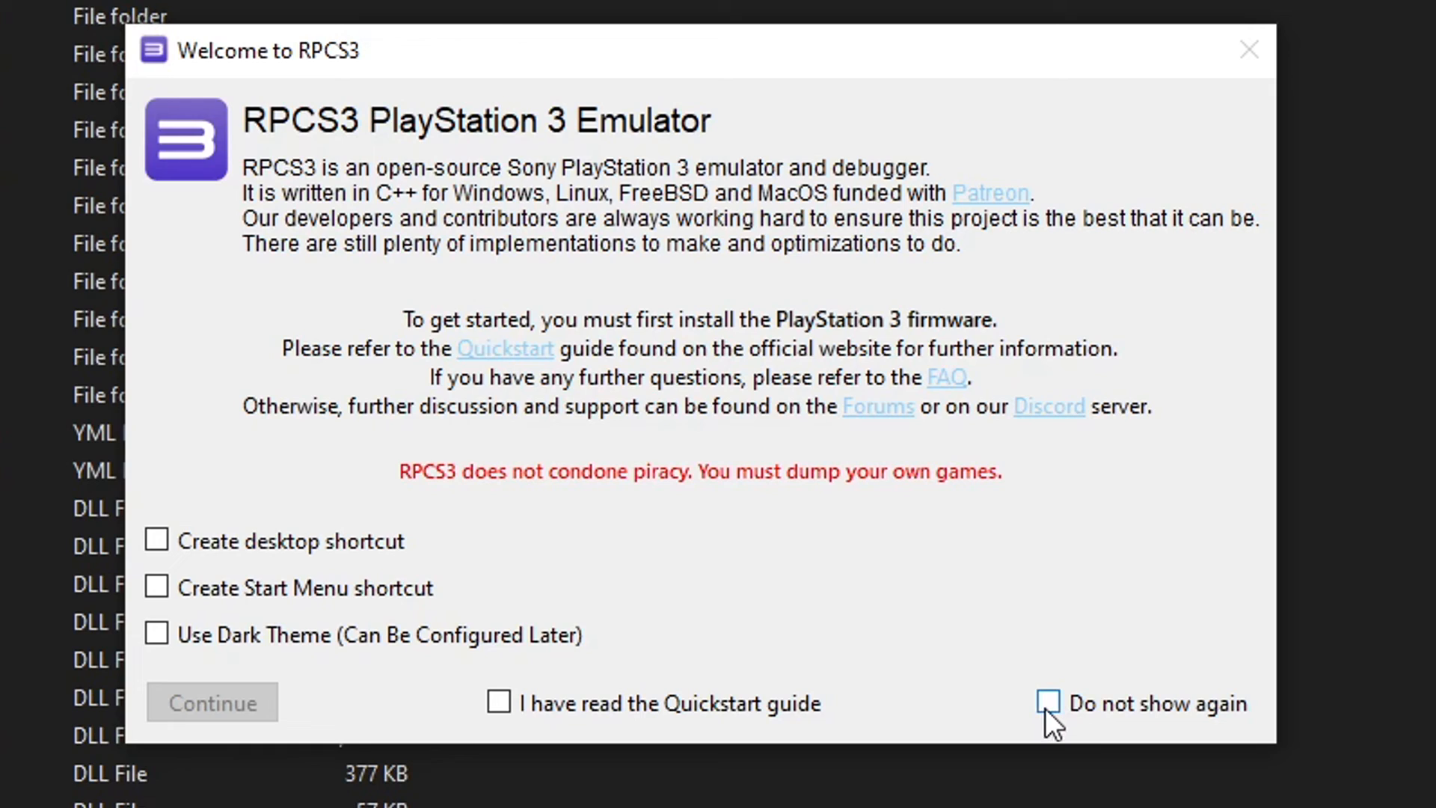
pyautogui.click(1048, 703)
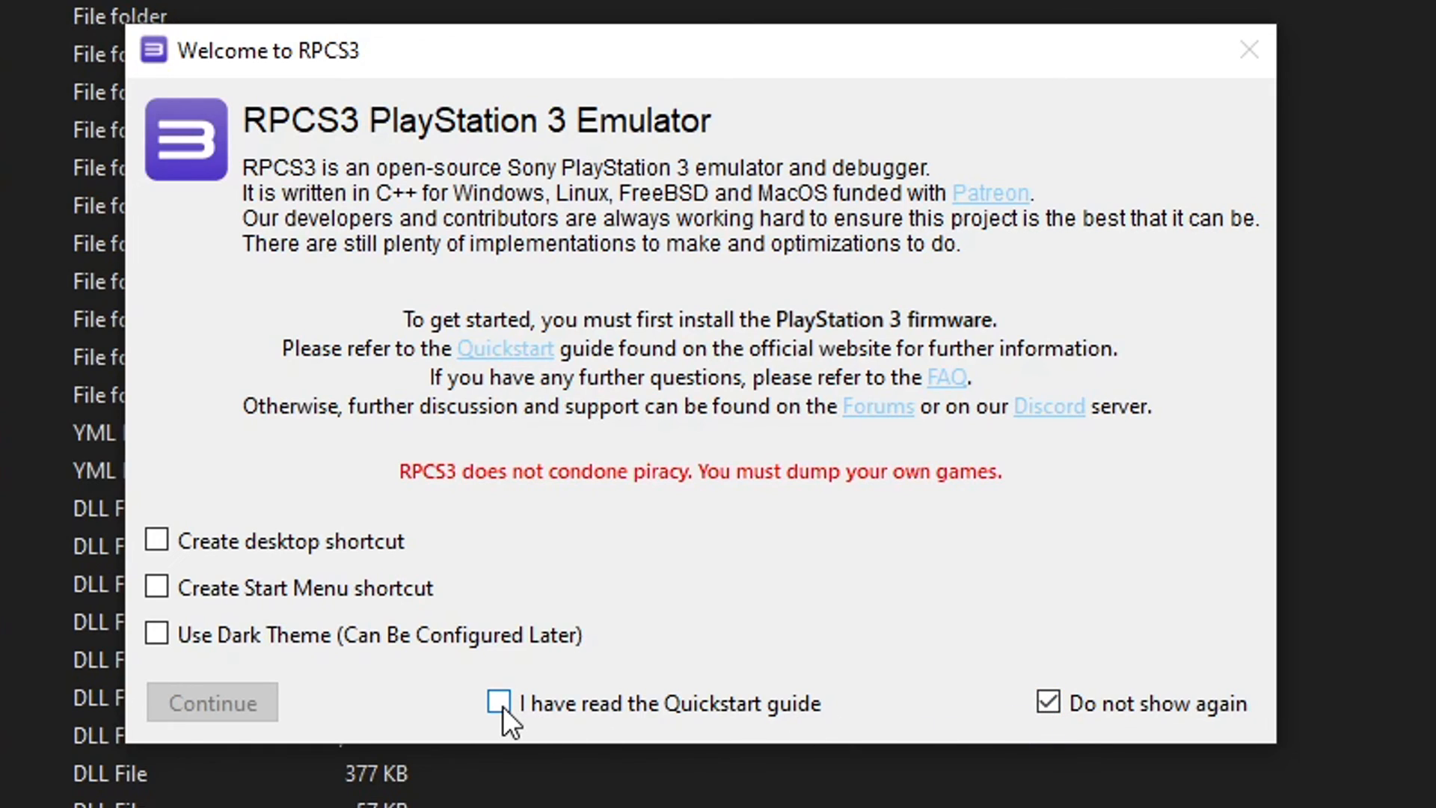
pyautogui.click(499, 703)
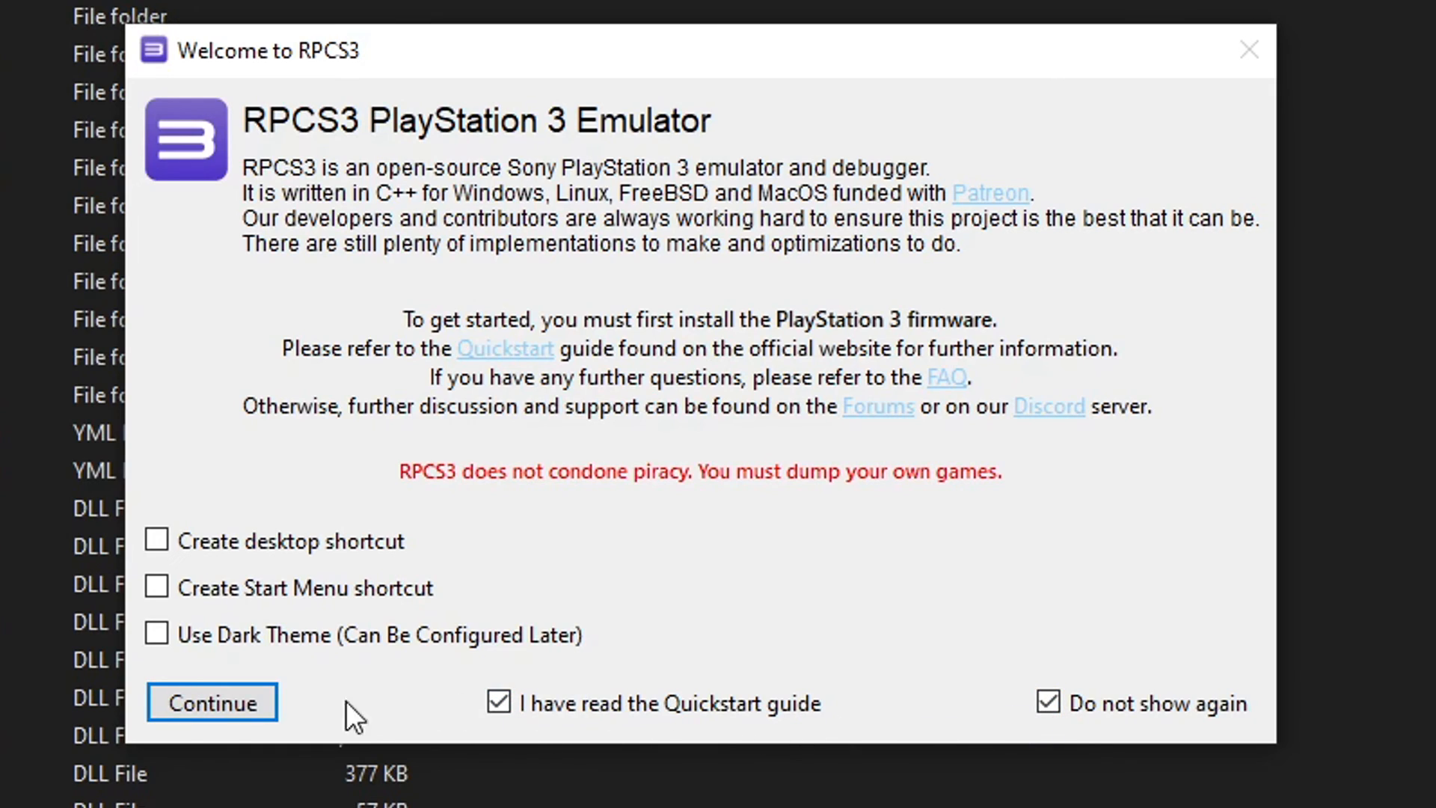
pyautogui.click(212, 702)
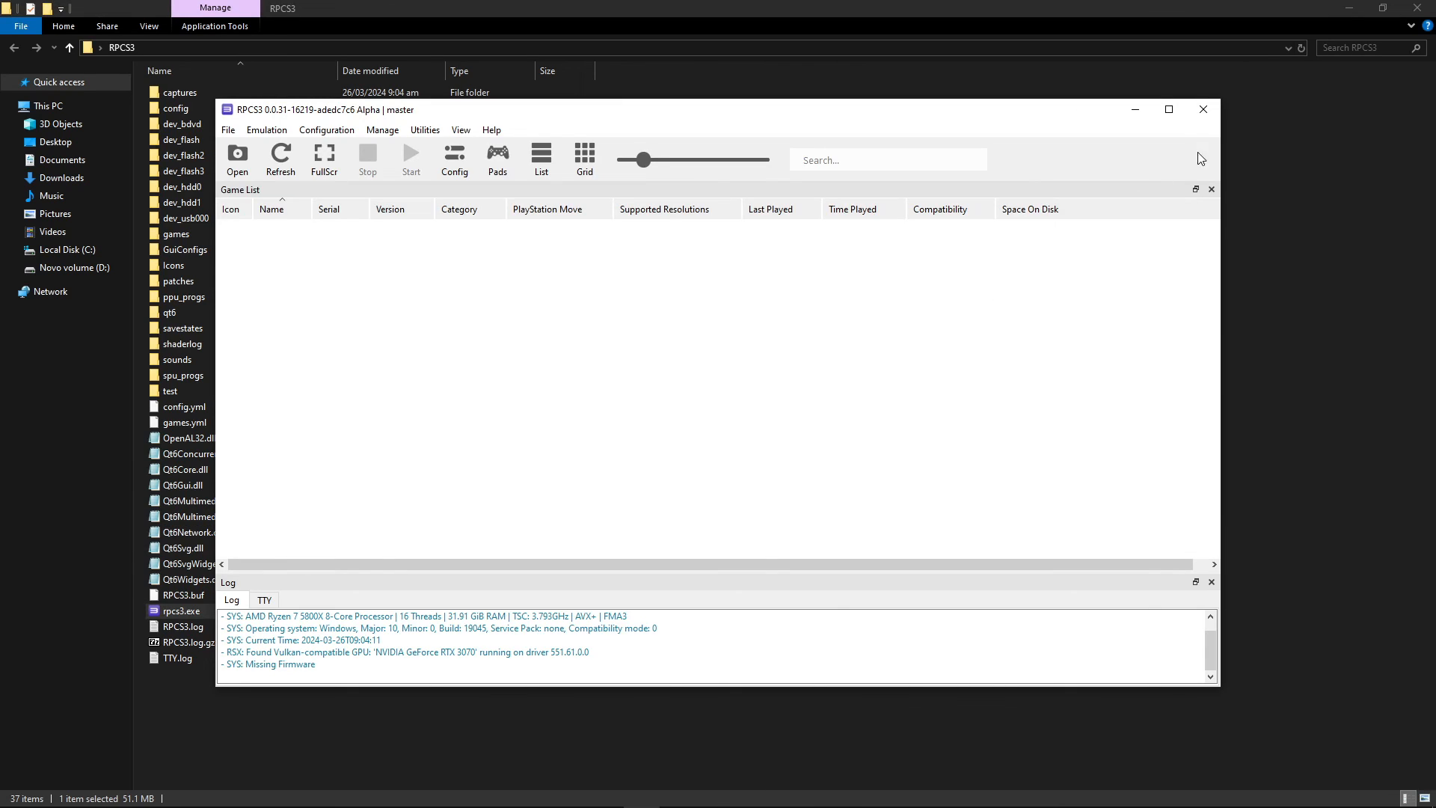
pyautogui.click(1168, 109)
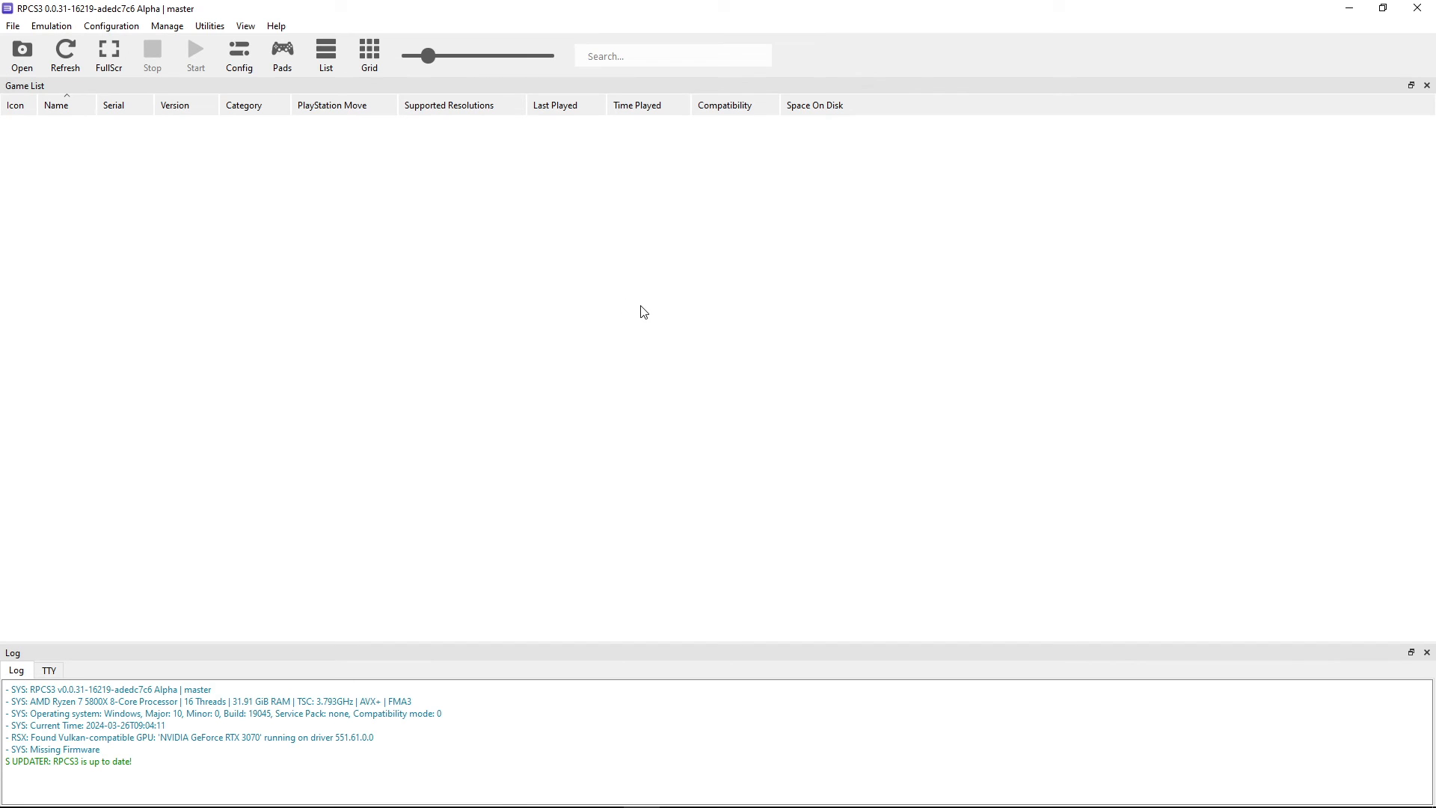
pyautogui.moveTo(629, 329)
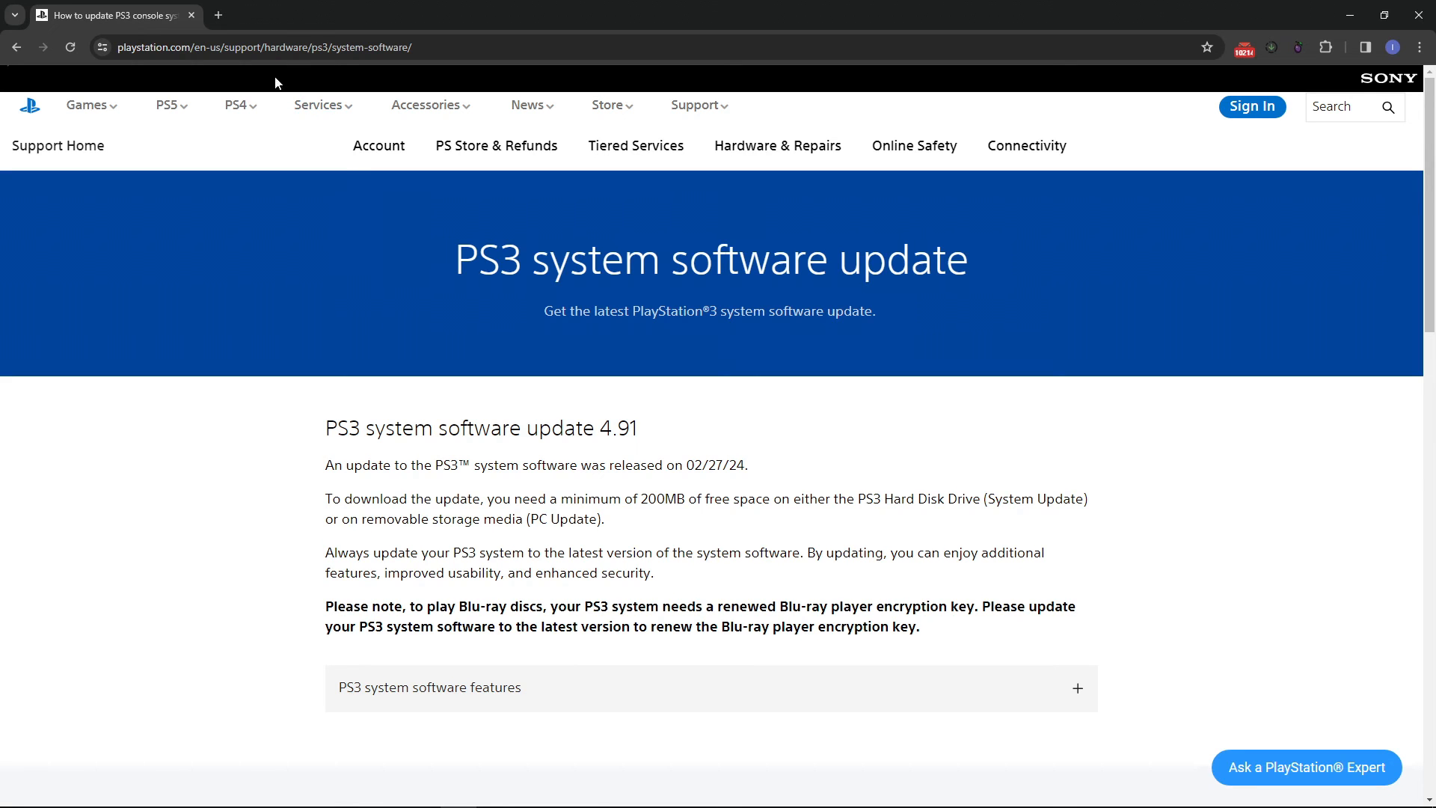
pyautogui.moveTo(465, 265)
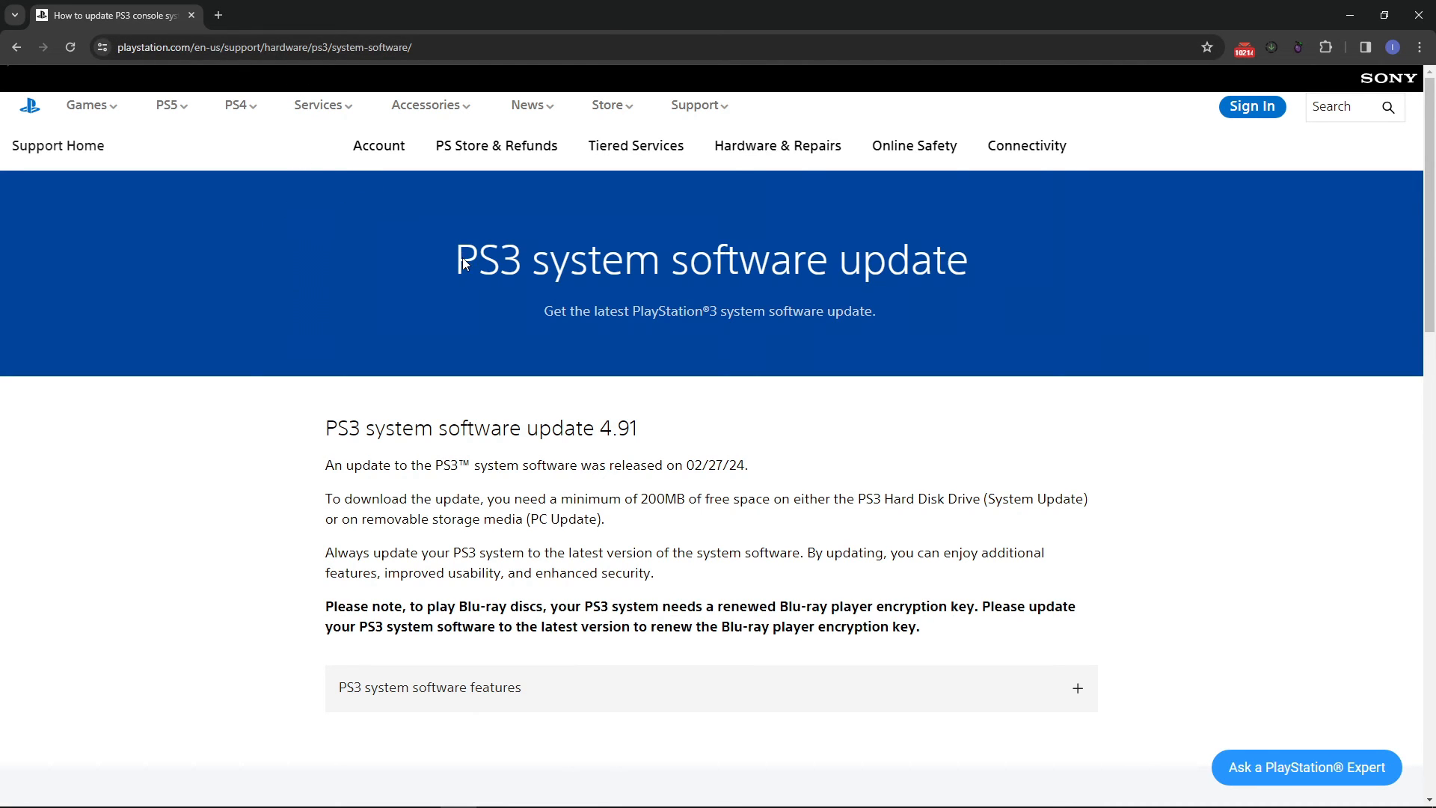
# Step: Expand 'Update using a computer' and save the PS3UPDAT.PUP firmware file
pyautogui.scroll(-3)
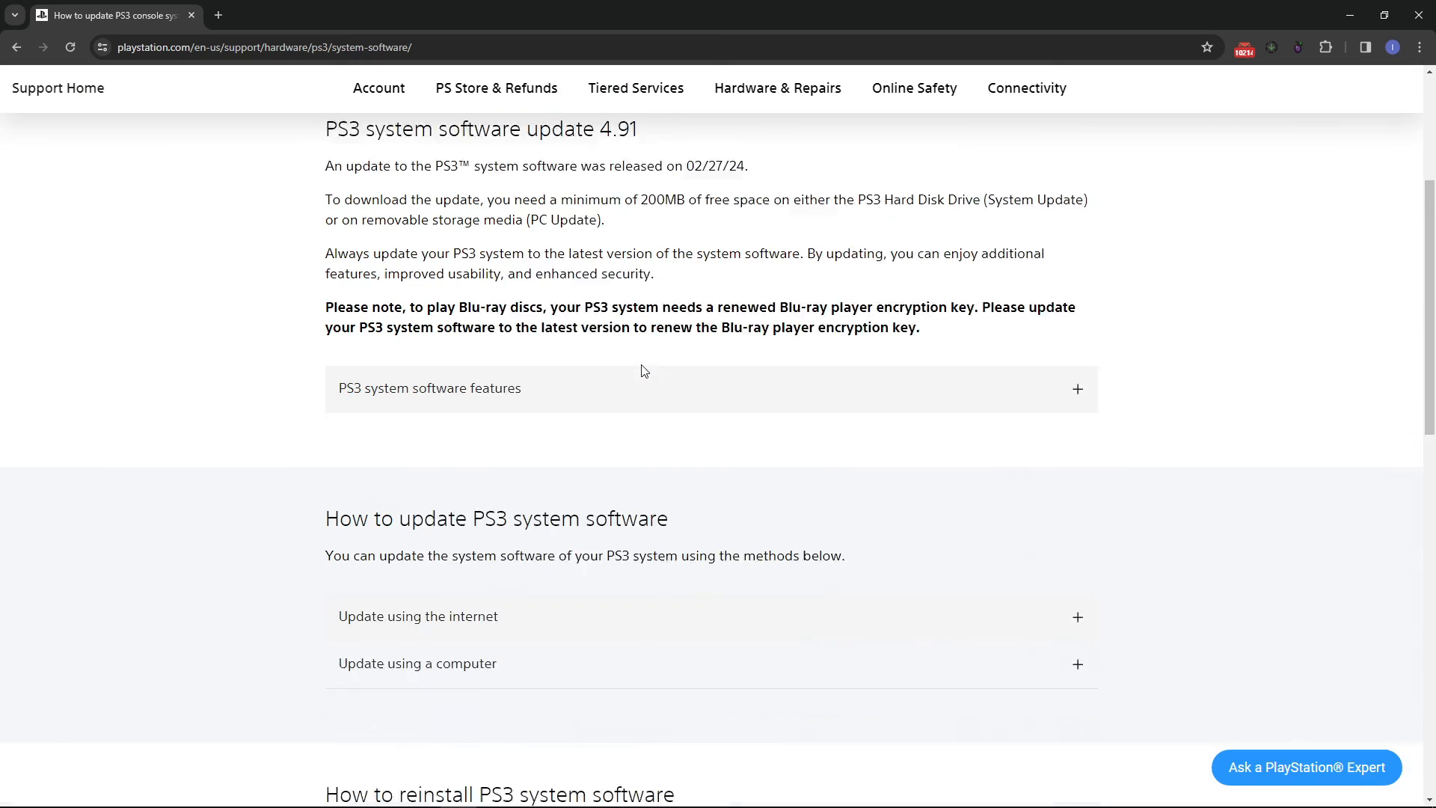
pyautogui.scroll(-3)
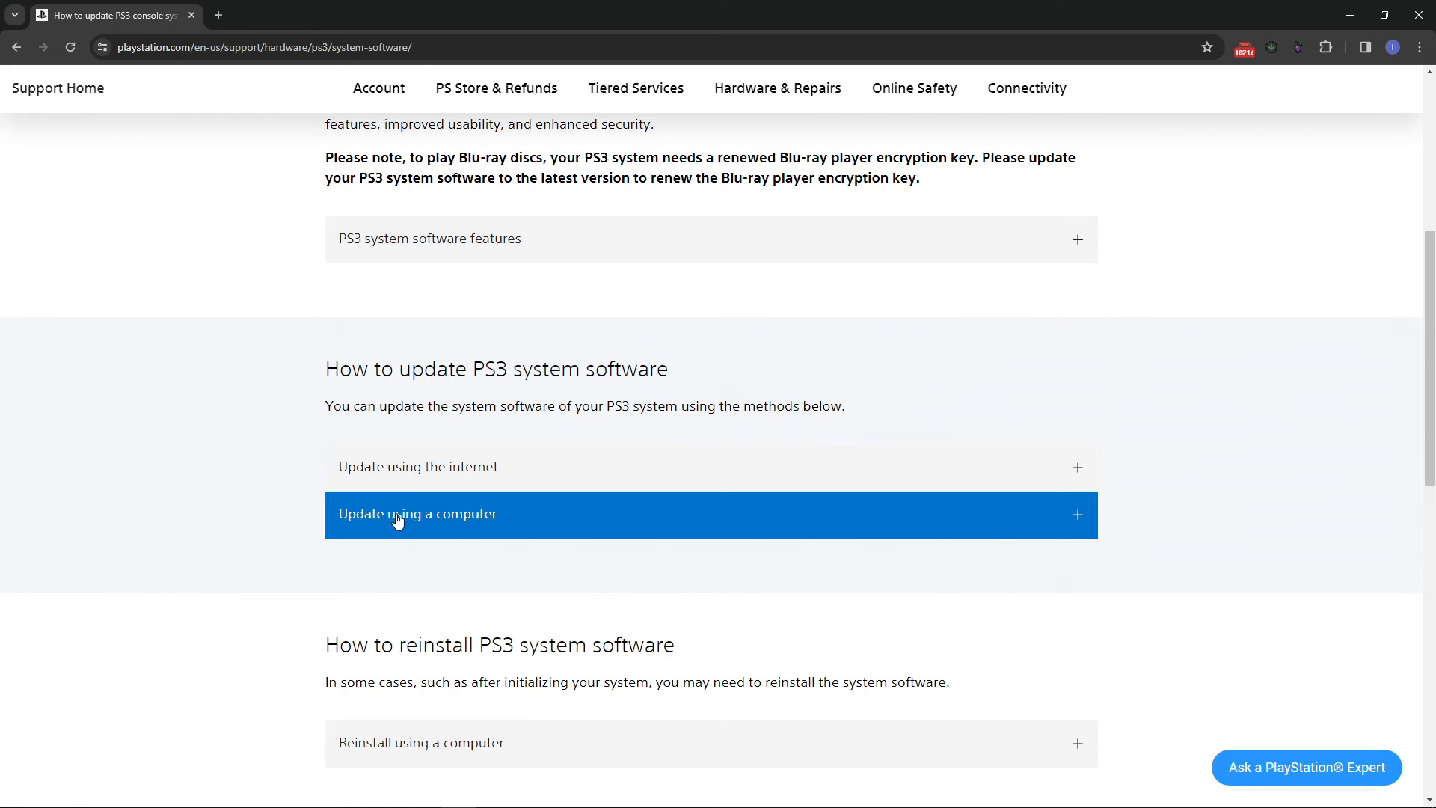
pyautogui.click(417, 514)
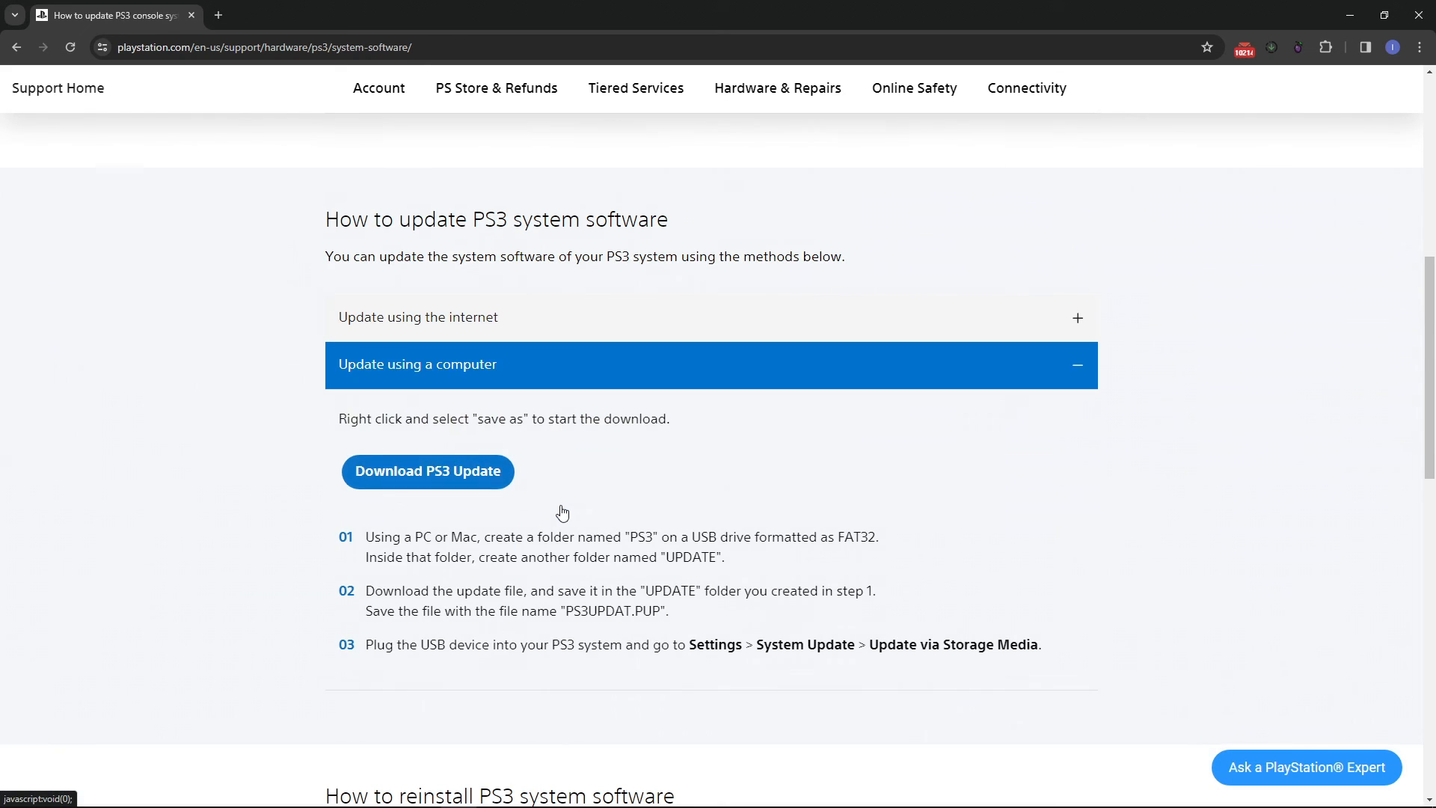
pyautogui.click(427, 471)
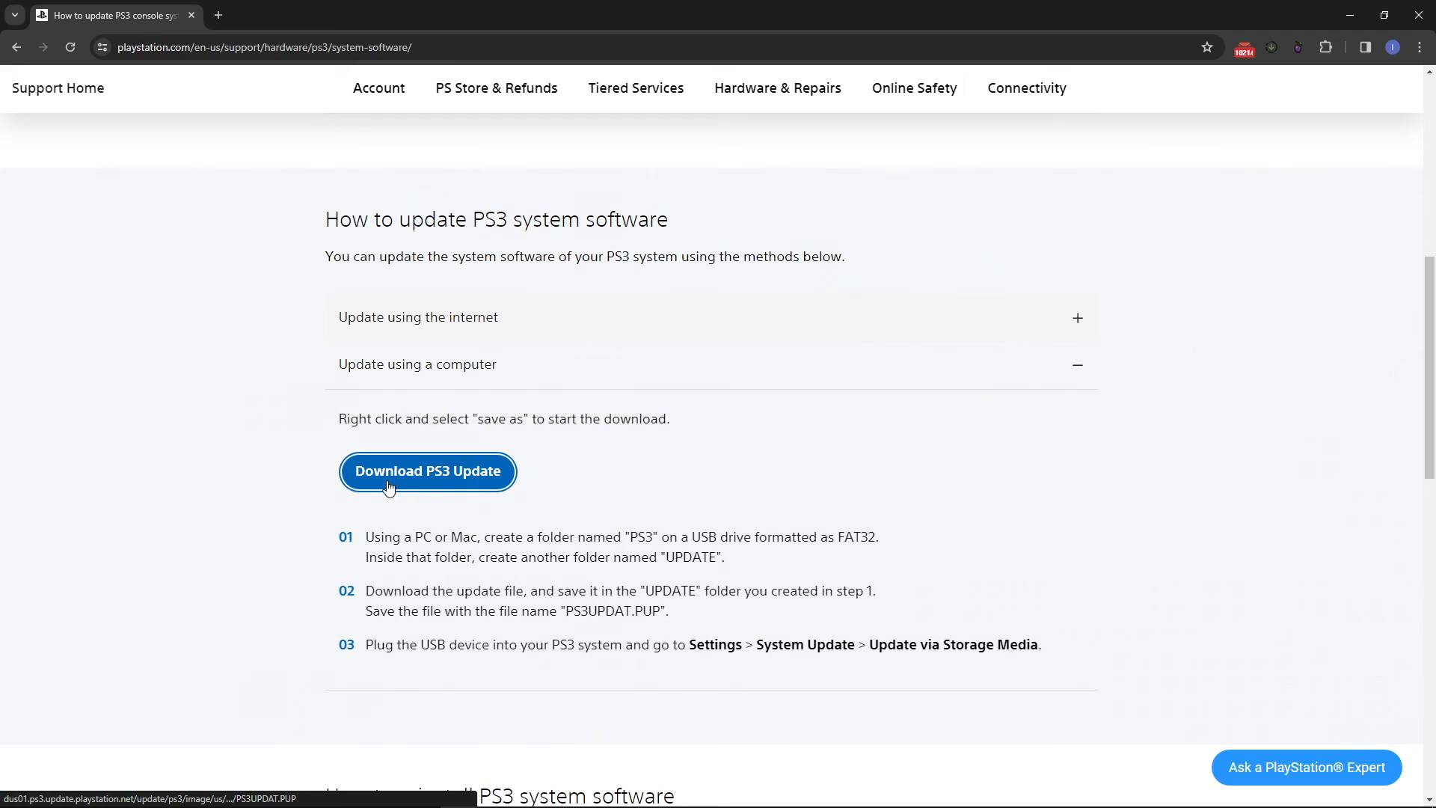
pyautogui.moveTo(492, 490)
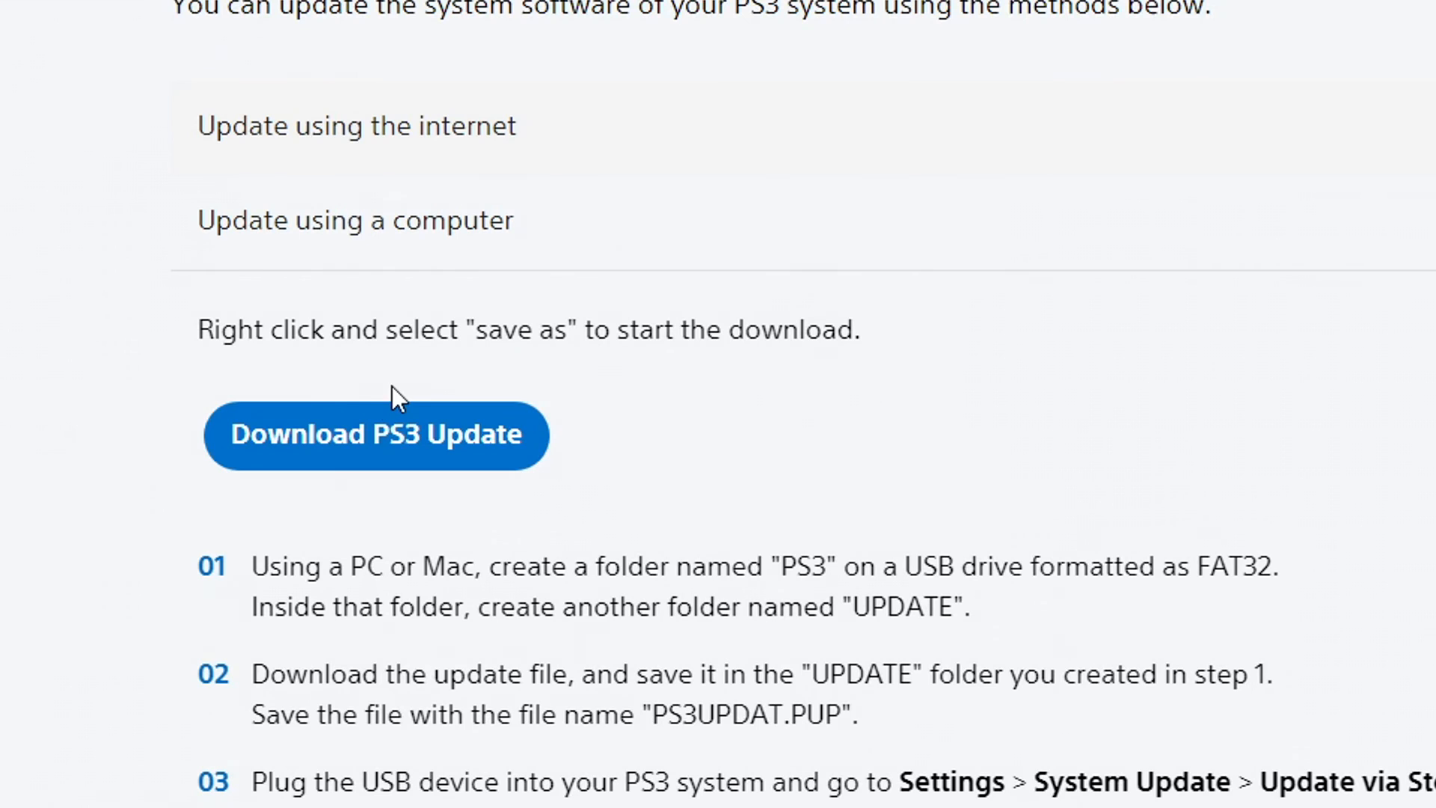
pyautogui.moveTo(431, 458)
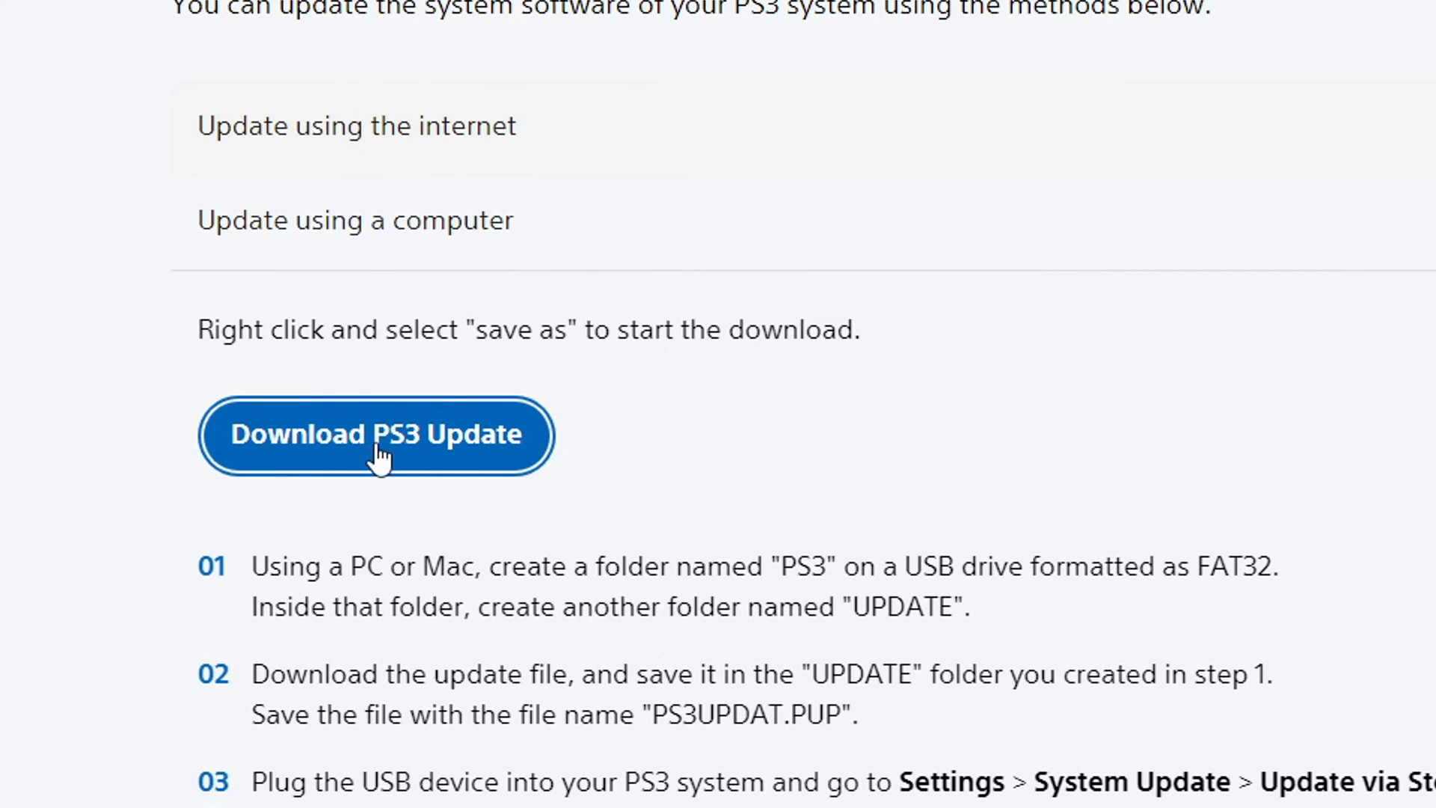
pyautogui.rightClick(375, 435)
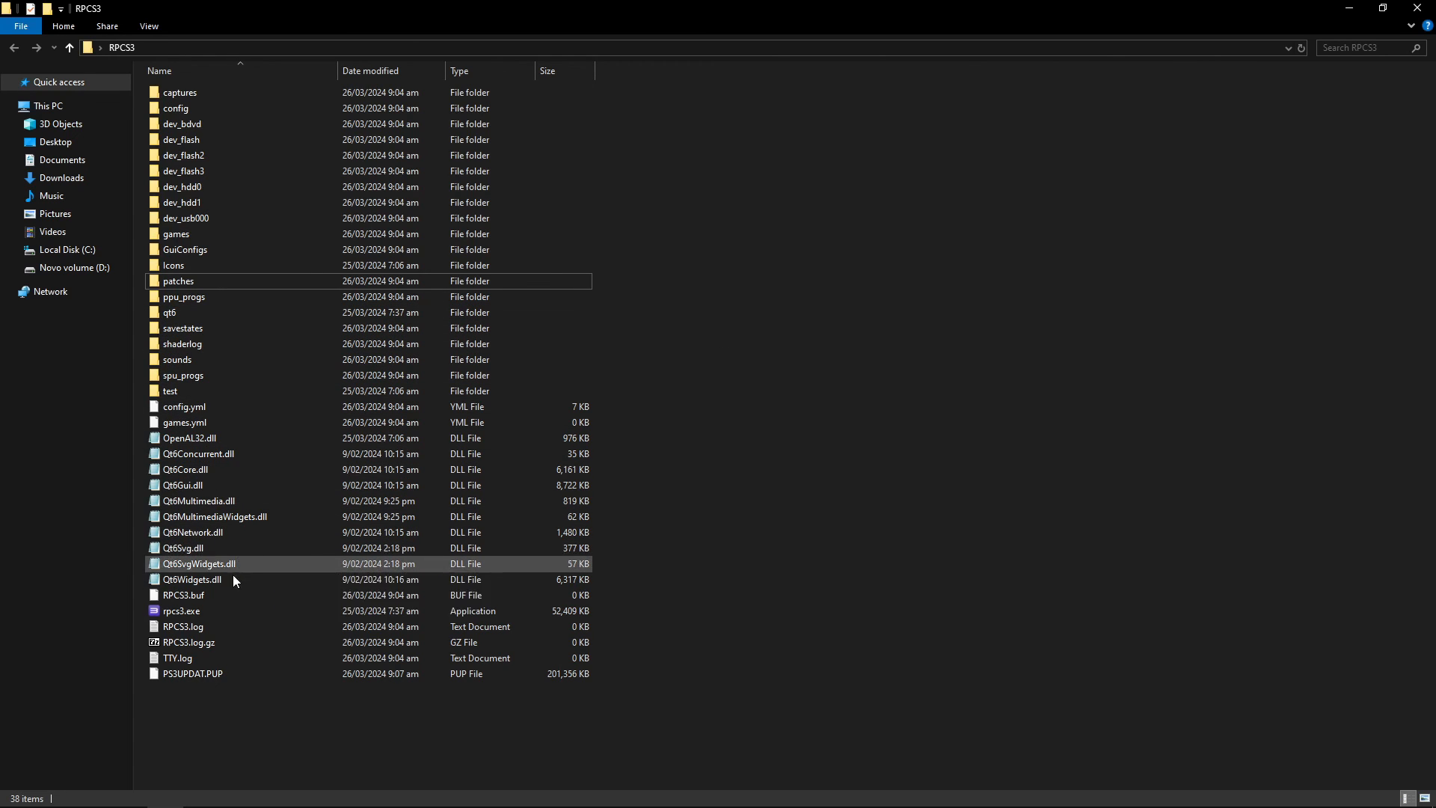
# Step: Launch rpcs3.exe from the RPCS3 folder
pyautogui.click(192, 673)
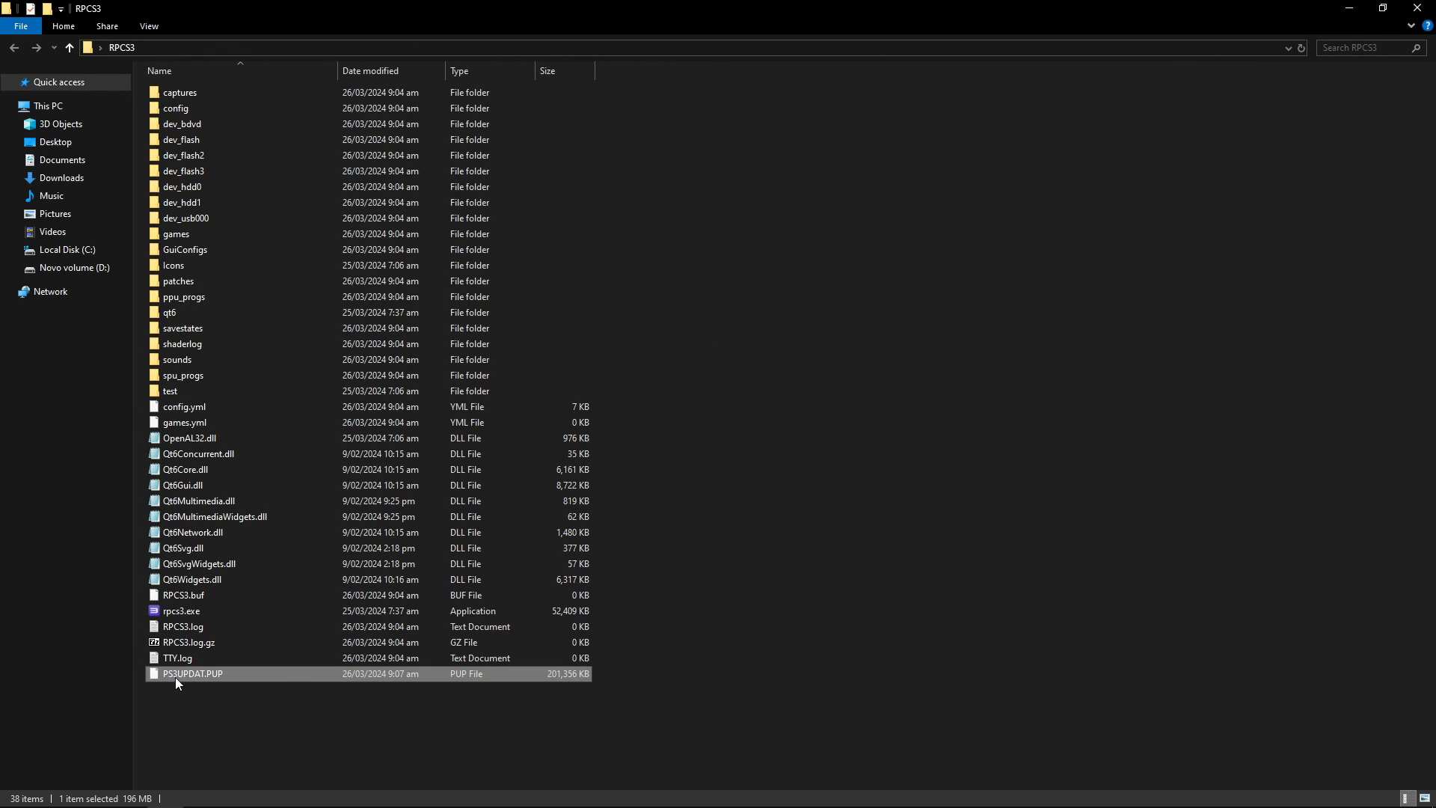
pyautogui.click(705, 652)
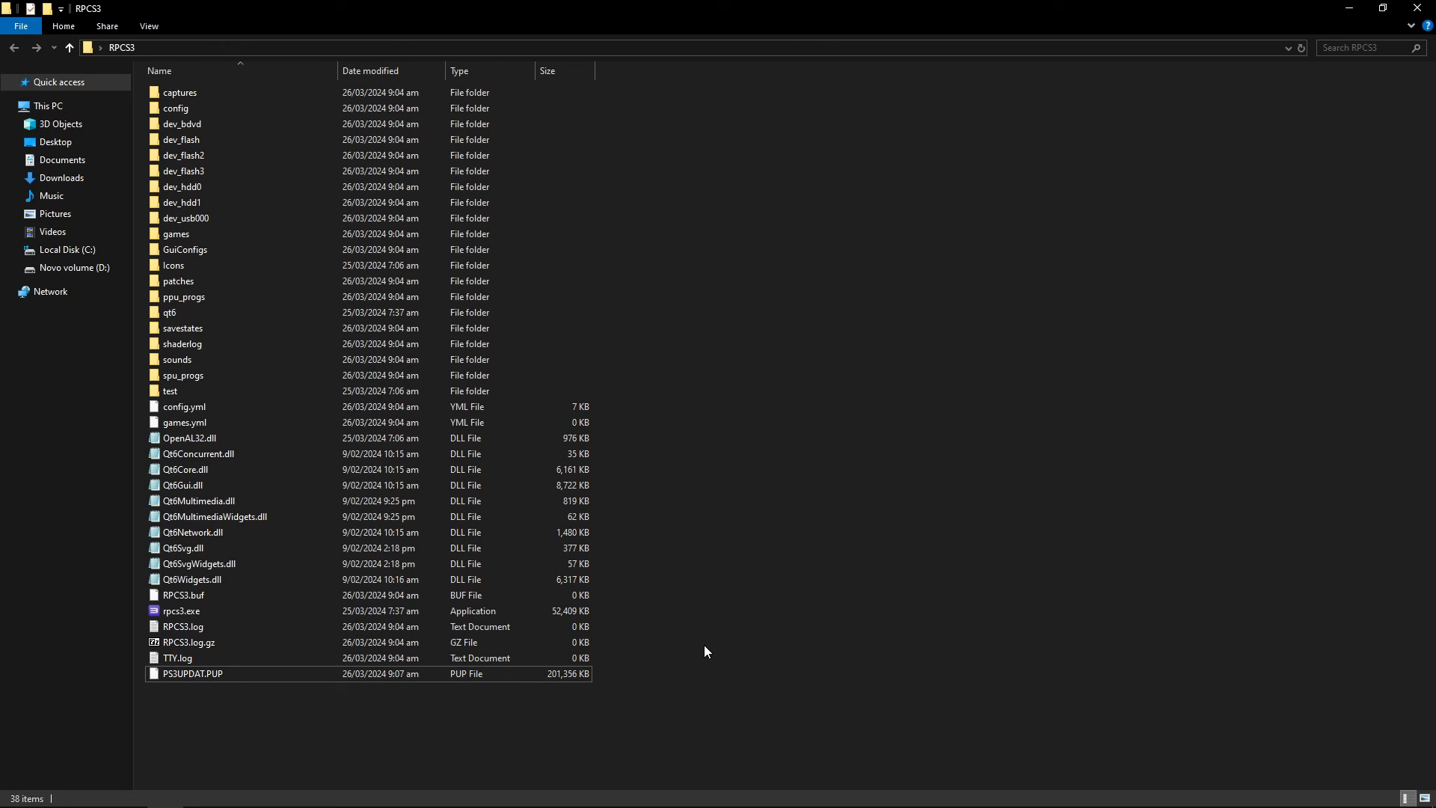
pyautogui.doubleClick(181, 611)
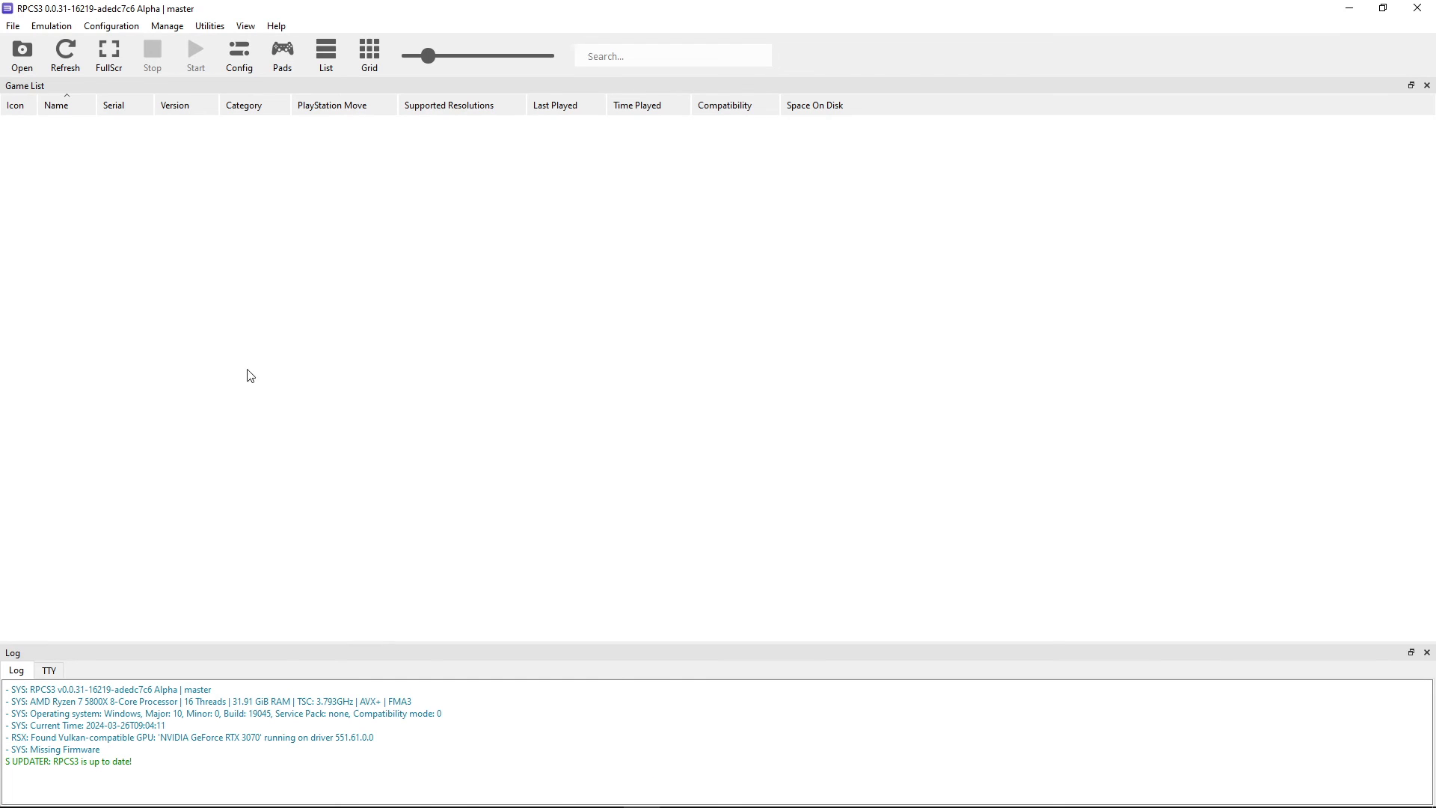
# Step: Install firmware 4.91 from PS3UPDAT.PUP via File > Install Firmware and dismiss success
pyautogui.click(13, 25)
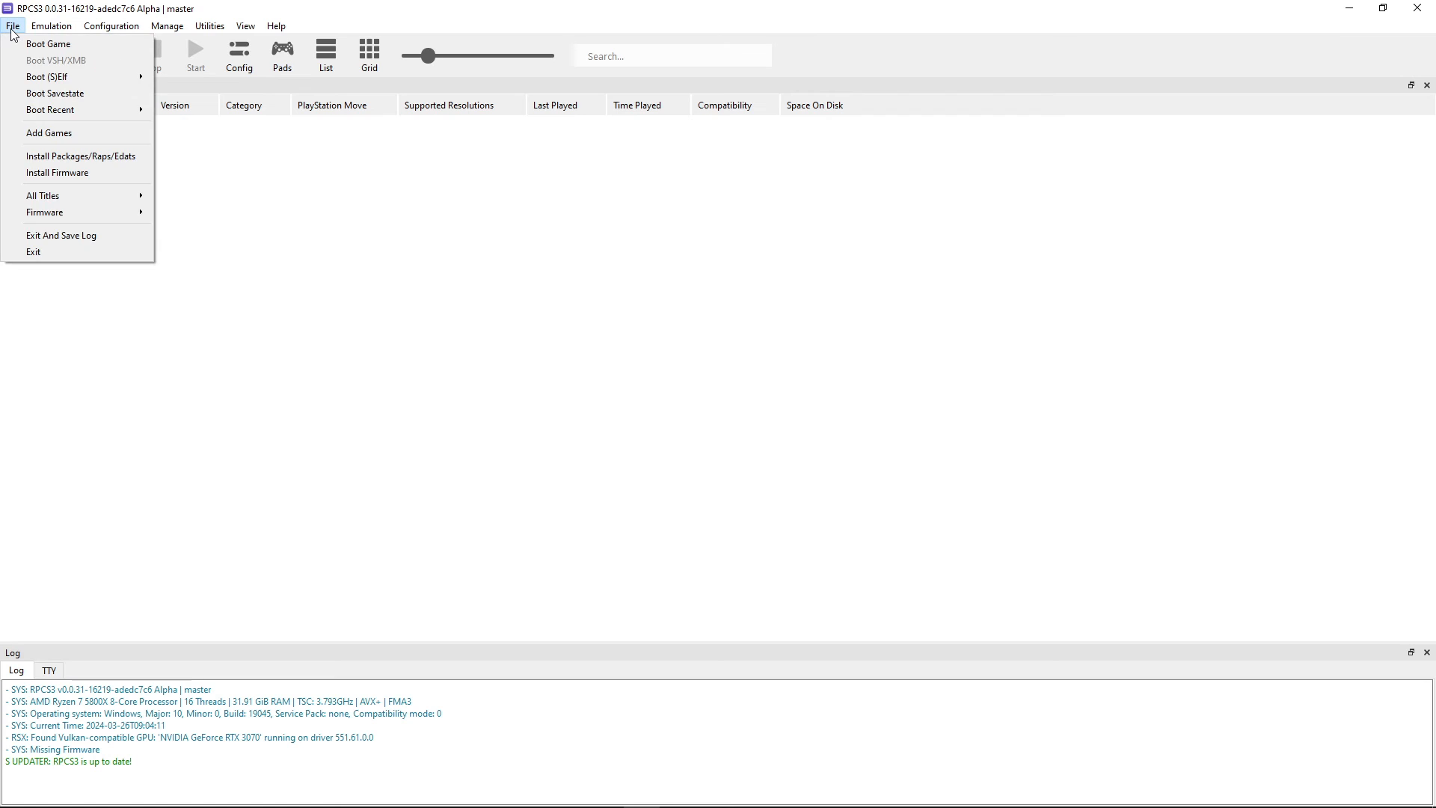
pyautogui.moveTo(57, 172)
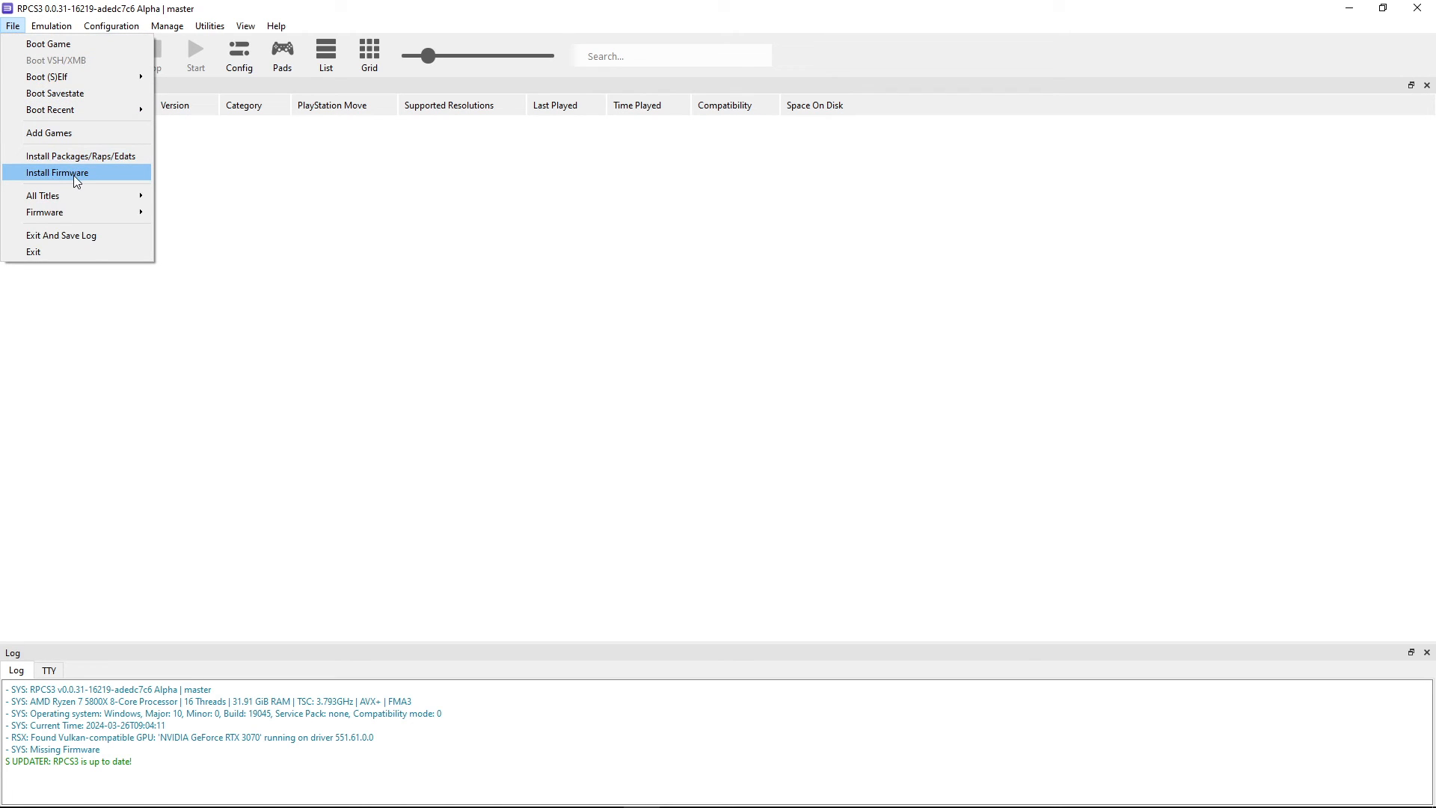
pyautogui.click(56, 172)
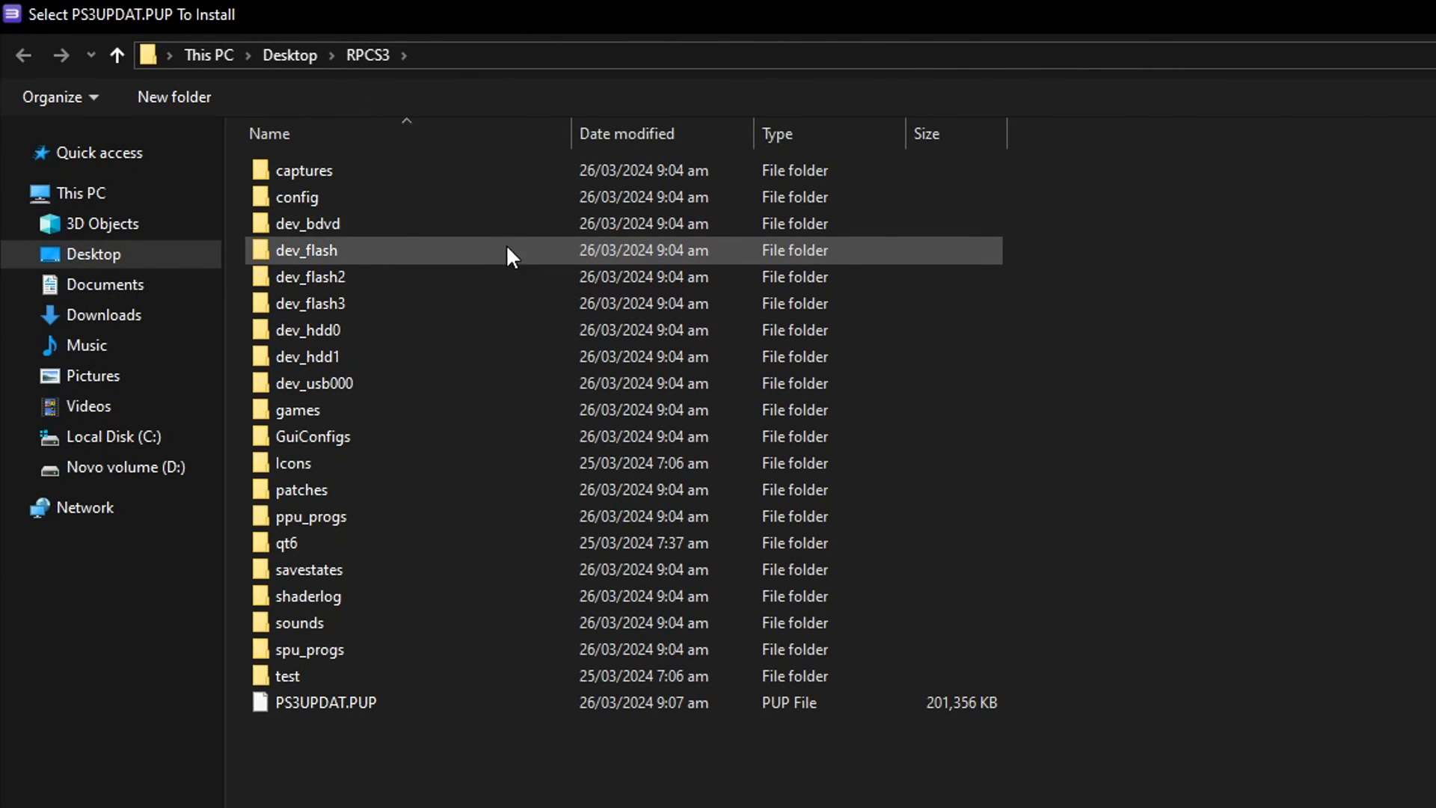
pyautogui.click(326, 703)
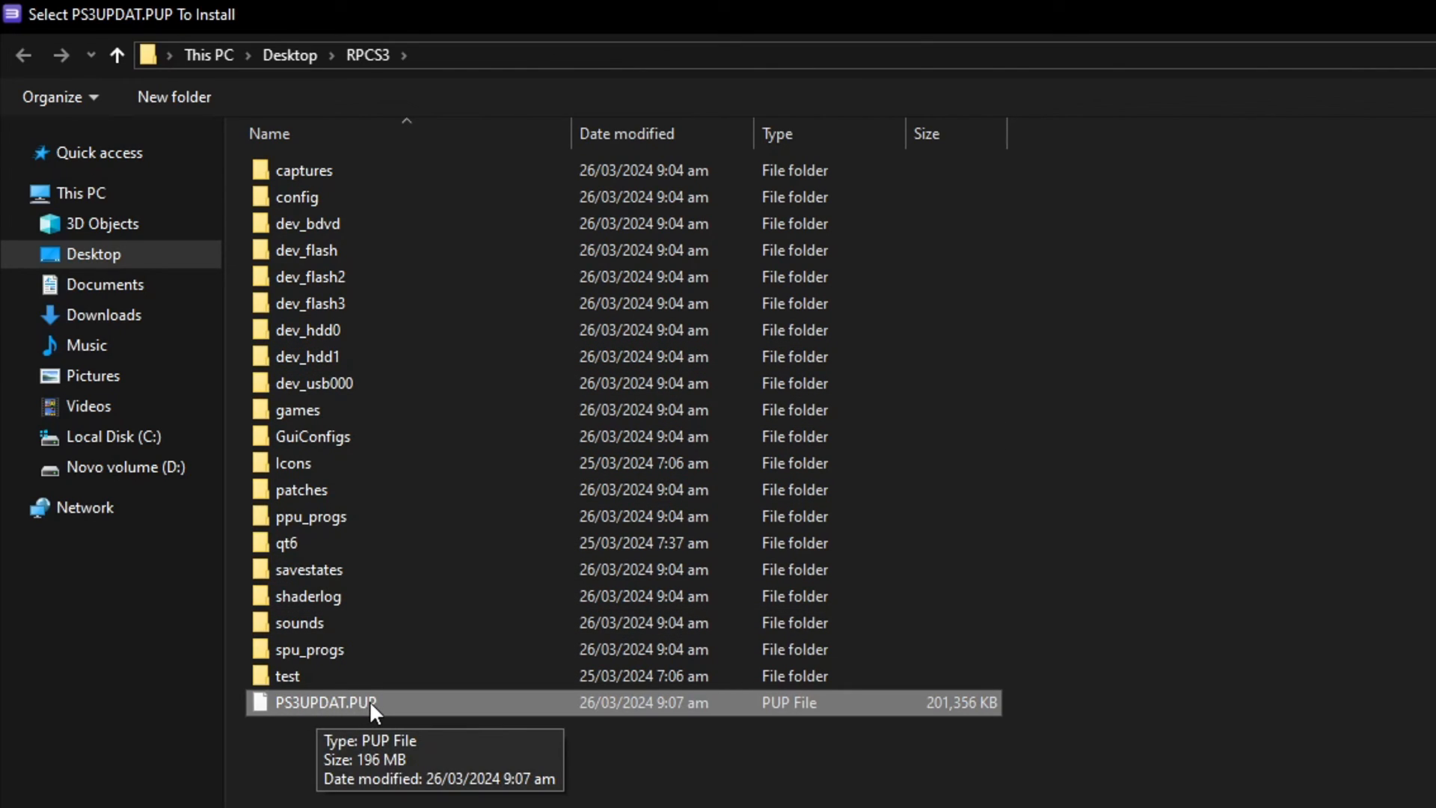
pyautogui.doubleClick(326, 702)
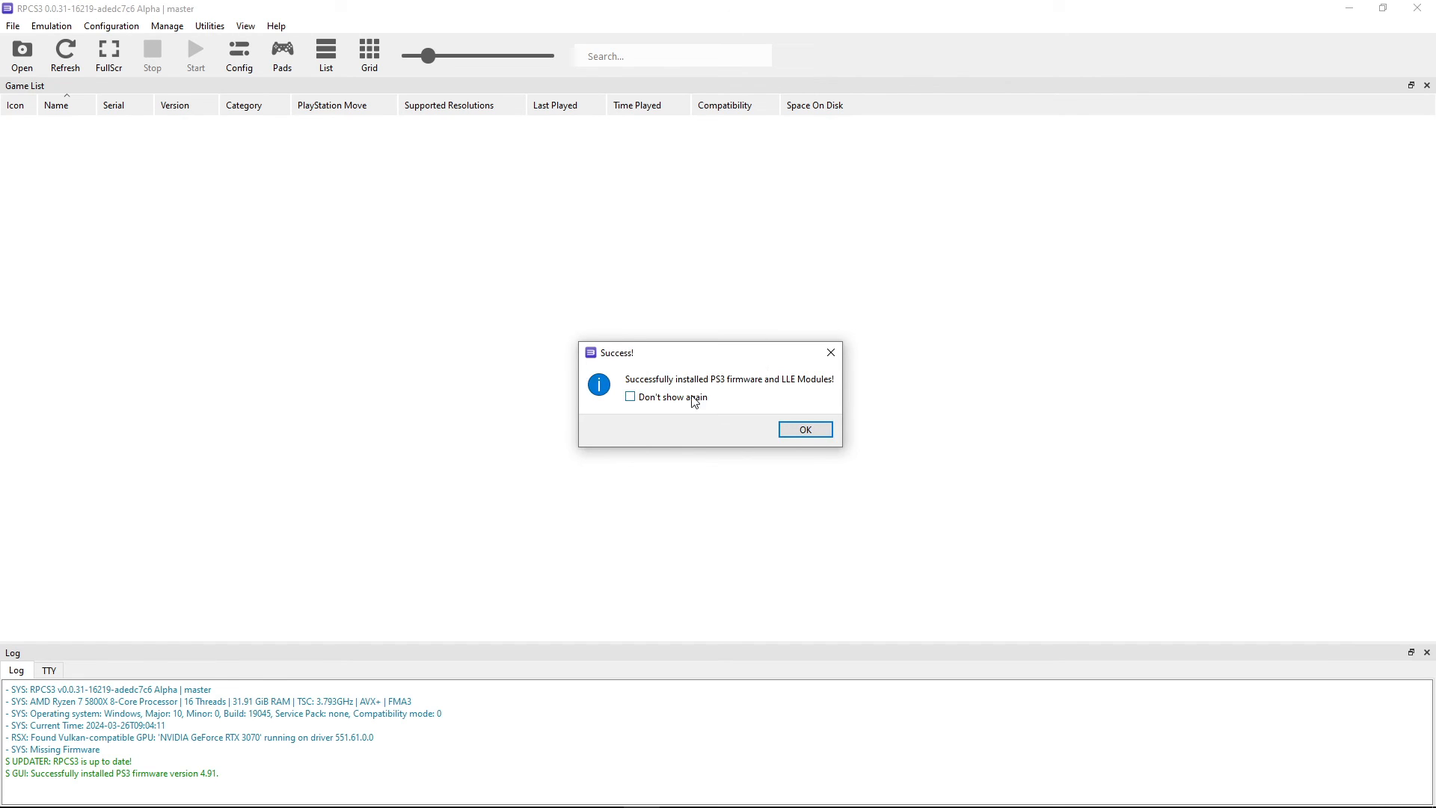
pyautogui.click(804, 429)
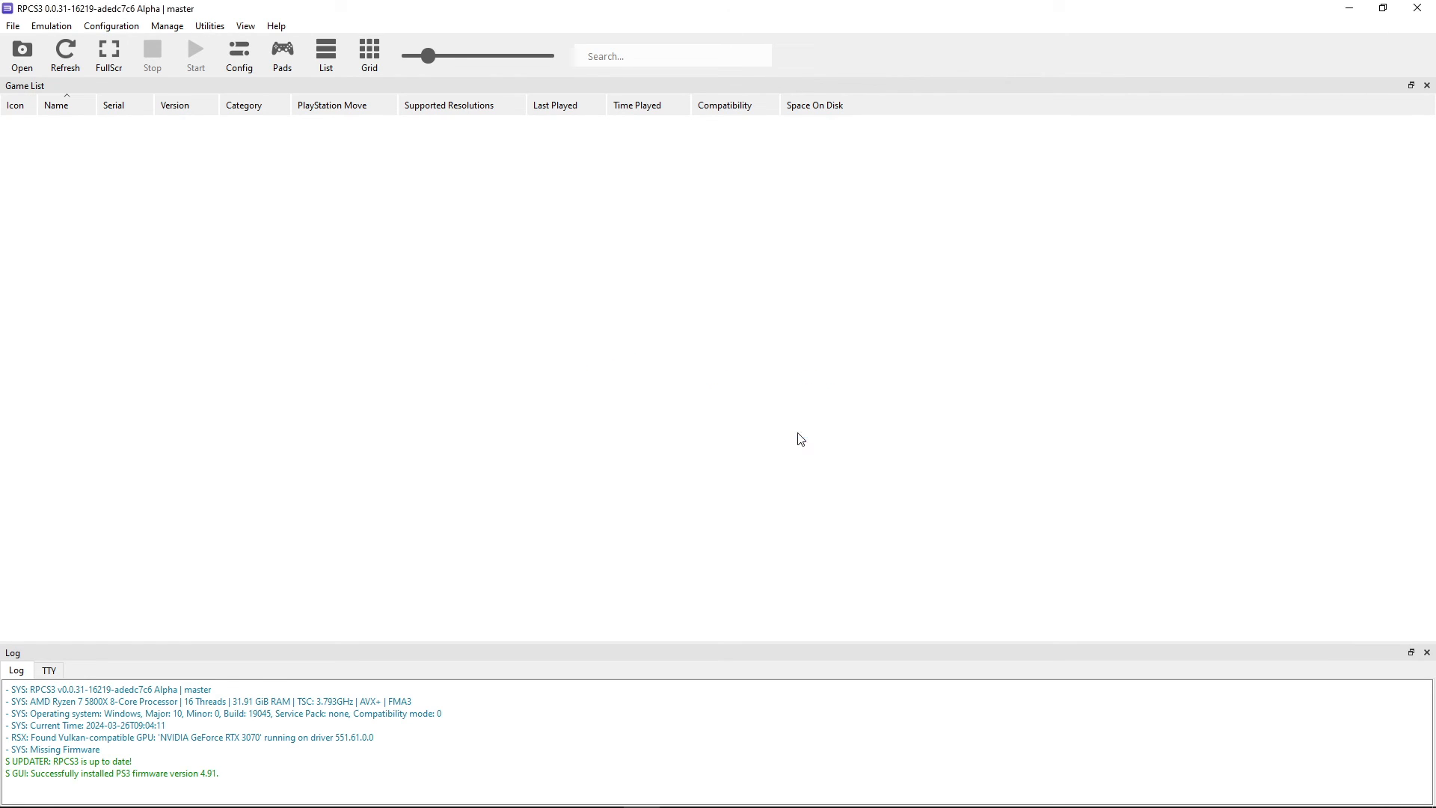
# Step: Place the Gran Turismo 5 folder in RPCS3's games folder and open it
pyautogui.click(196, 55)
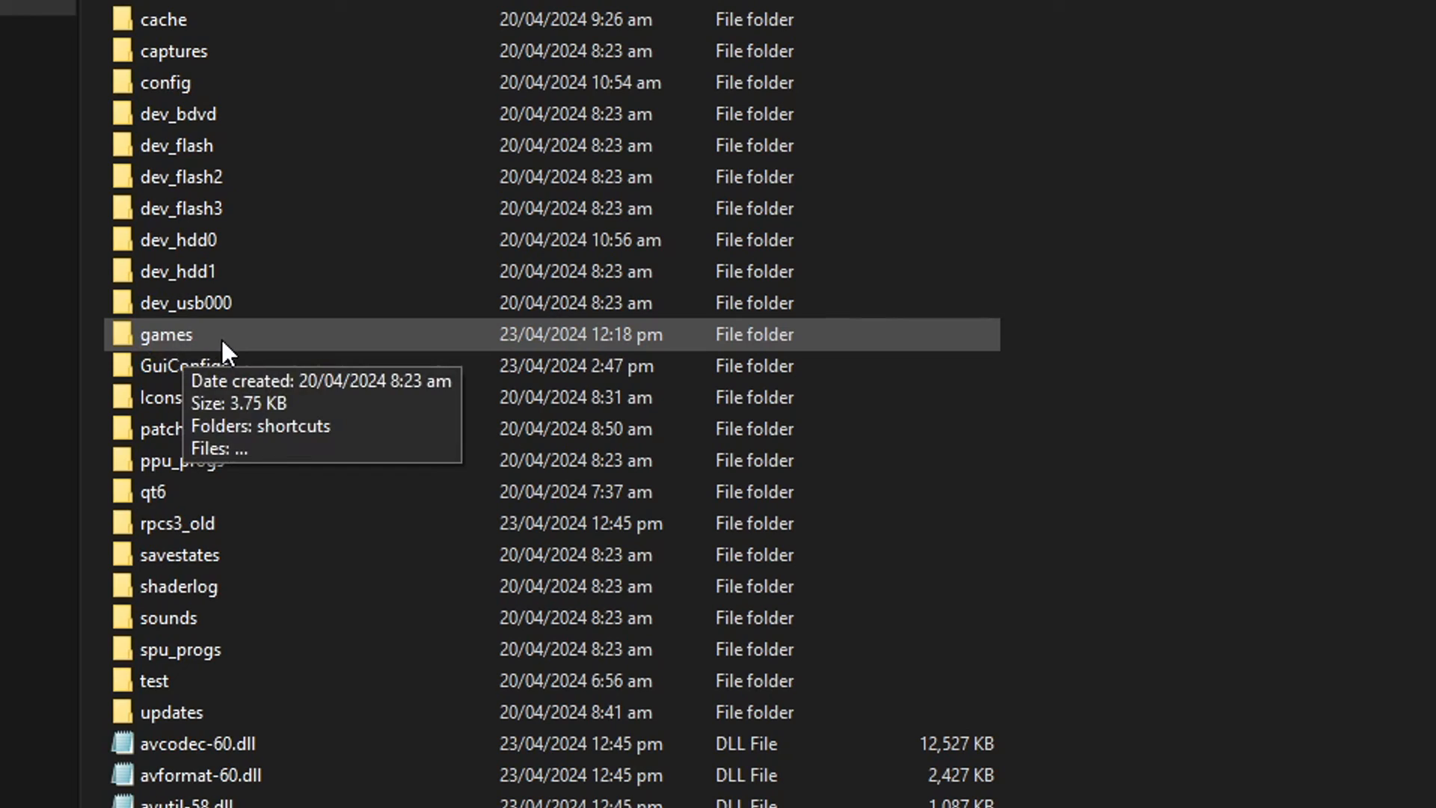
pyautogui.moveTo(1135, 421)
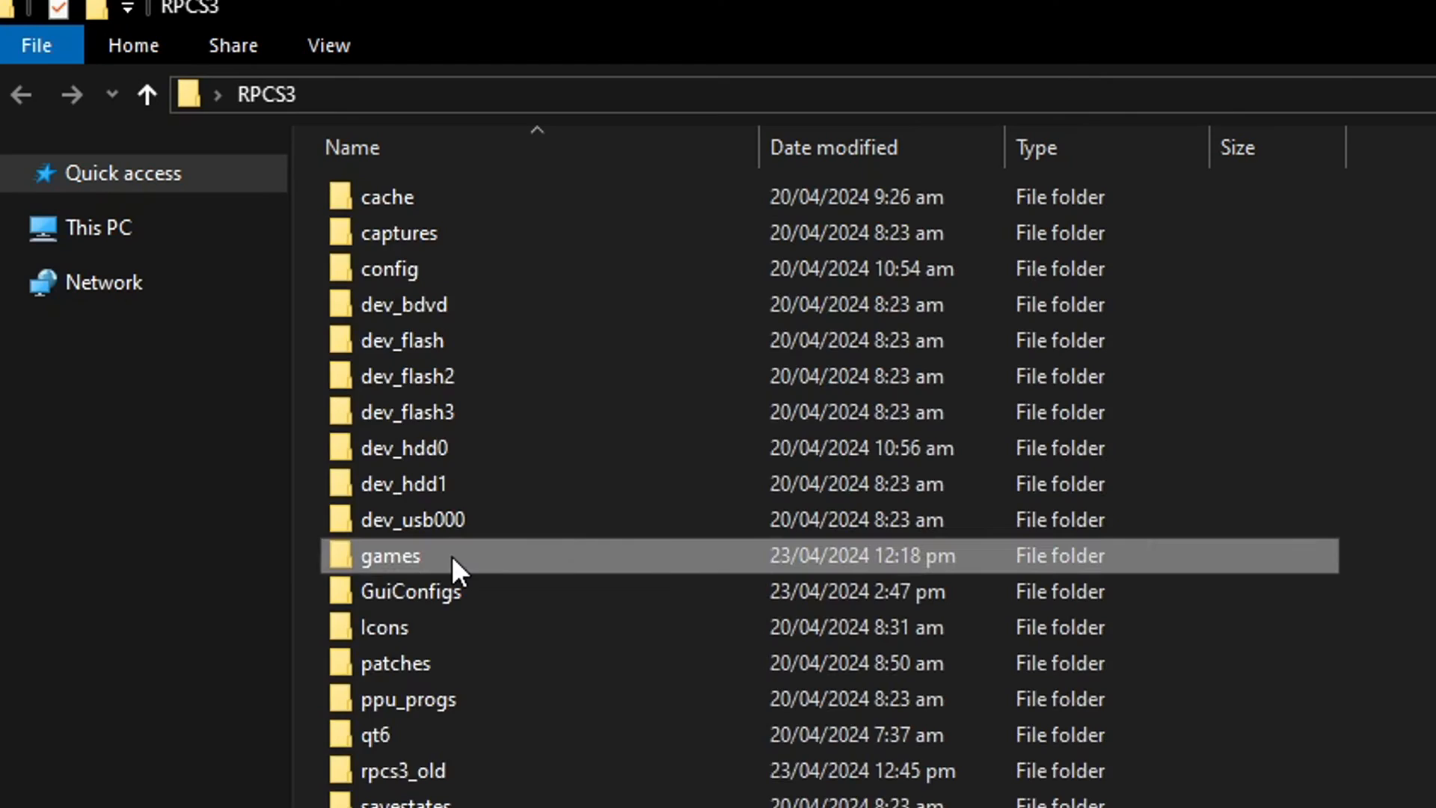
pyautogui.doubleClick(389, 555)
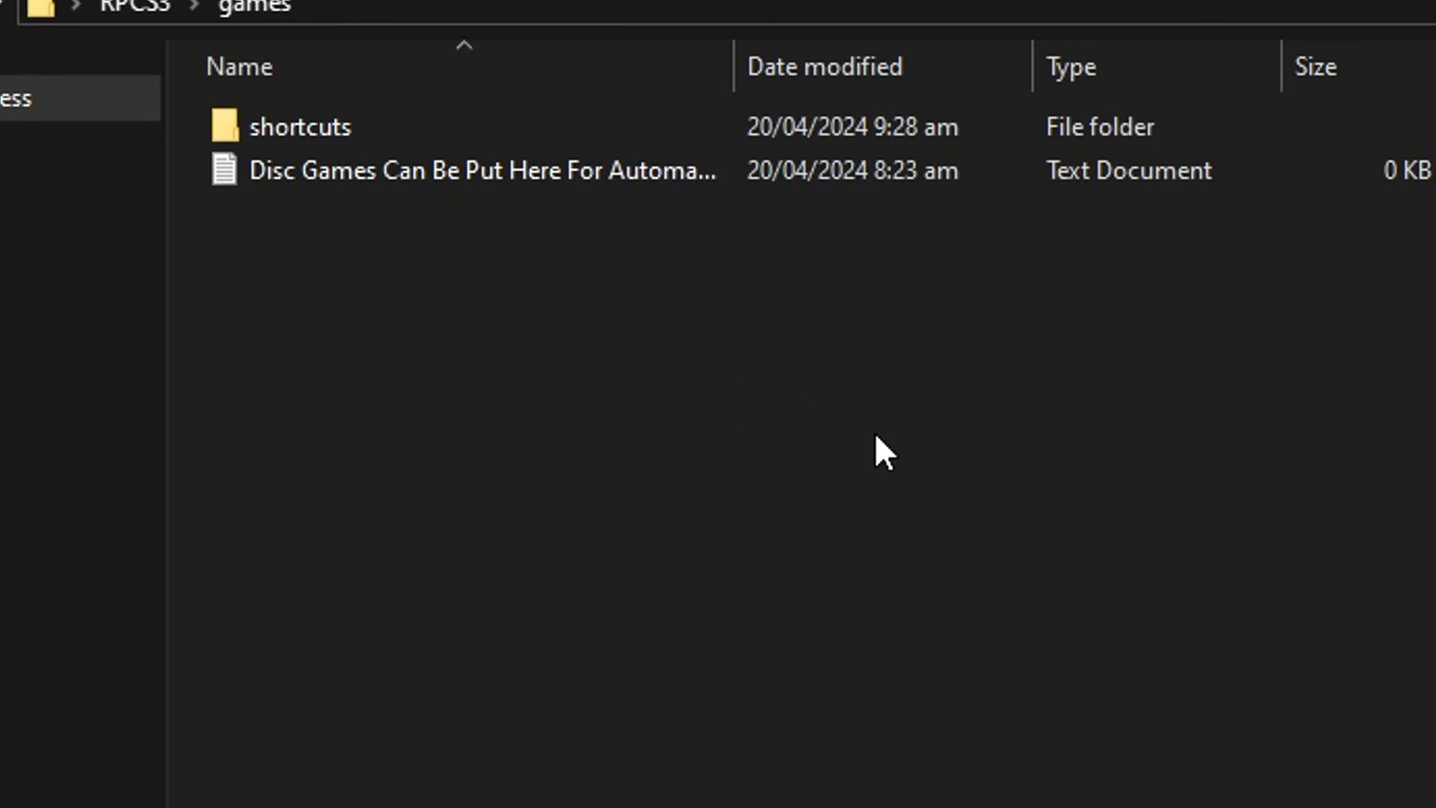
pyautogui.moveTo(804, 438)
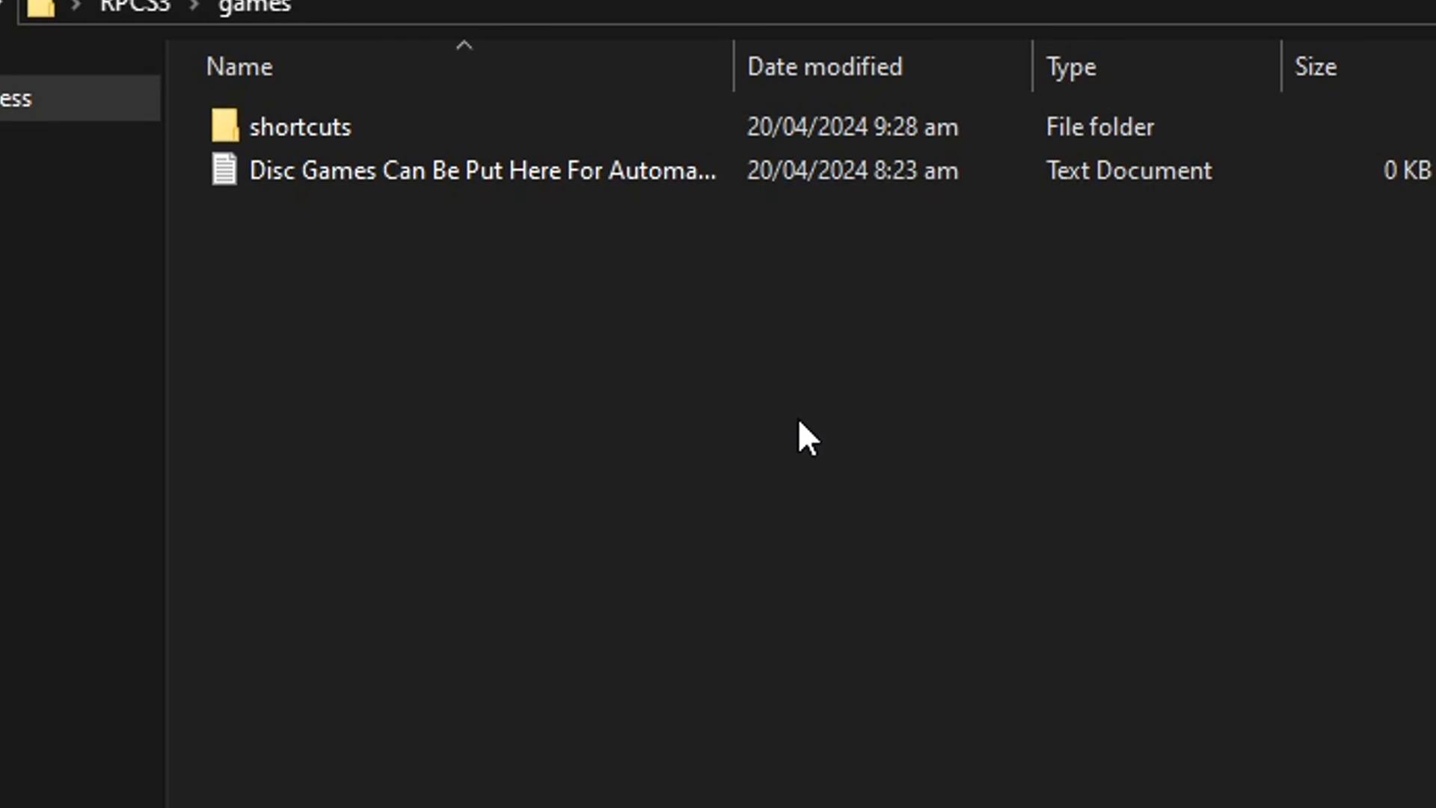
pyautogui.moveTo(840, 472)
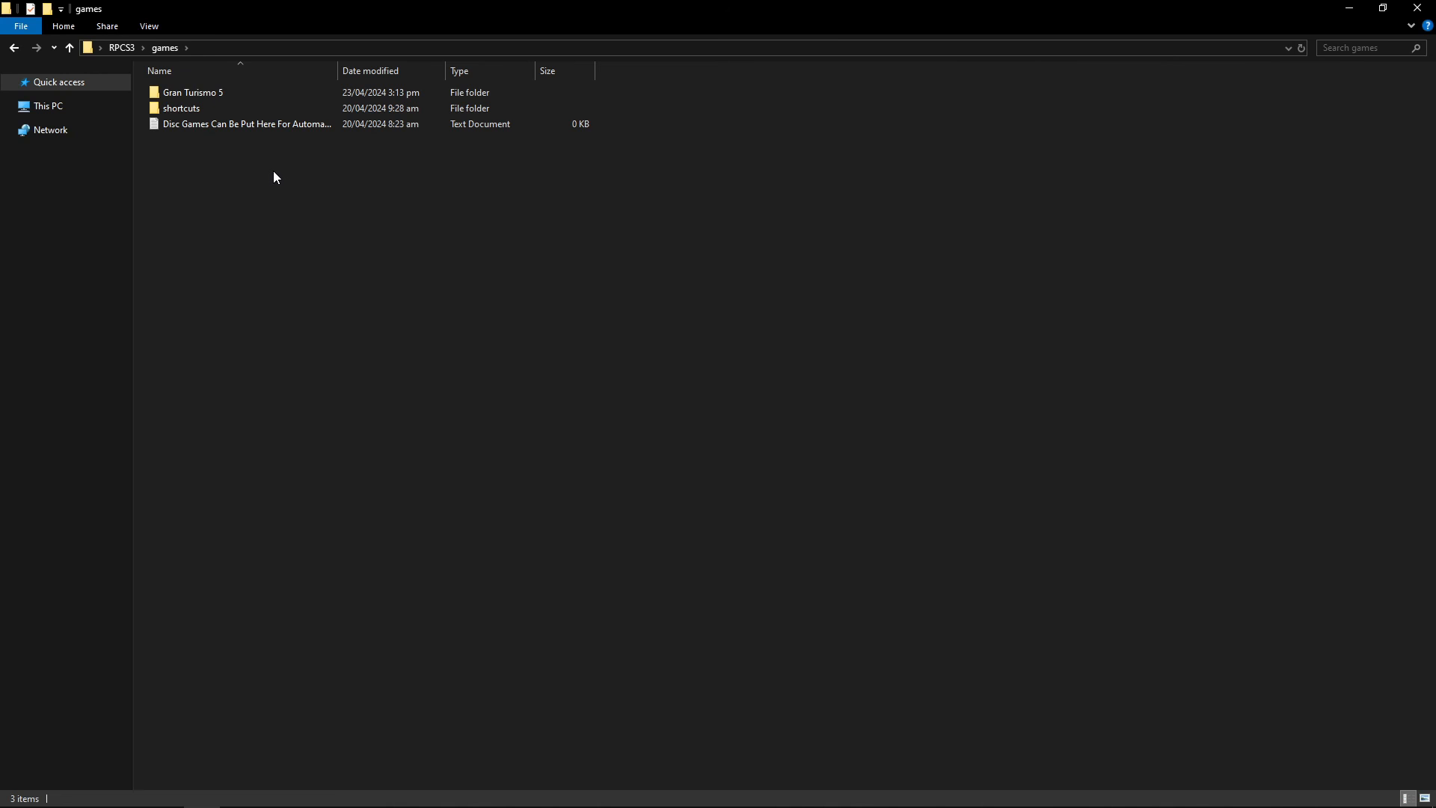
pyautogui.click(180, 108)
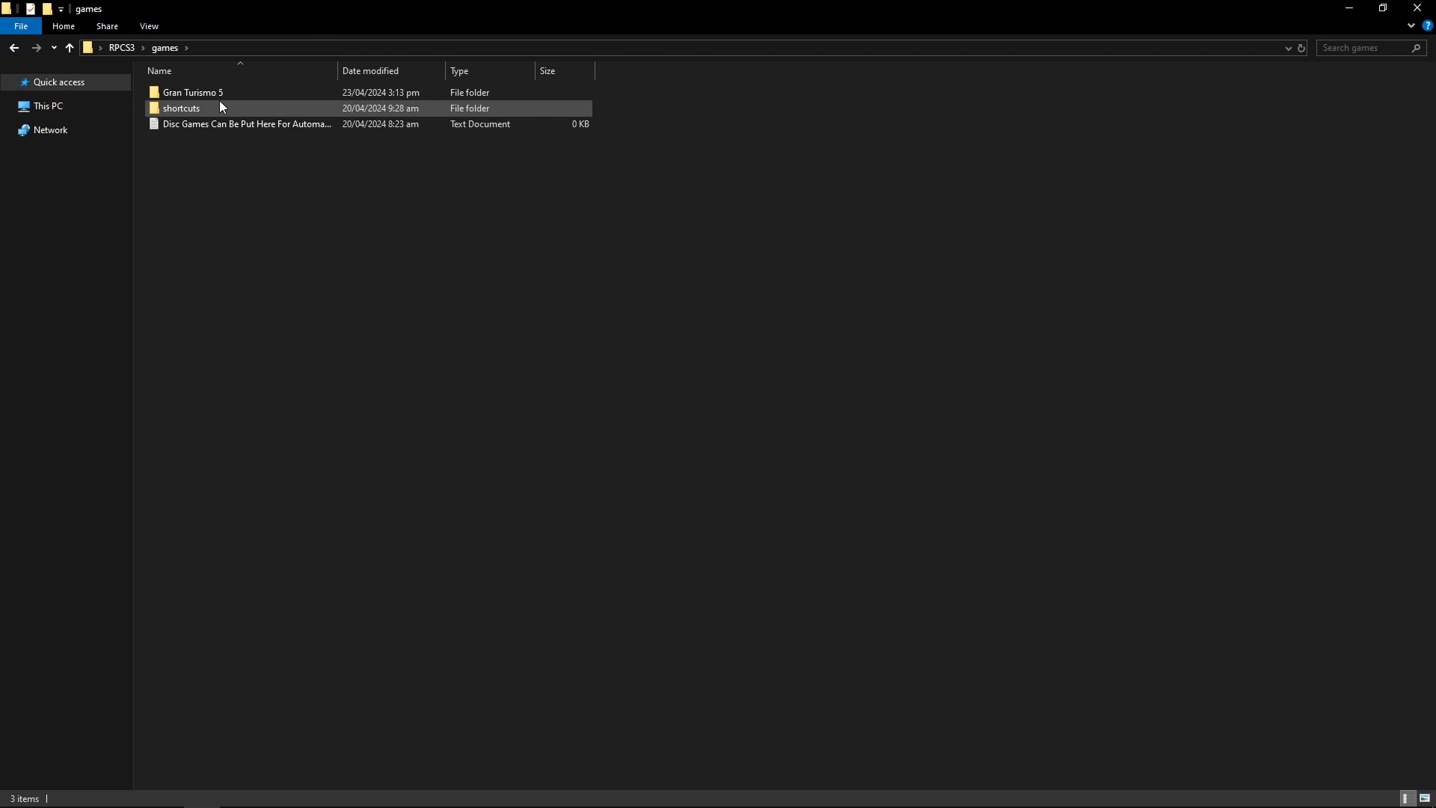
pyautogui.click(192, 93)
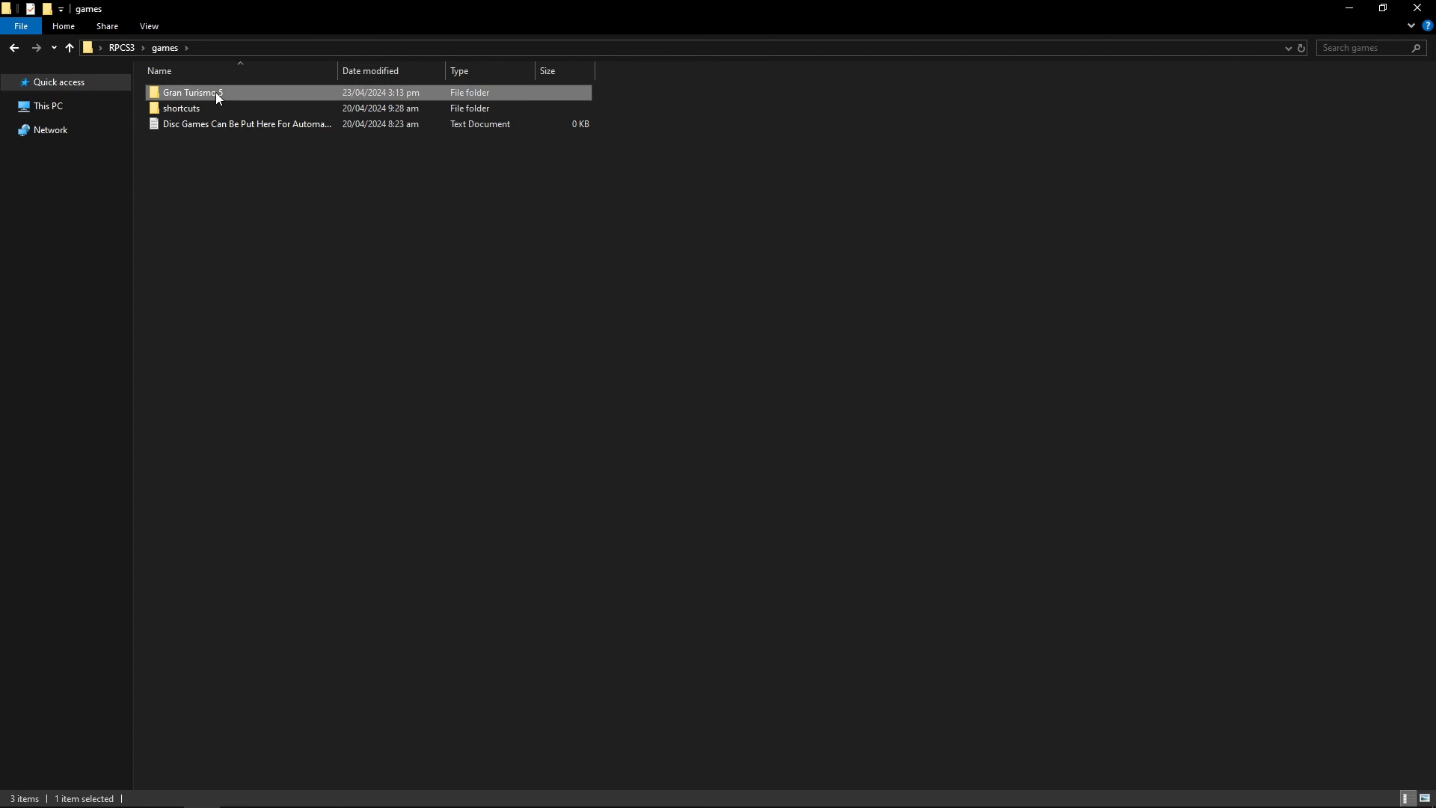
pyautogui.doubleClick(192, 91)
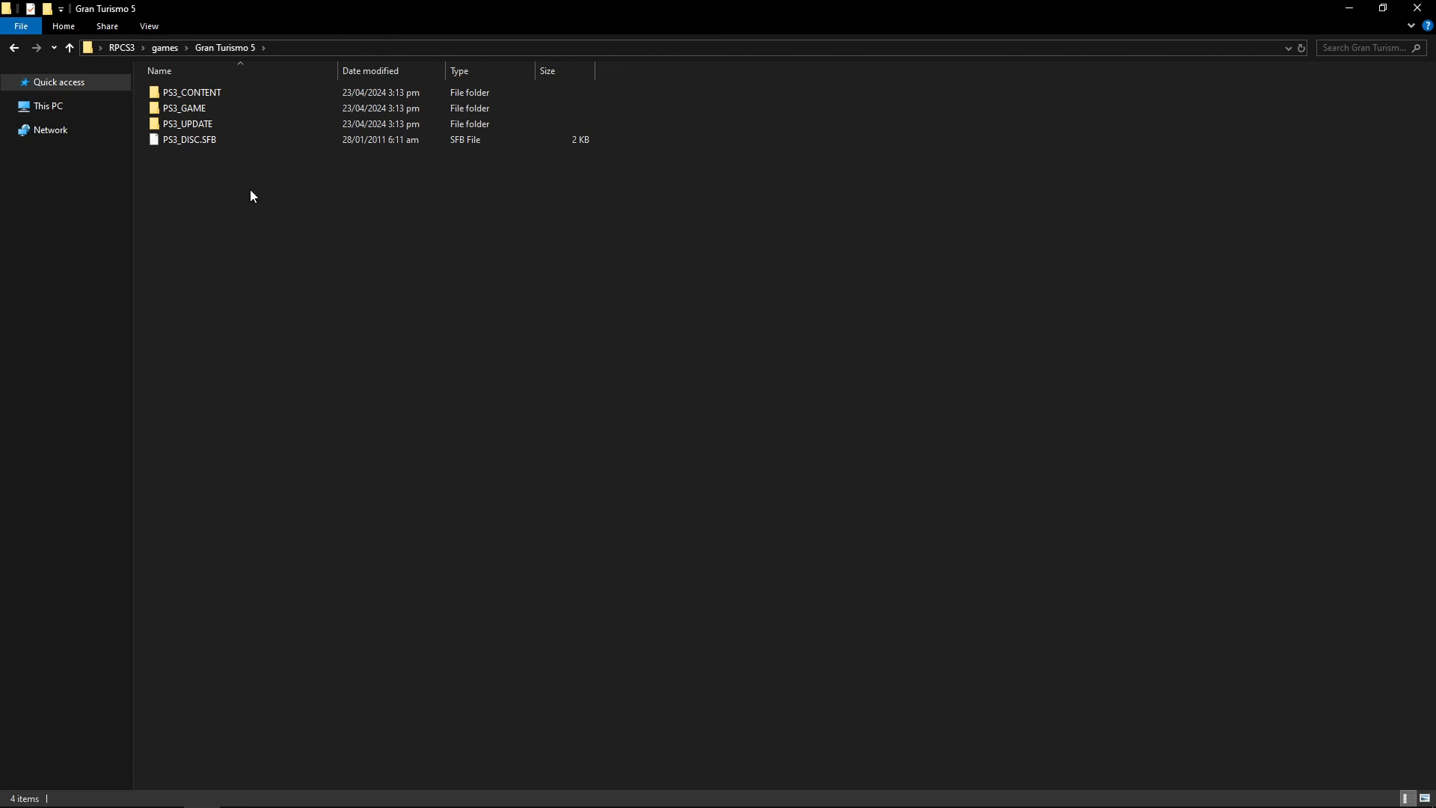
pyautogui.click(69, 48)
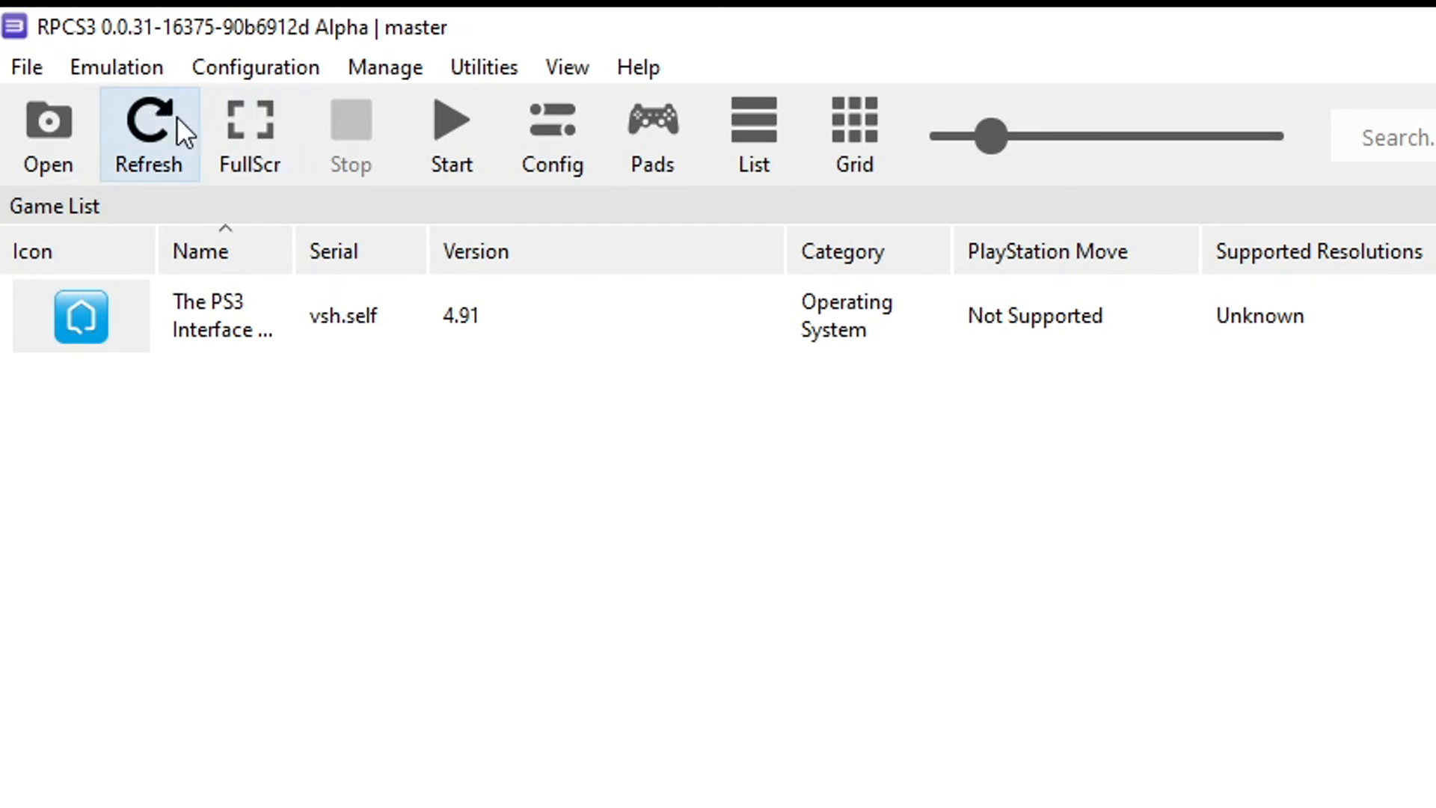
# Step: Add games/Gran Turismo 5 to the library through File > Add Games
pyautogui.click(26, 66)
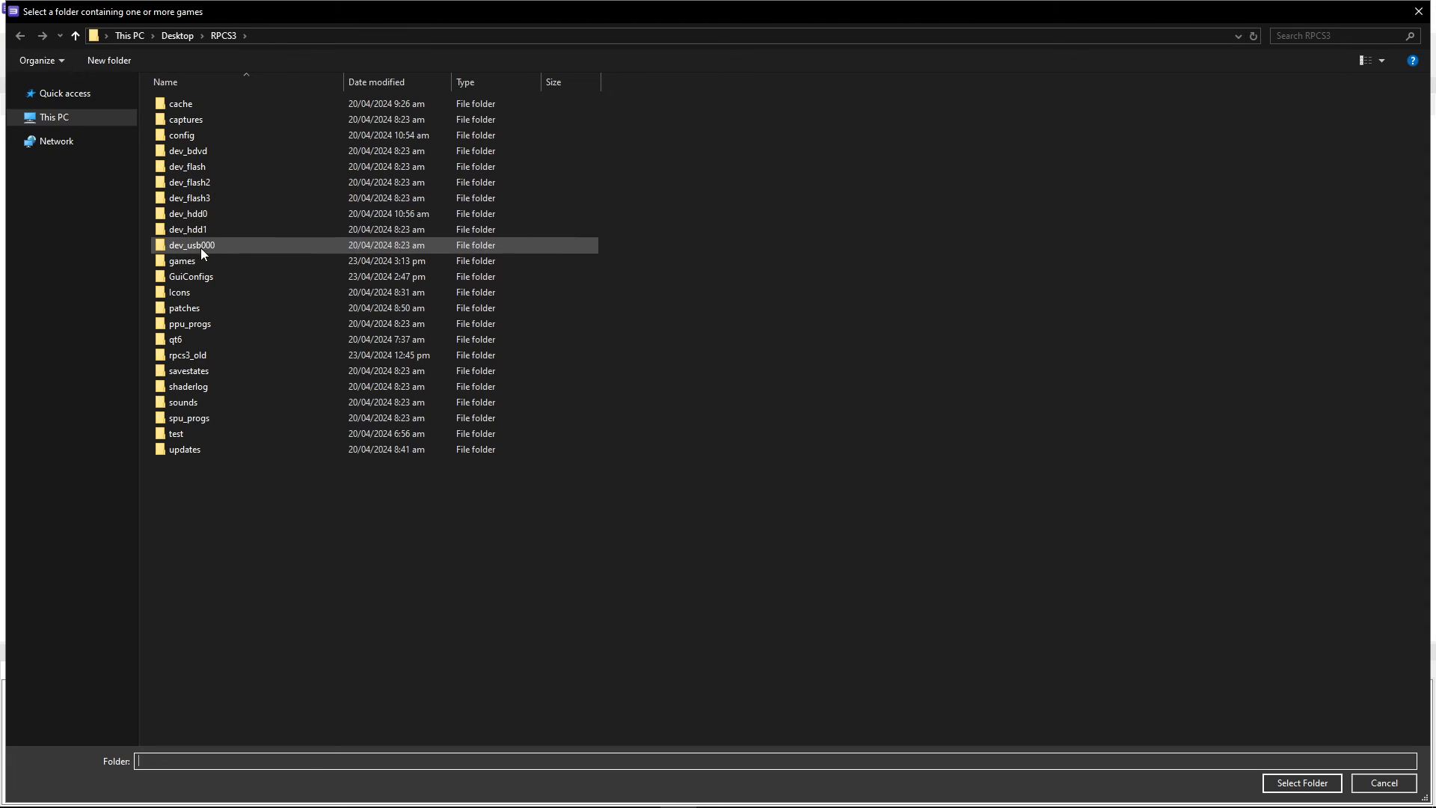
pyautogui.doubleClick(181, 261)
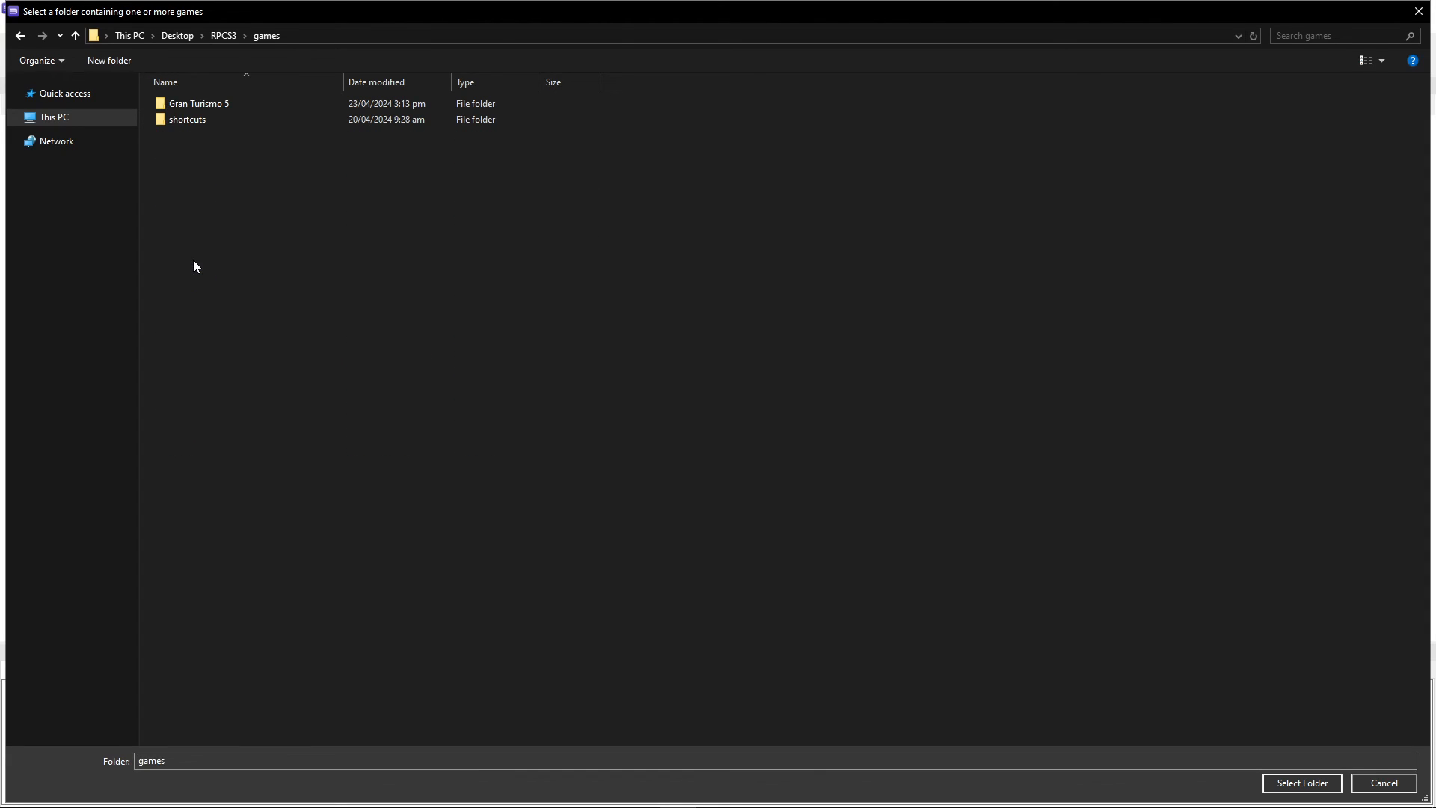
pyautogui.click(199, 103)
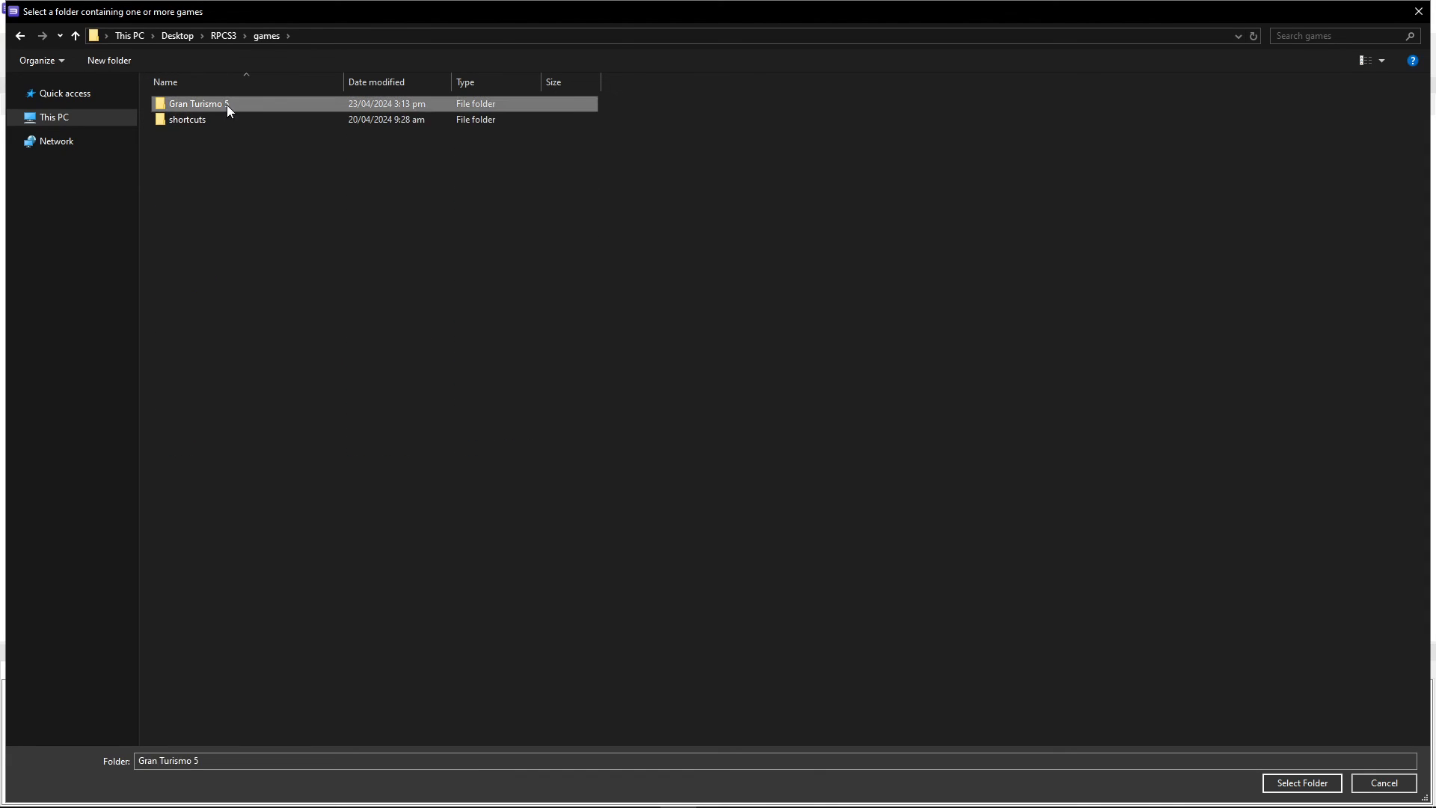
pyautogui.moveTo(1213, 637)
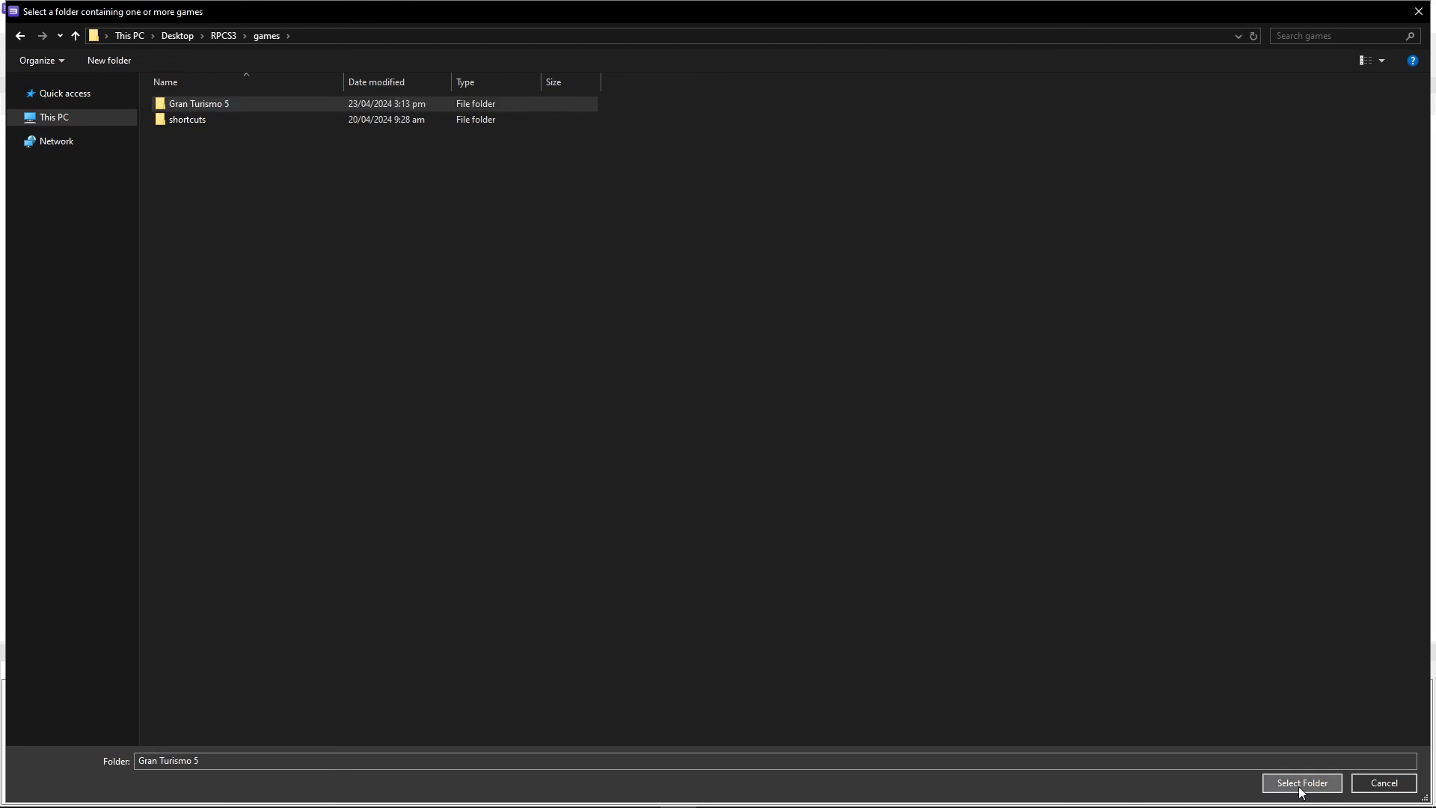
pyautogui.click(1300, 783)
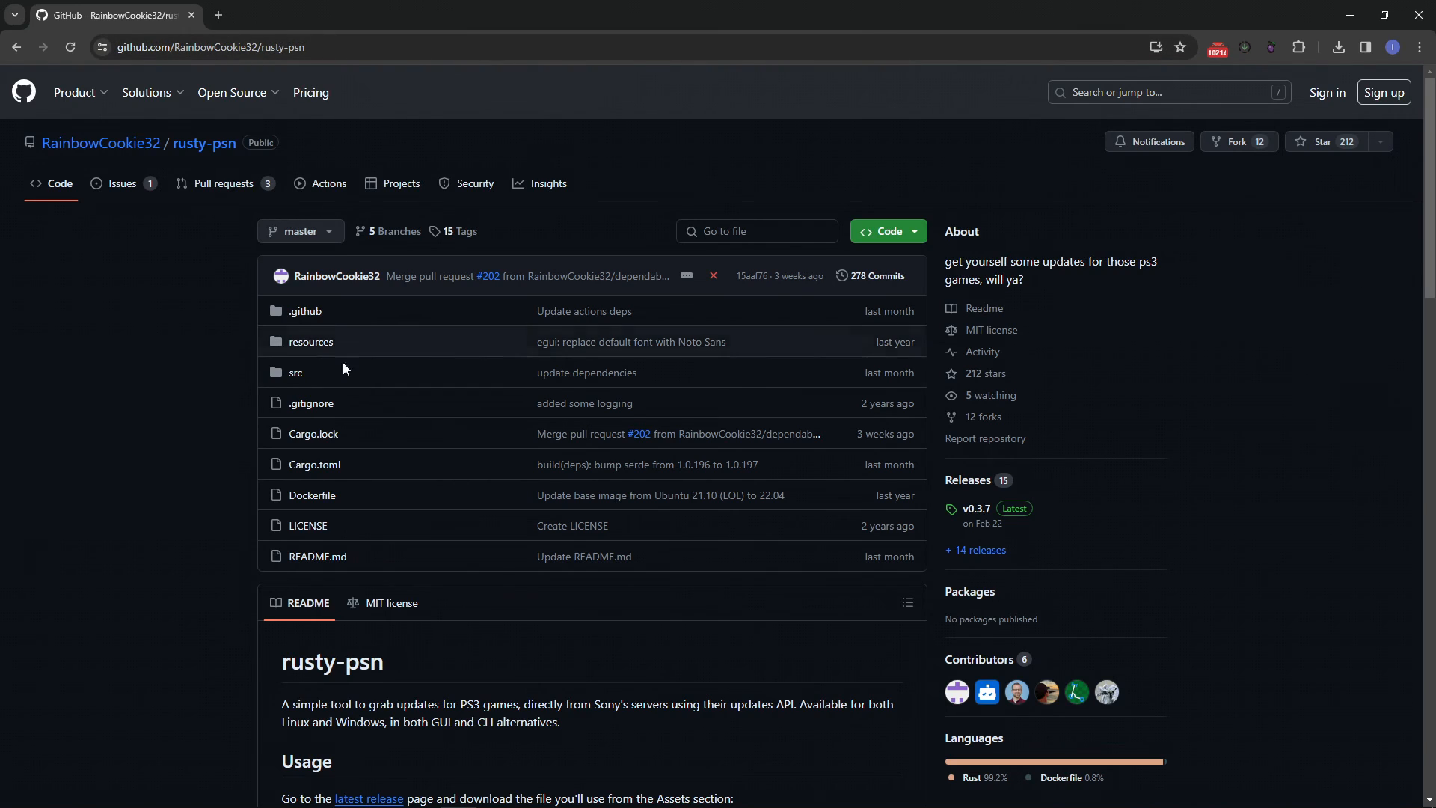
pyautogui.moveTo(968, 481)
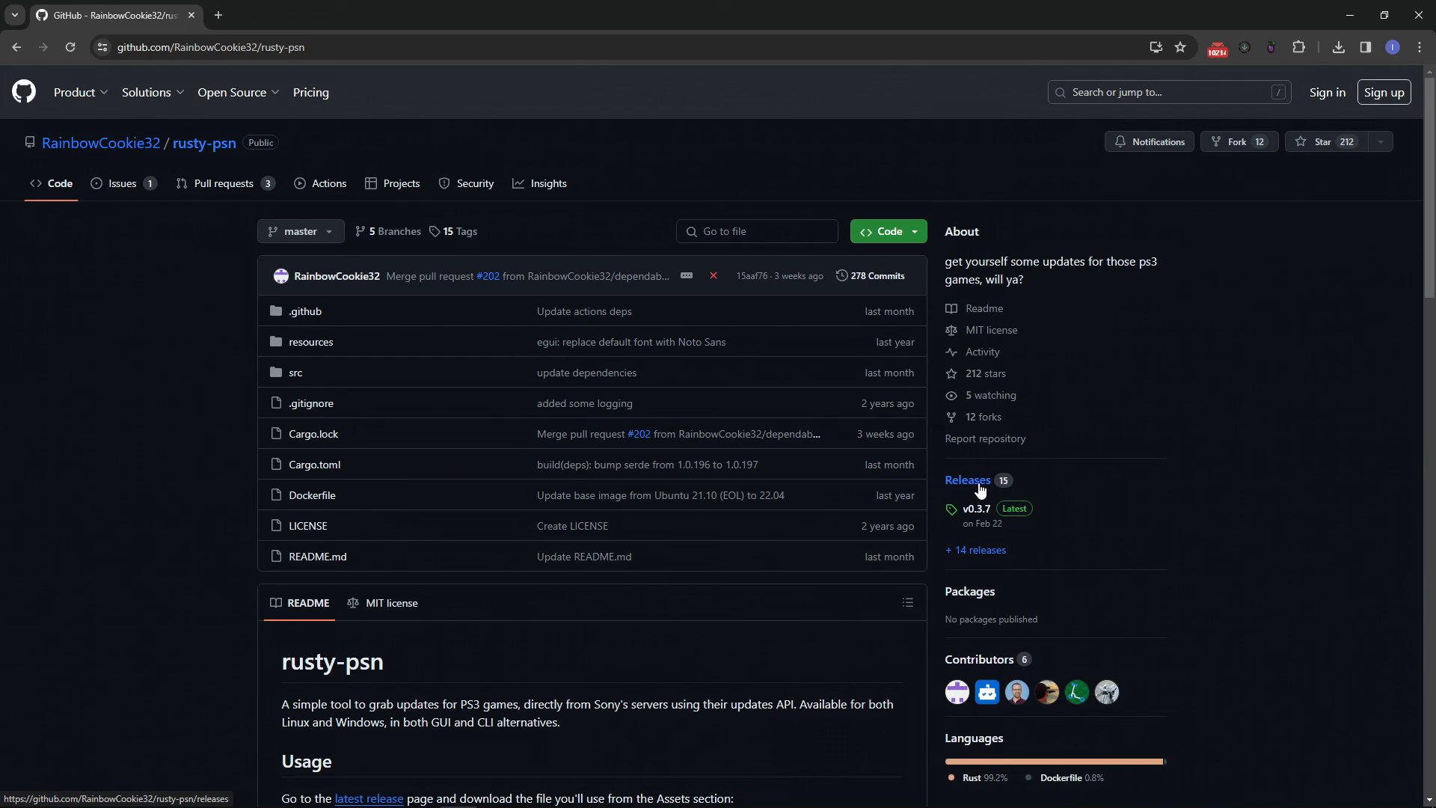
# Step: Open rusty-psn Releases and scroll to v0.3.7 assets with rusty-psn-egui-windows.zip
pyautogui.click(967, 481)
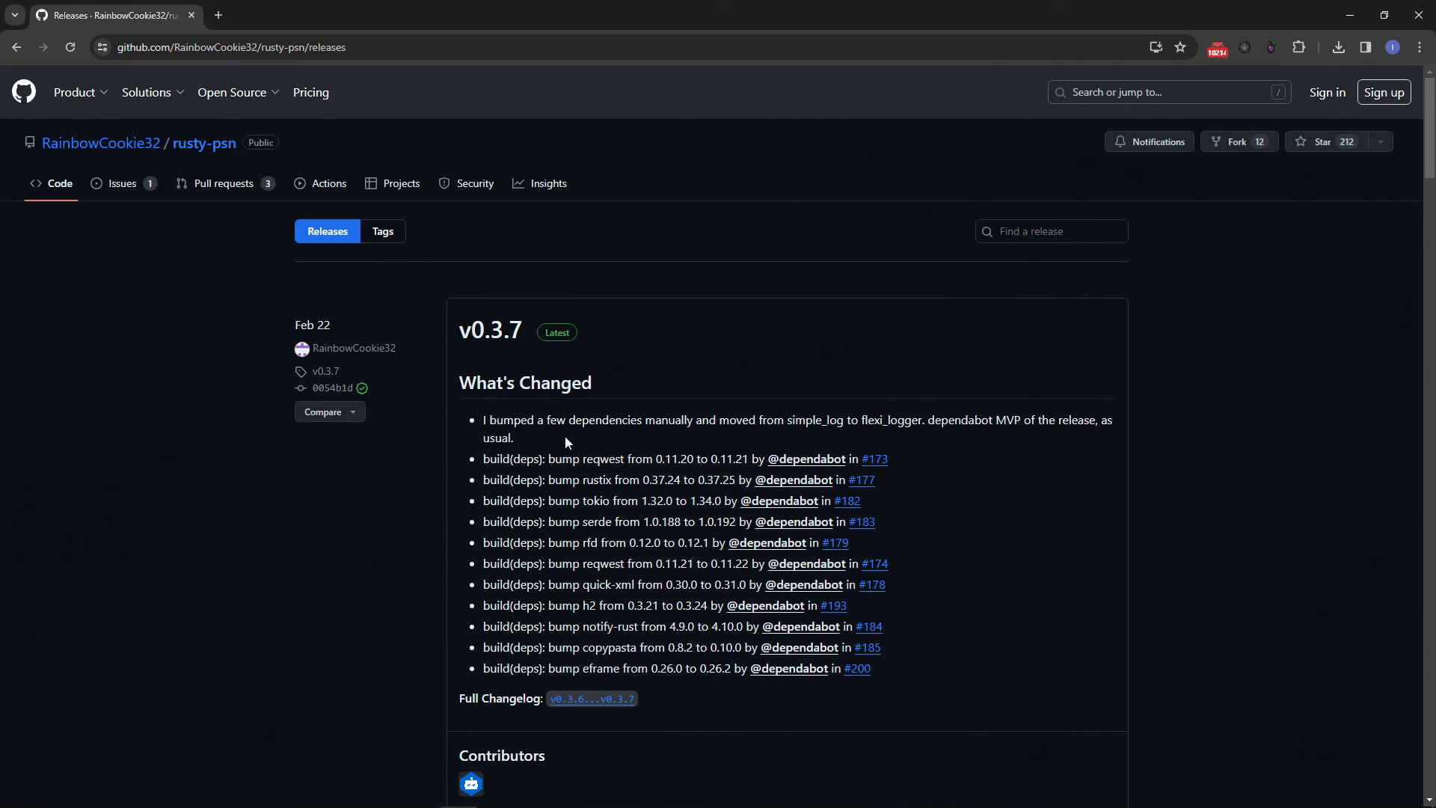
pyautogui.scroll(-3)
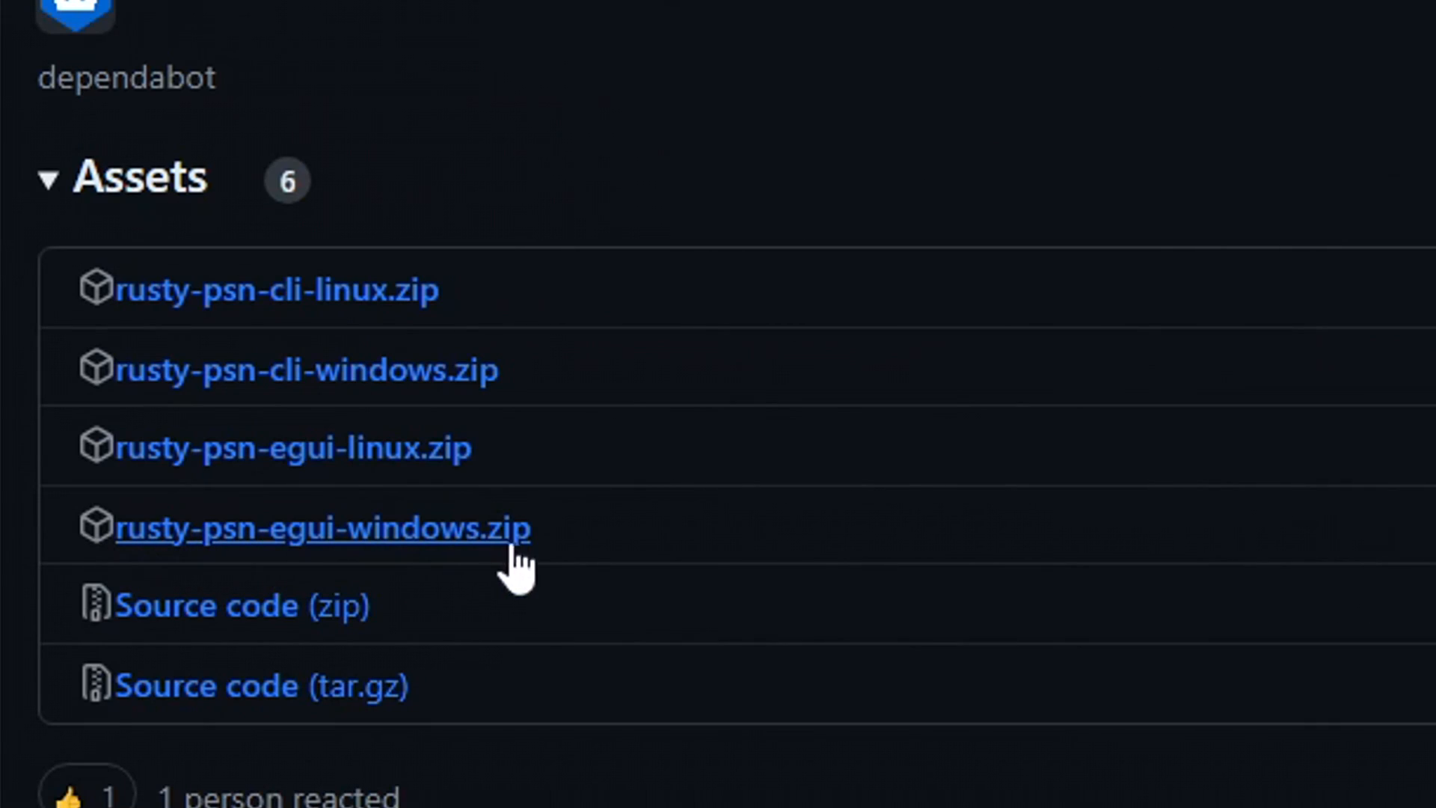
pyautogui.moveTo(314, 559)
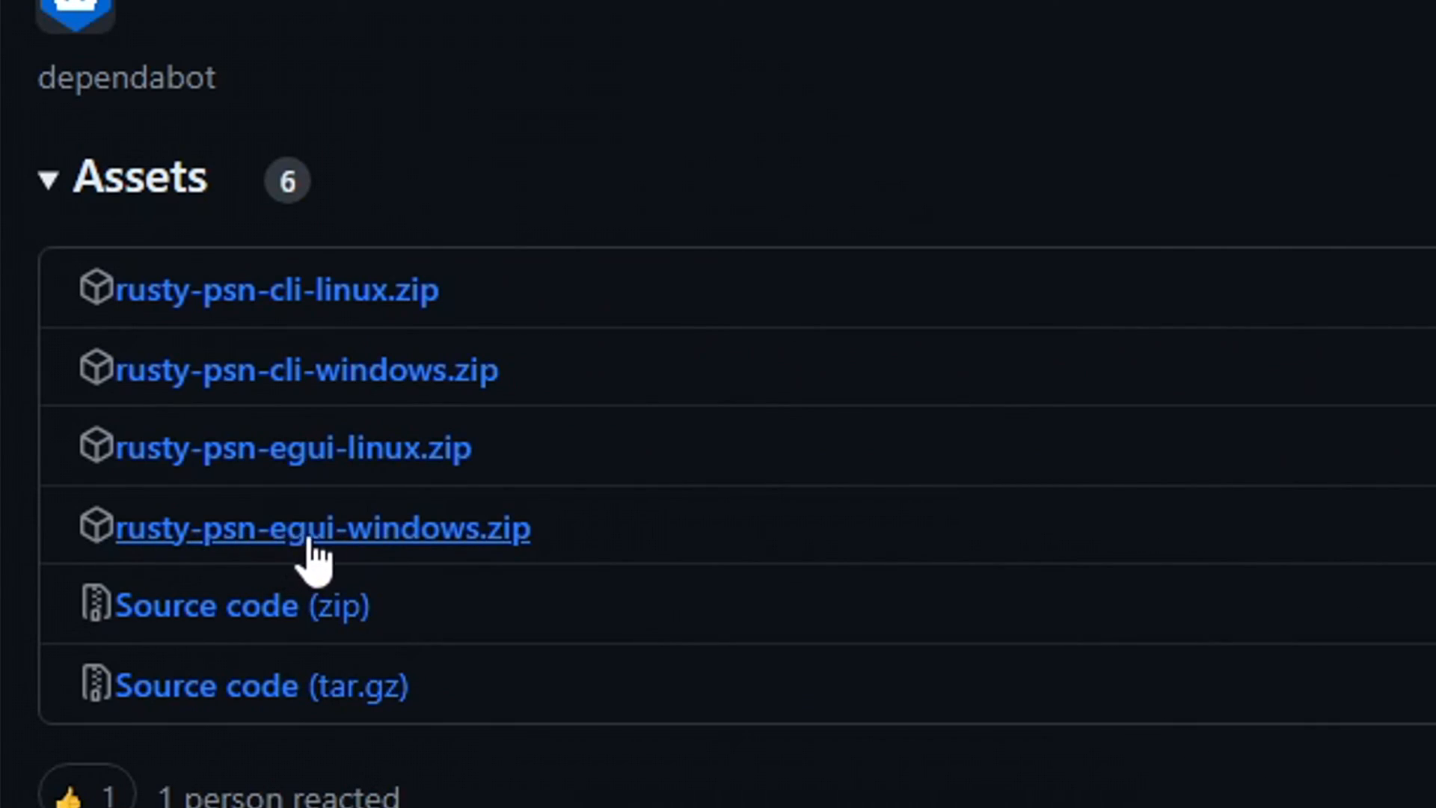
pyautogui.moveTo(174, 559)
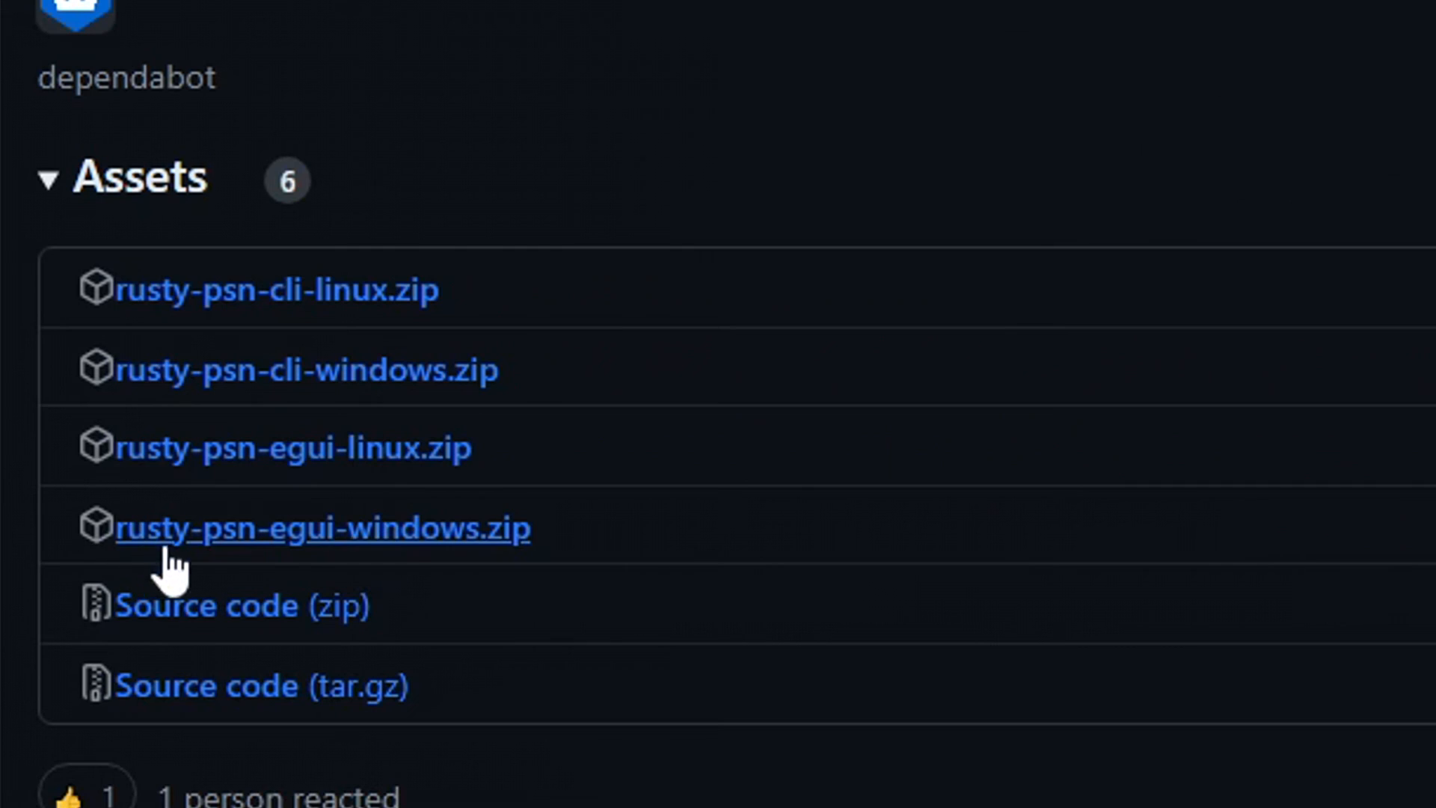
pyautogui.moveTo(360, 559)
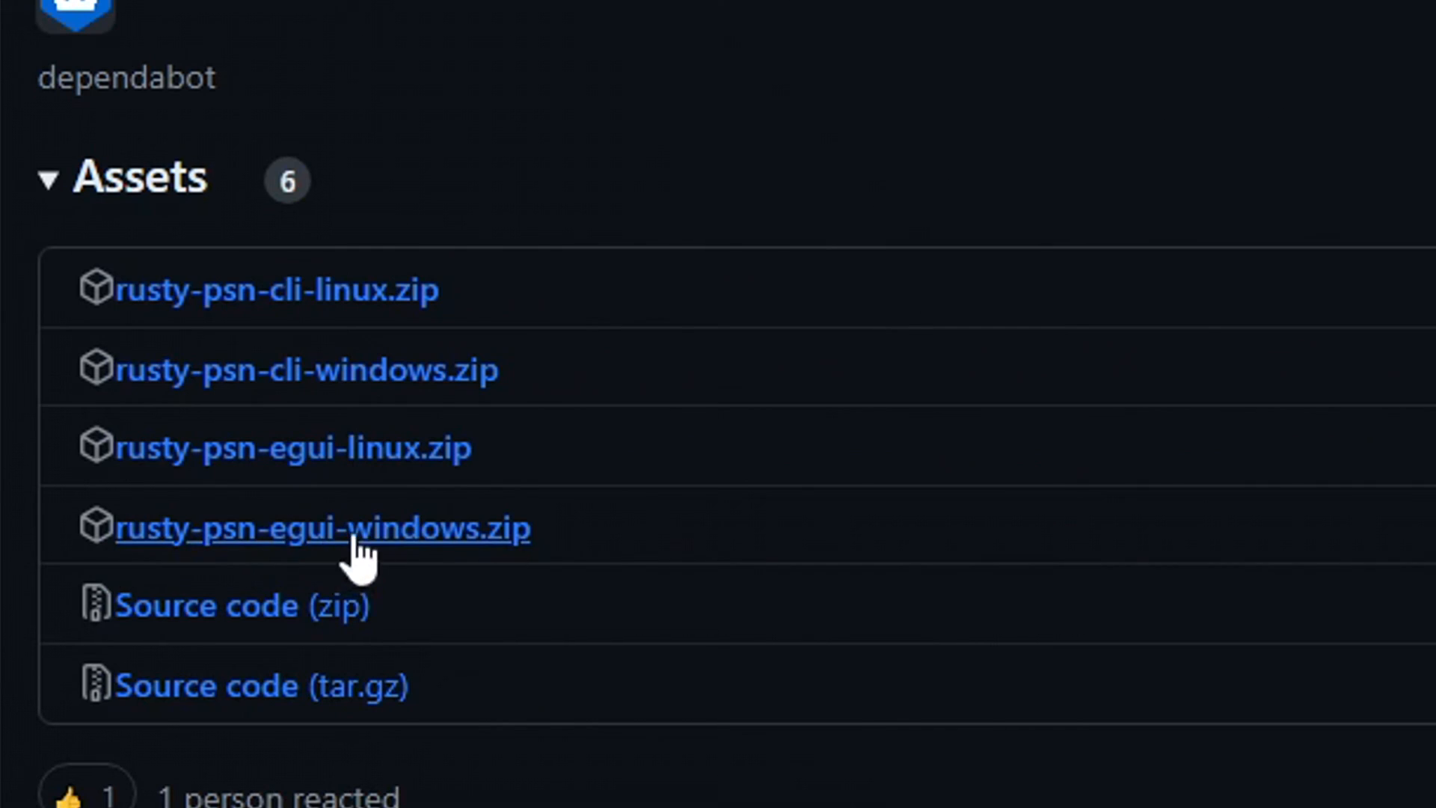
pyautogui.moveTo(611, 566)
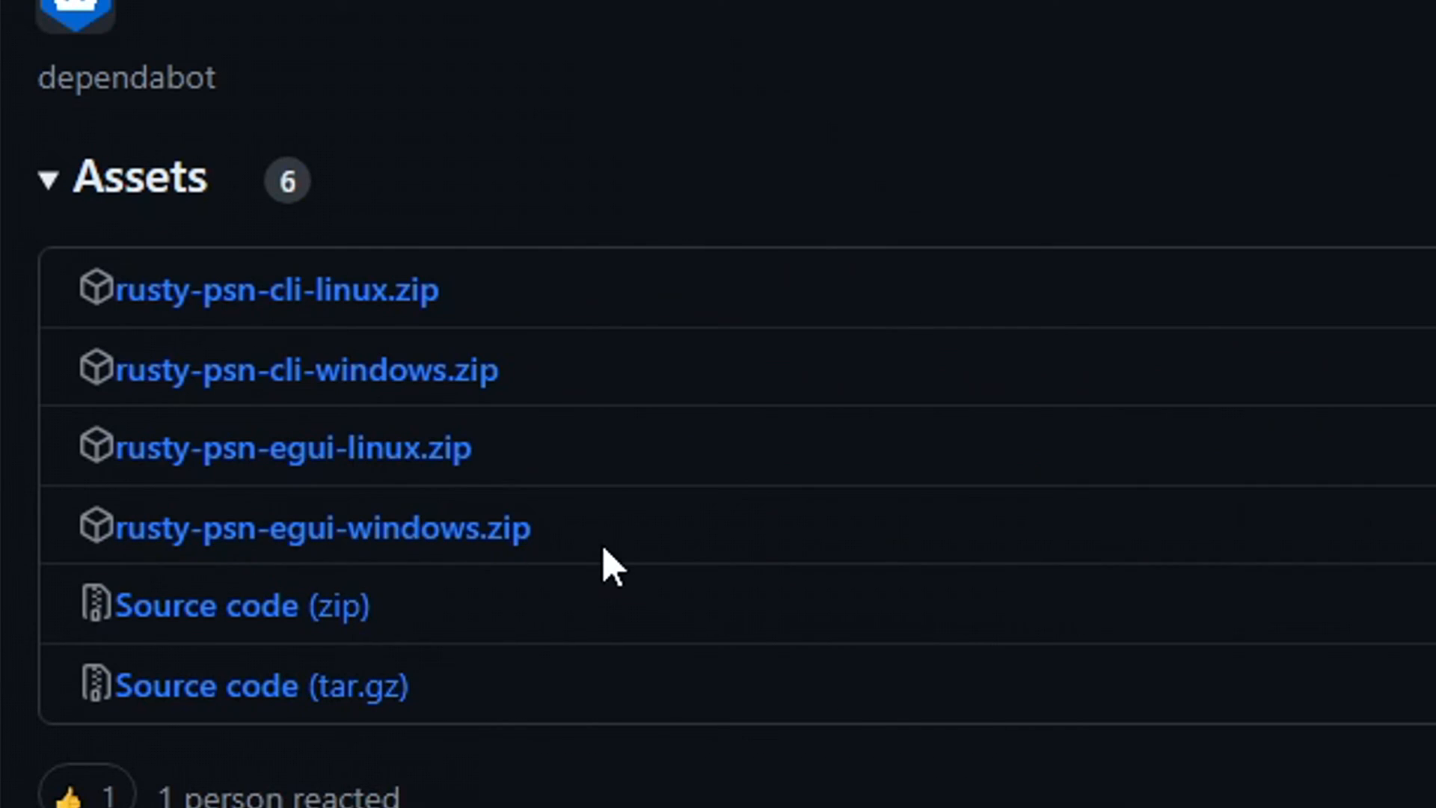
pyautogui.moveTo(616, 566)
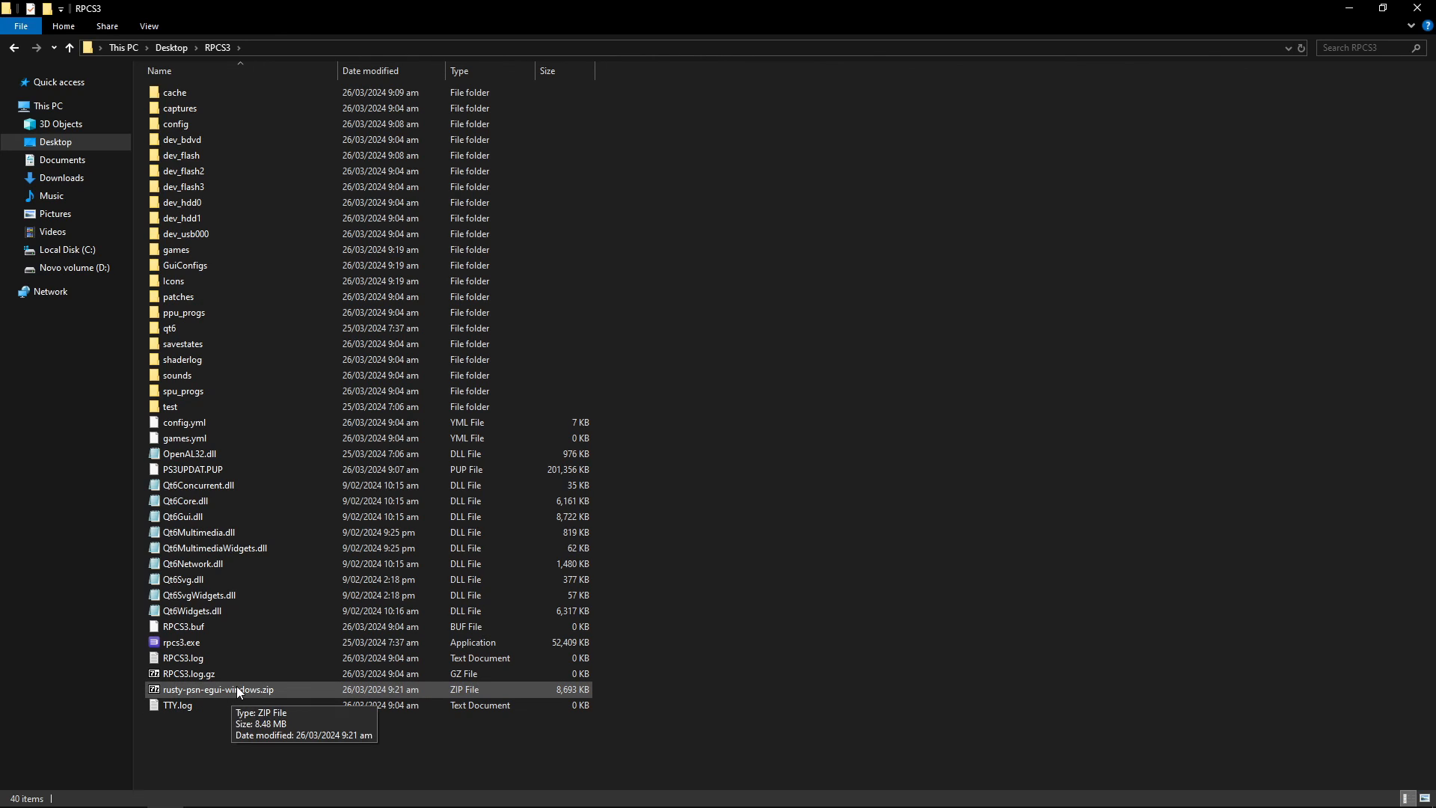
# Step: Extract rusty-psn.exe from rusty-psn-egui-windows.zip into the RPCS3 folder and run it
pyautogui.click(220, 688)
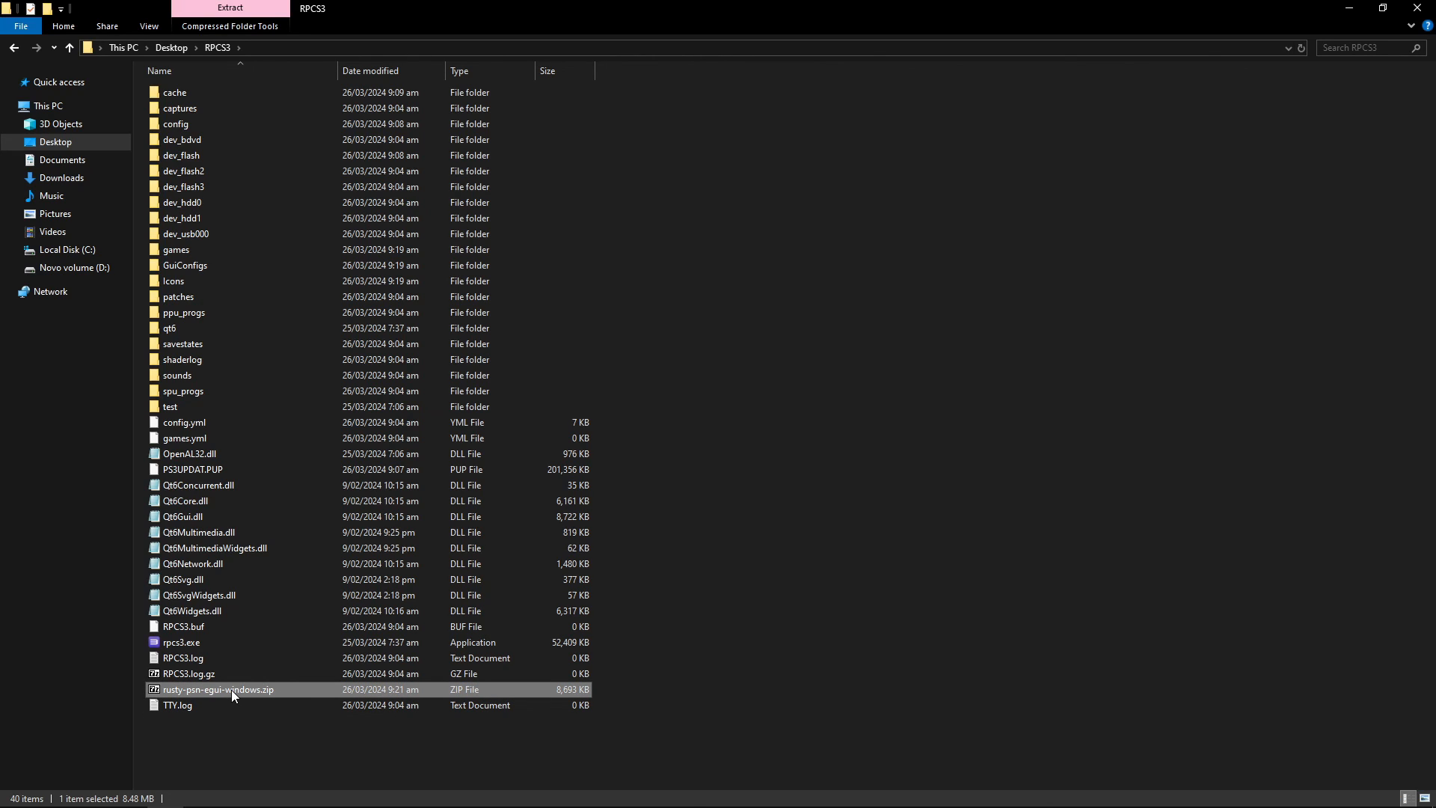
pyautogui.doubleClick(218, 689)
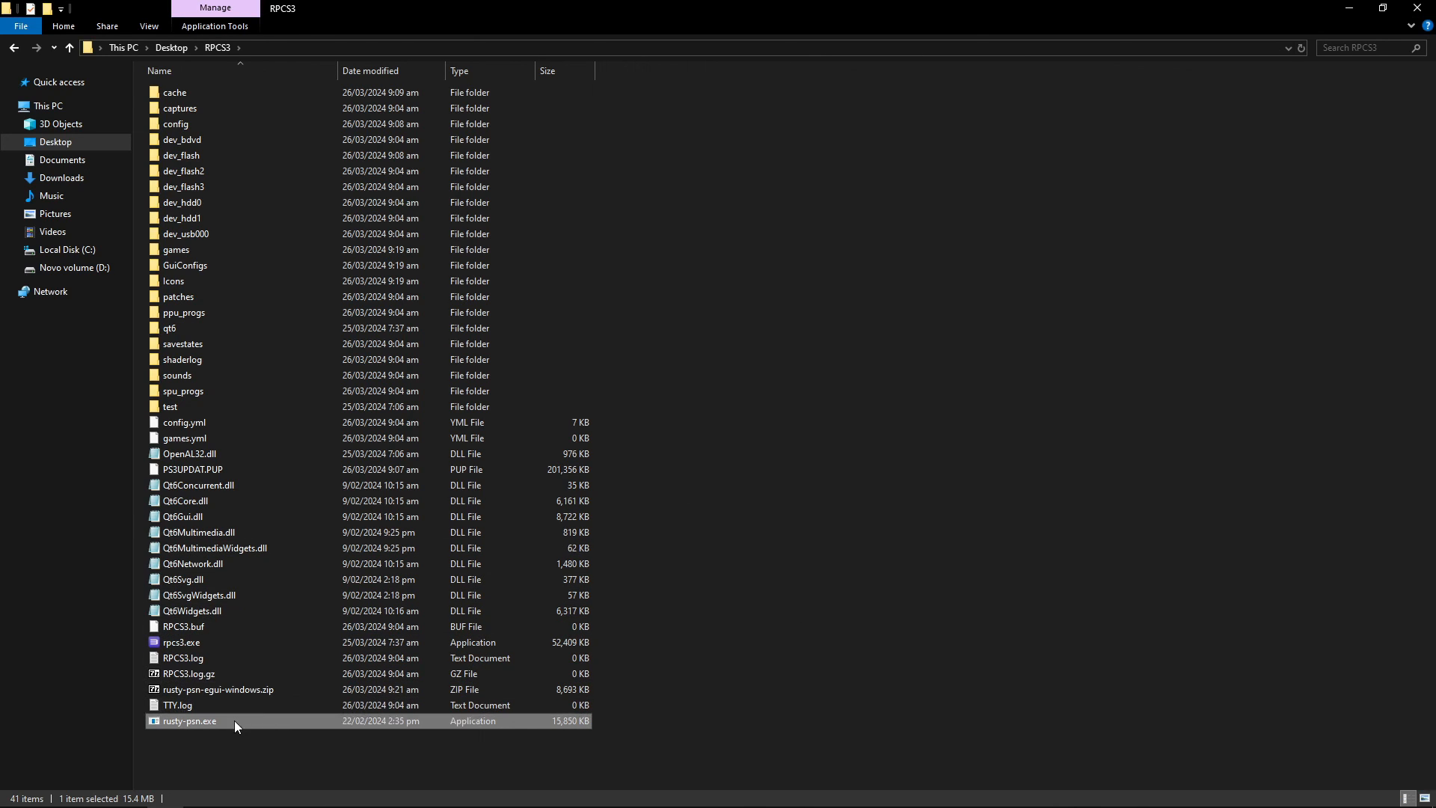
pyautogui.moveTo(185, 728)
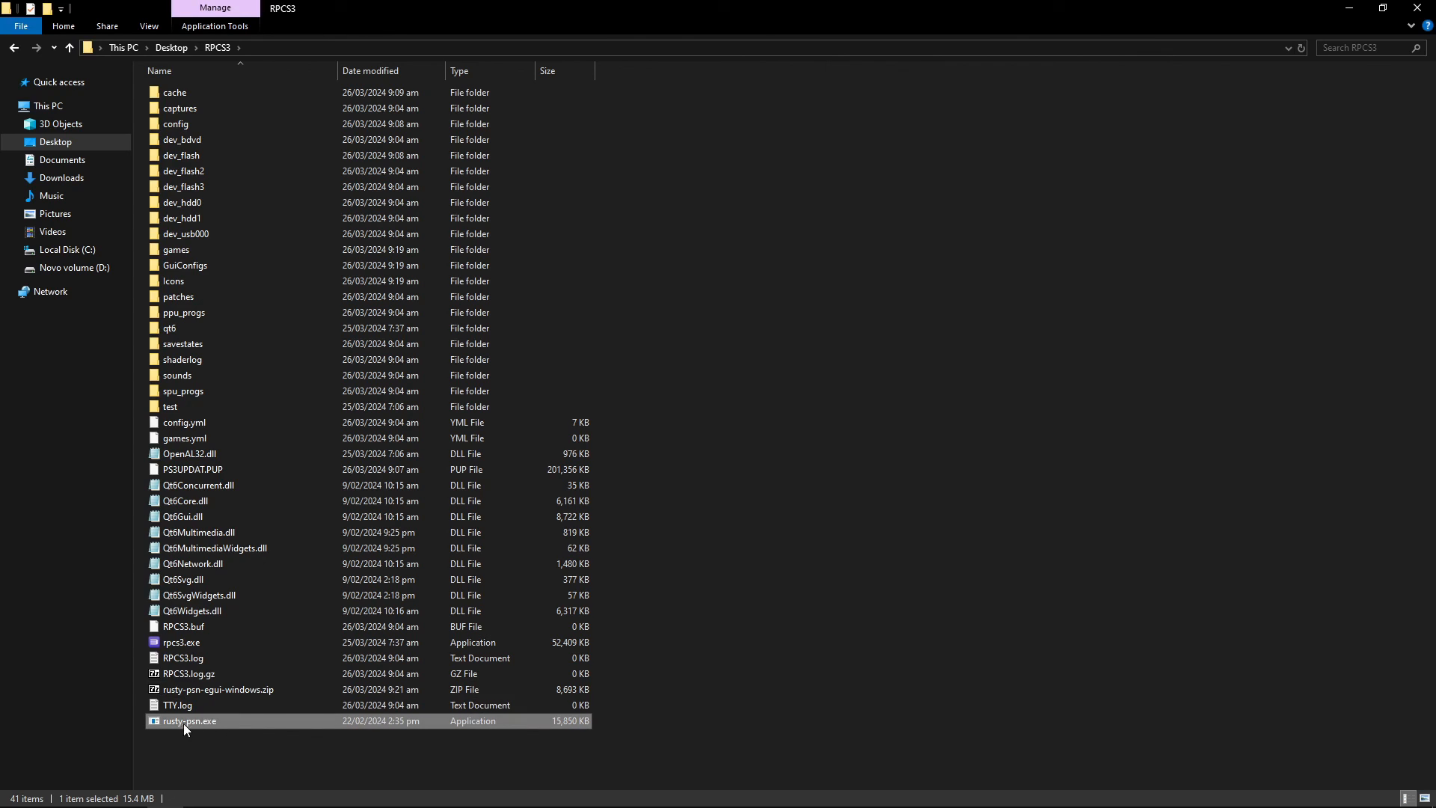
pyautogui.moveTo(199, 726)
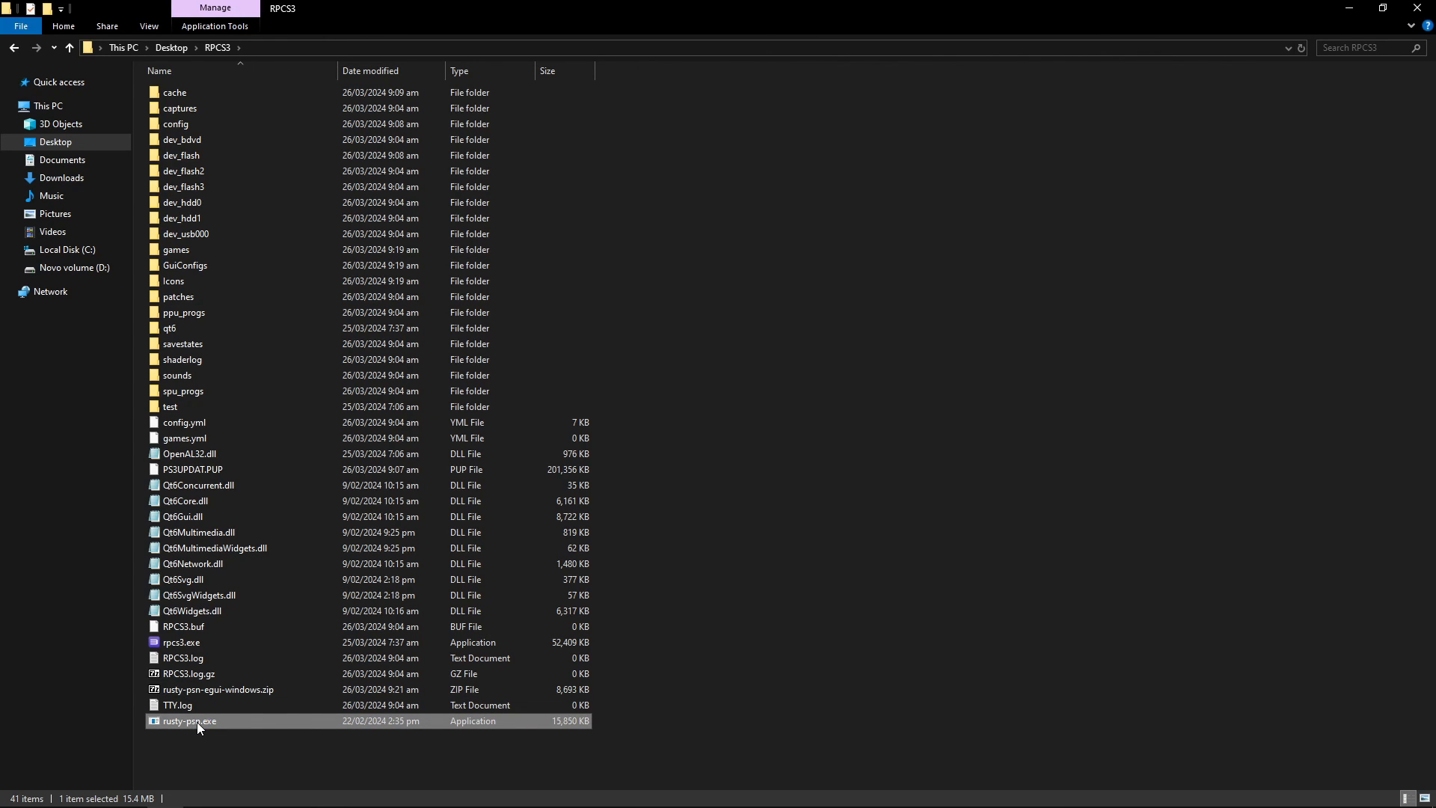
pyautogui.doubleClick(187, 721)
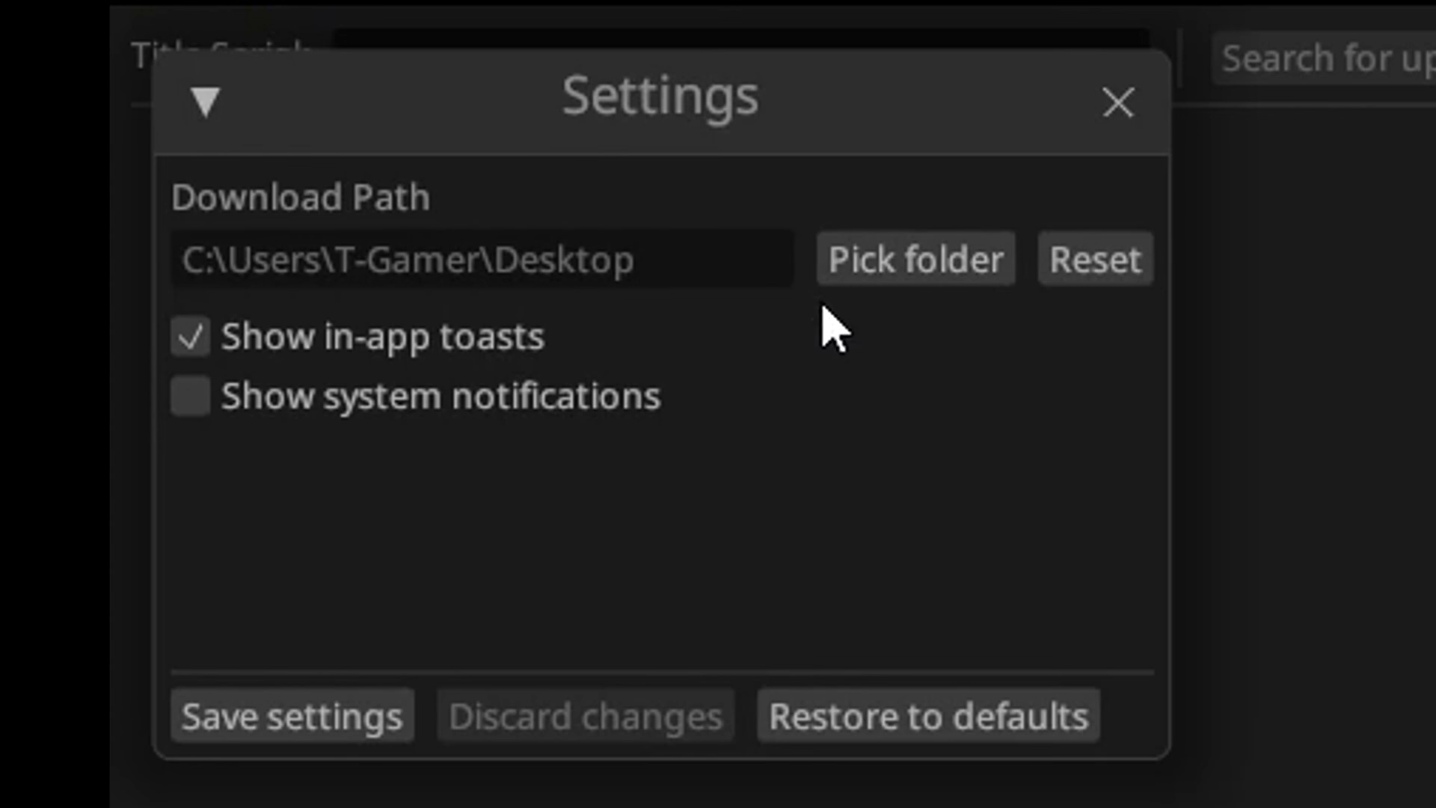
pyautogui.moveTo(682, 330)
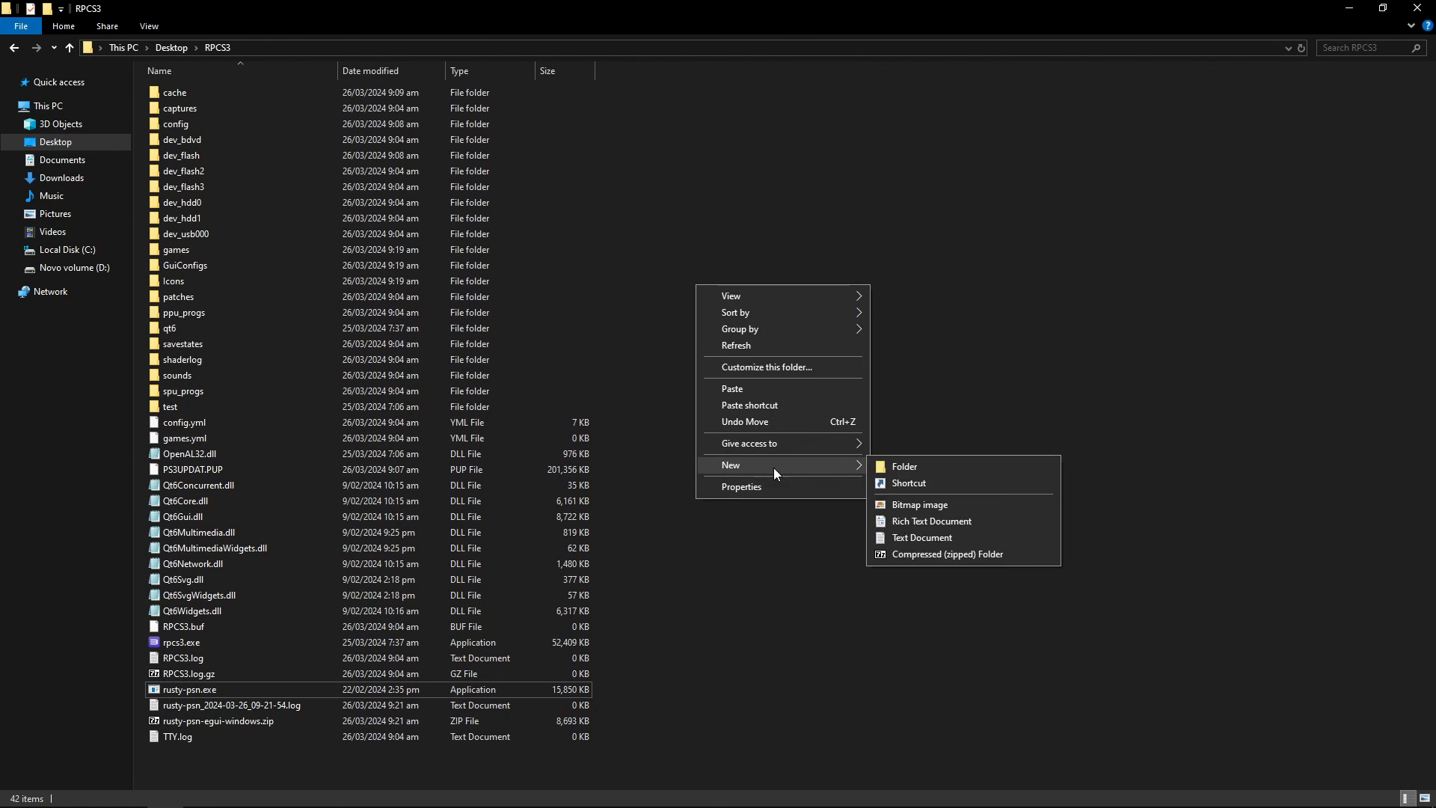
# Step: Create an RPCS3\updates folder and save it as rusty-psn's download folder
pyautogui.click(904, 467)
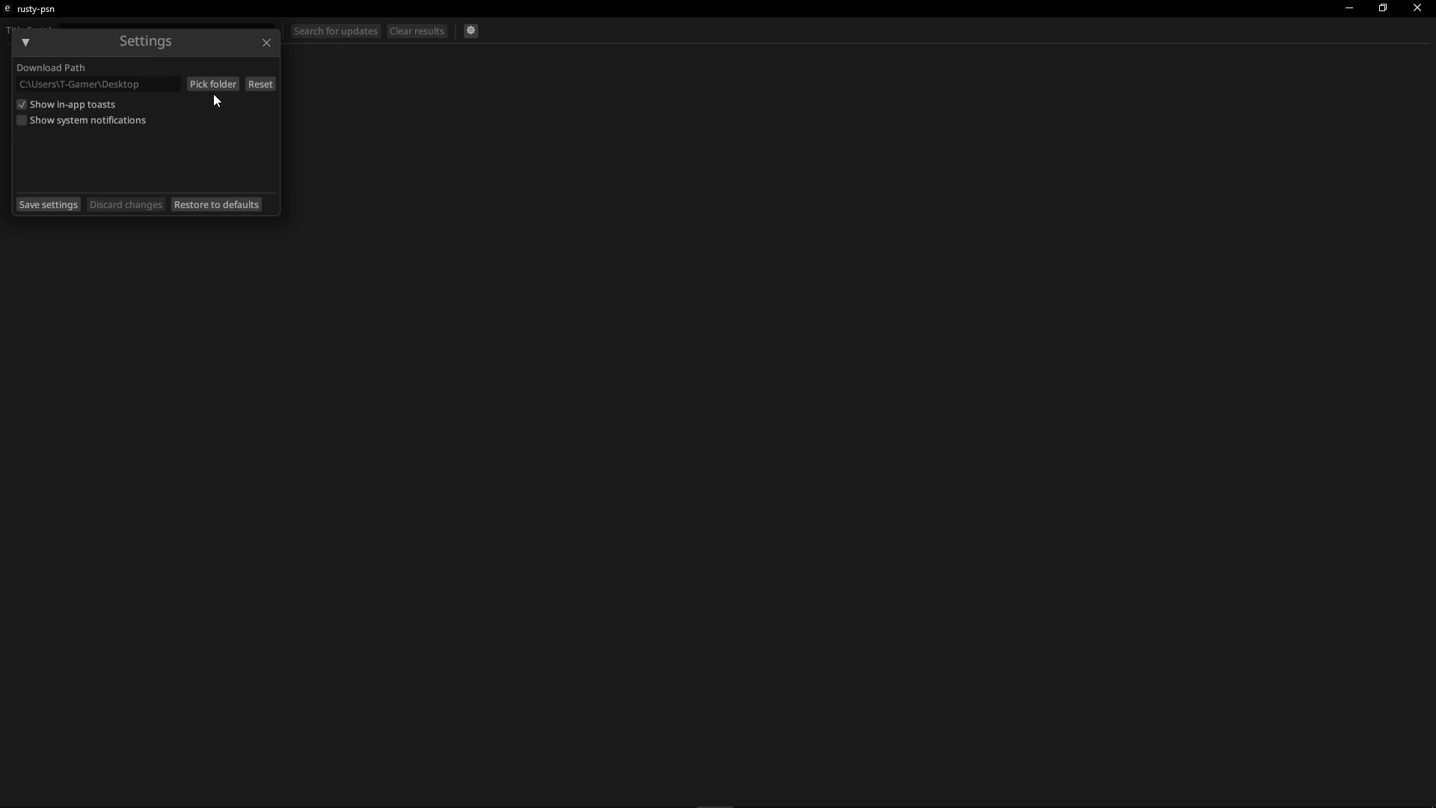
pyautogui.click(212, 83)
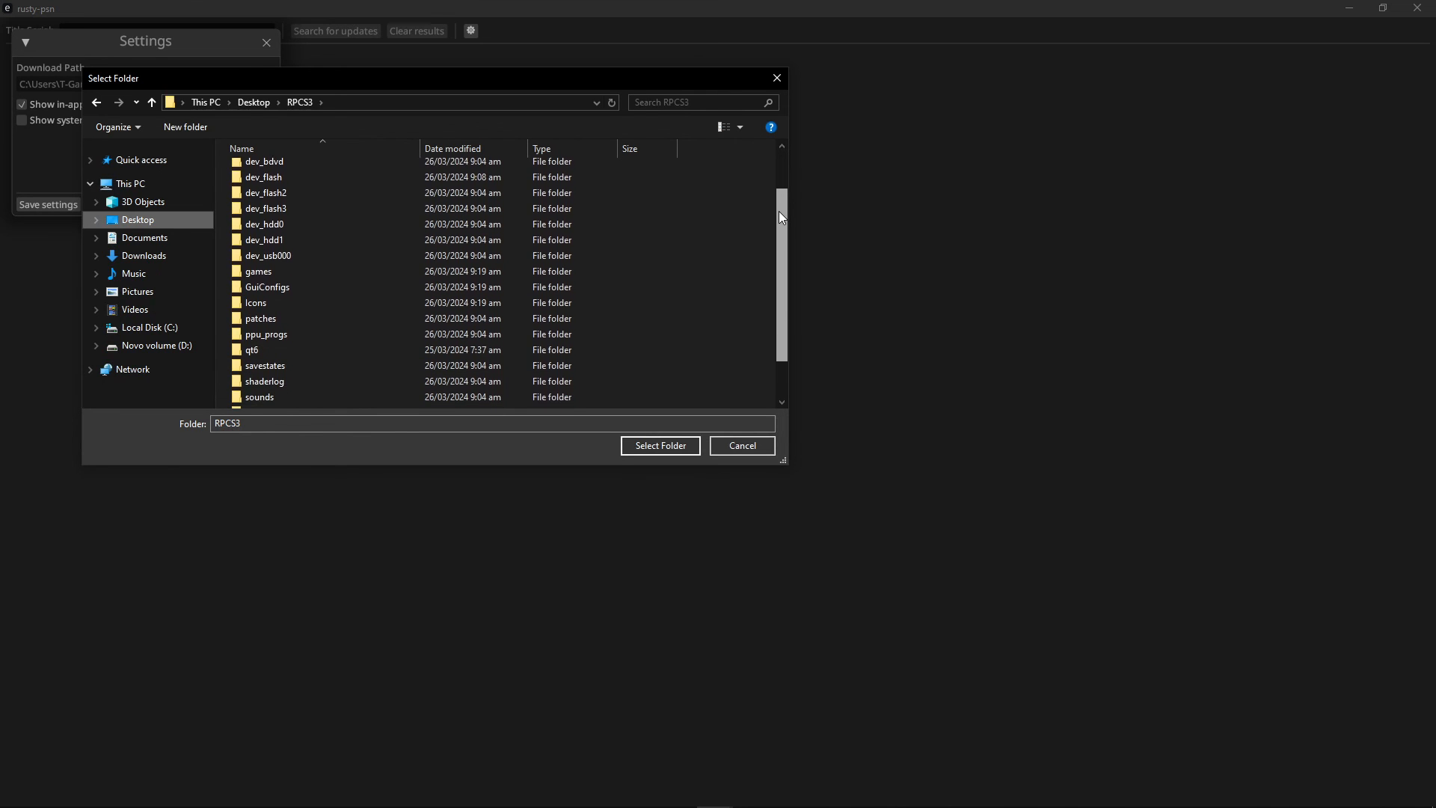
pyautogui.click(261, 400)
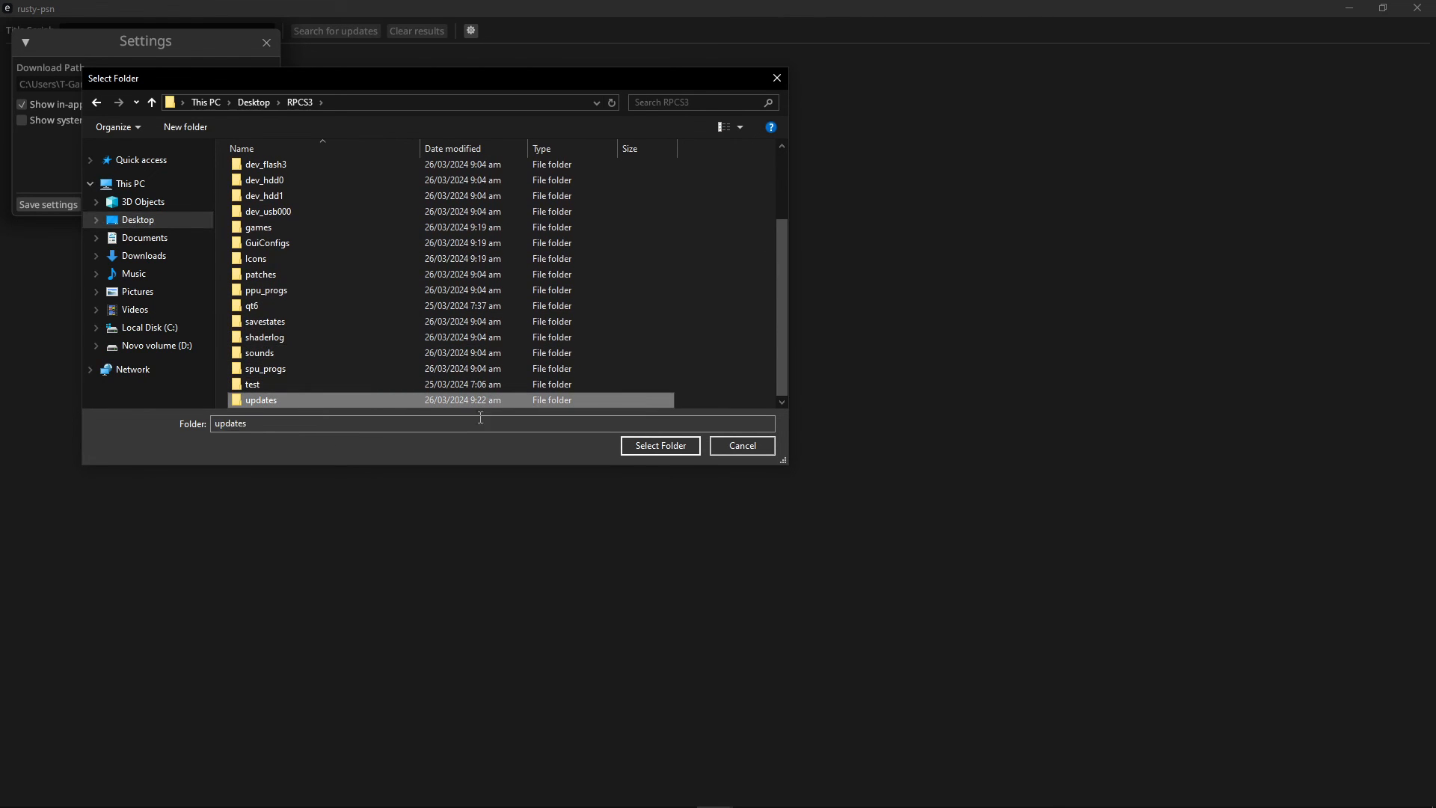
pyautogui.click(660, 446)
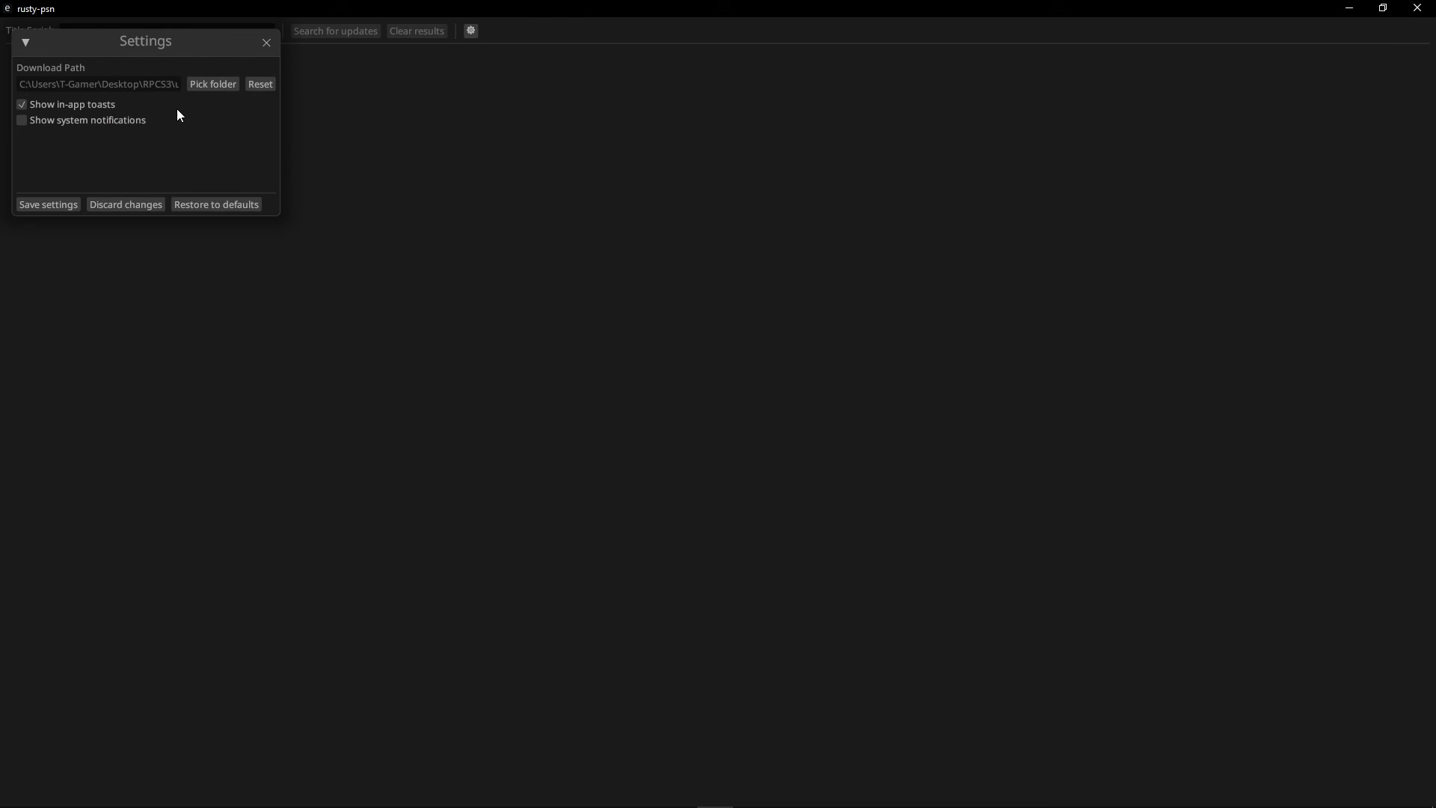
pyautogui.moveTo(196, 115)
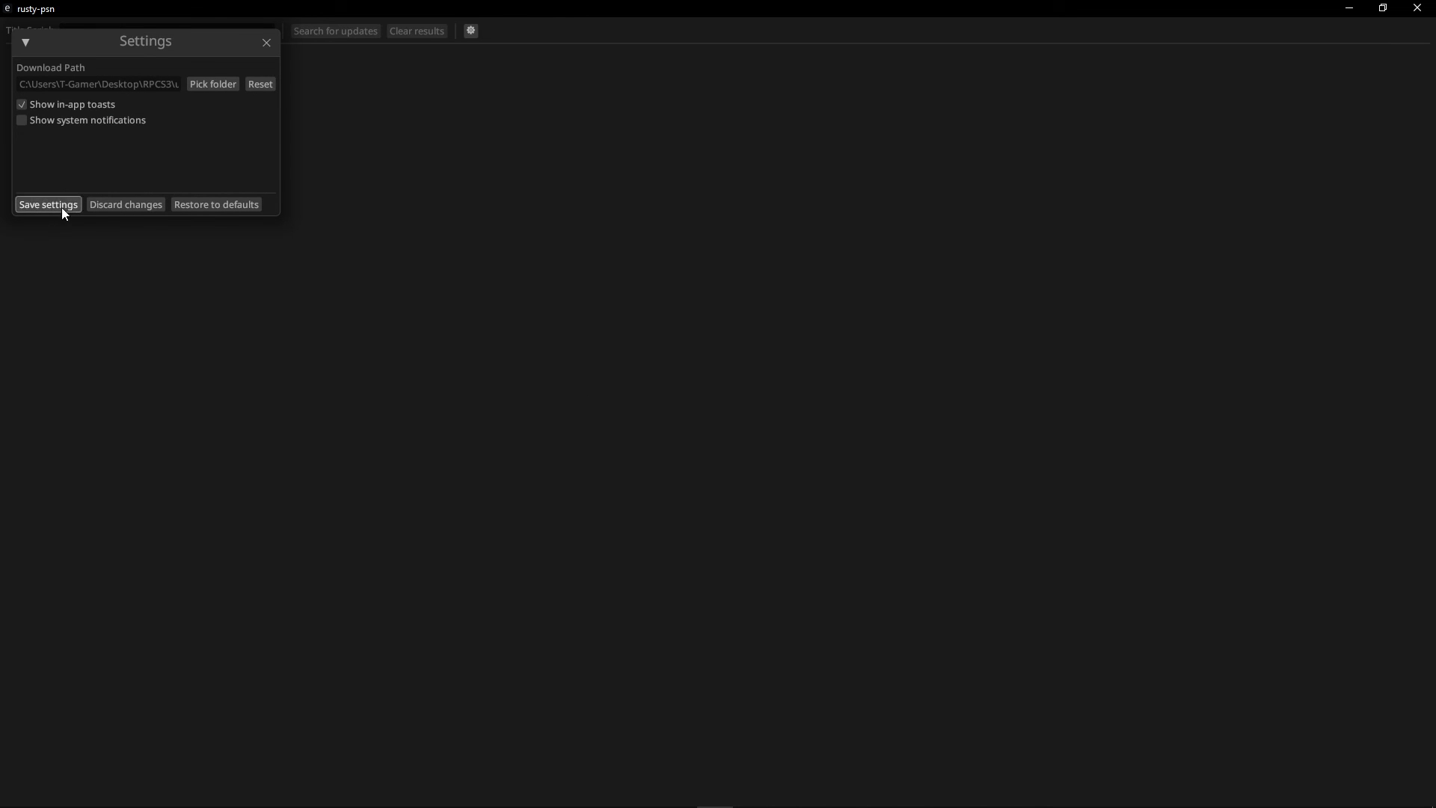
pyautogui.click(48, 204)
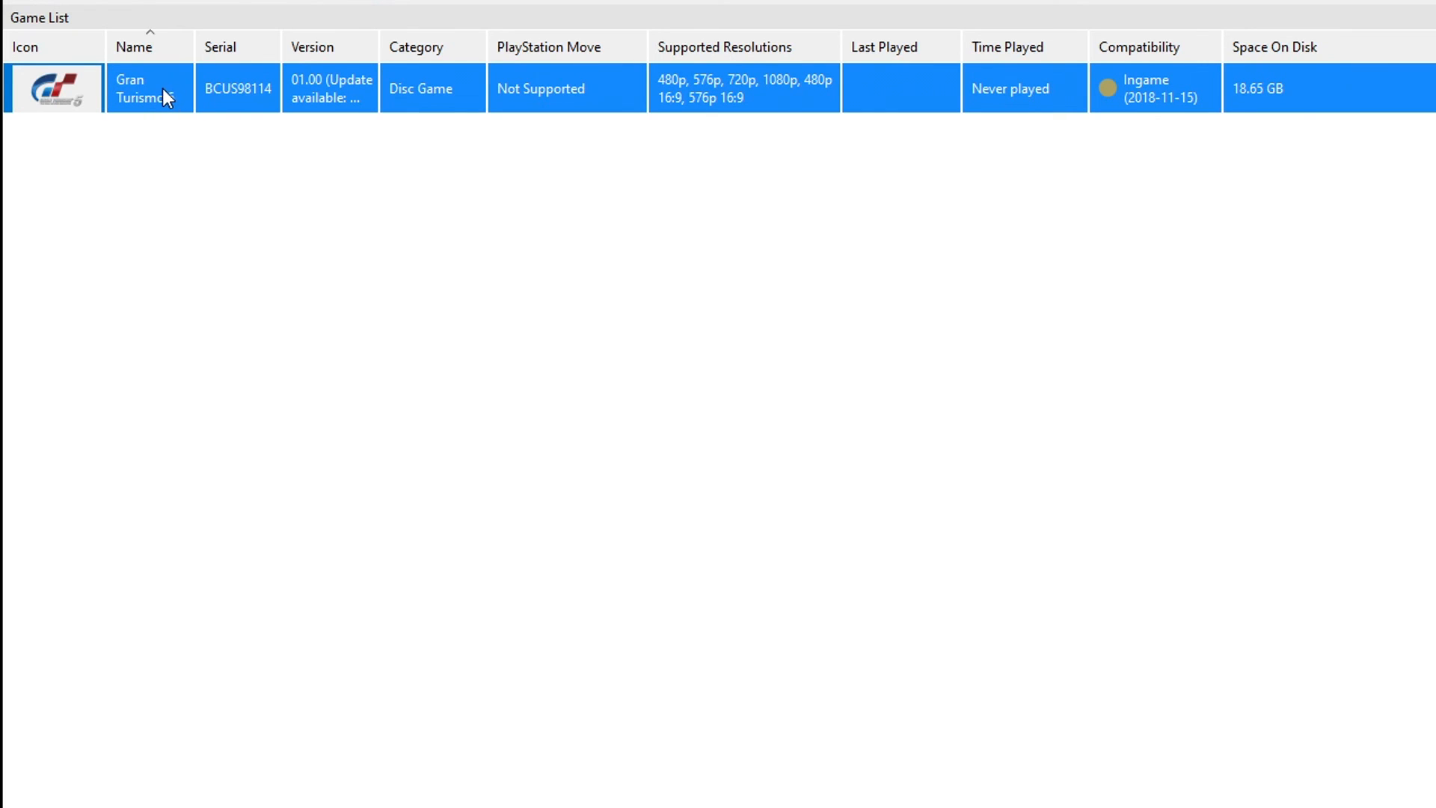
# Step: Copy Gran Turismo 5's serial using Copy Info > Copy Serial
pyautogui.rightClick(165, 88)
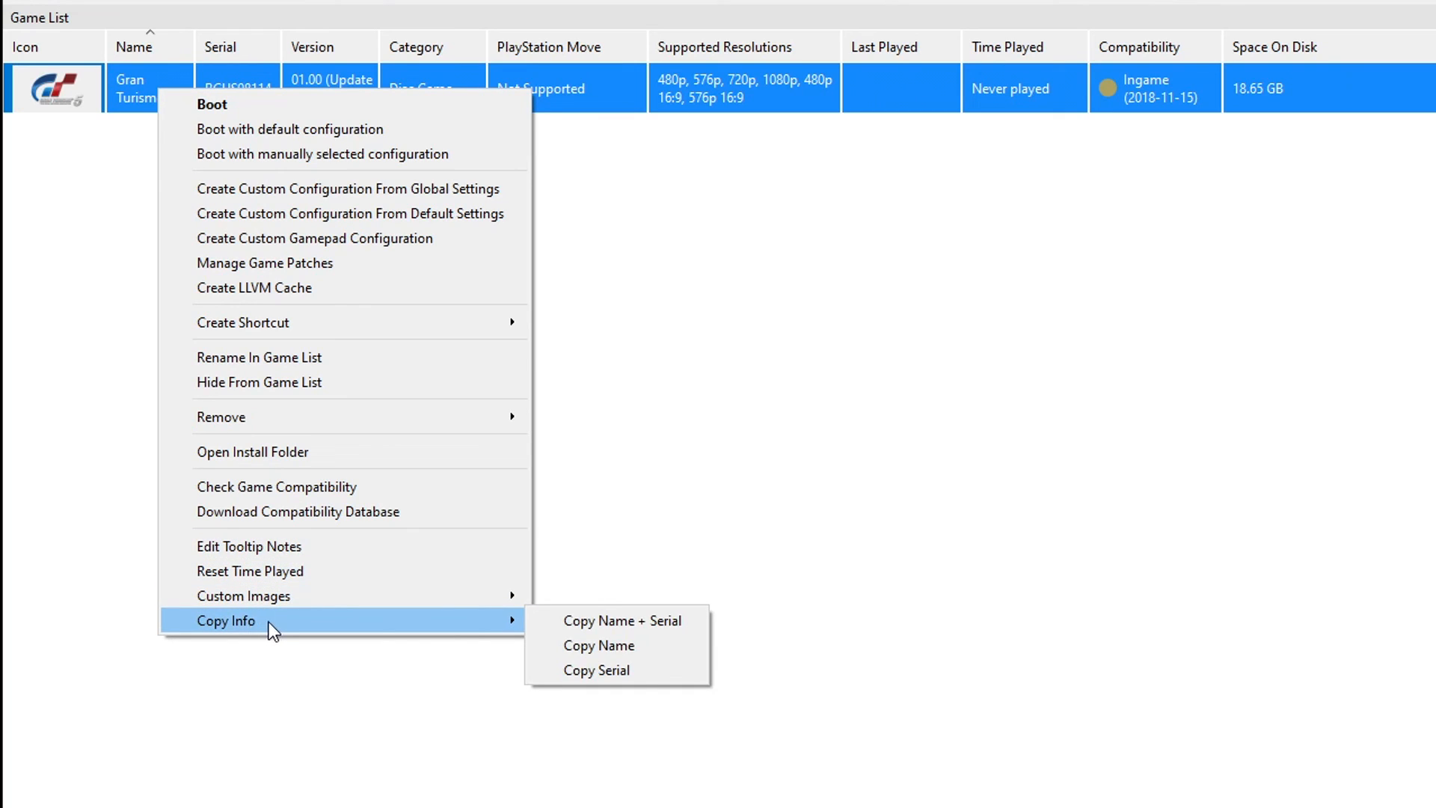
pyautogui.moveTo(596, 670)
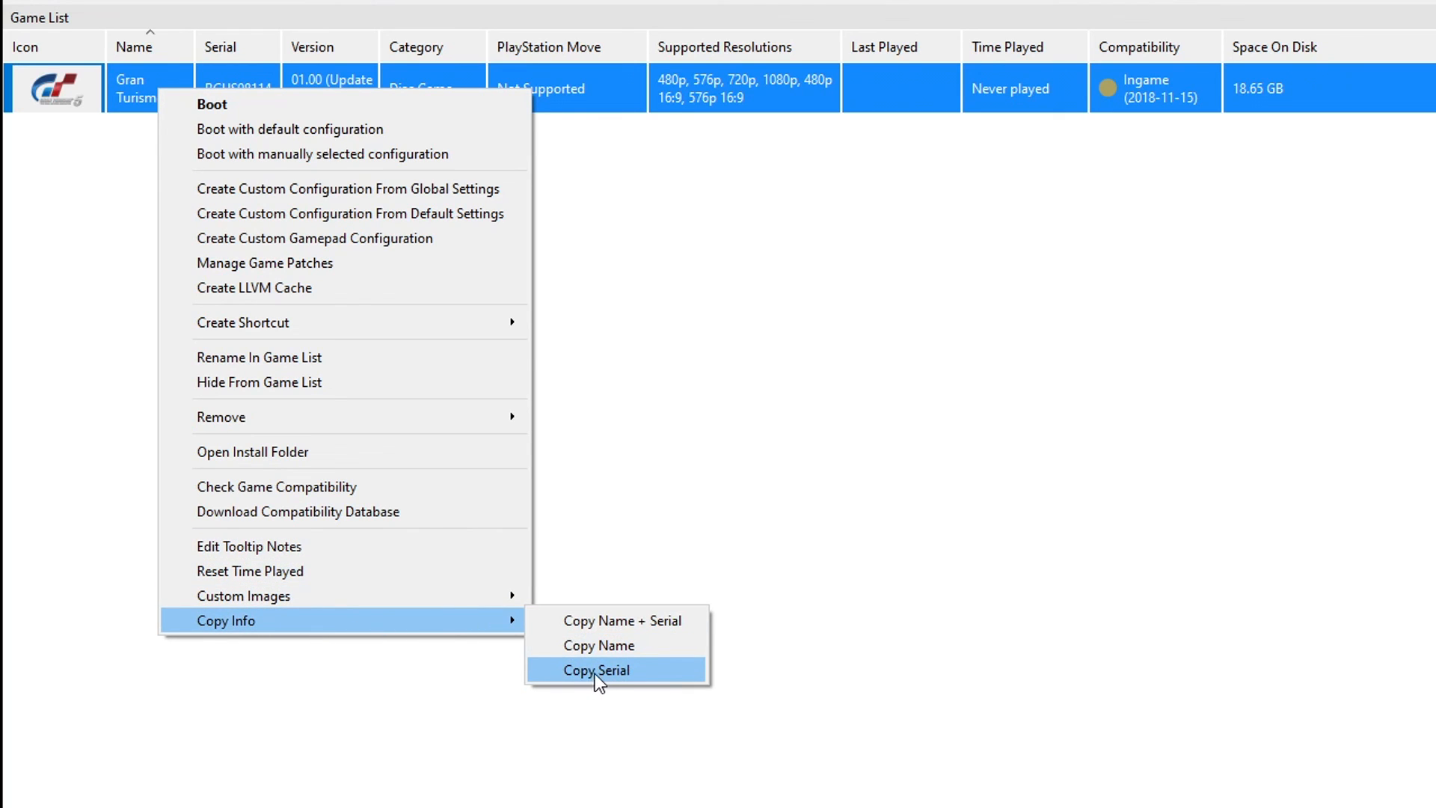
pyautogui.click(595, 670)
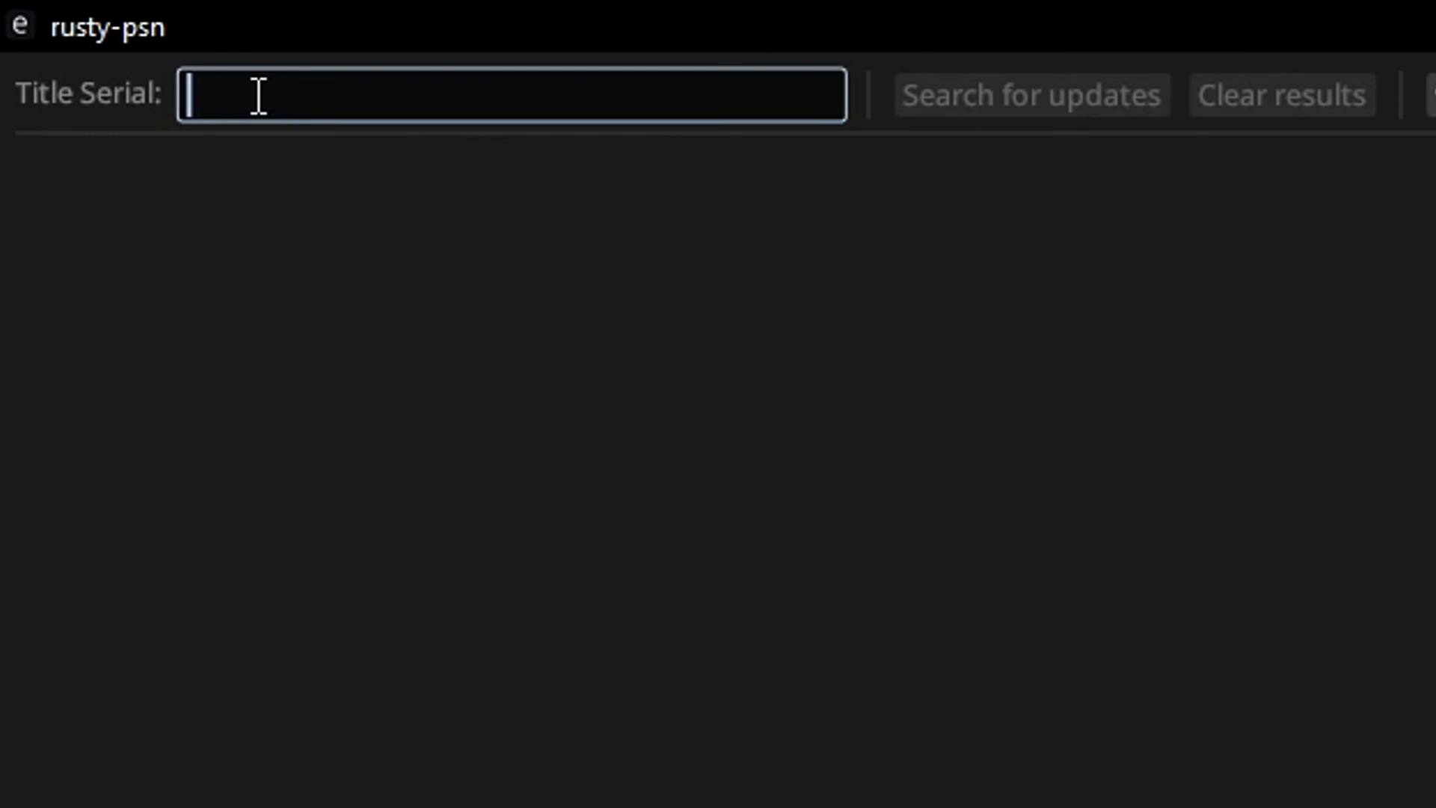
# Step: Search updates for serial BCUS98114, review the 27 results, and start downloading them
pyautogui.write('BCUS98114')
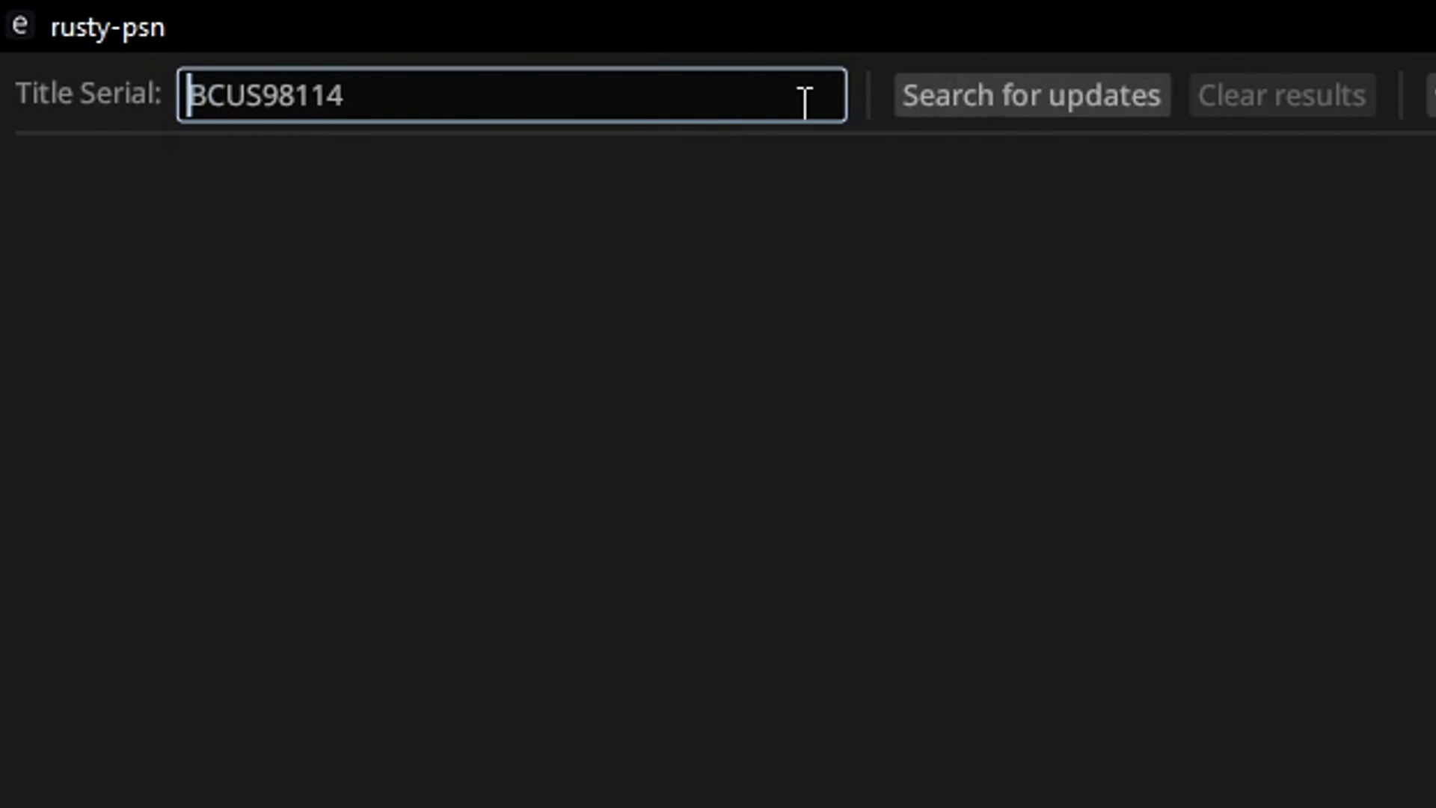
pyautogui.click(1032, 95)
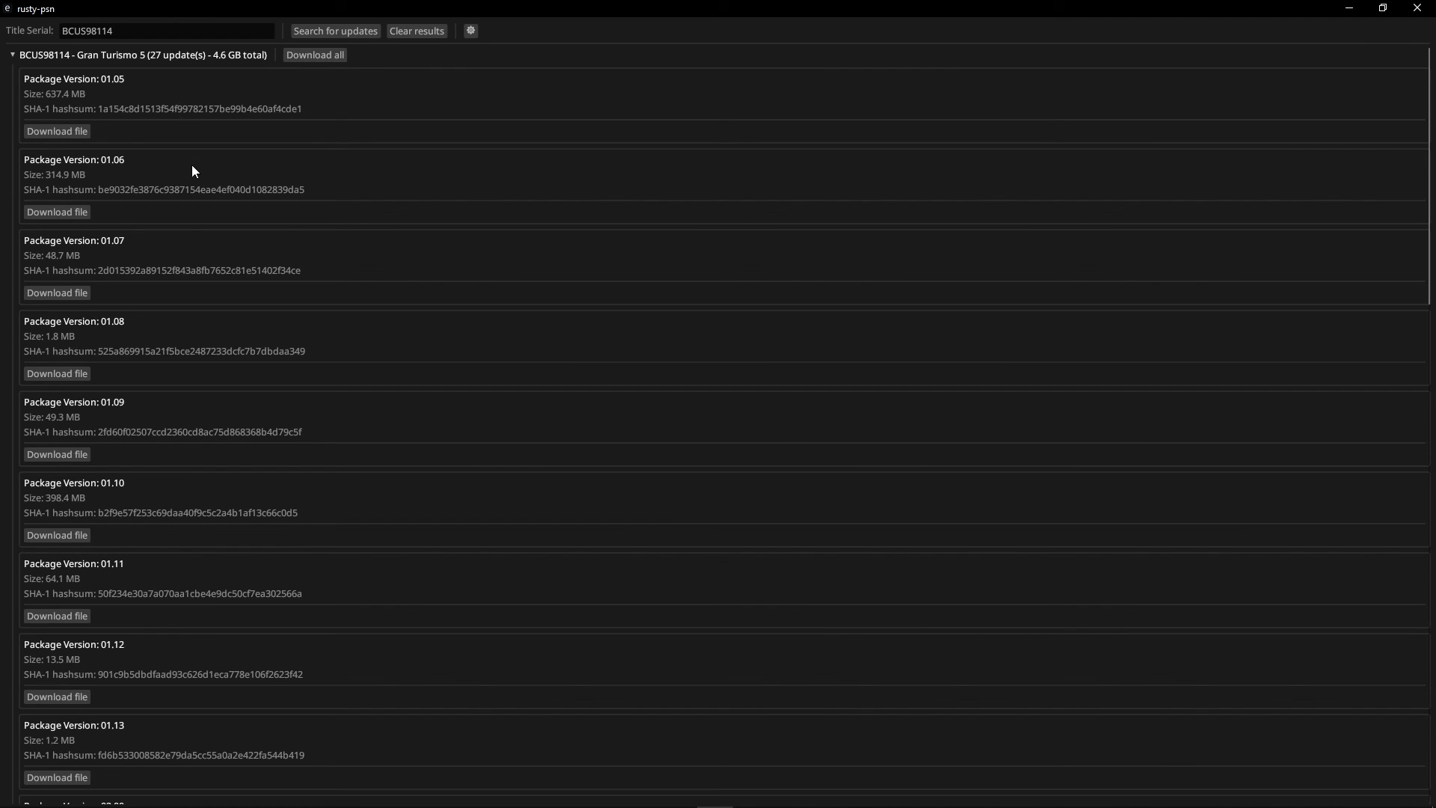
pyautogui.moveTo(204, 105)
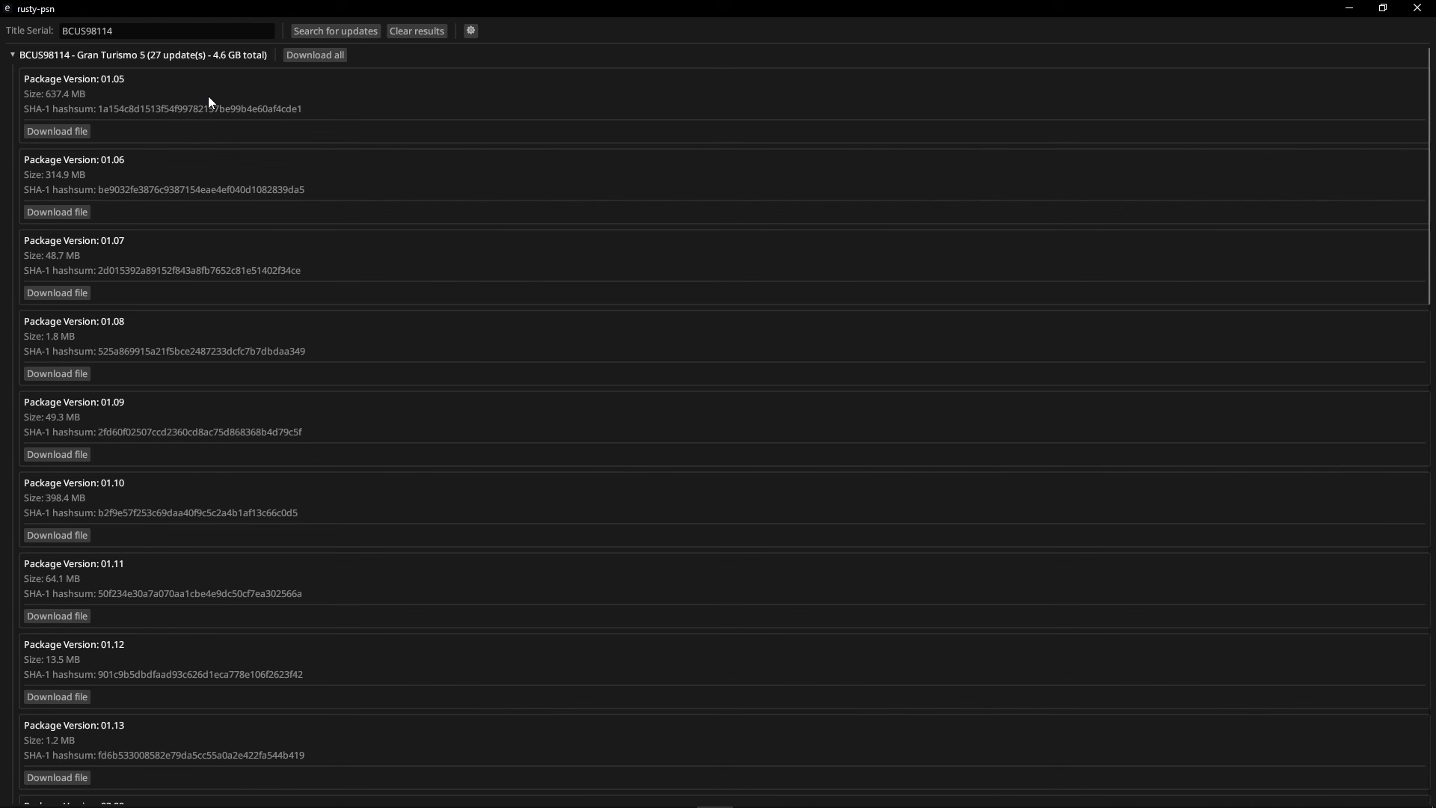
pyautogui.scroll(-3)
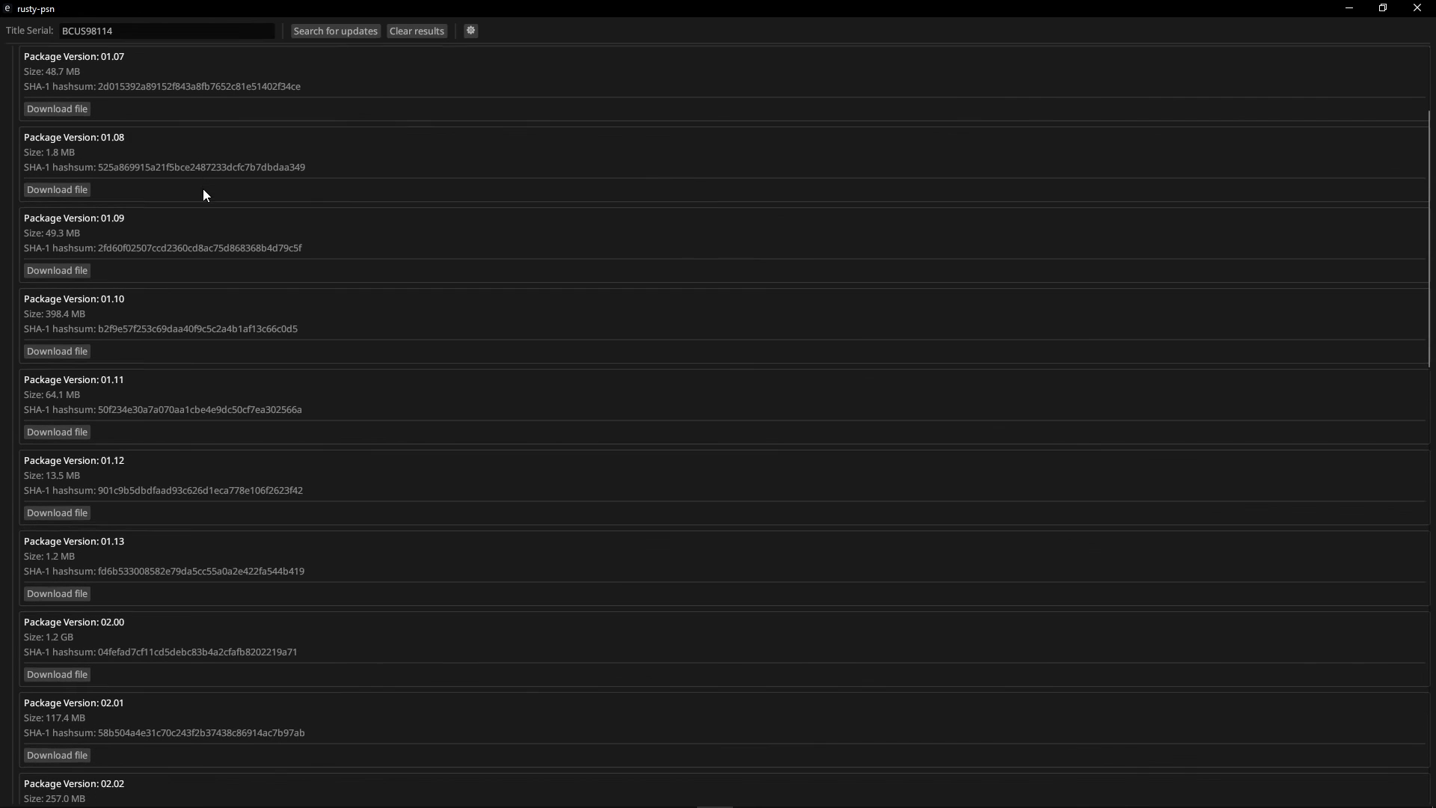
pyautogui.scroll(-3)
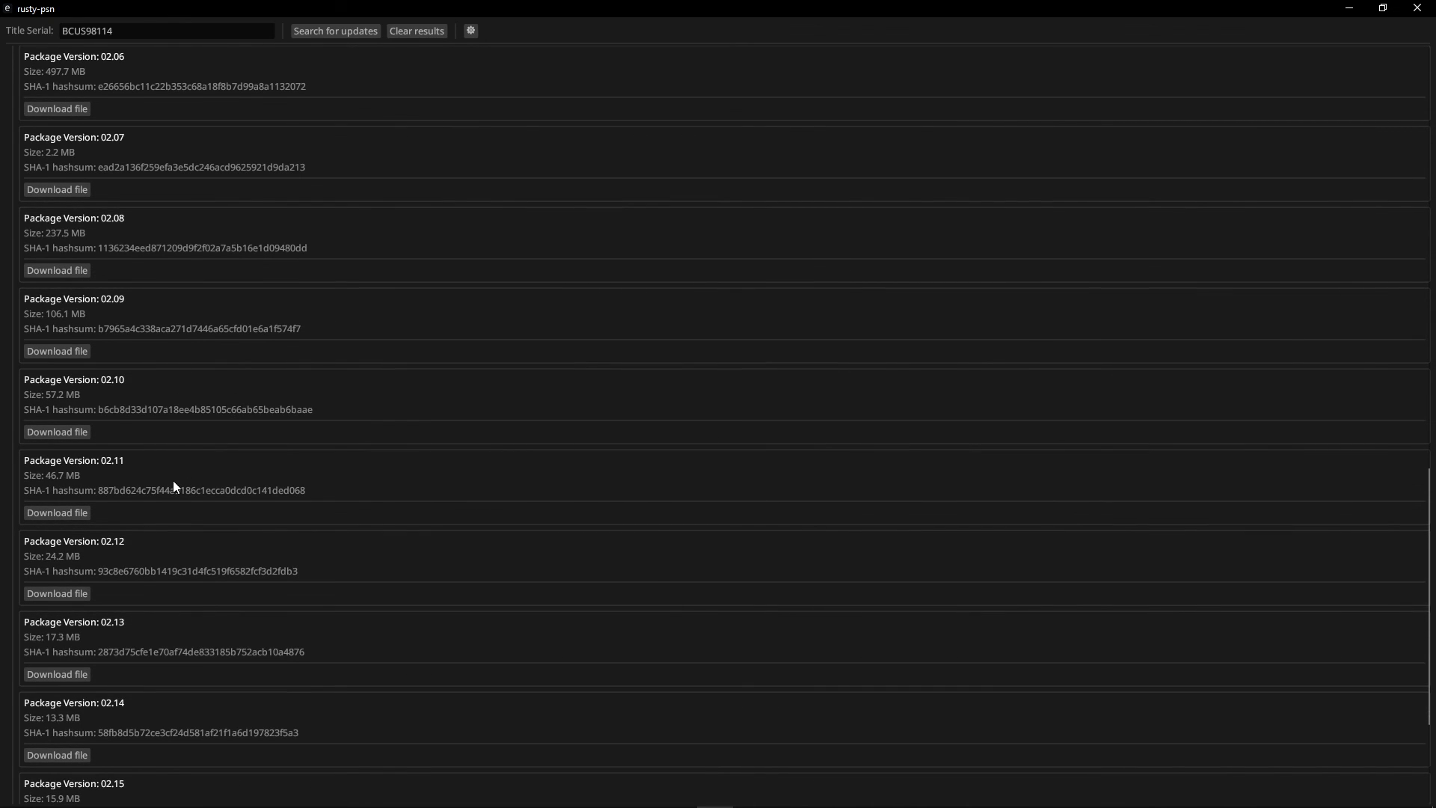
pyautogui.scroll(3)
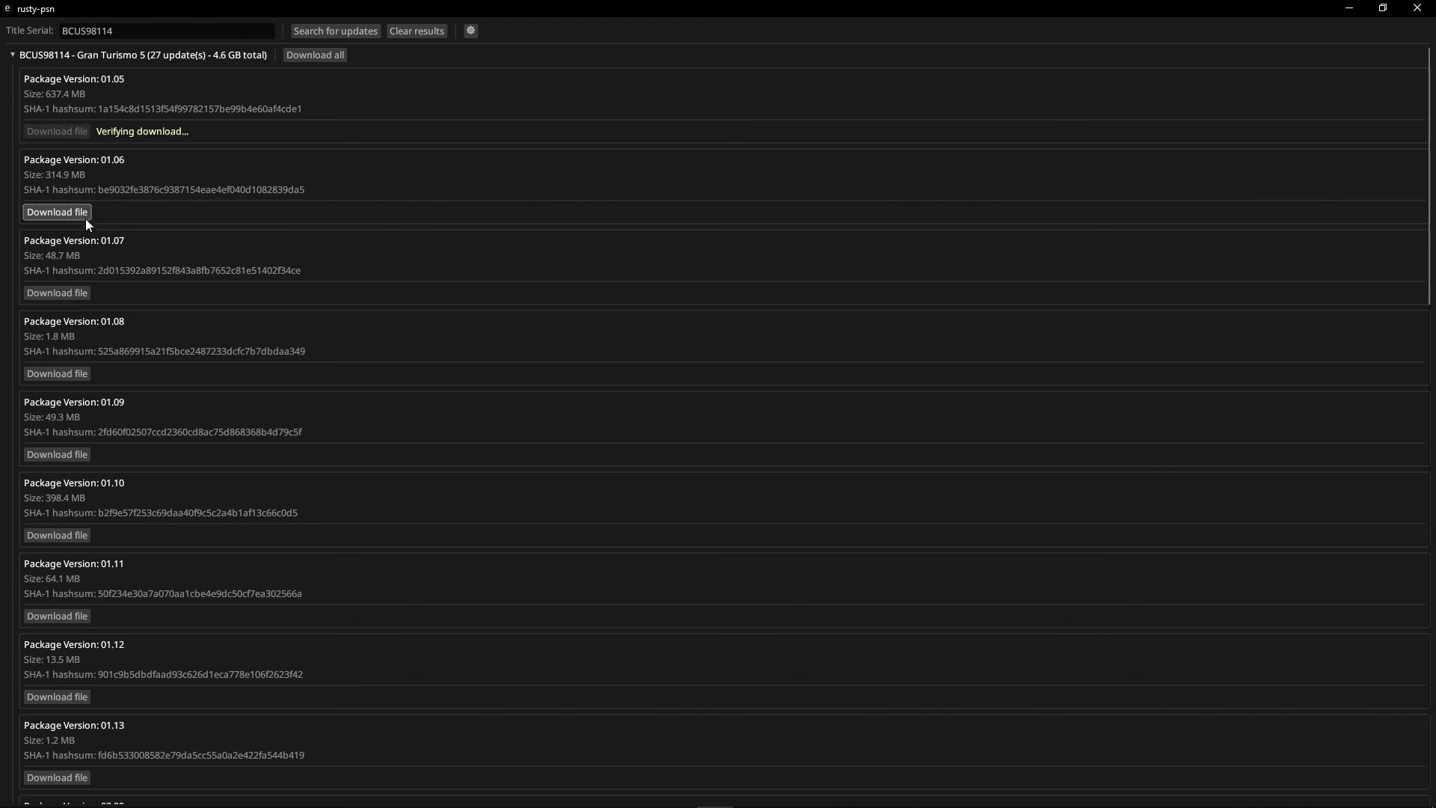
pyautogui.click(56, 453)
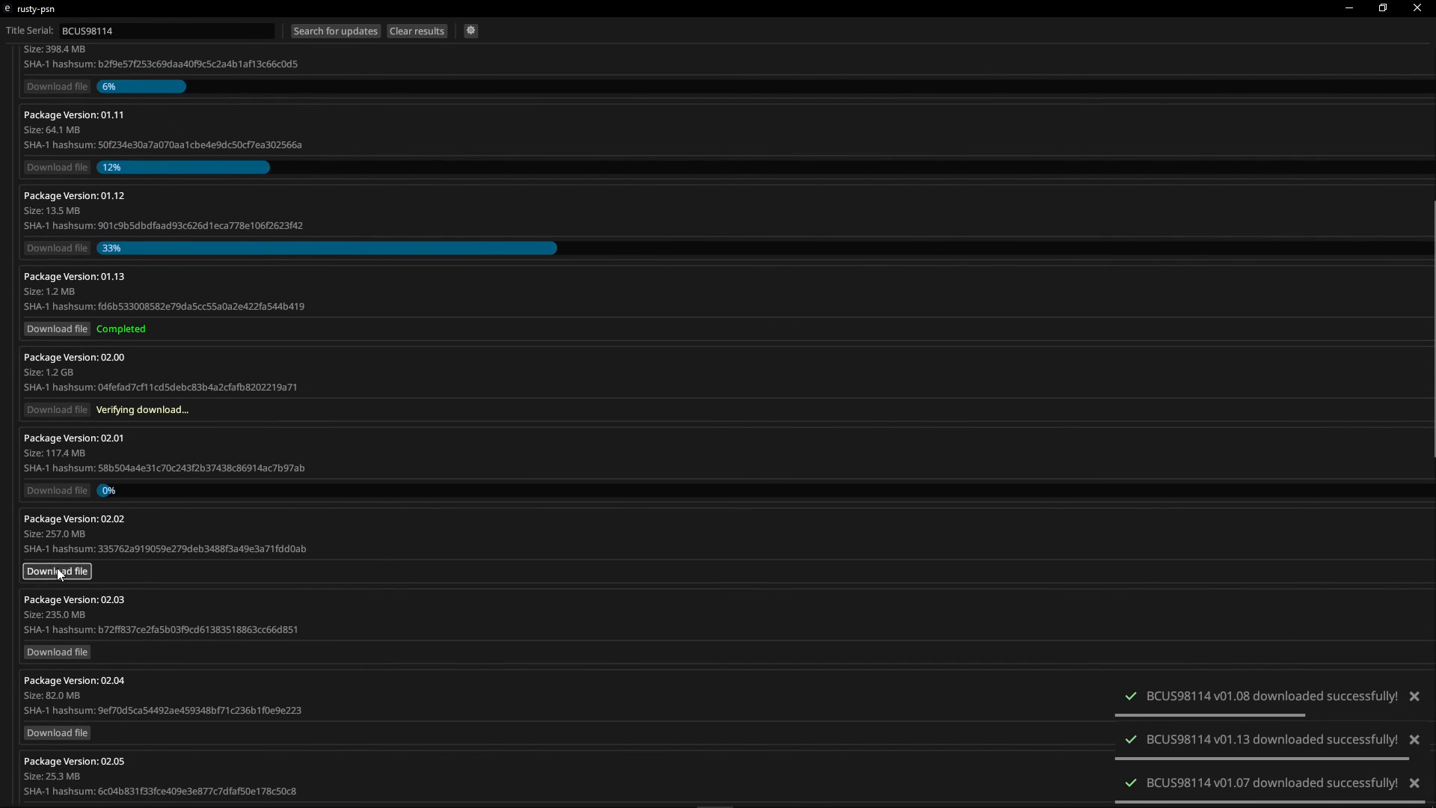
pyautogui.scroll(-3)
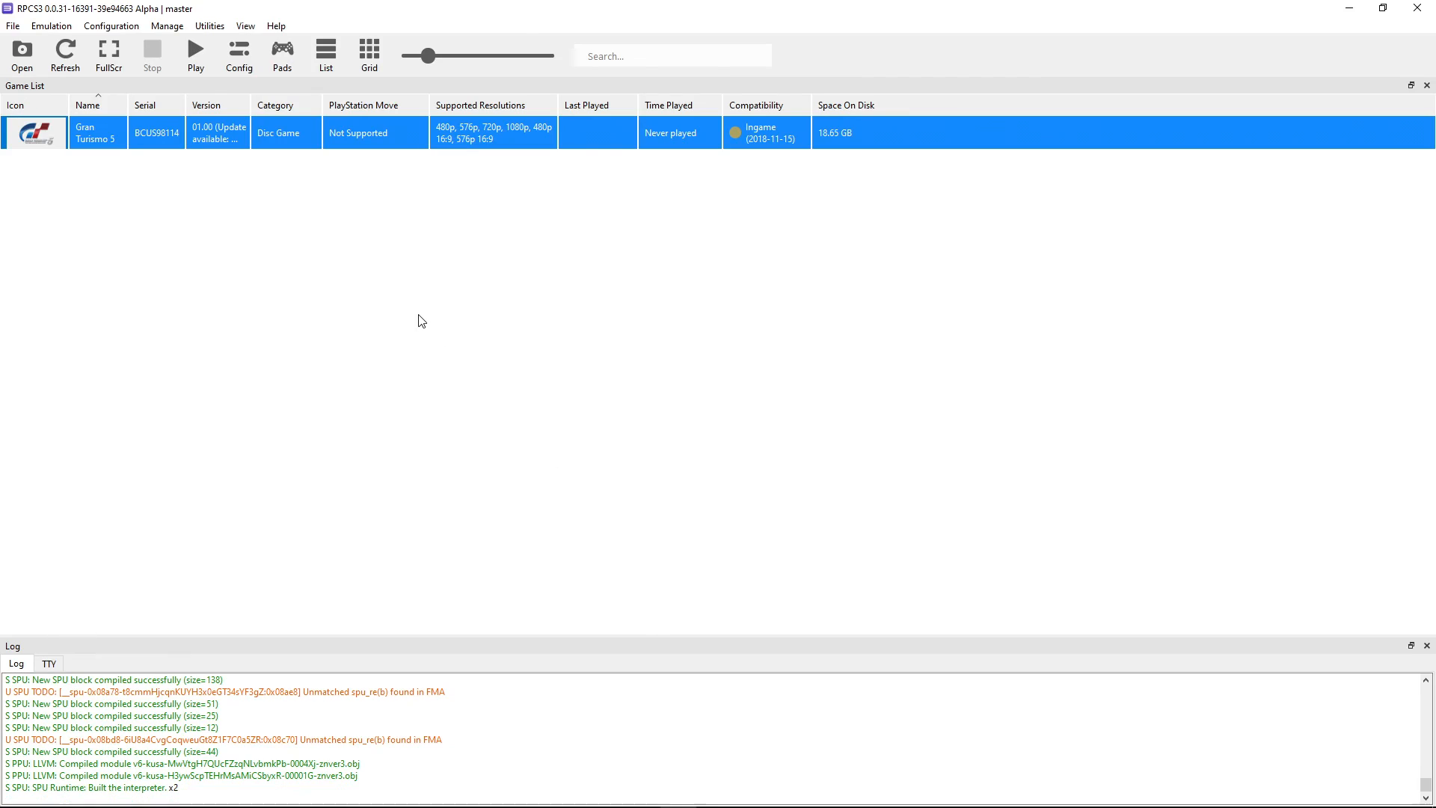
# Step: Open Install Packages and select all UP9000-BCUS98114 PKG files in updates\BCUS98114
pyautogui.click(12, 24)
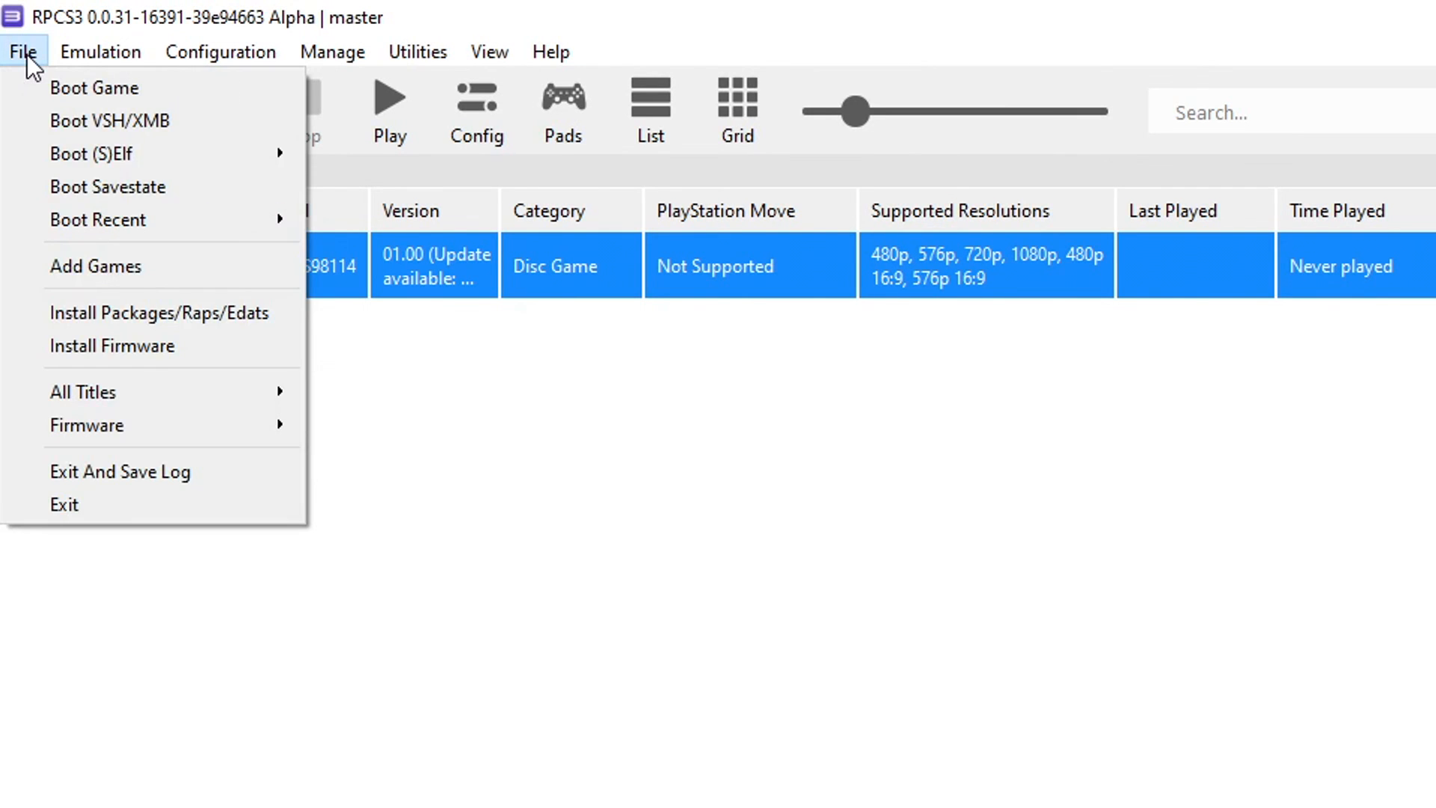
pyautogui.moveTo(159, 313)
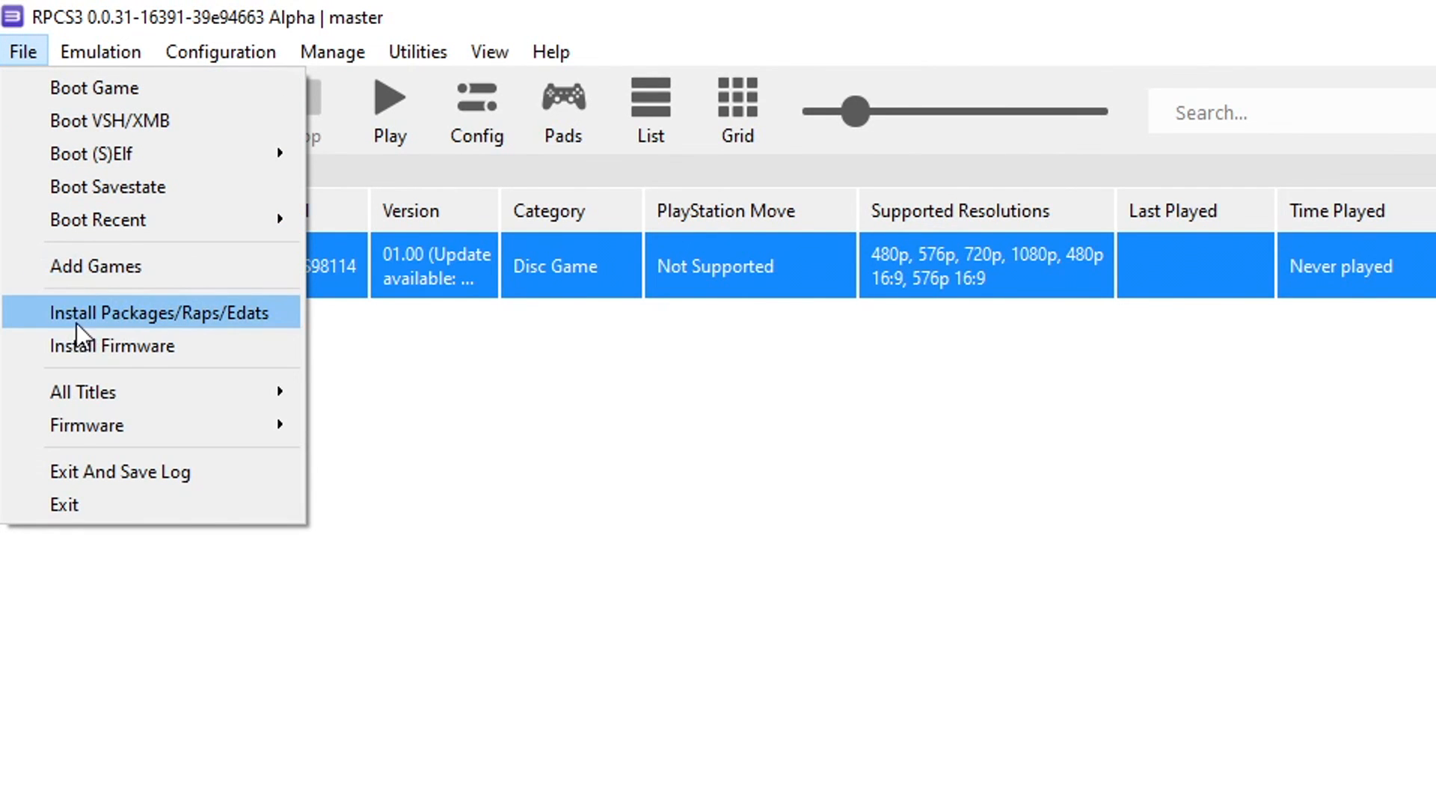
pyautogui.moveTo(185, 335)
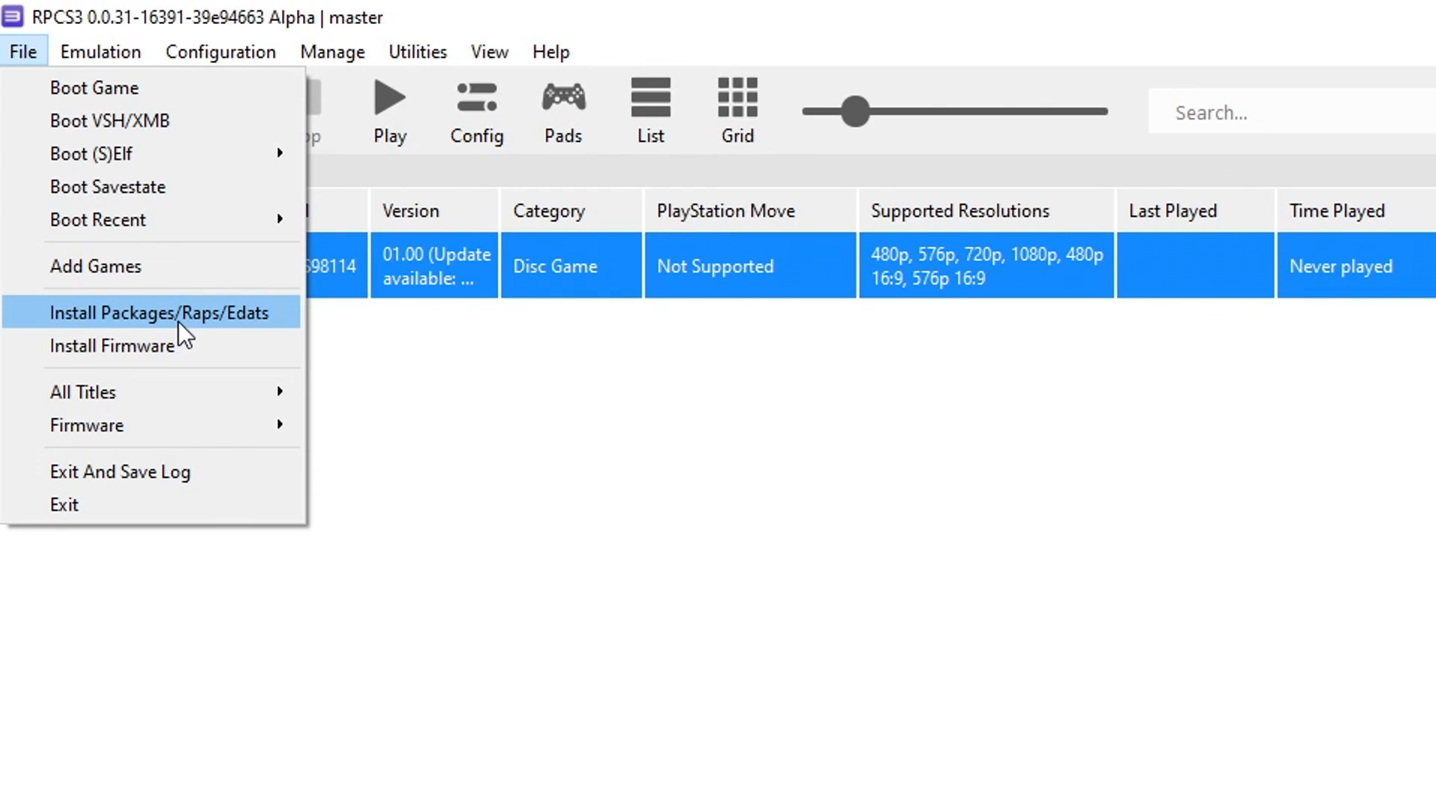
pyautogui.click(159, 313)
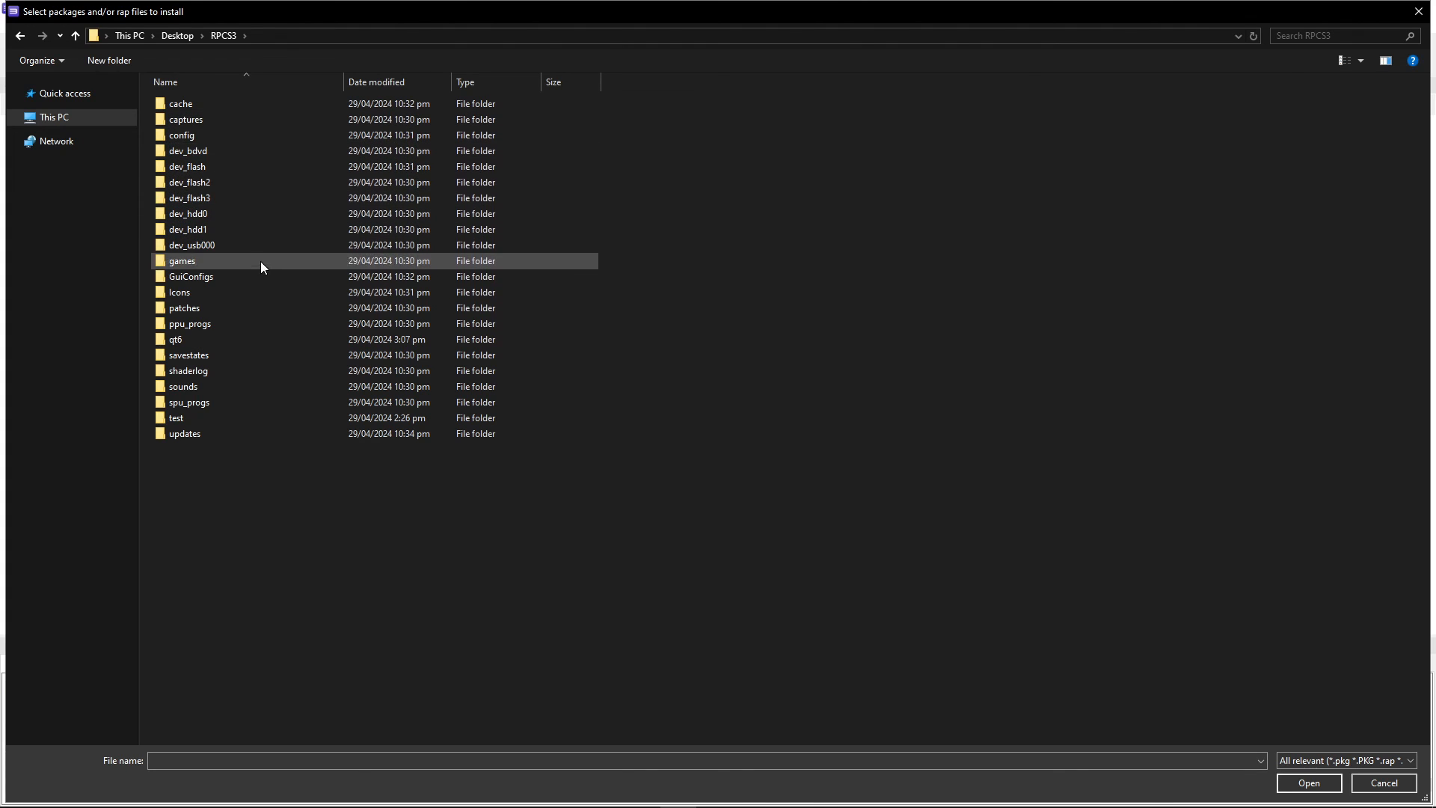
pyautogui.click(185, 433)
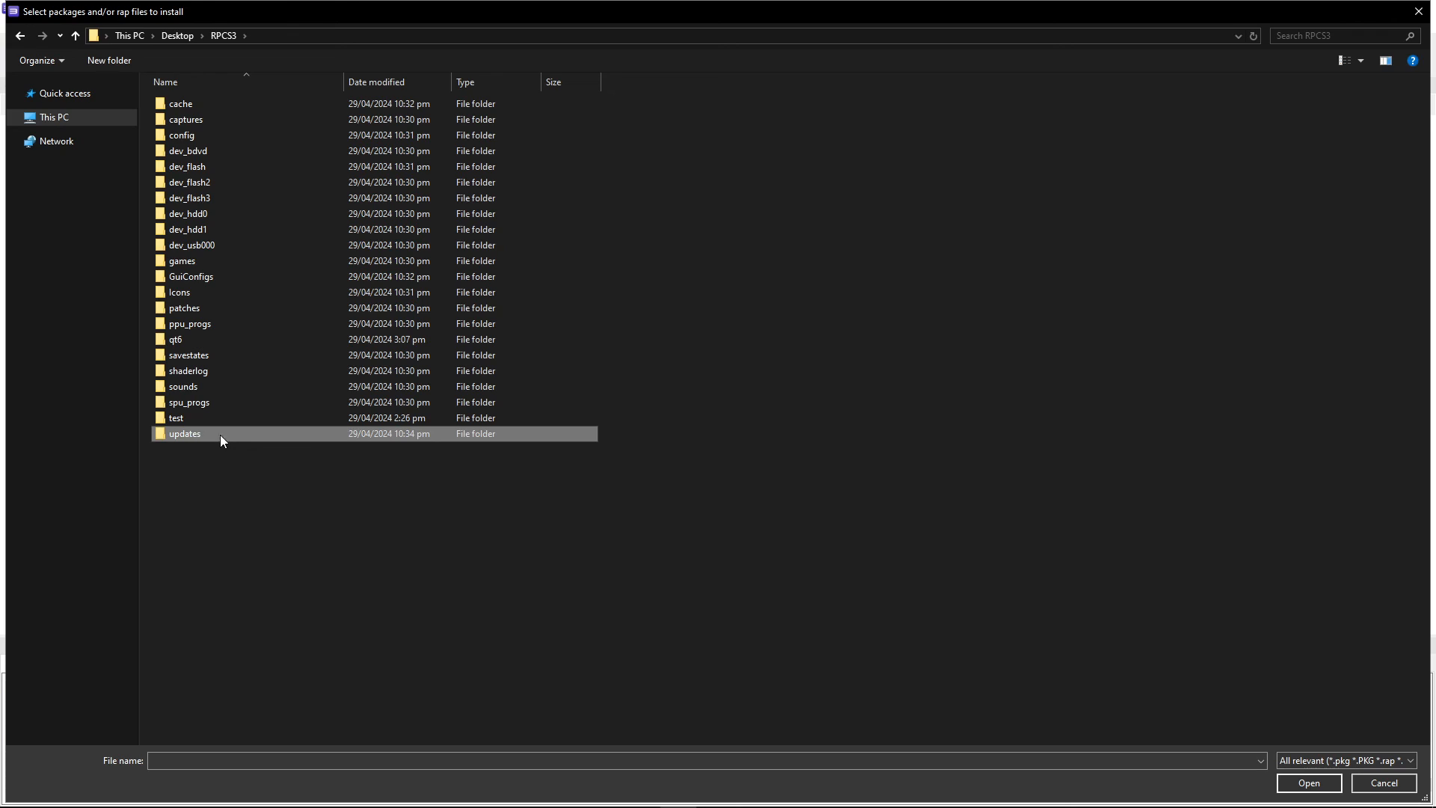
pyautogui.doubleClick(185, 433)
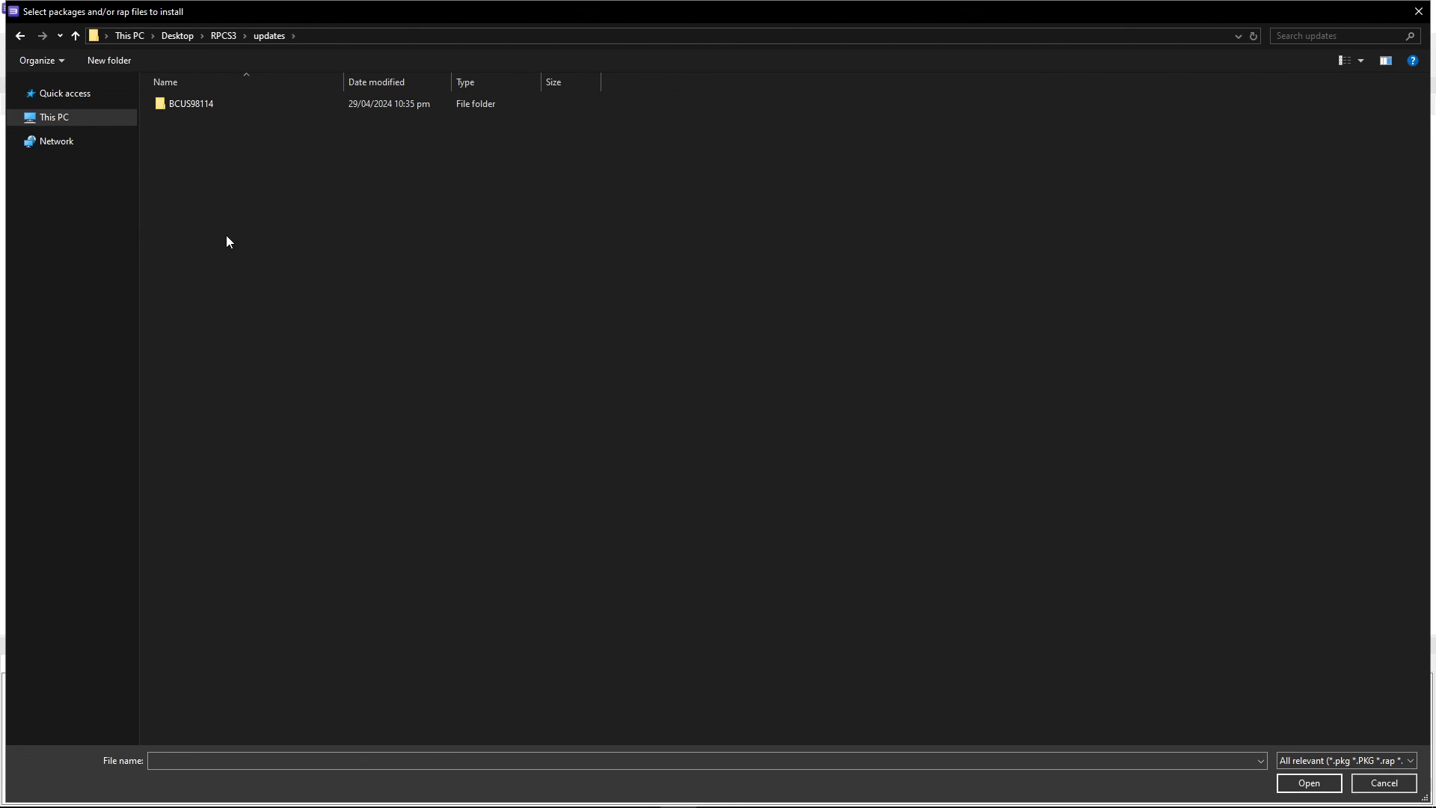
pyautogui.click(191, 103)
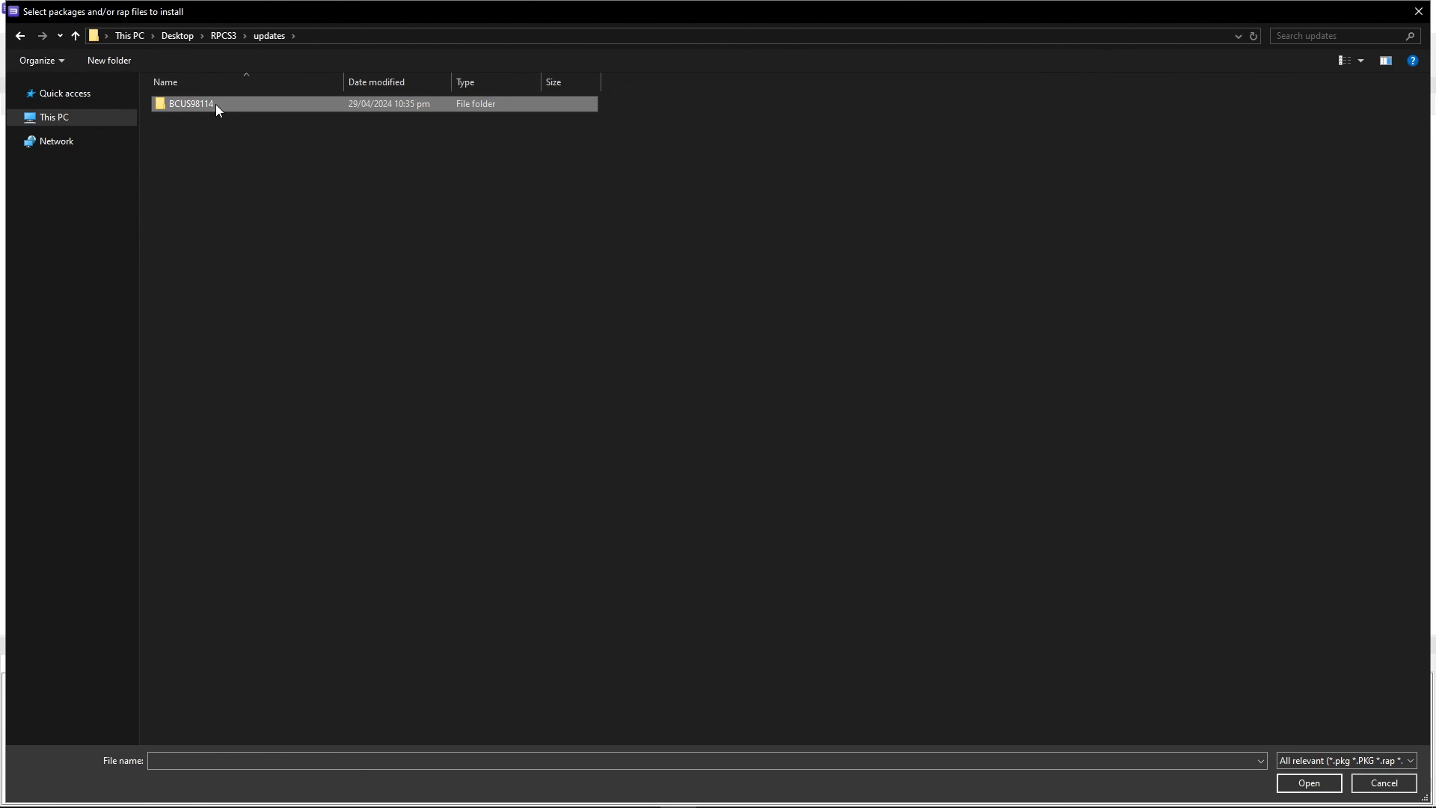
pyautogui.doubleClick(190, 103)
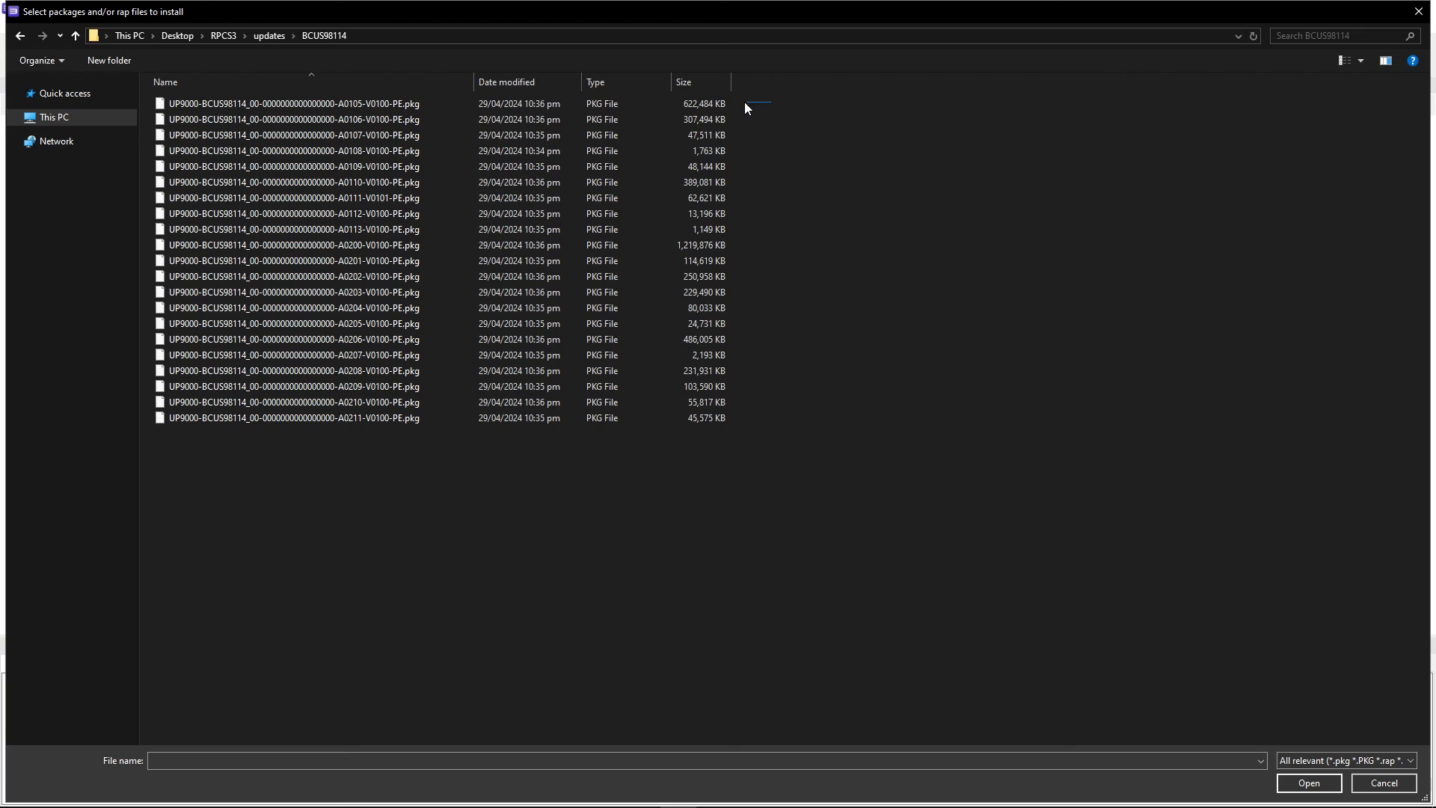
pyautogui.moveTo(756, 105); pyautogui.dragTo(559, 220)
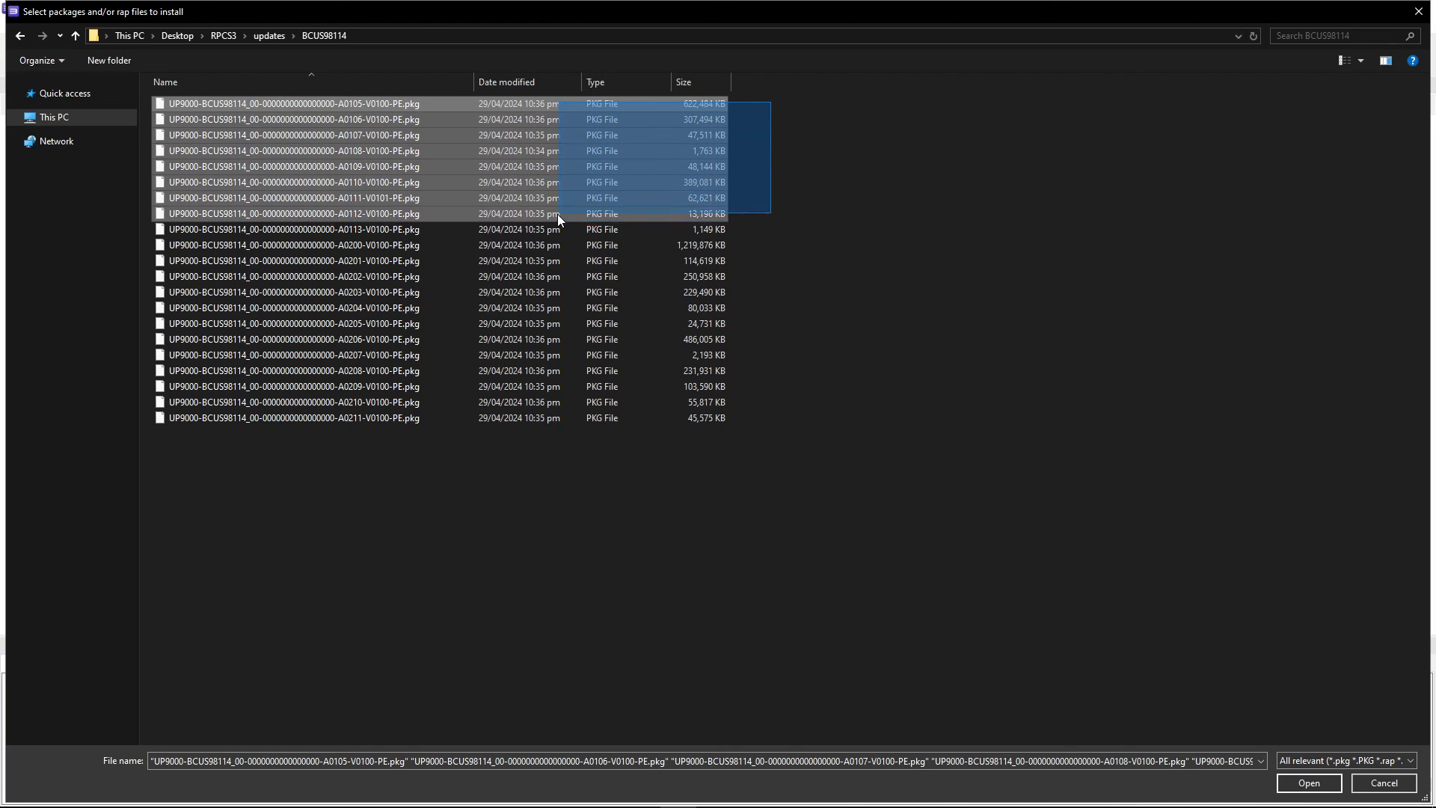
pyautogui.click(493, 433)
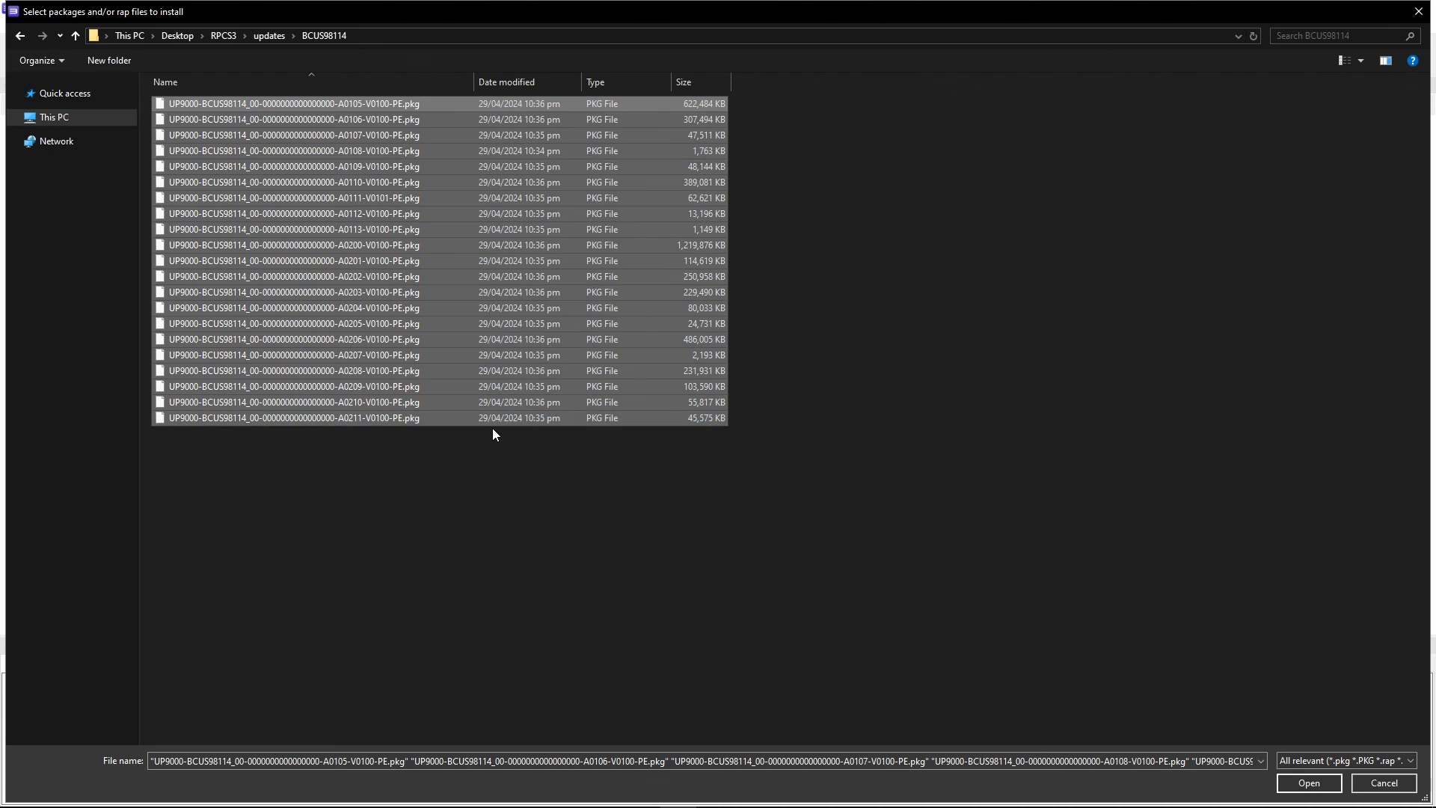
pyautogui.click(1307, 783)
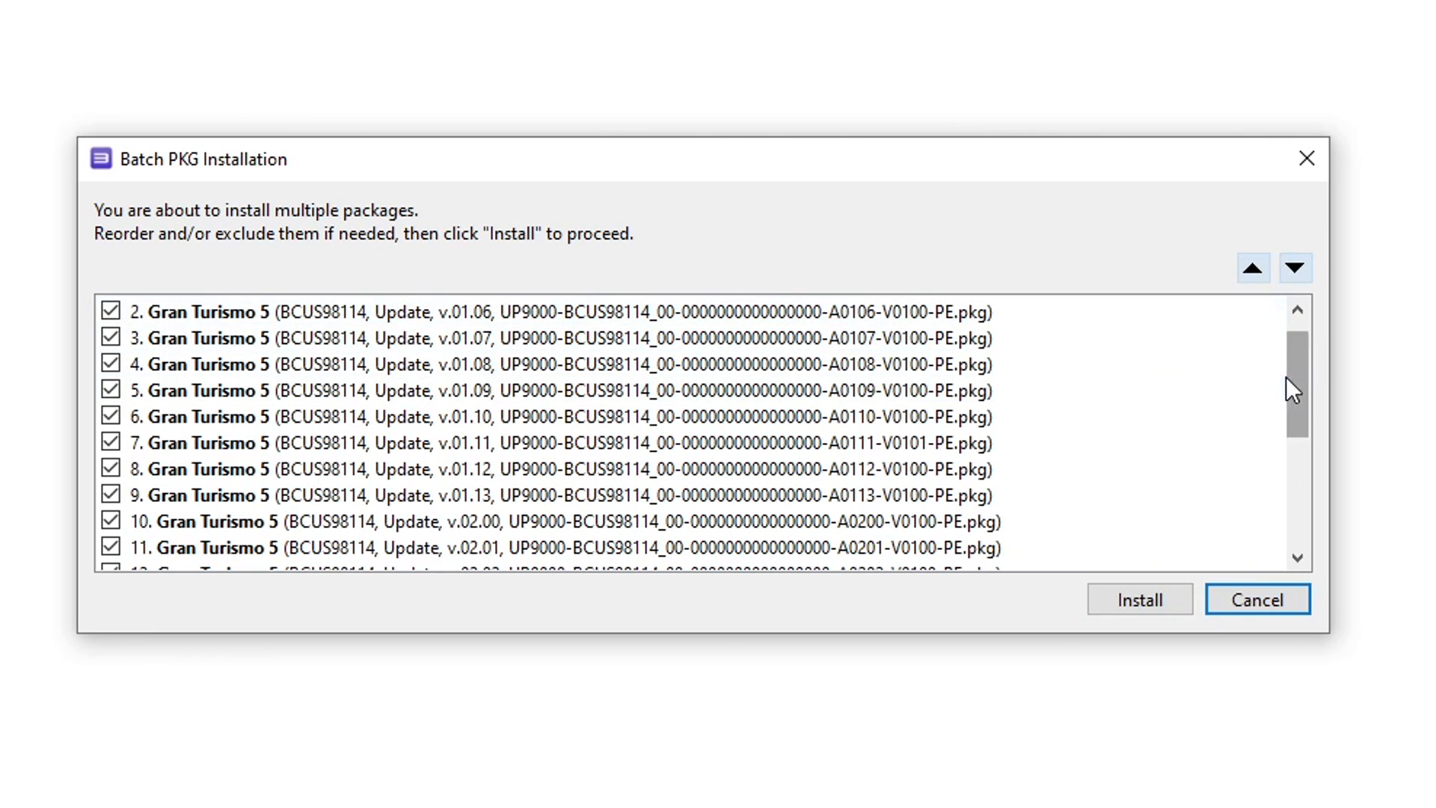
# Step: Review the checked Batch PKG Installation list and install all update packages
pyautogui.moveTo(1294, 384); pyautogui.dragTo(1294, 467)
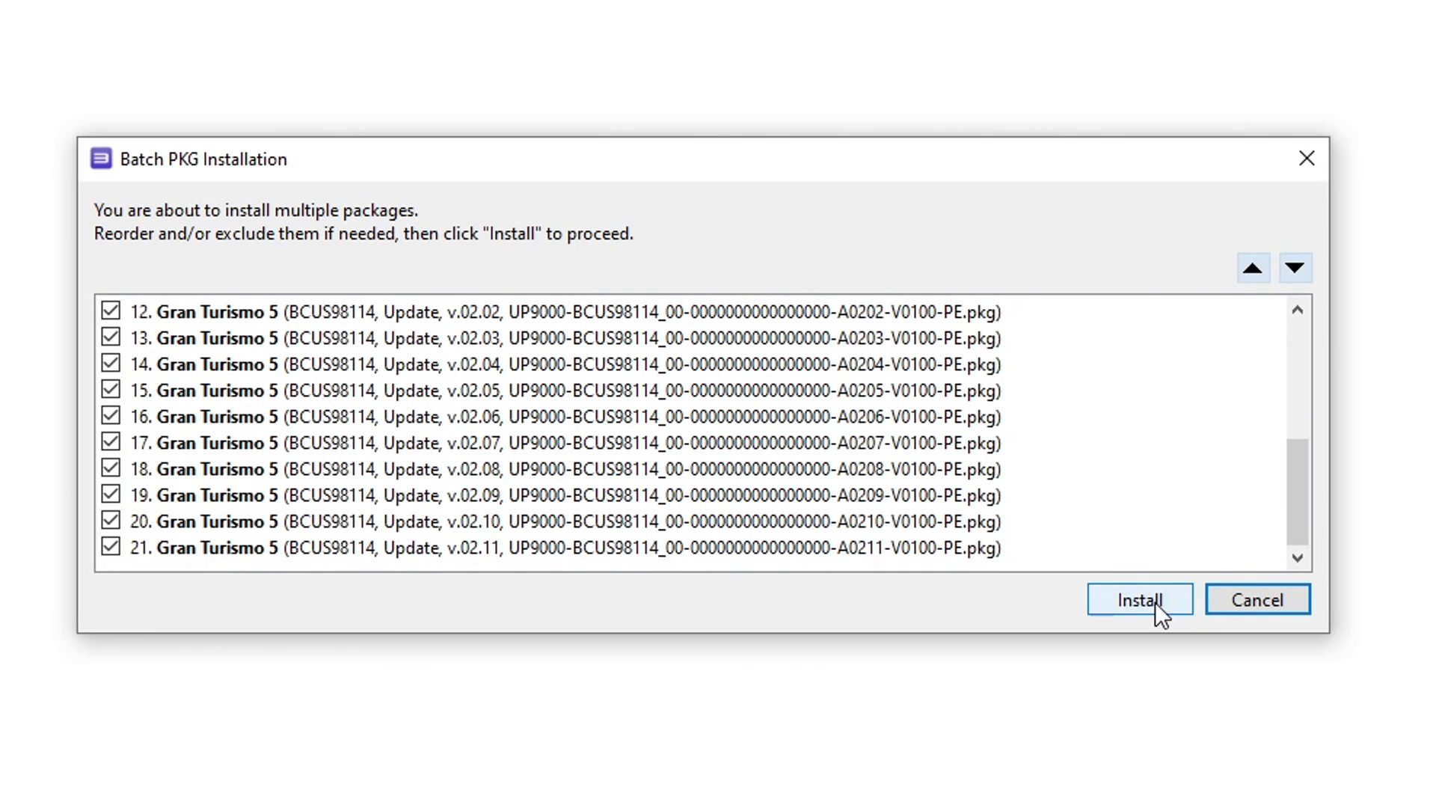
pyautogui.click(1139, 600)
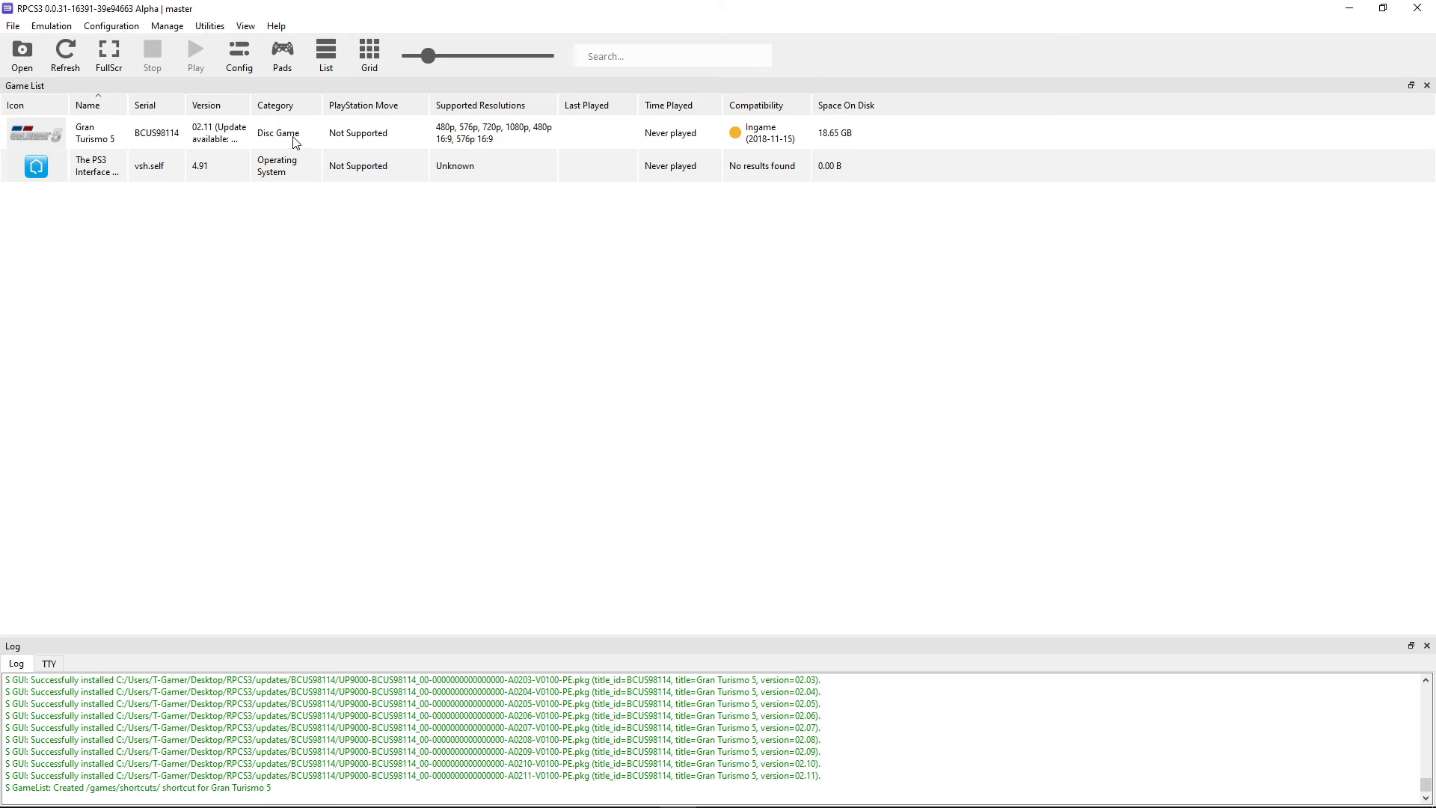
pyautogui.moveTo(339, 197)
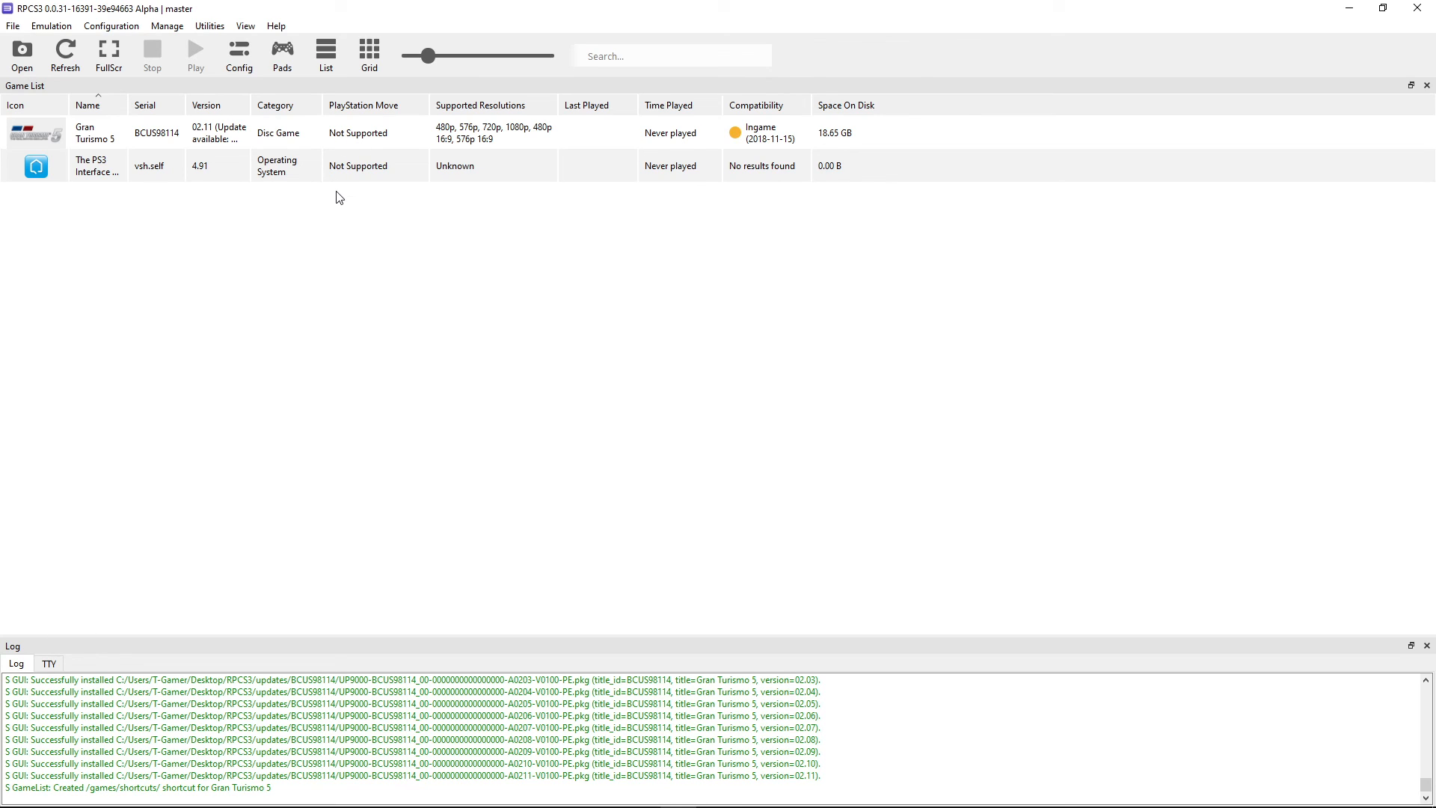
pyautogui.click(137, 133)
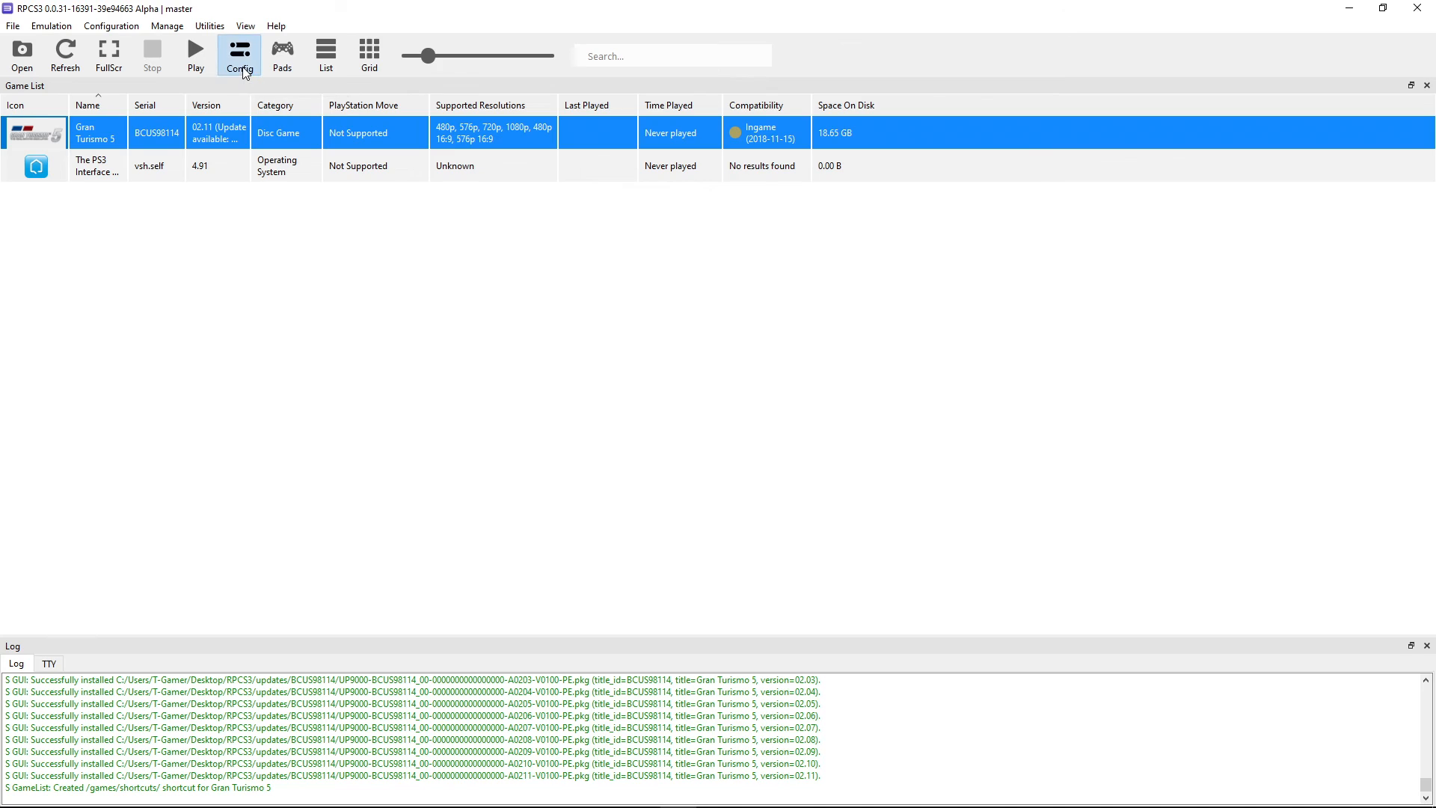
pyautogui.moveTo(1025, 144)
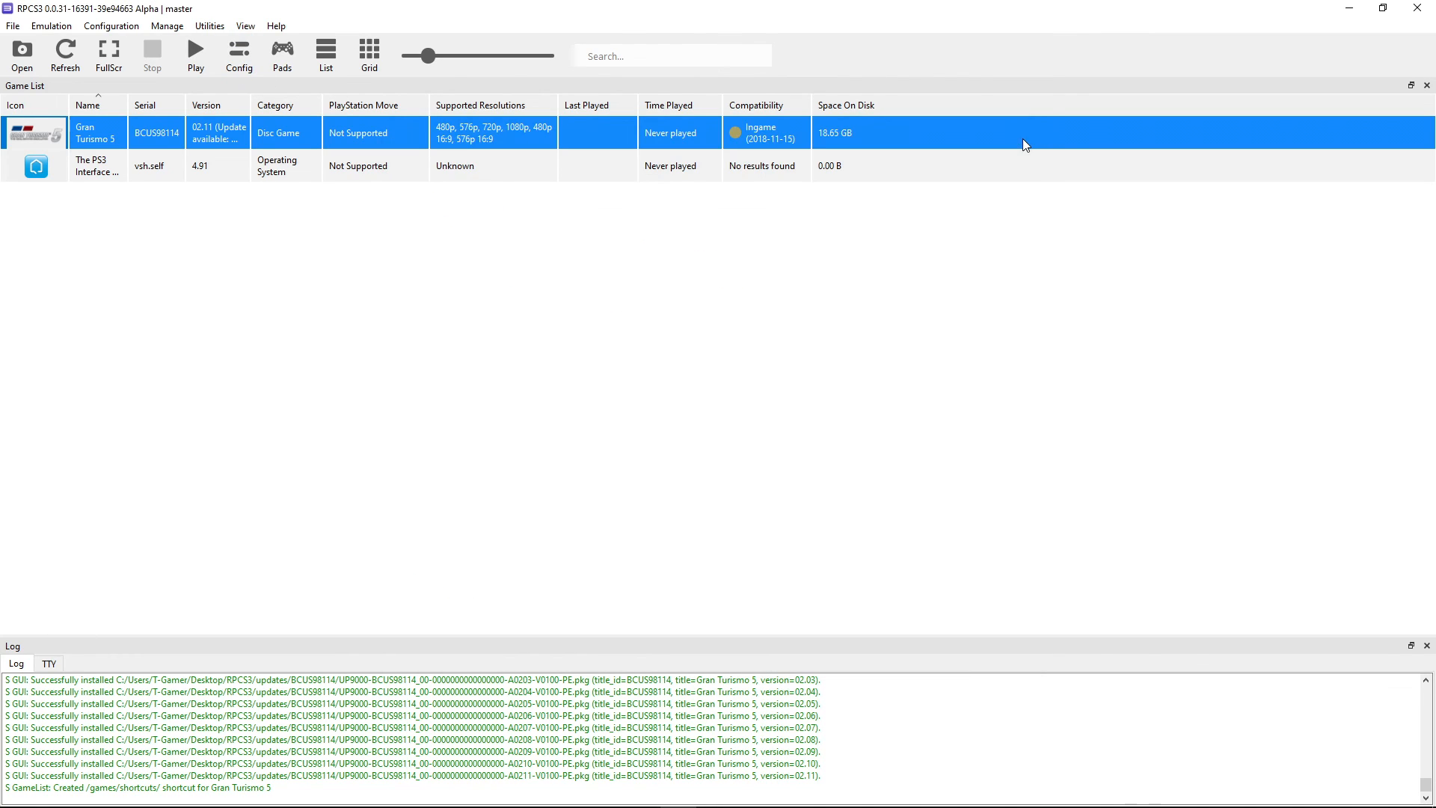
pyautogui.moveTo(297, 458)
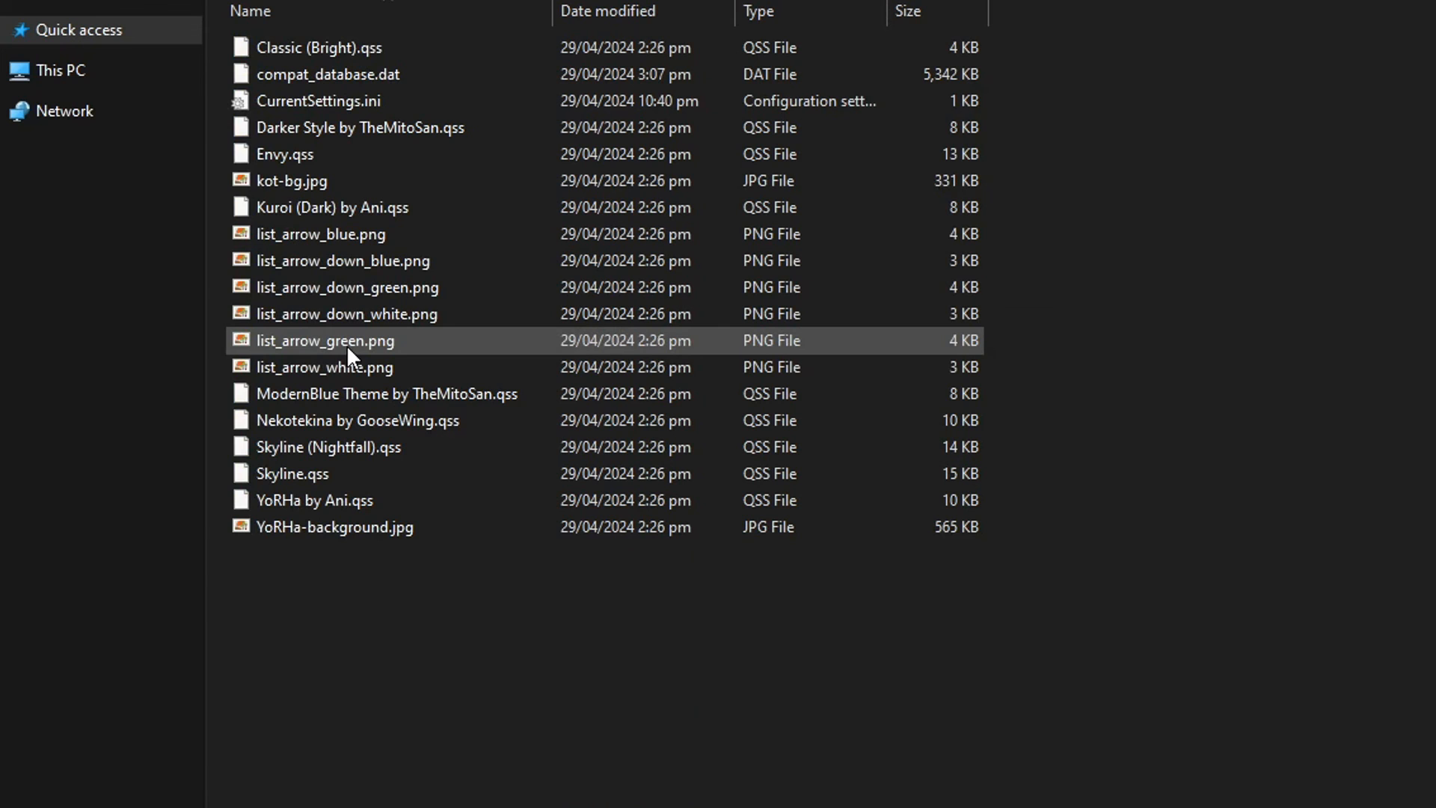
# Step: Open GuiConfigs\CurrentSettings.ini with Notepad
pyautogui.click(318, 101)
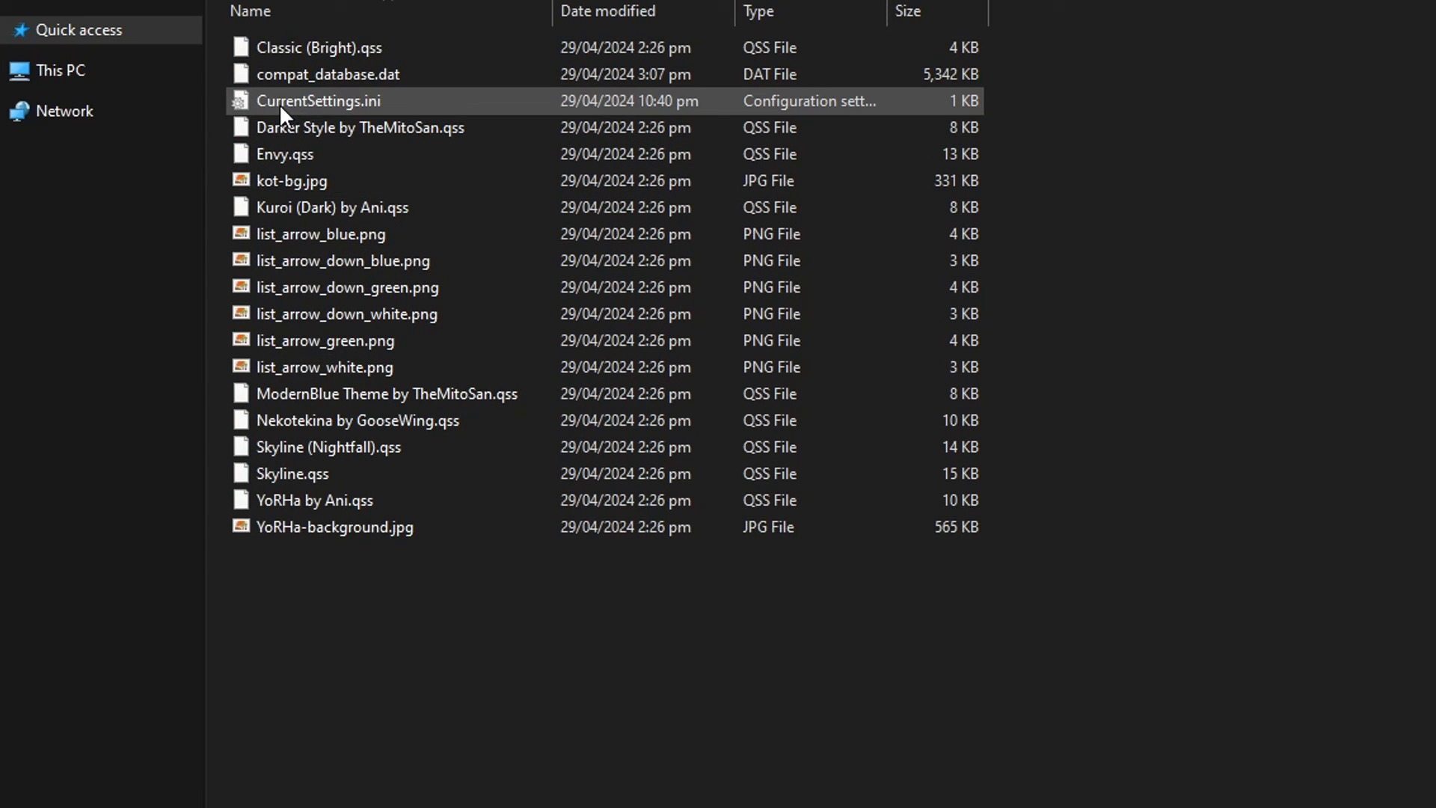
pyautogui.moveTo(425, 114)
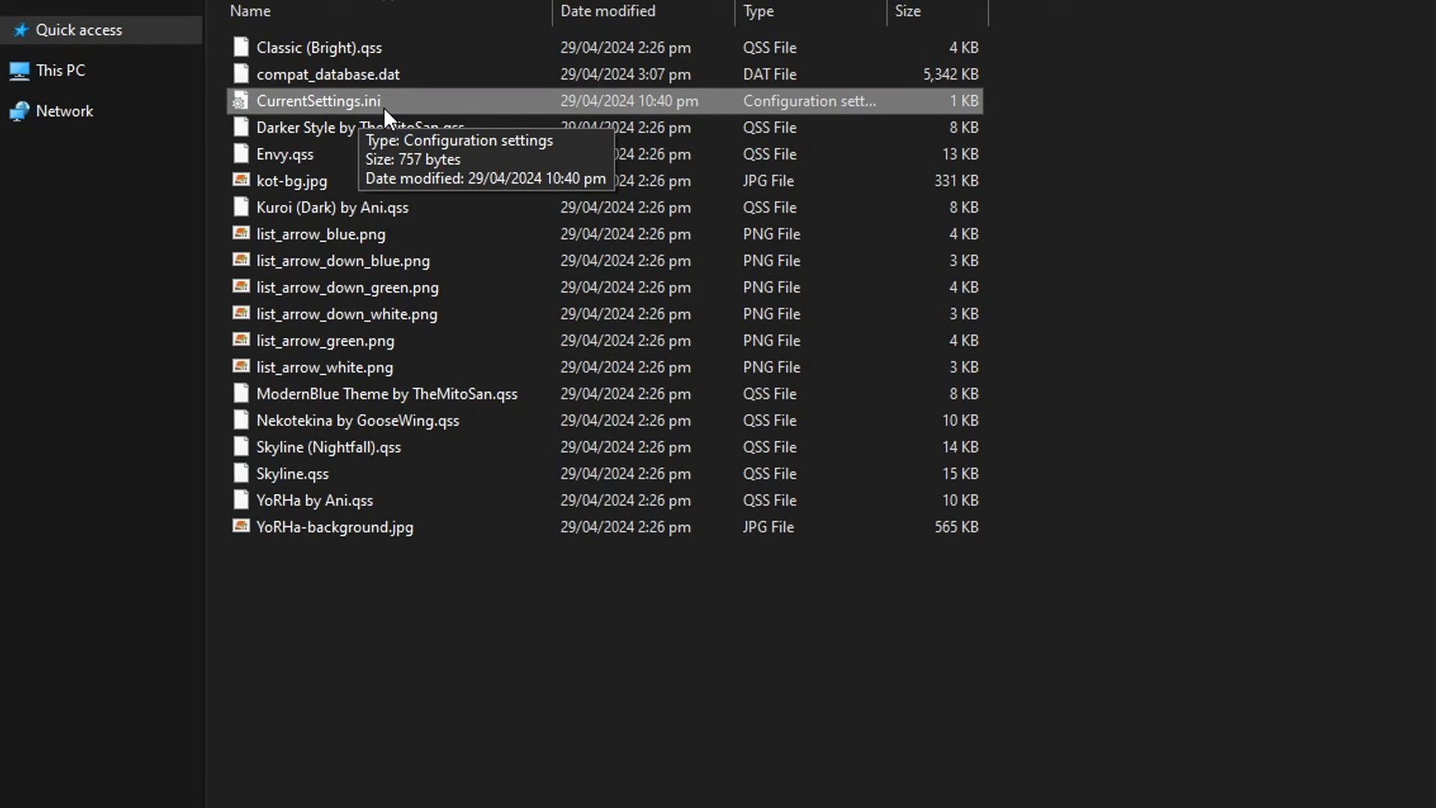
pyautogui.moveTo(405, 110)
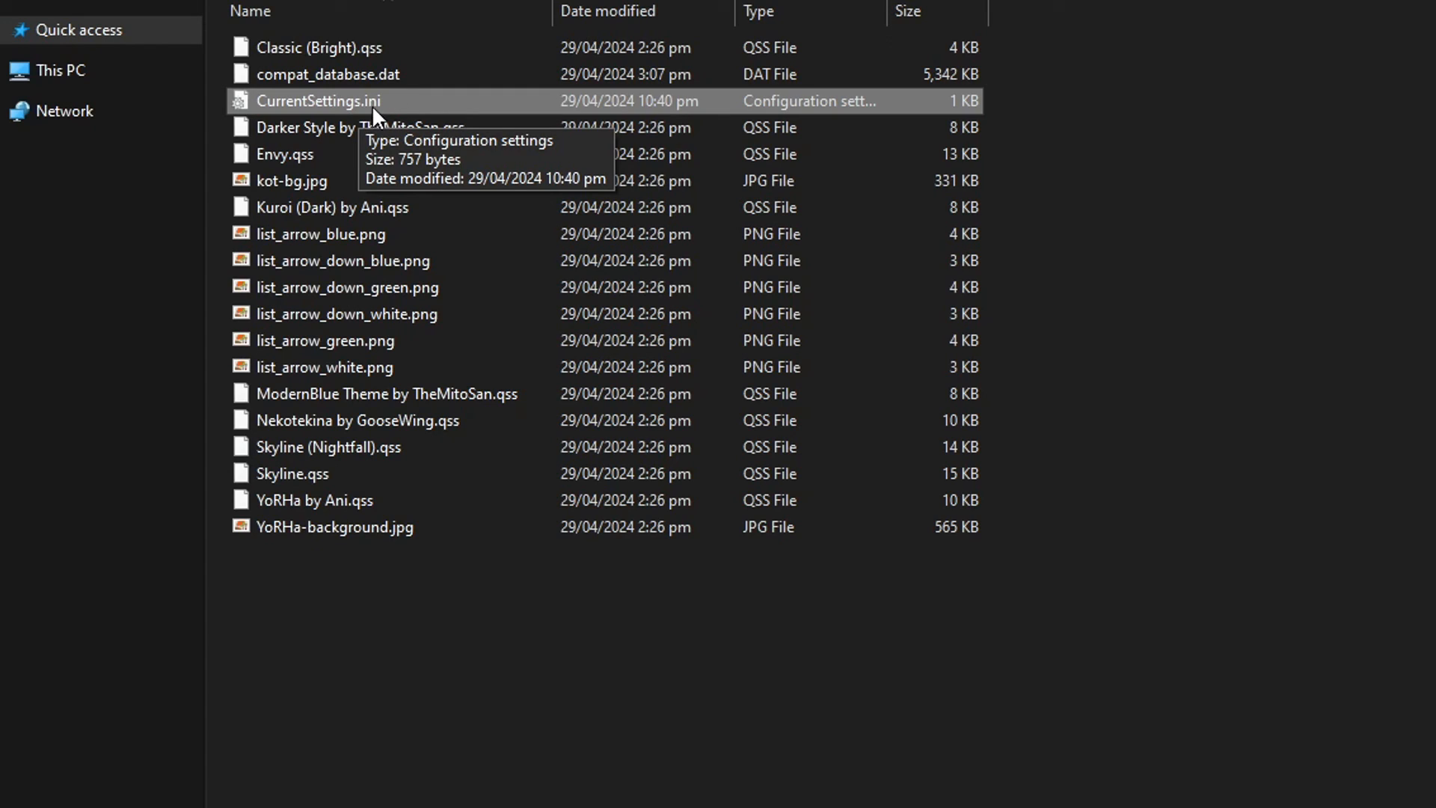
pyautogui.rightClick(319, 101)
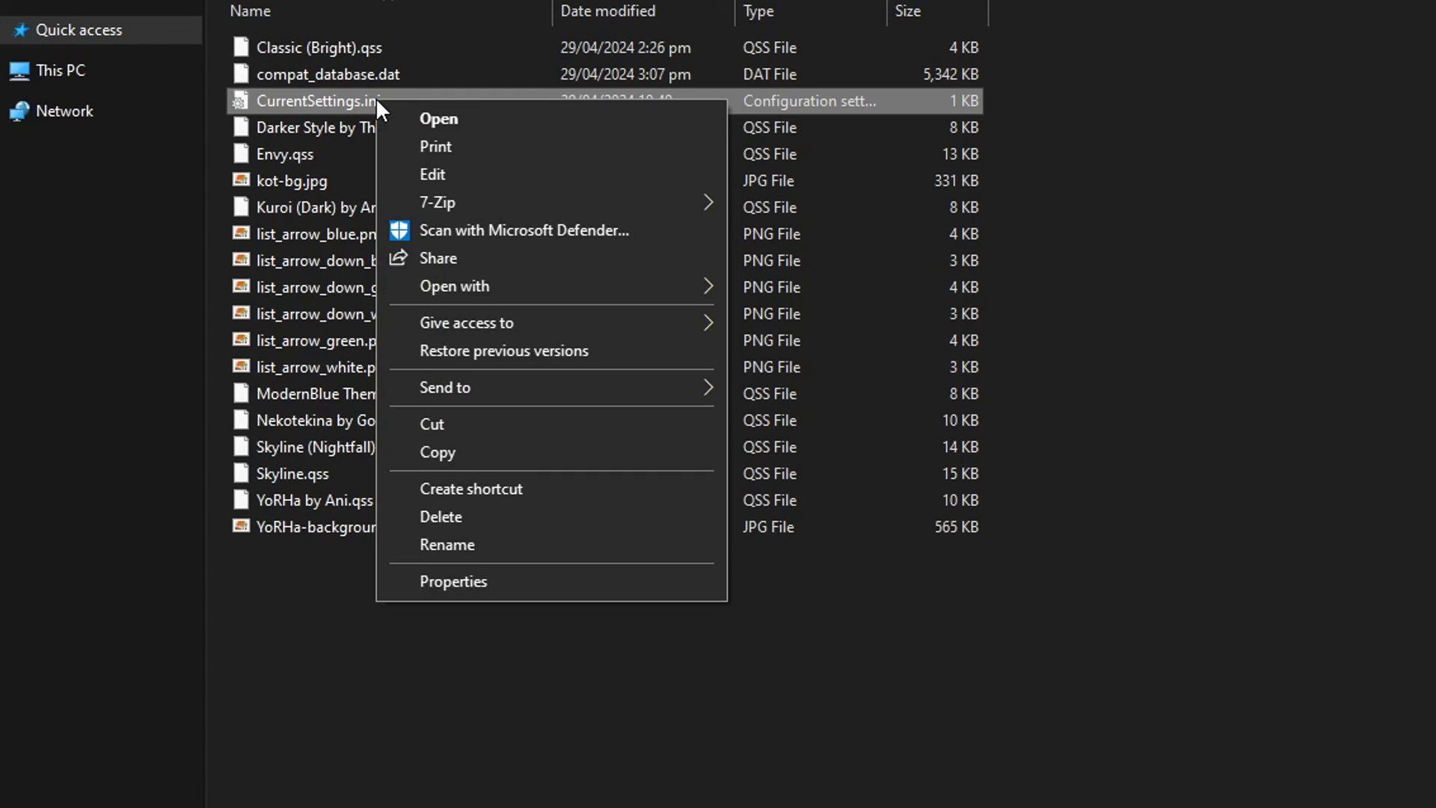
pyautogui.moveTo(509, 244)
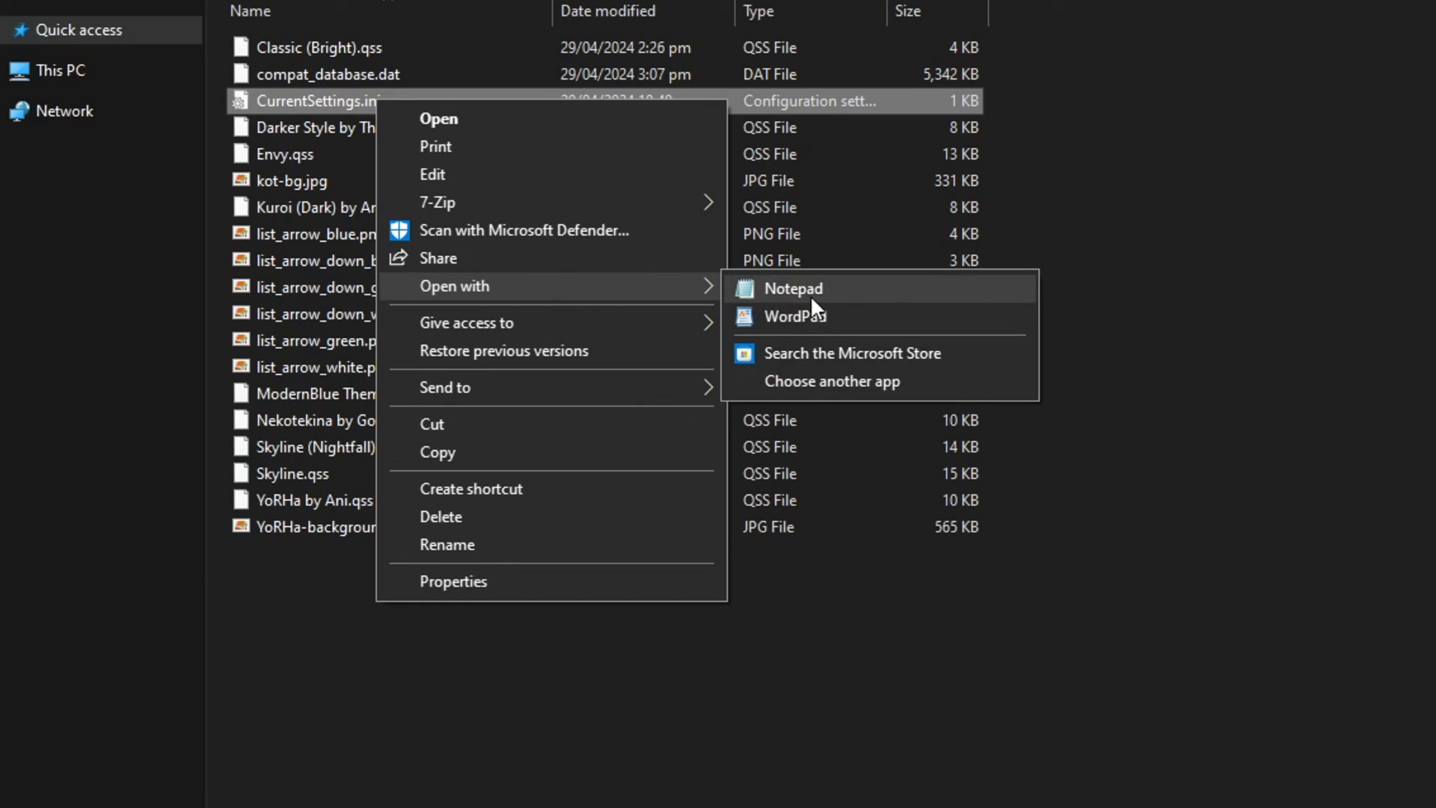
pyautogui.moveTo(832, 301)
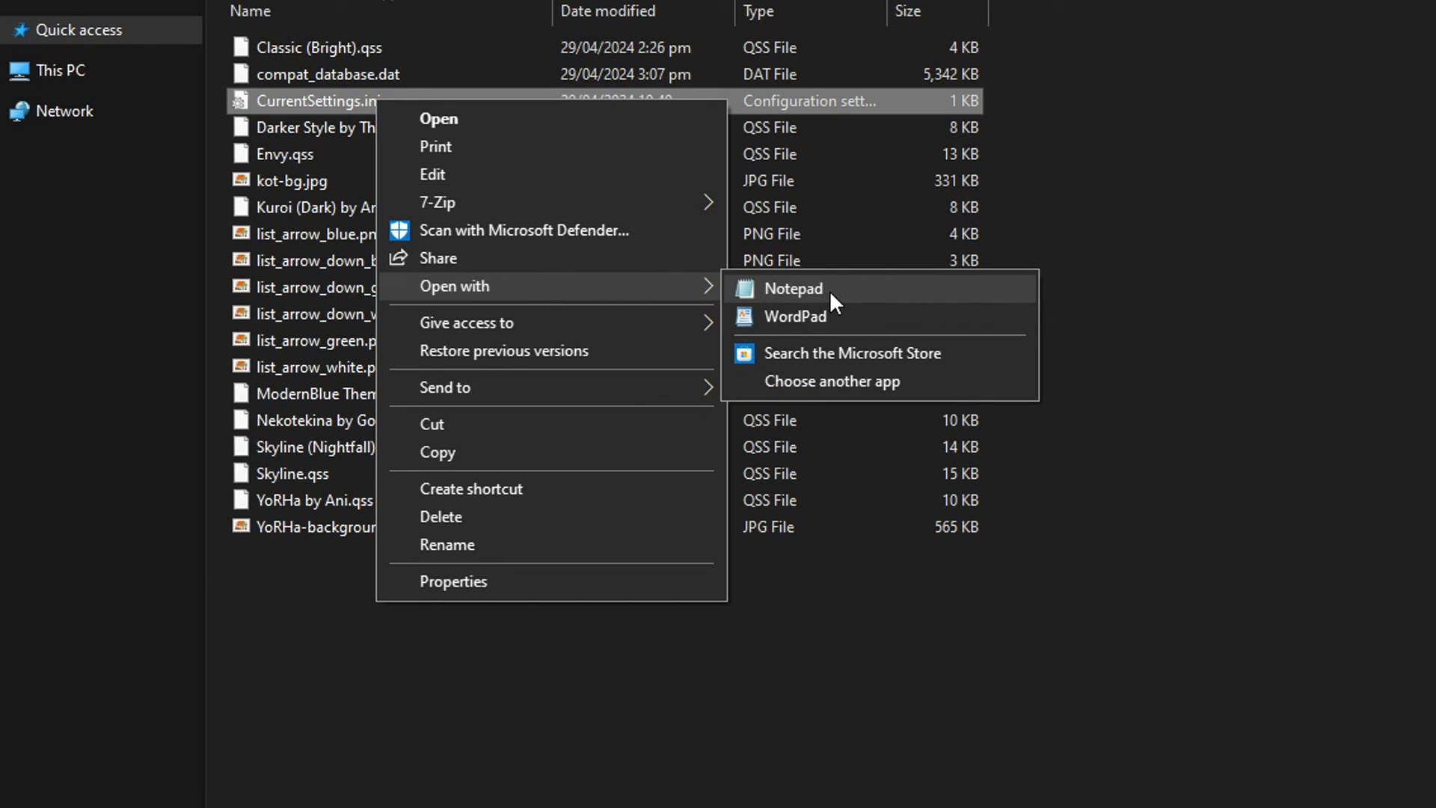
pyautogui.moveTo(795, 399)
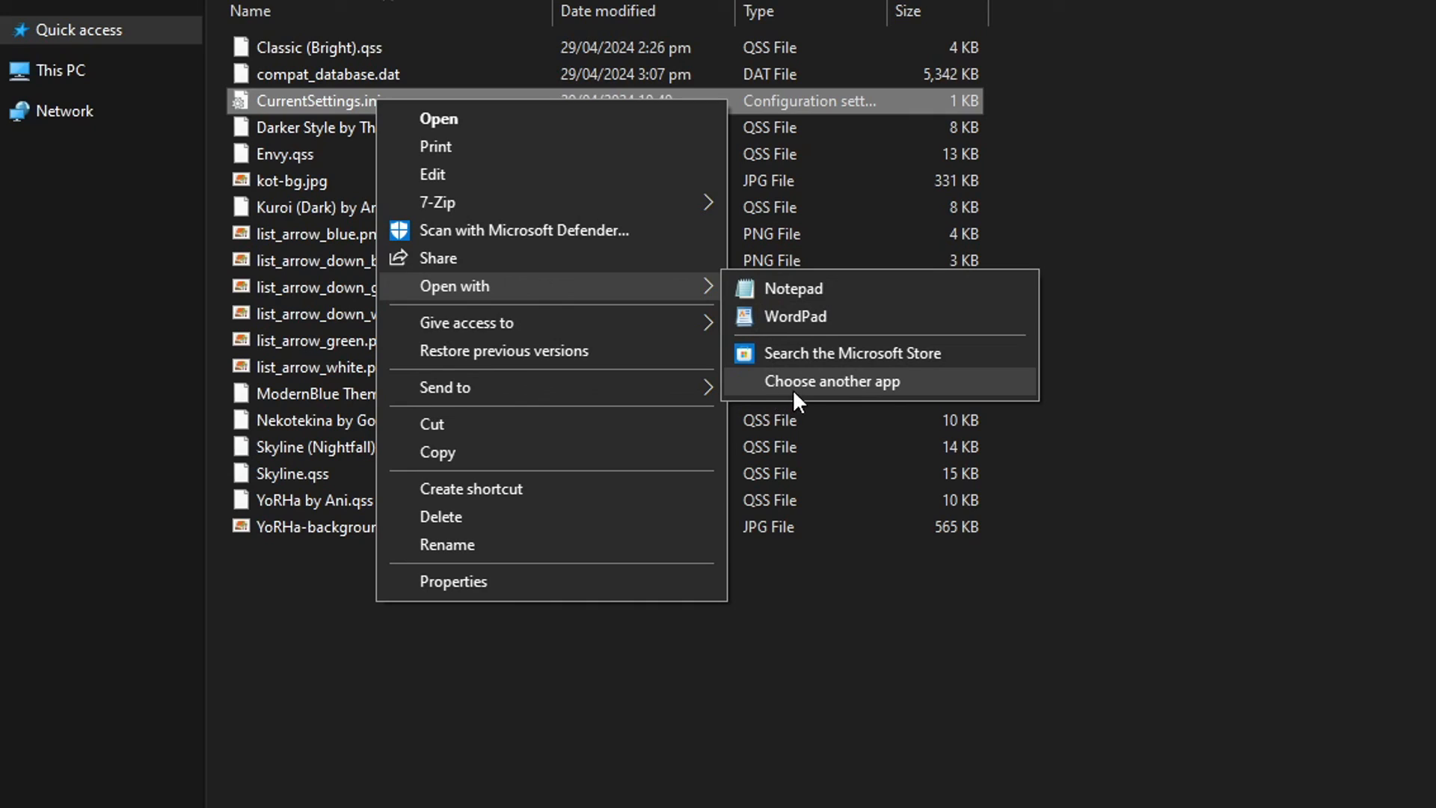
pyautogui.moveTo(859, 385)
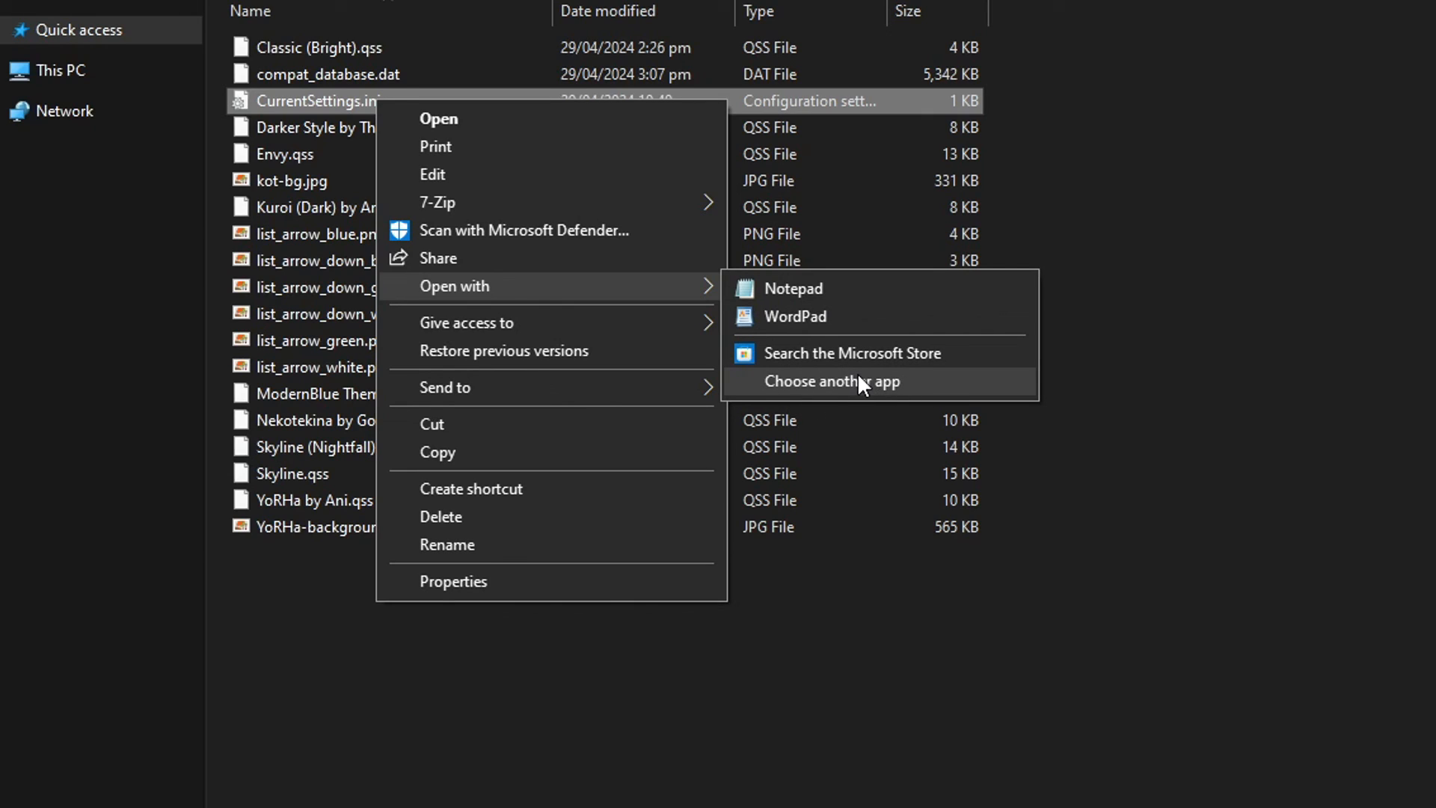
pyautogui.moveTo(809, 302)
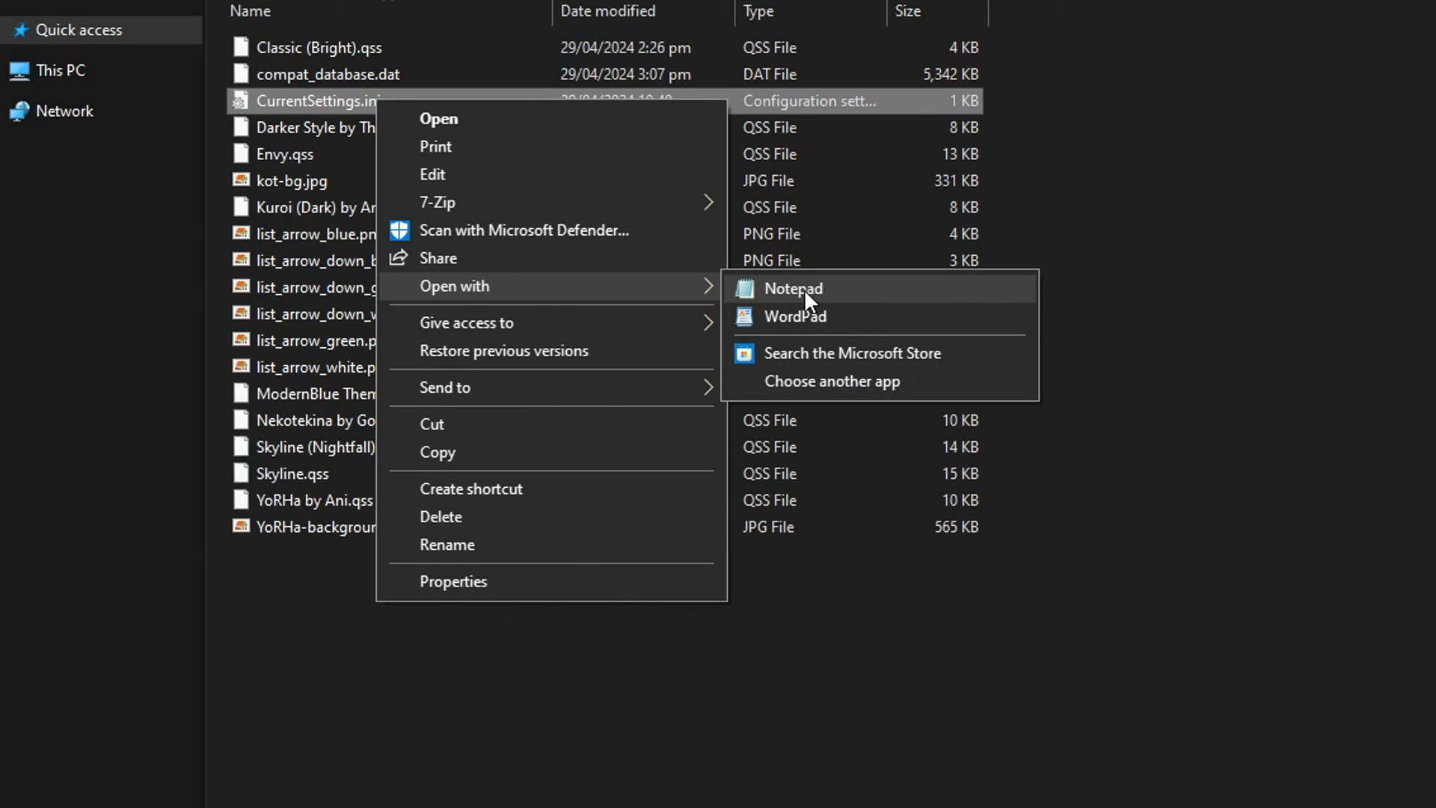
pyautogui.click(791, 289)
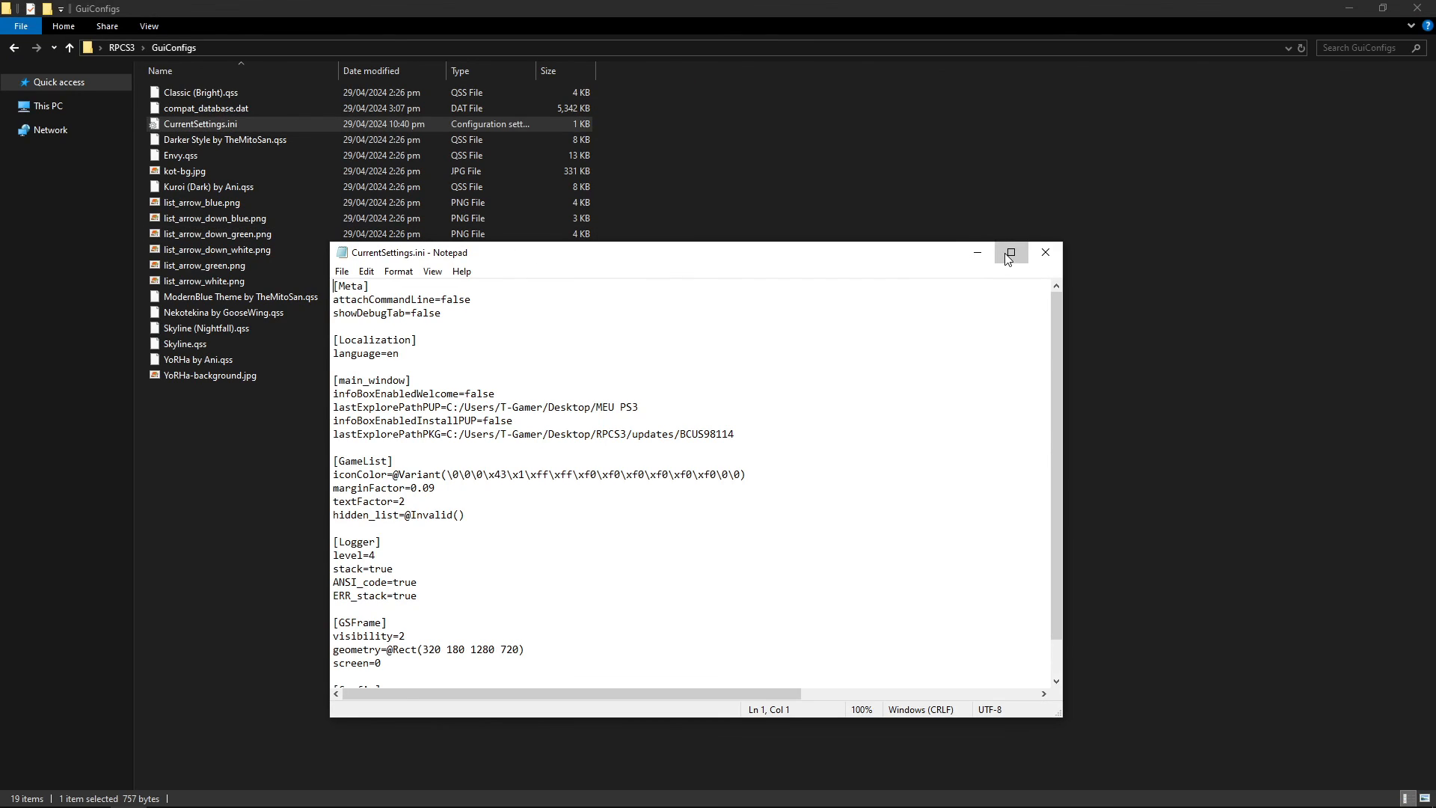
# Step: Maximize Notepad, set showDebugTab=true, and save CurrentSettings.ini
pyautogui.click(1011, 252)
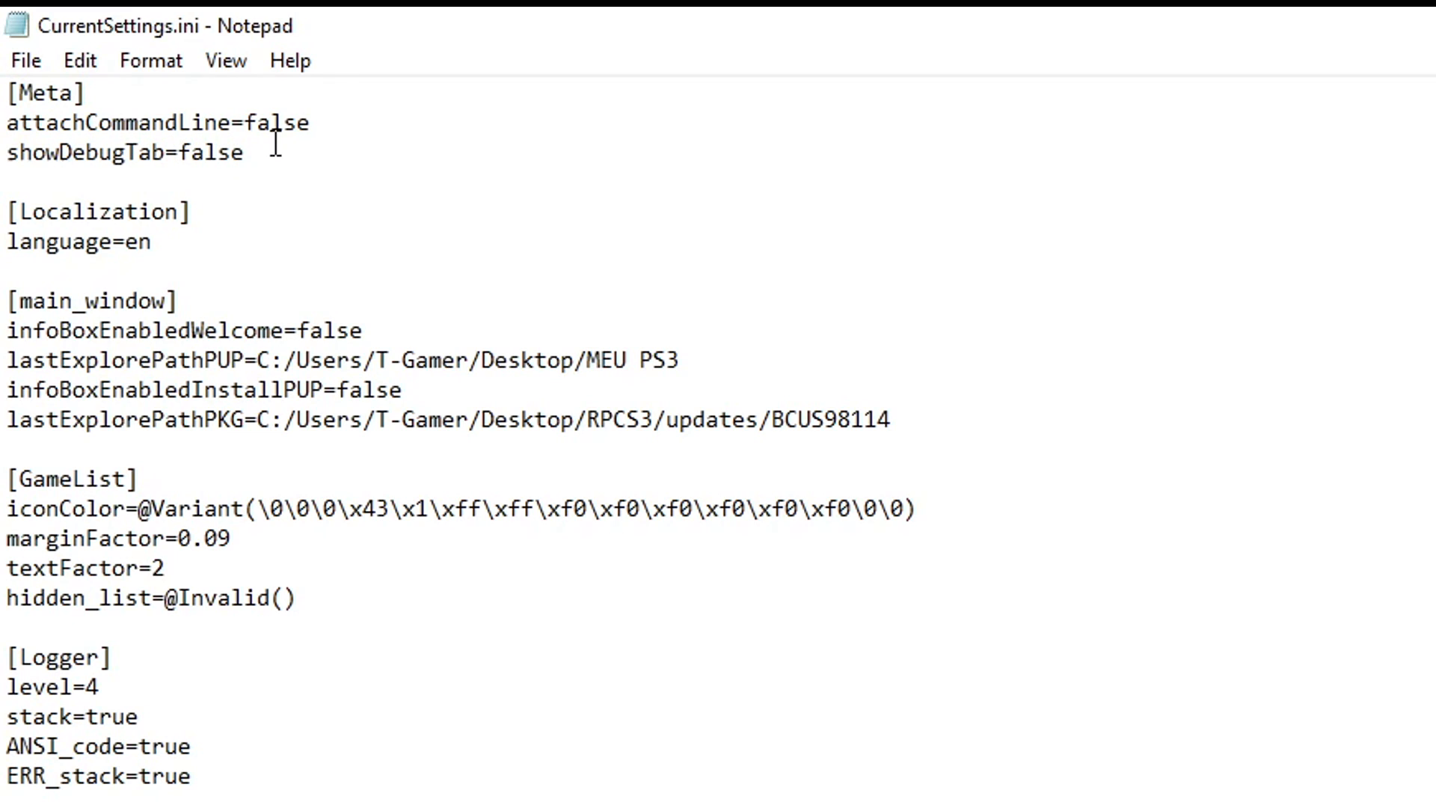
pyautogui.press('Delete')
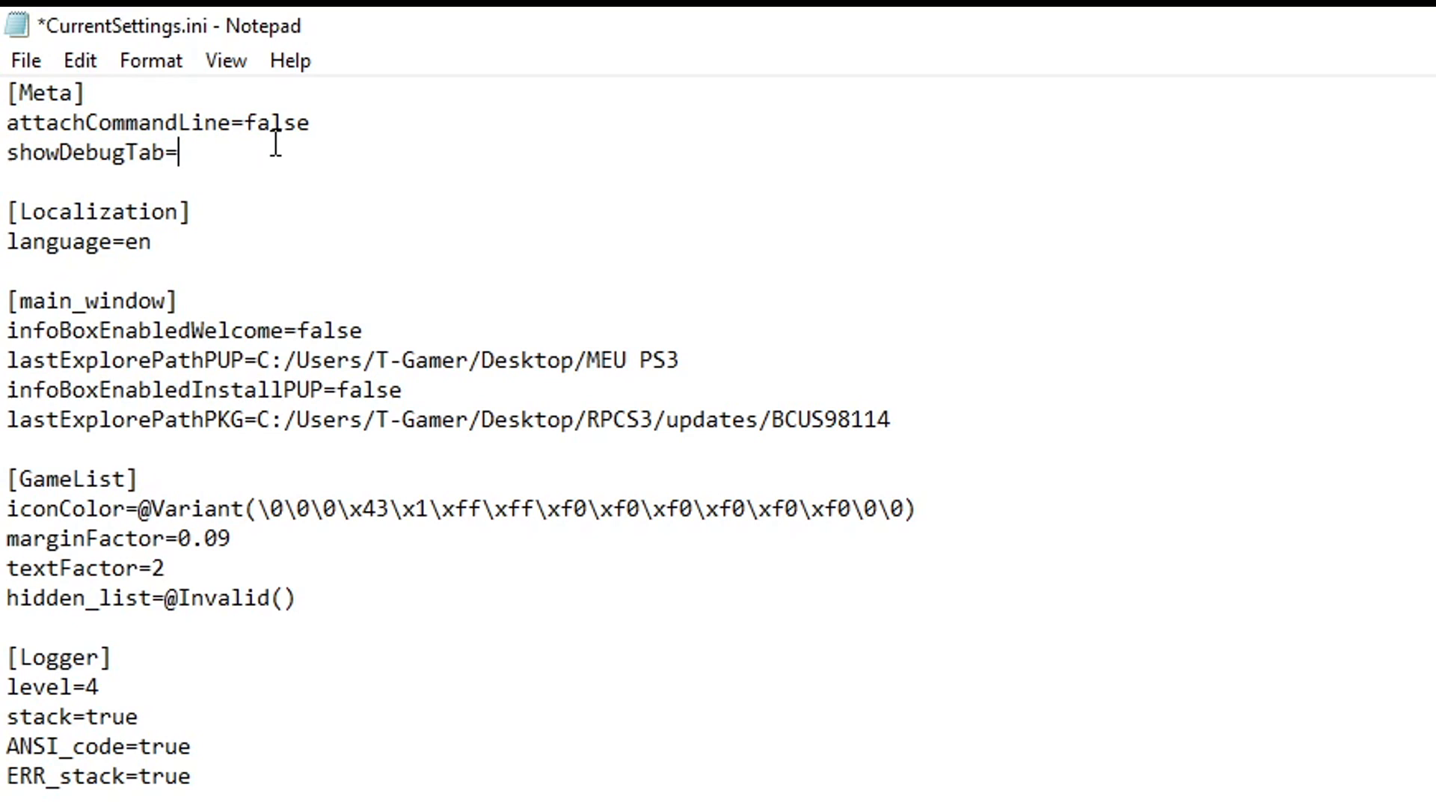
pyautogui.write('true')
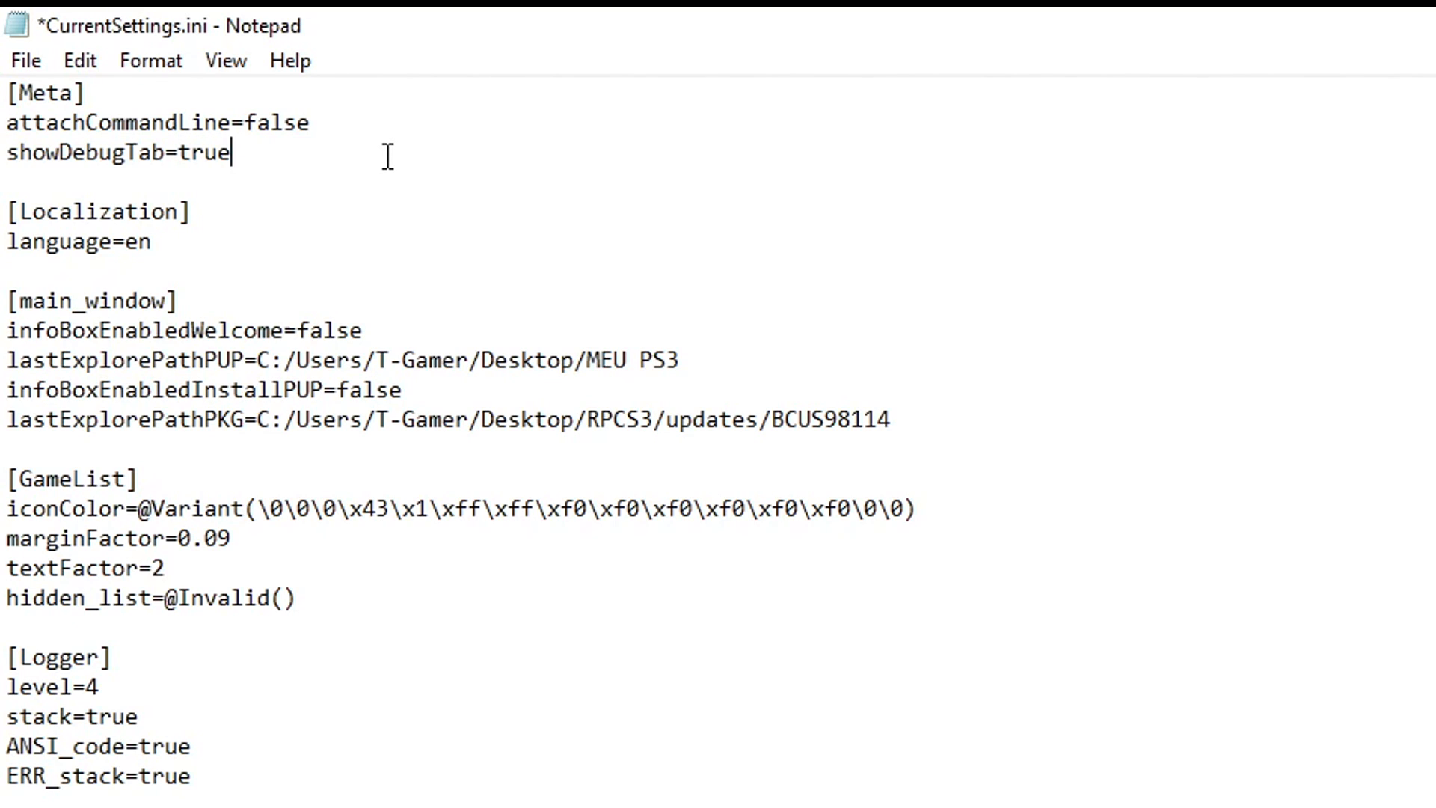
pyautogui.moveTo(322, 196)
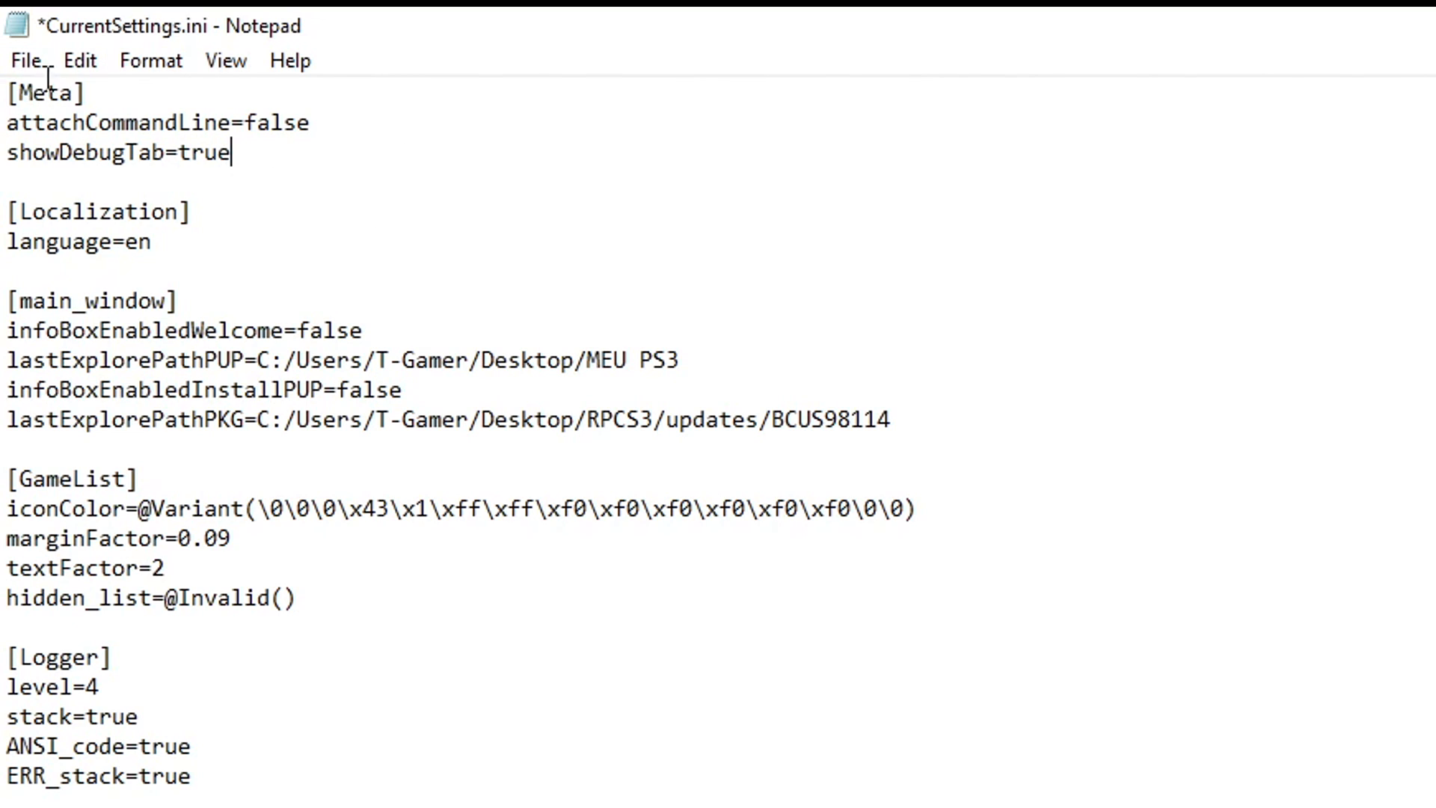
pyautogui.click(25, 61)
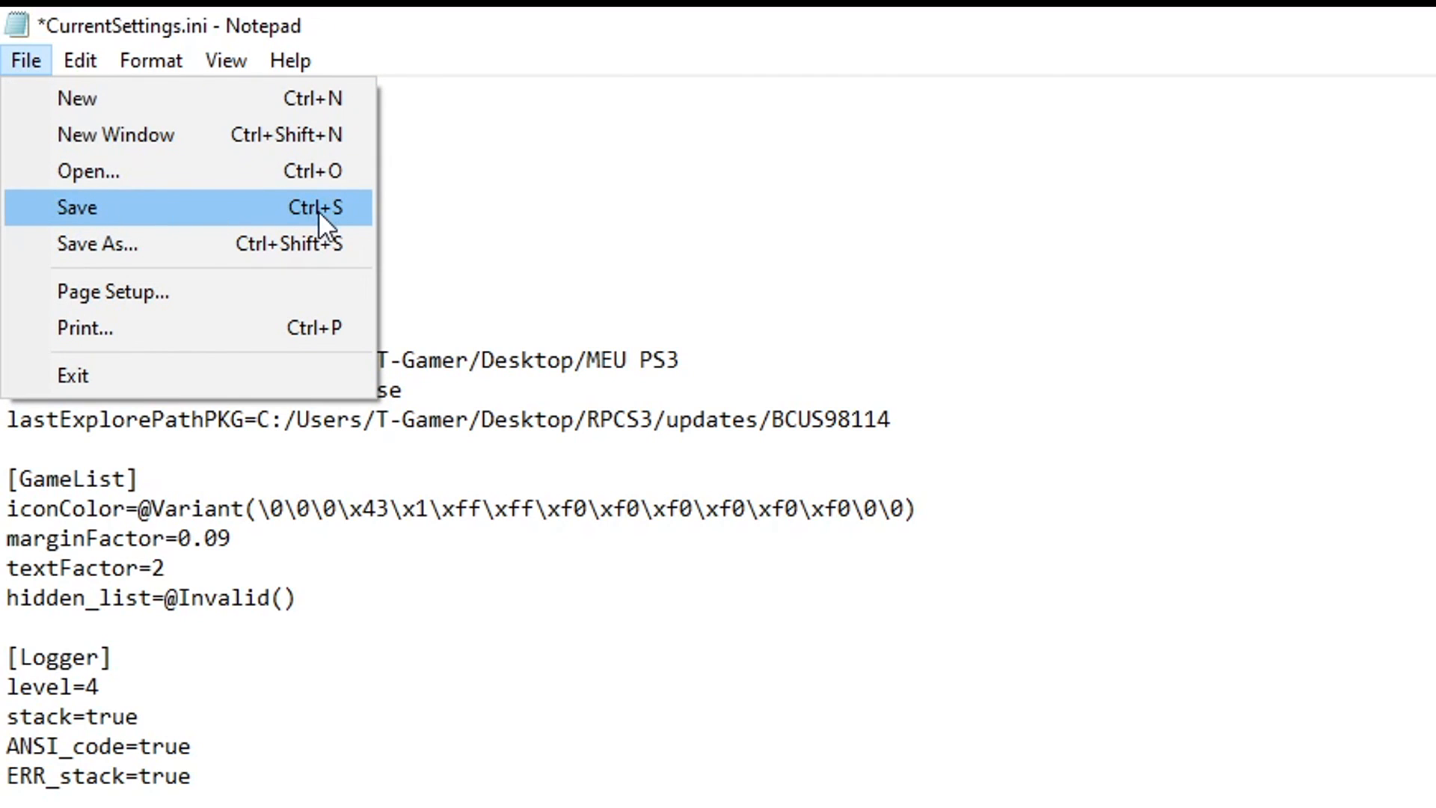
pyautogui.click(77, 208)
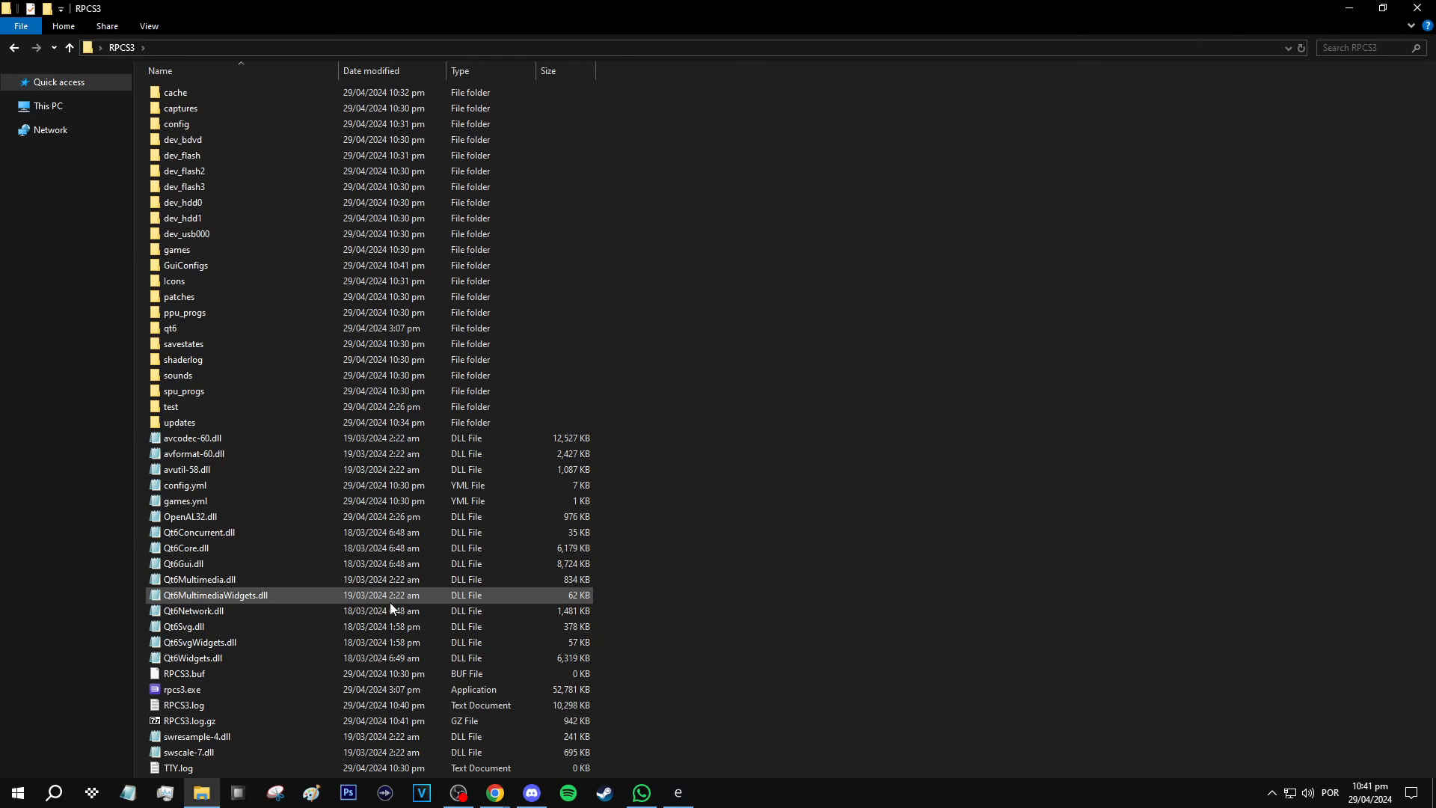
# Step: Launch rpcs3.exe and create a Gran Turismo 5 configuration from global settings
pyautogui.doubleClick(180, 689)
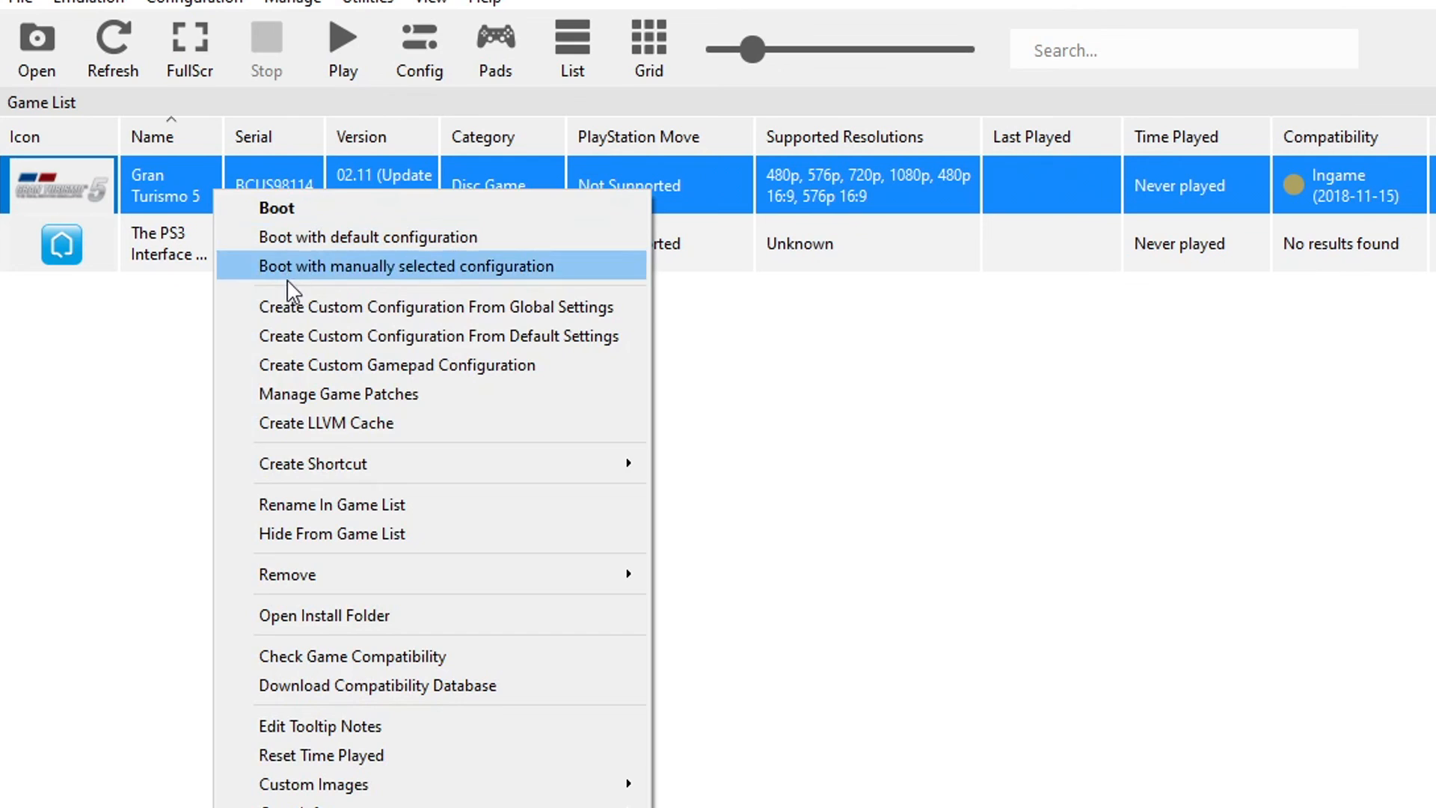
pyautogui.moveTo(391, 306)
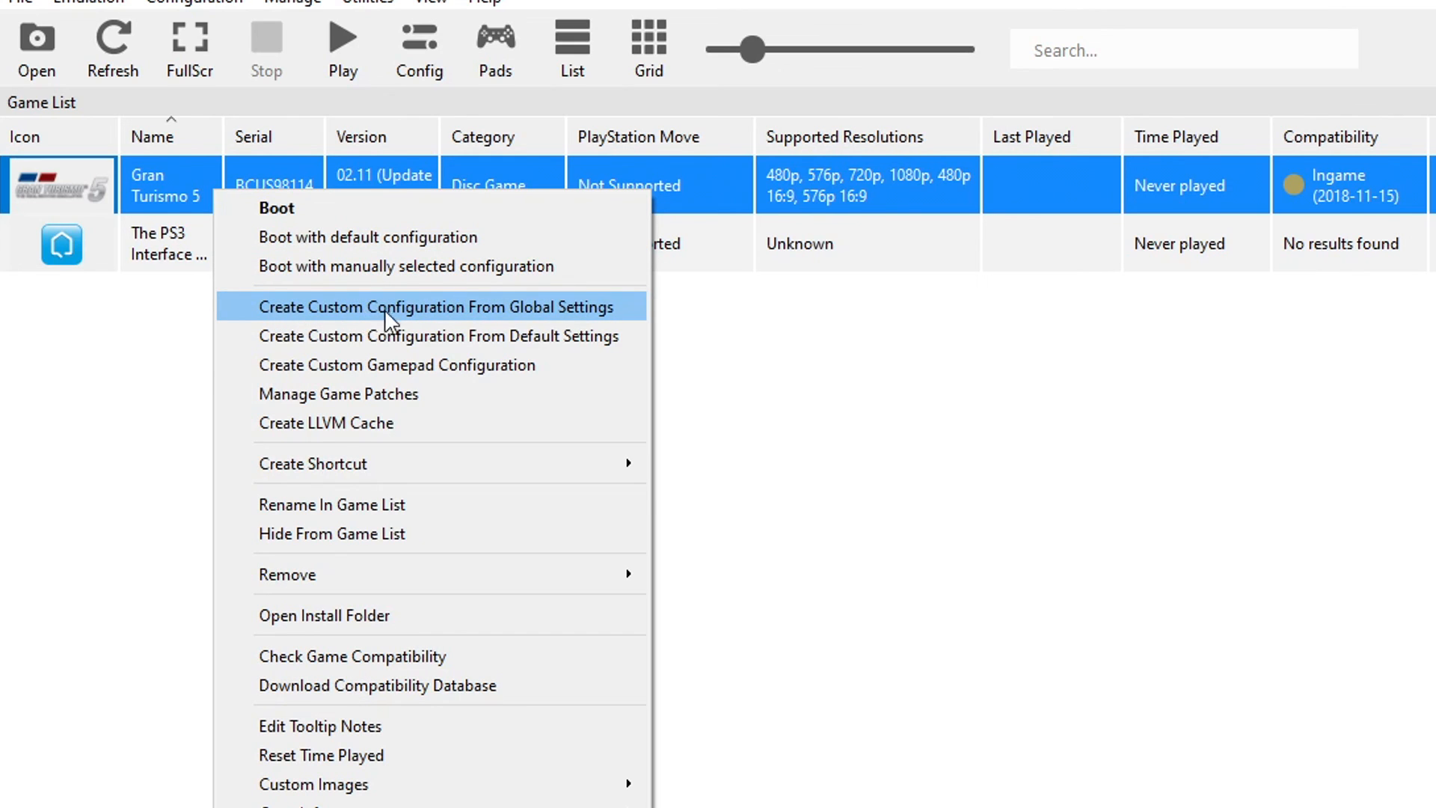
pyautogui.click(436, 306)
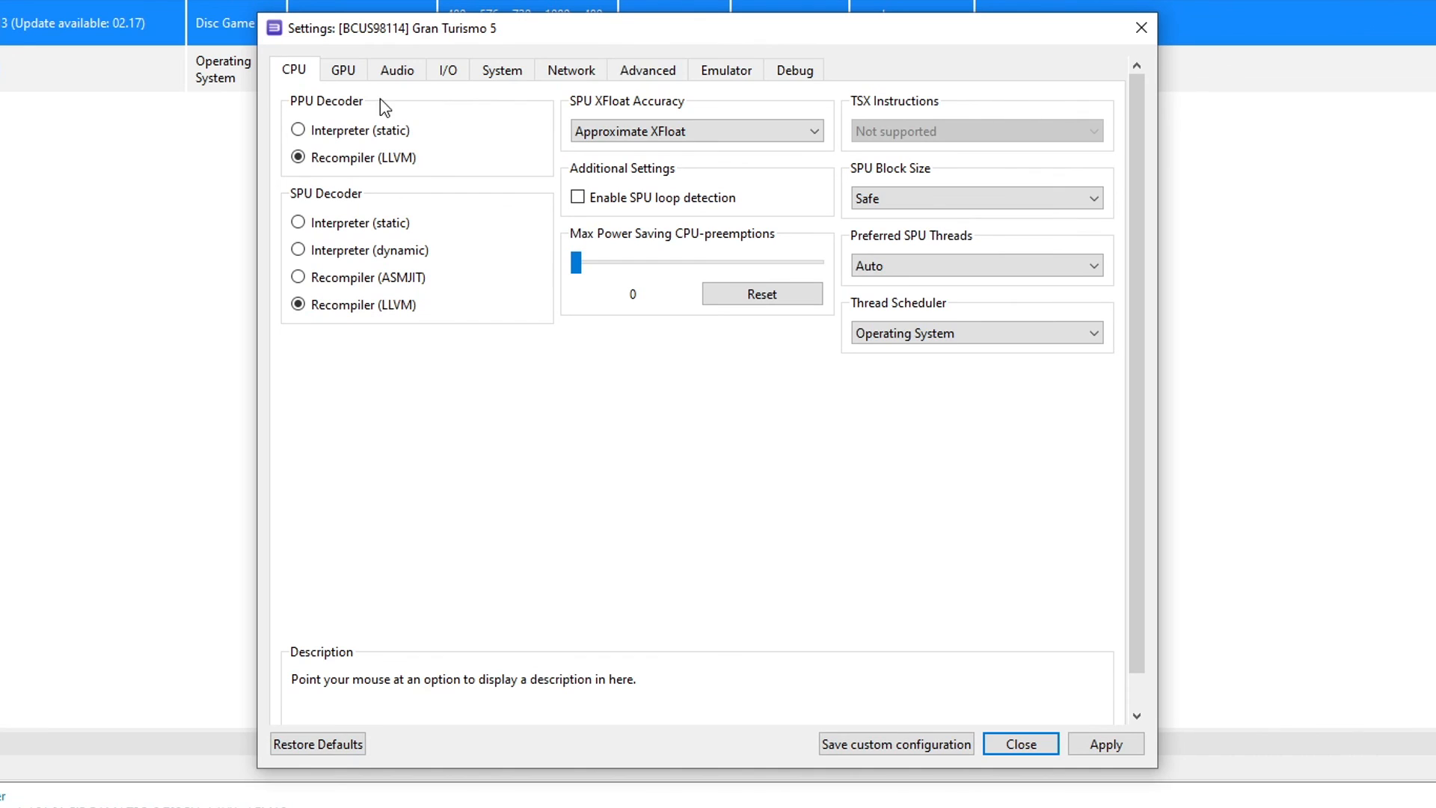
pyautogui.moveTo(322, 207)
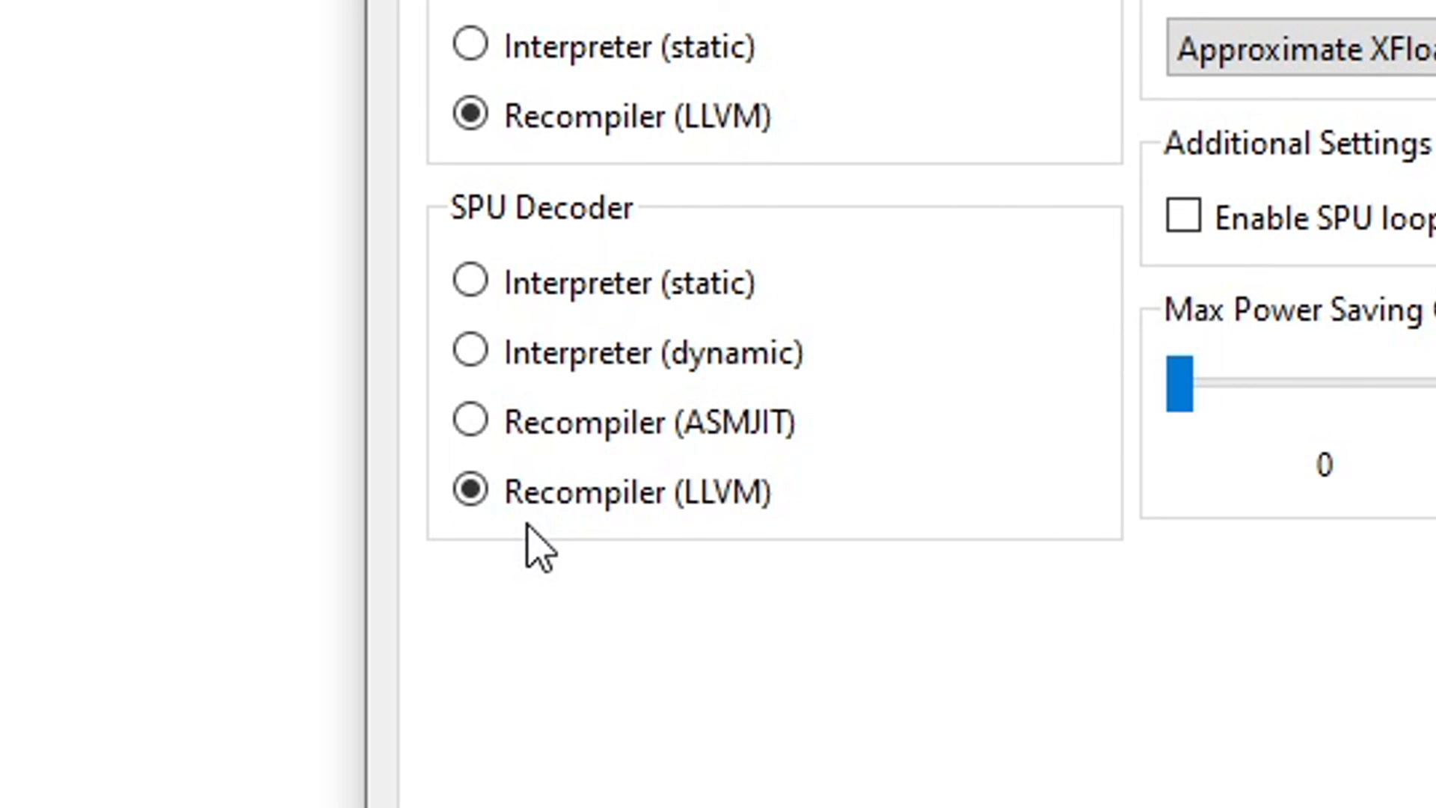
pyautogui.moveTo(724, 540)
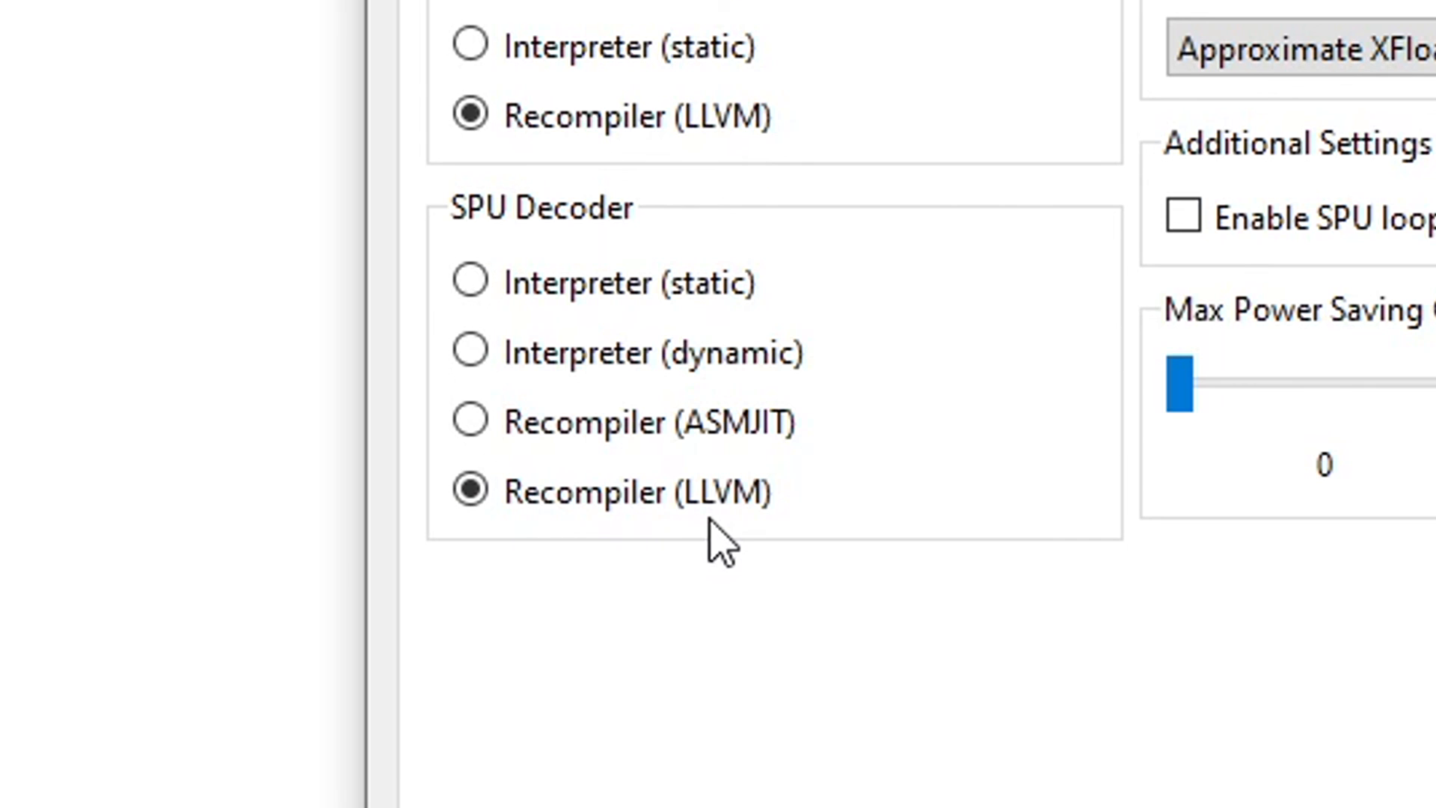
# Step: Try the ASMJIT SPU decoder, then switch back to Recompiler (LLVM)
pyautogui.click(470, 492)
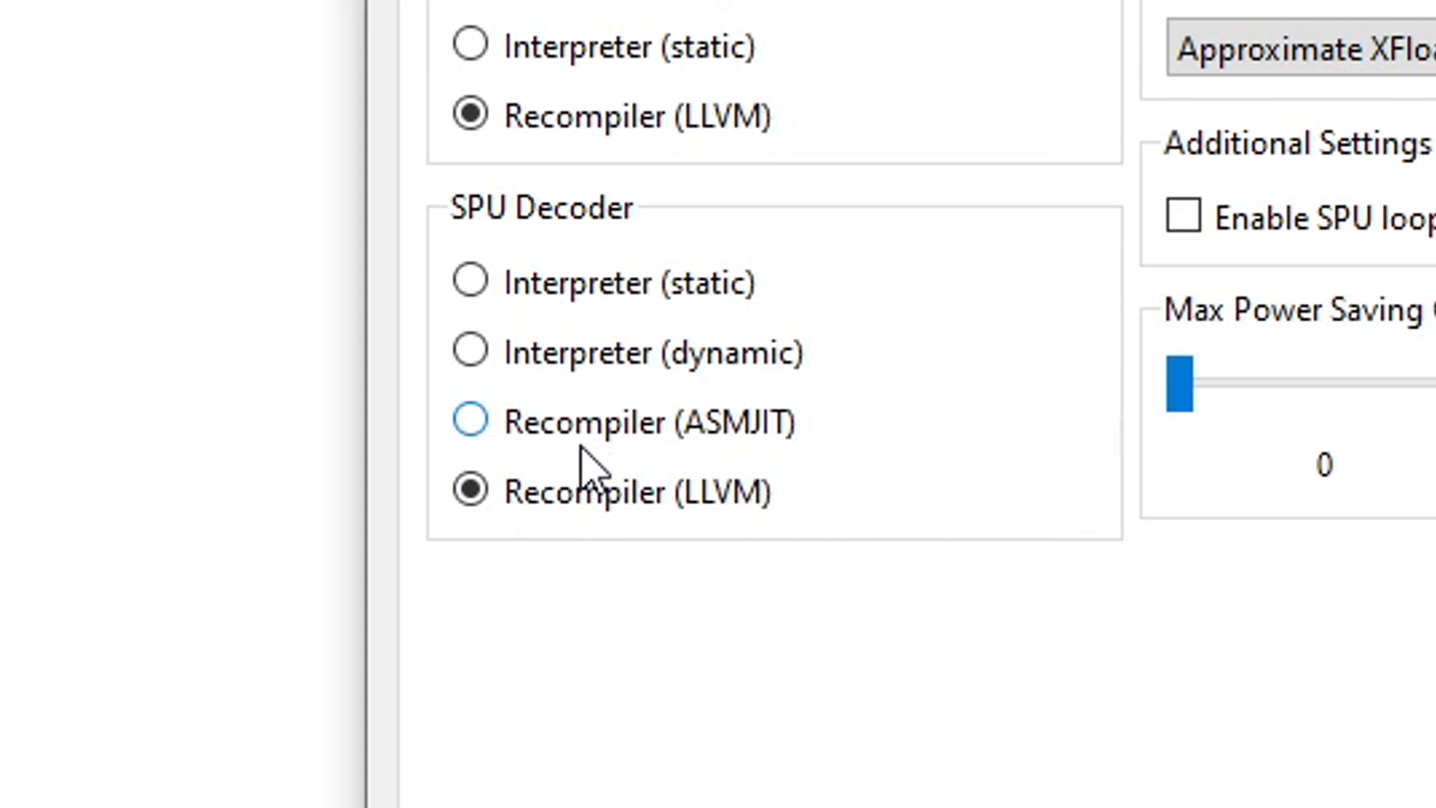
pyautogui.moveTo(843, 462)
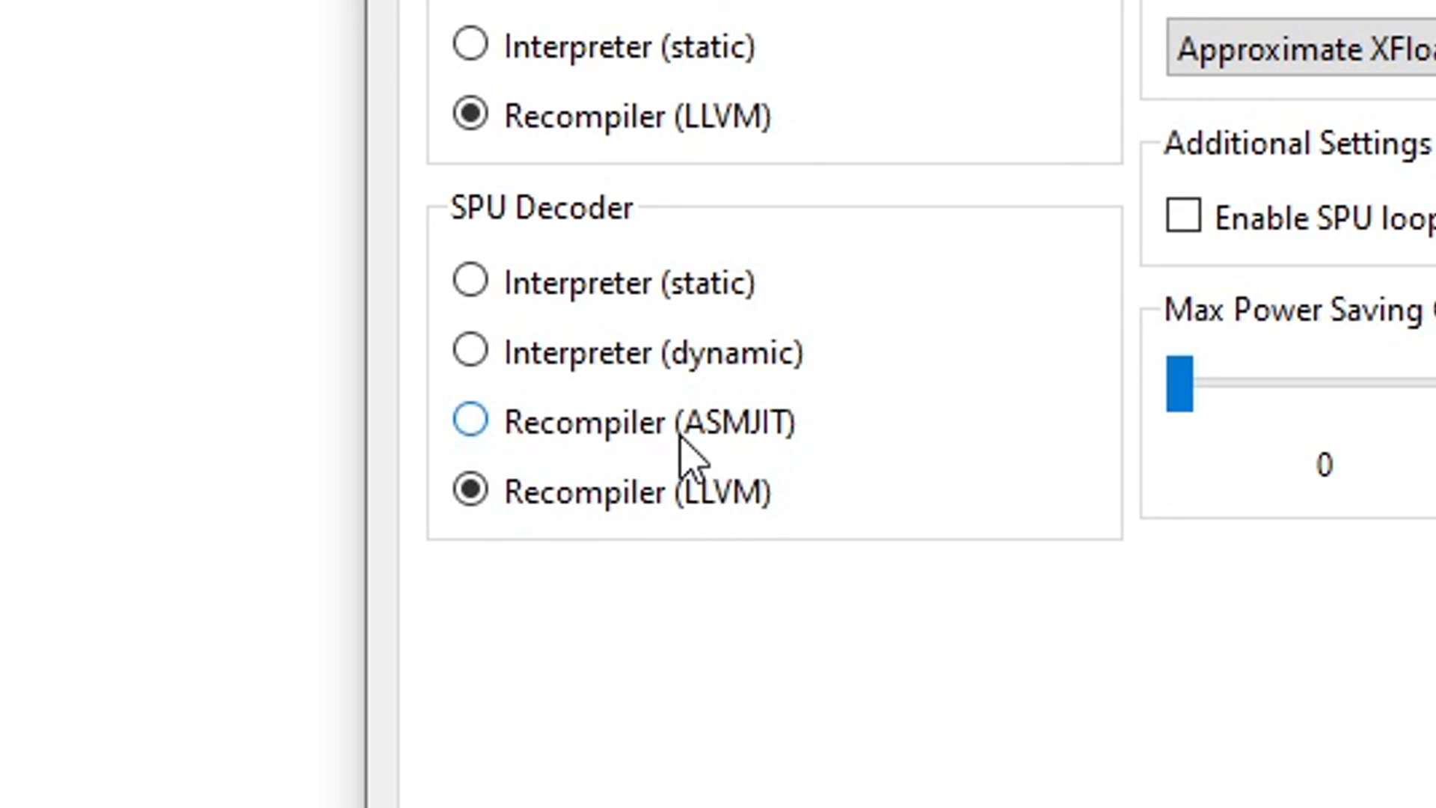
pyautogui.click(469, 421)
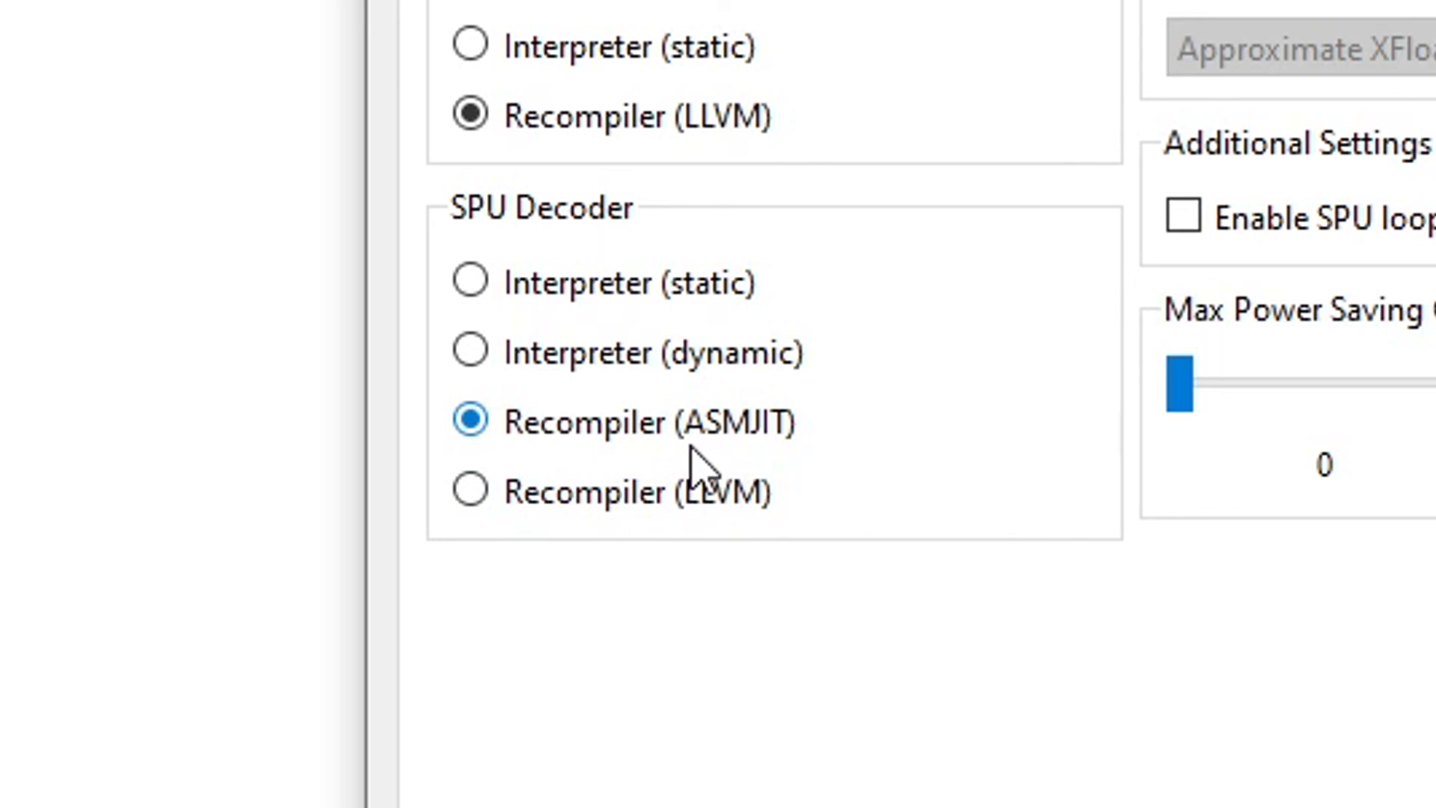
pyautogui.moveTo(792, 458)
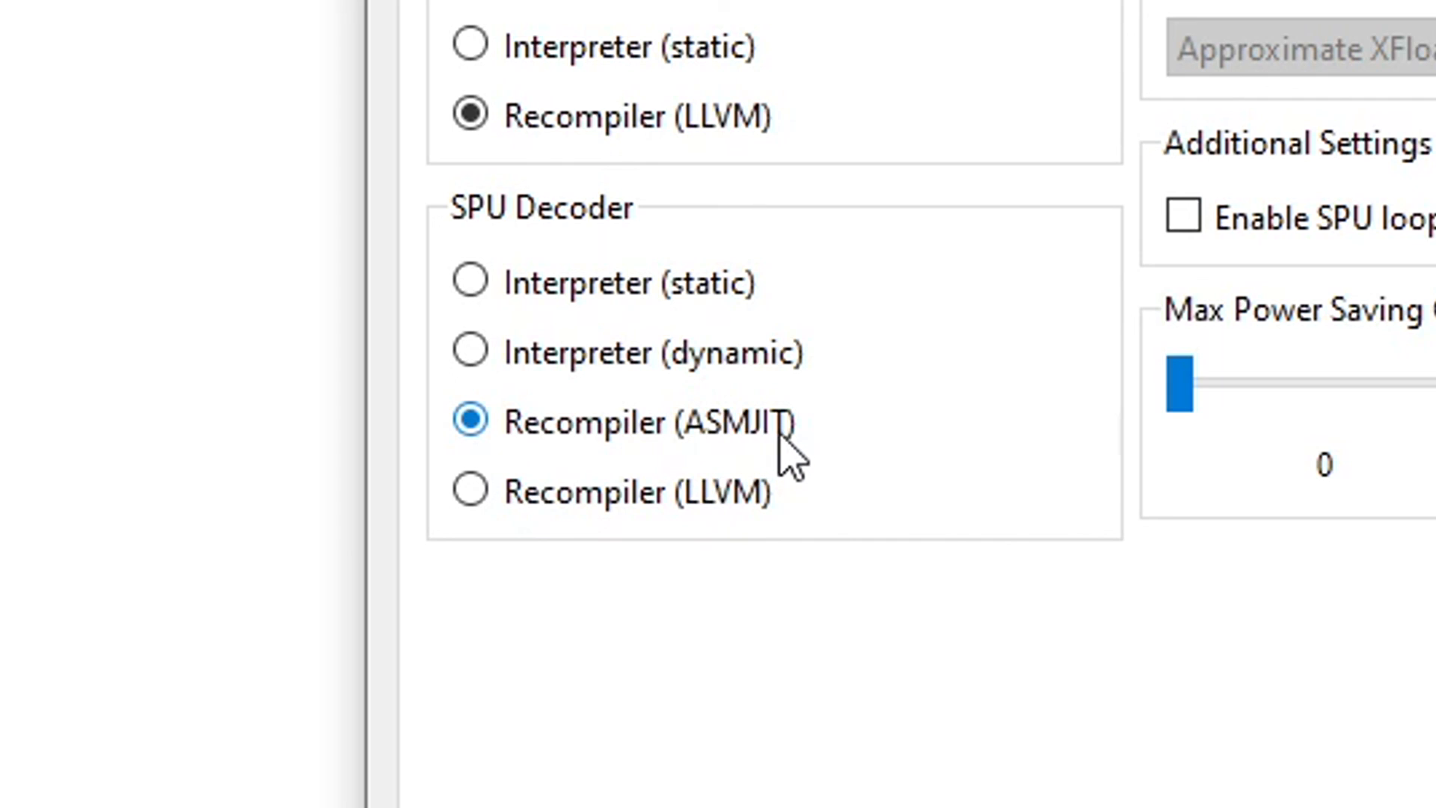
pyautogui.moveTo(737, 467)
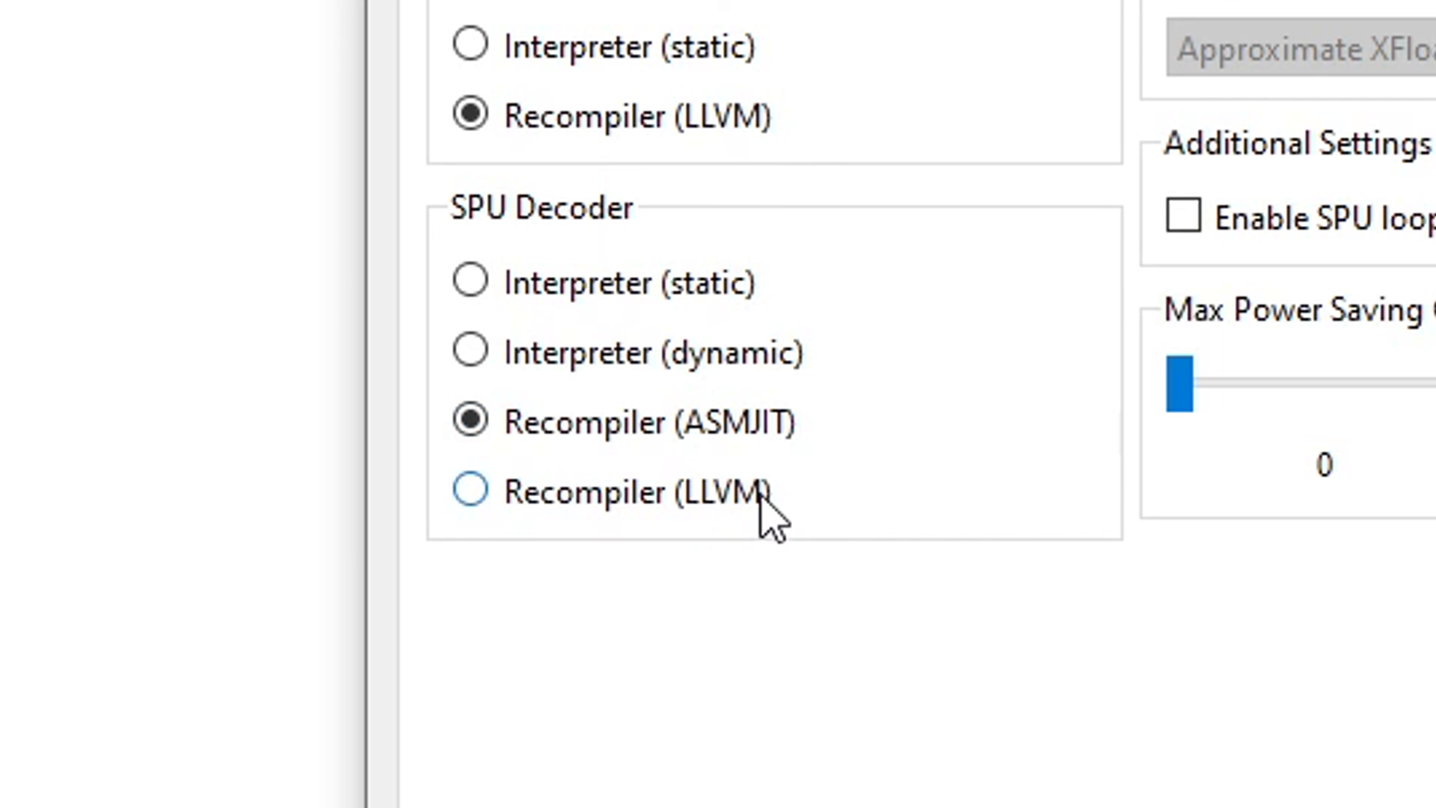
pyautogui.moveTo(469, 490)
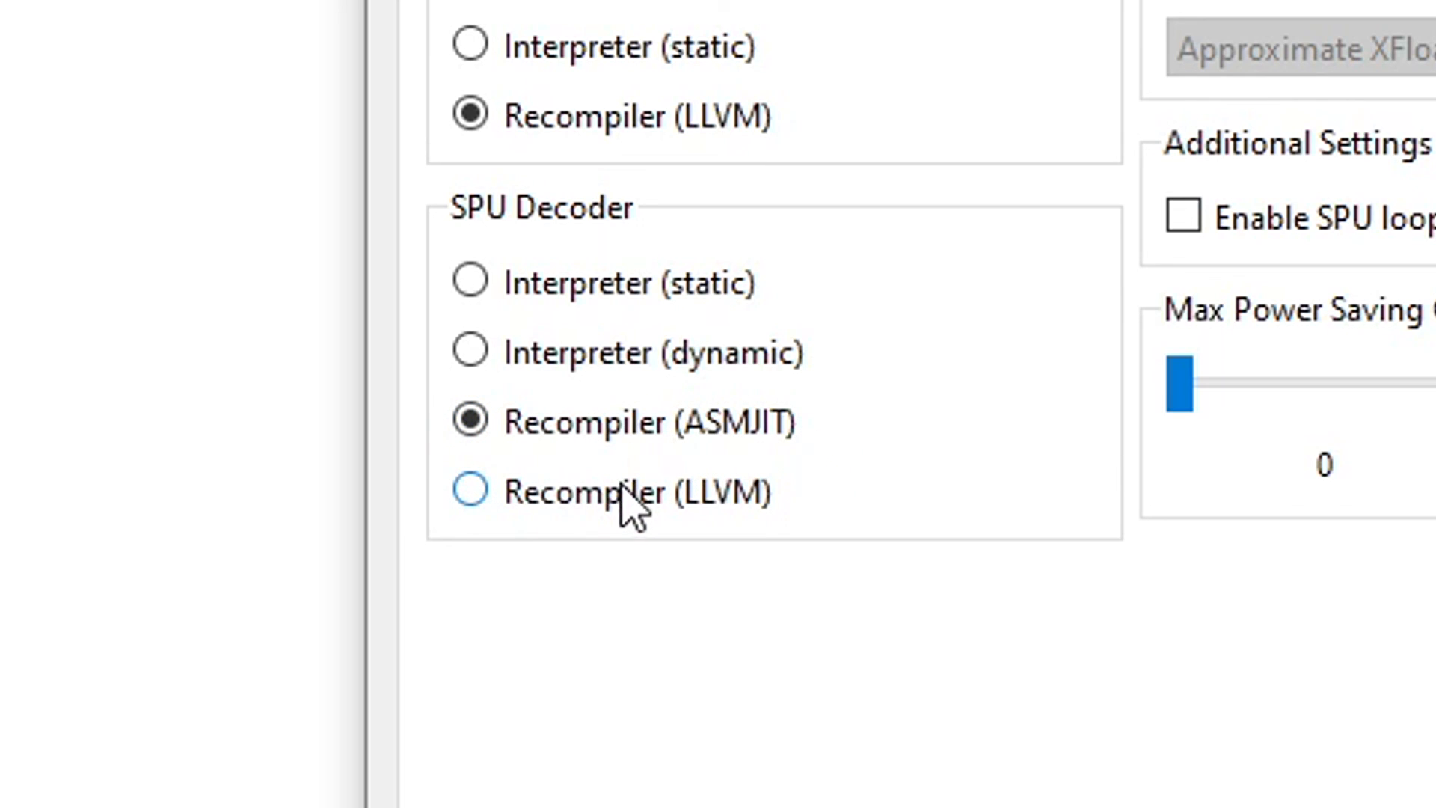
pyautogui.click(471, 492)
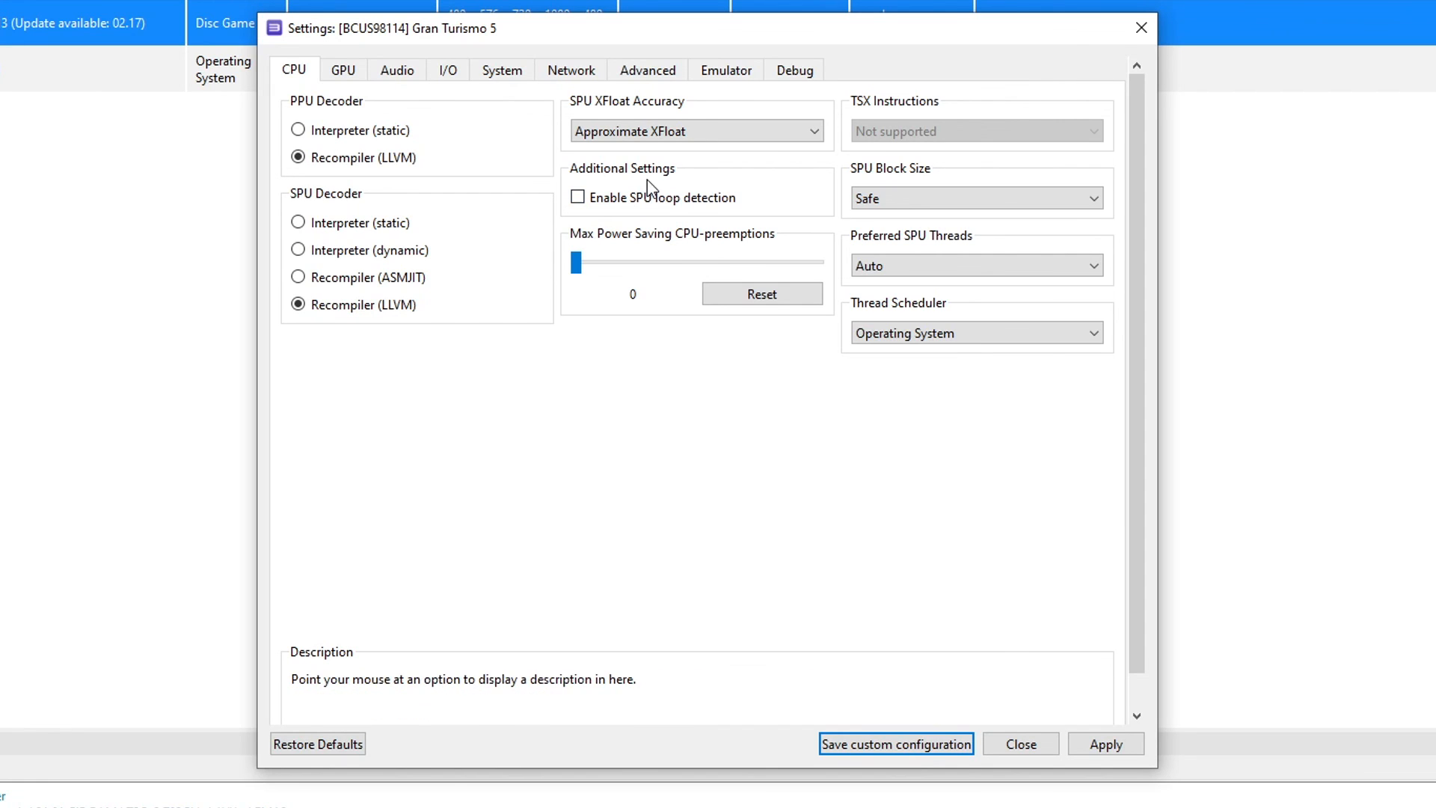
pyautogui.moveTo(691, 110)
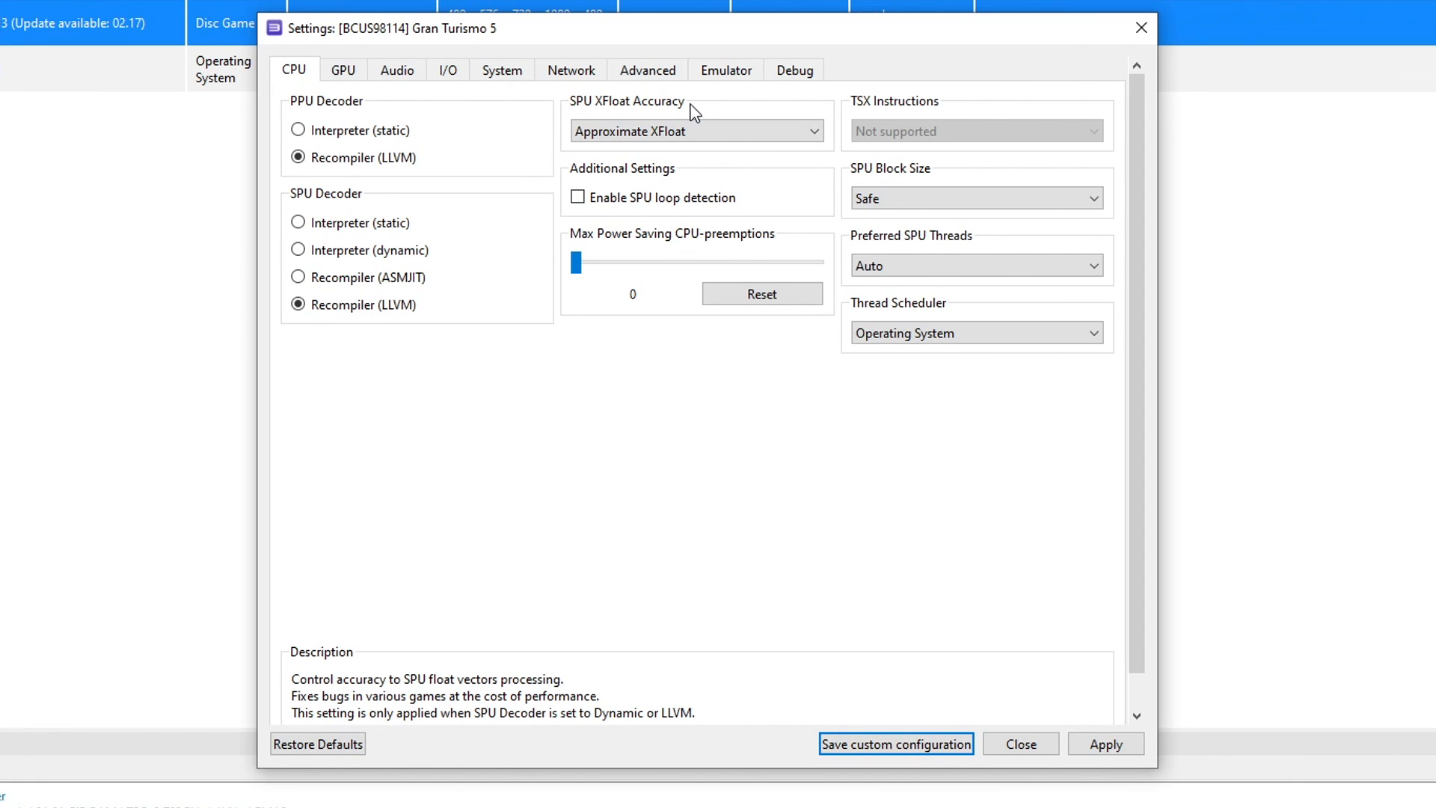
pyautogui.moveTo(630, 120)
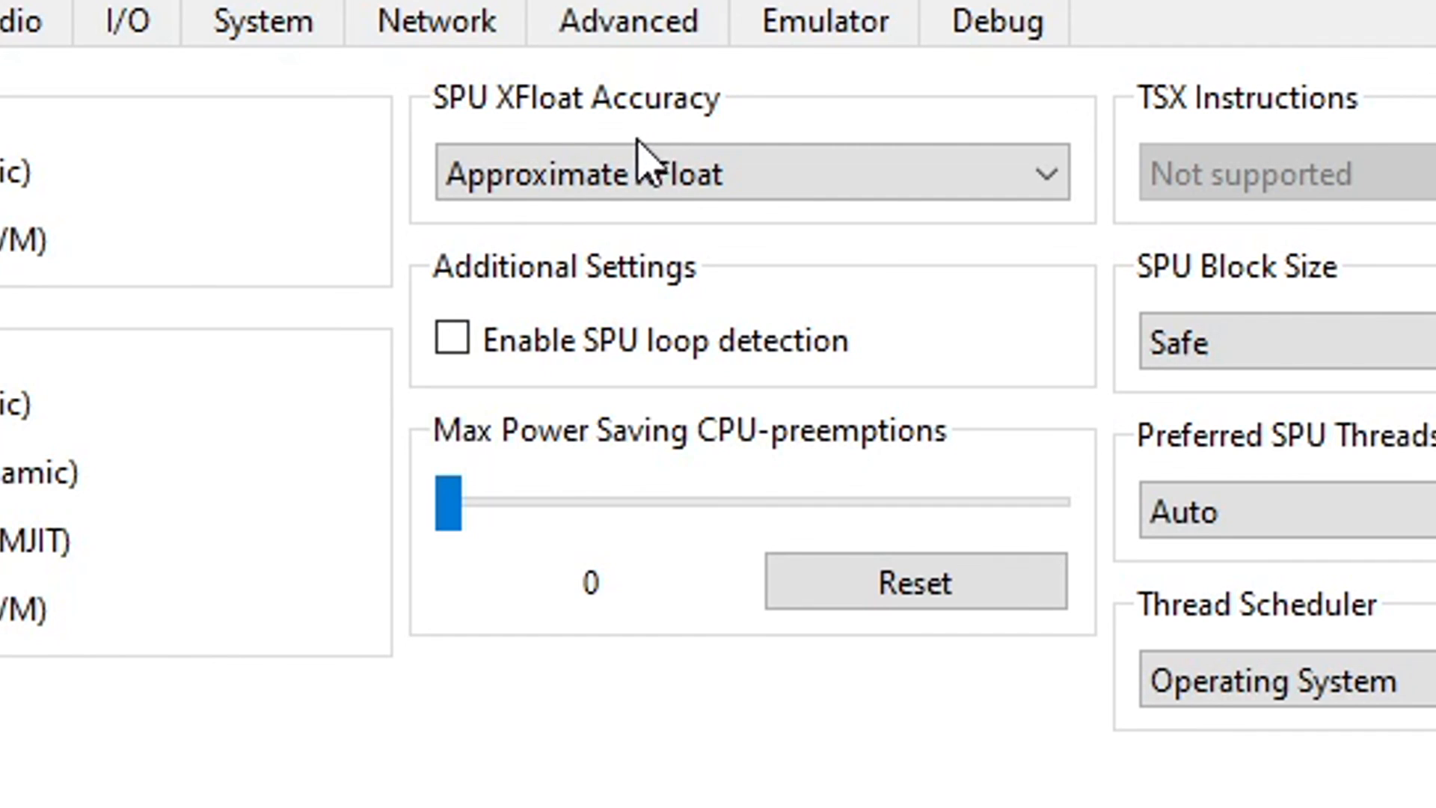
pyautogui.moveTo(548, 142)
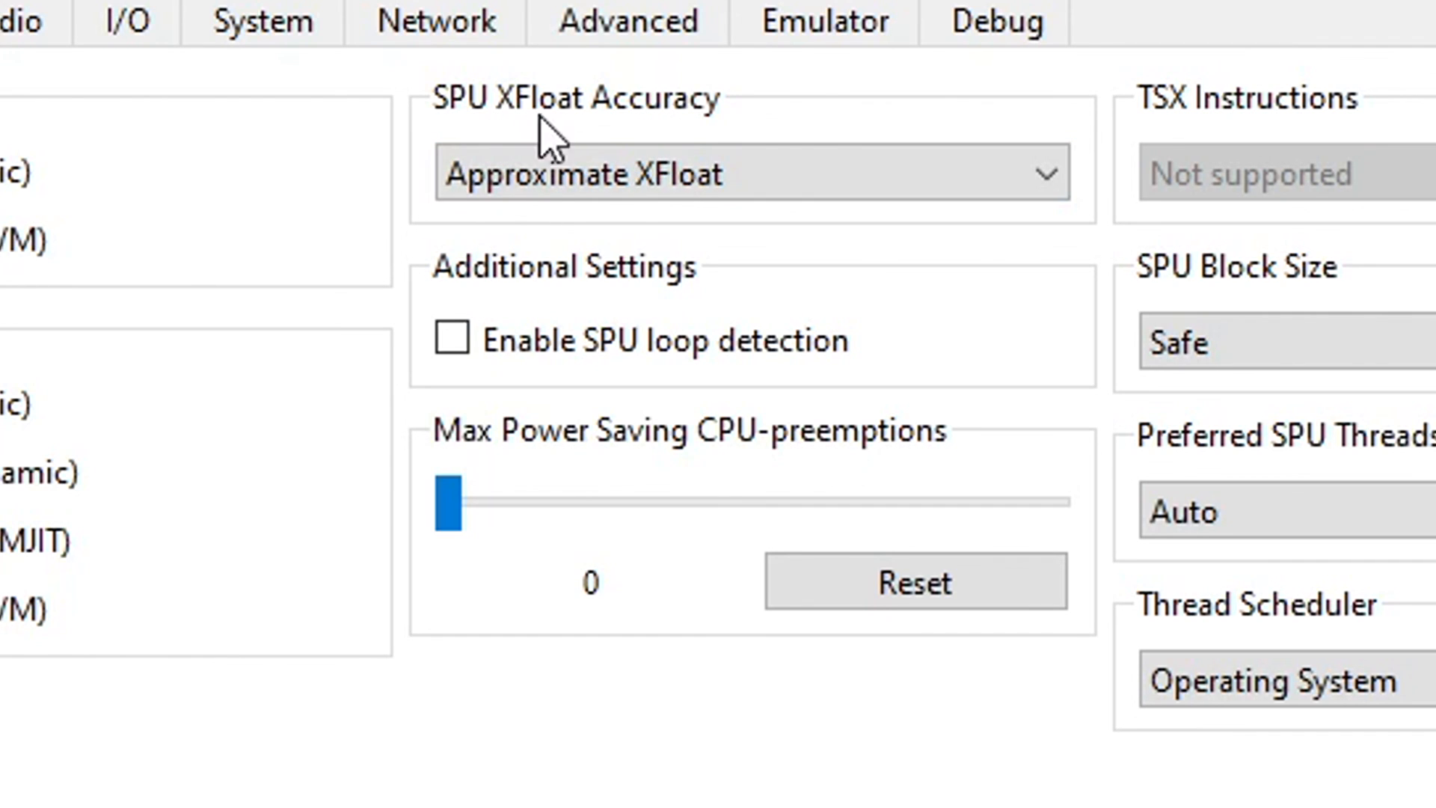
# Step: Return SPU XFloat Accuracy to Approximate after trying Accurate, and set SPU Block Size to Mega
pyautogui.click(750, 173)
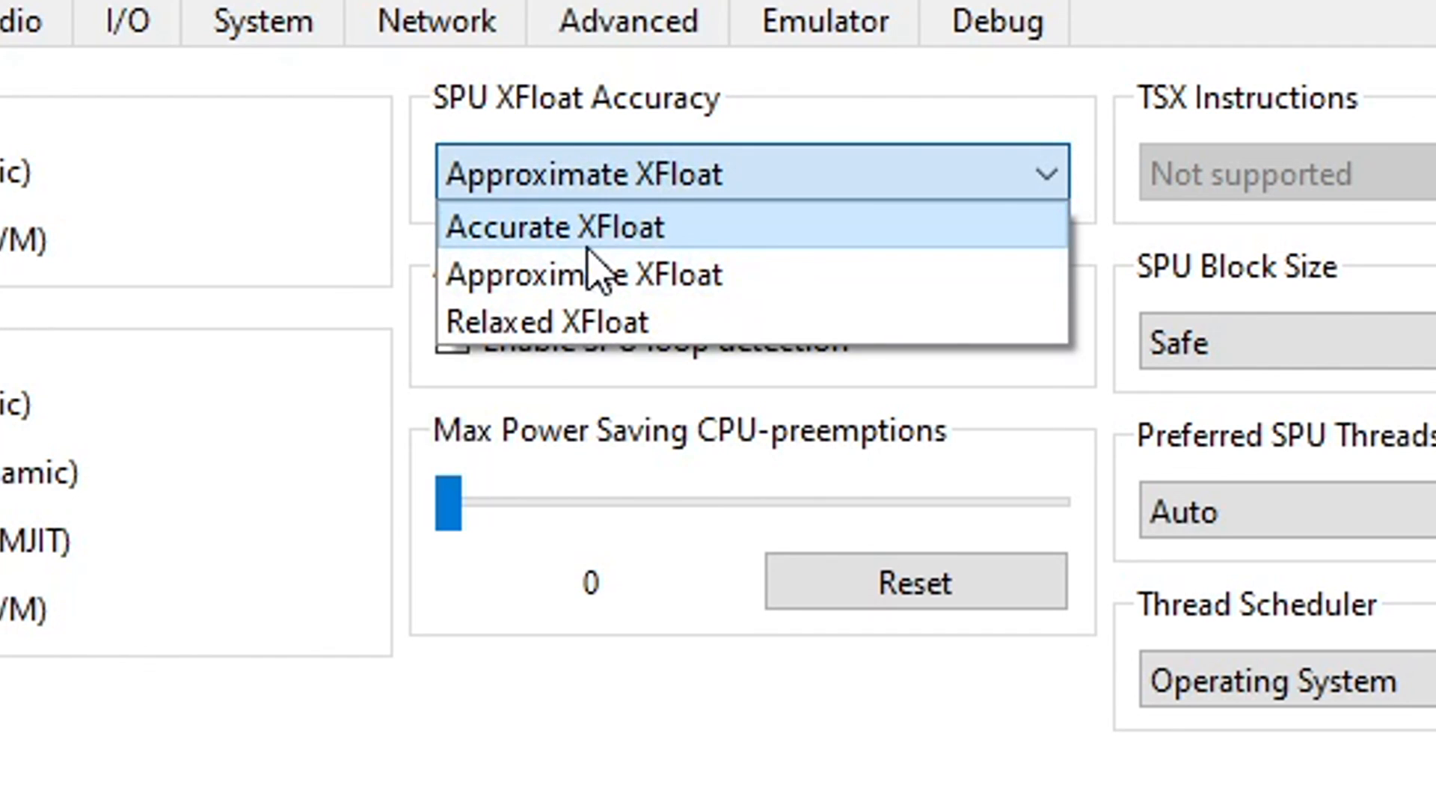
pyautogui.click(563, 226)
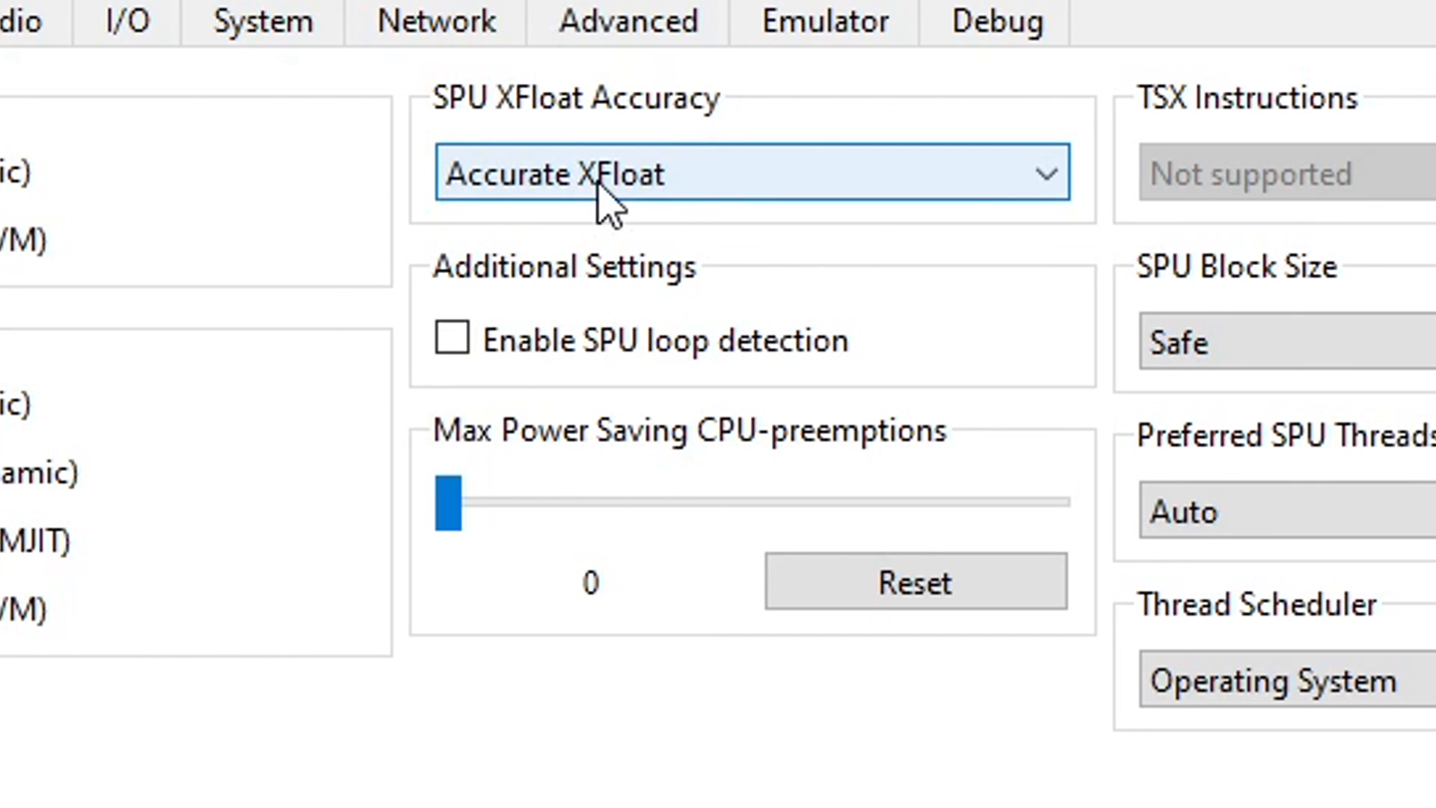
pyautogui.click(748, 173)
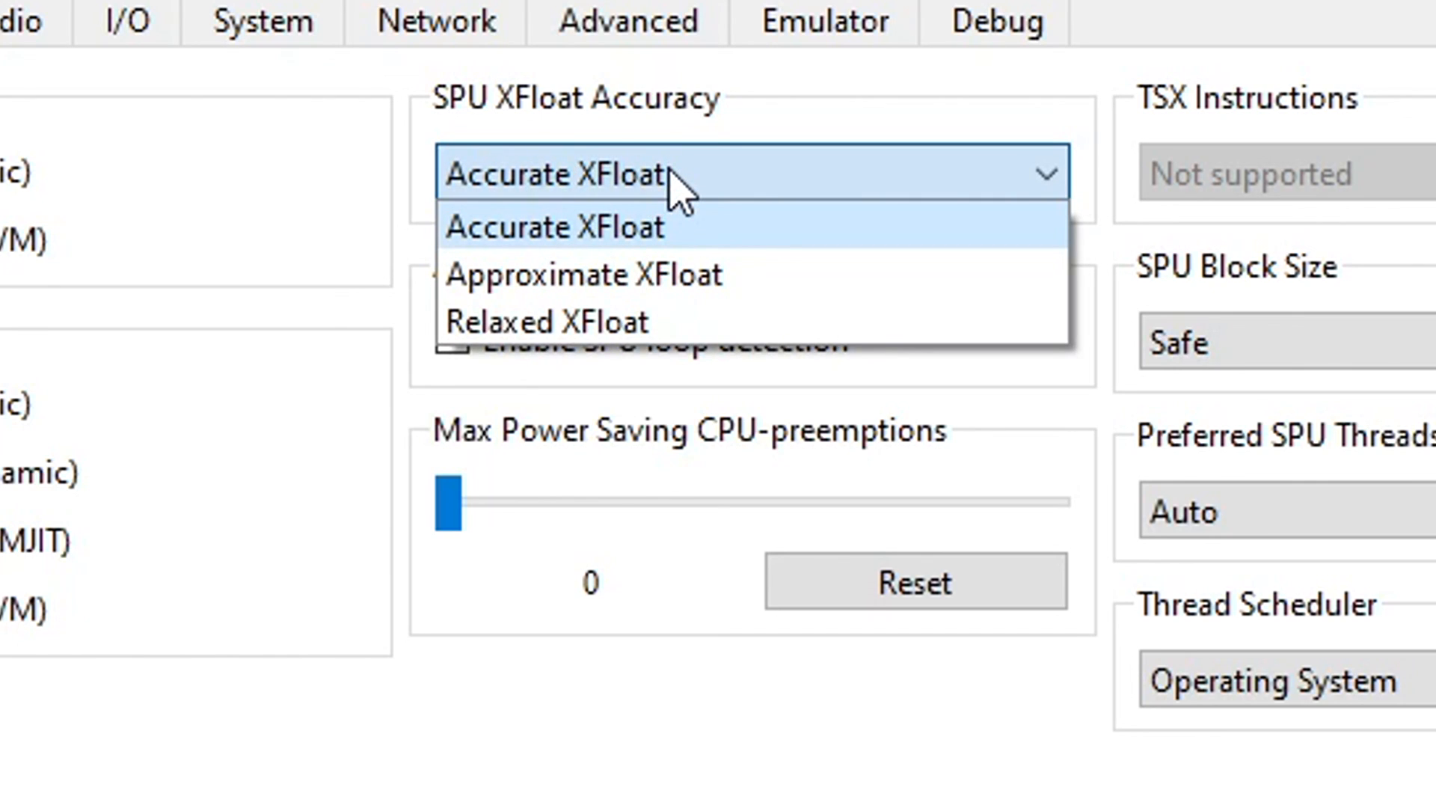
pyautogui.moveTo(604, 273)
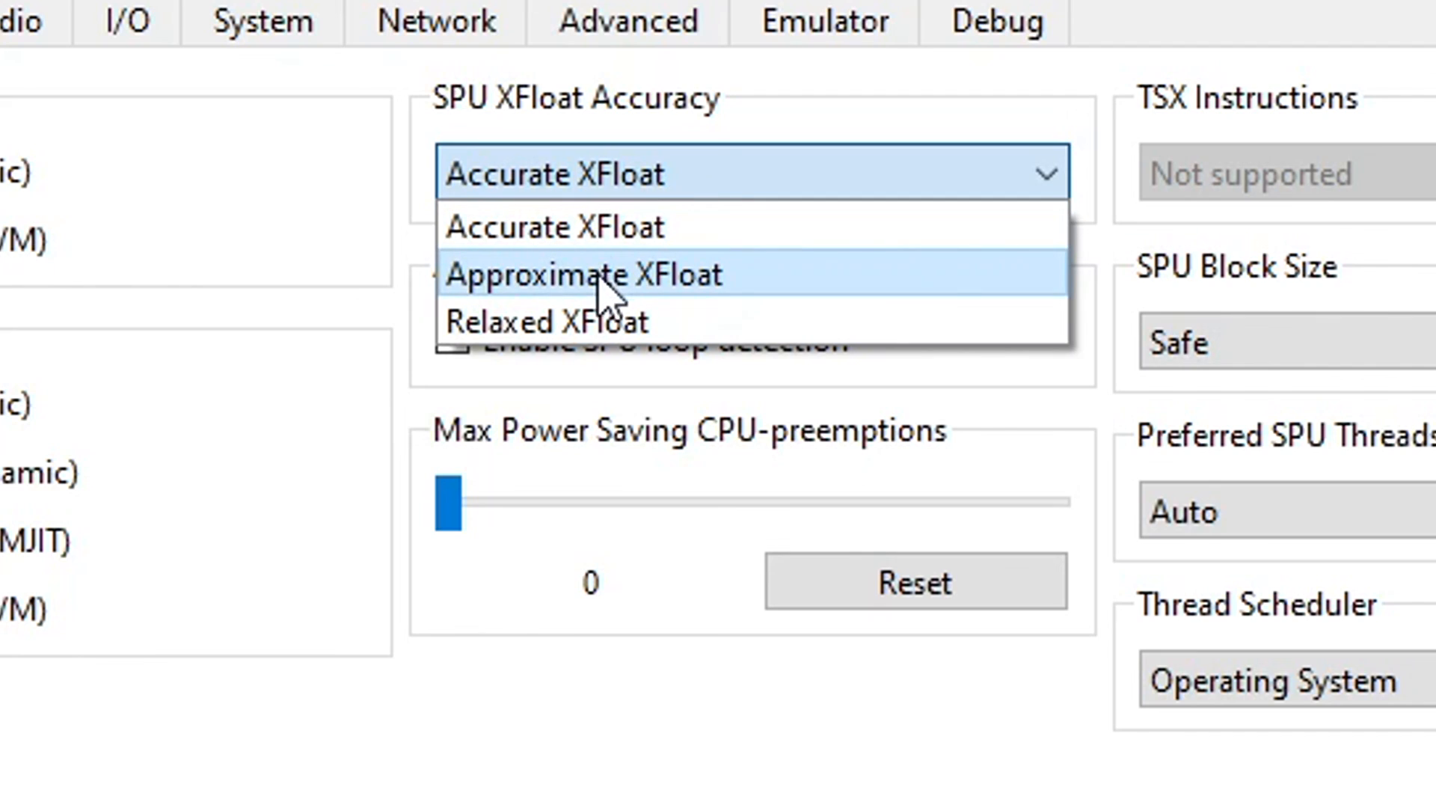
pyautogui.click(591, 274)
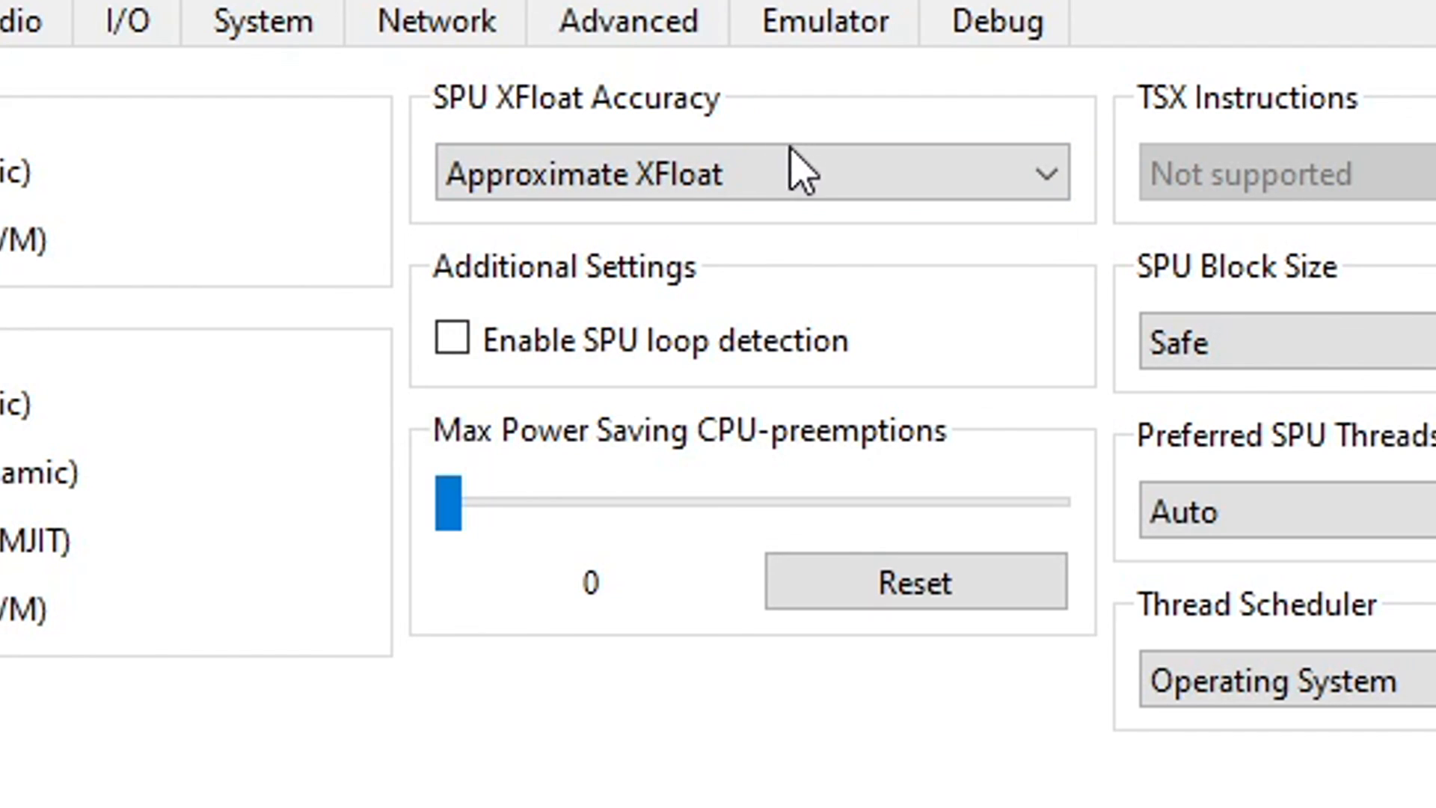
pyautogui.moveTo(714, 257)
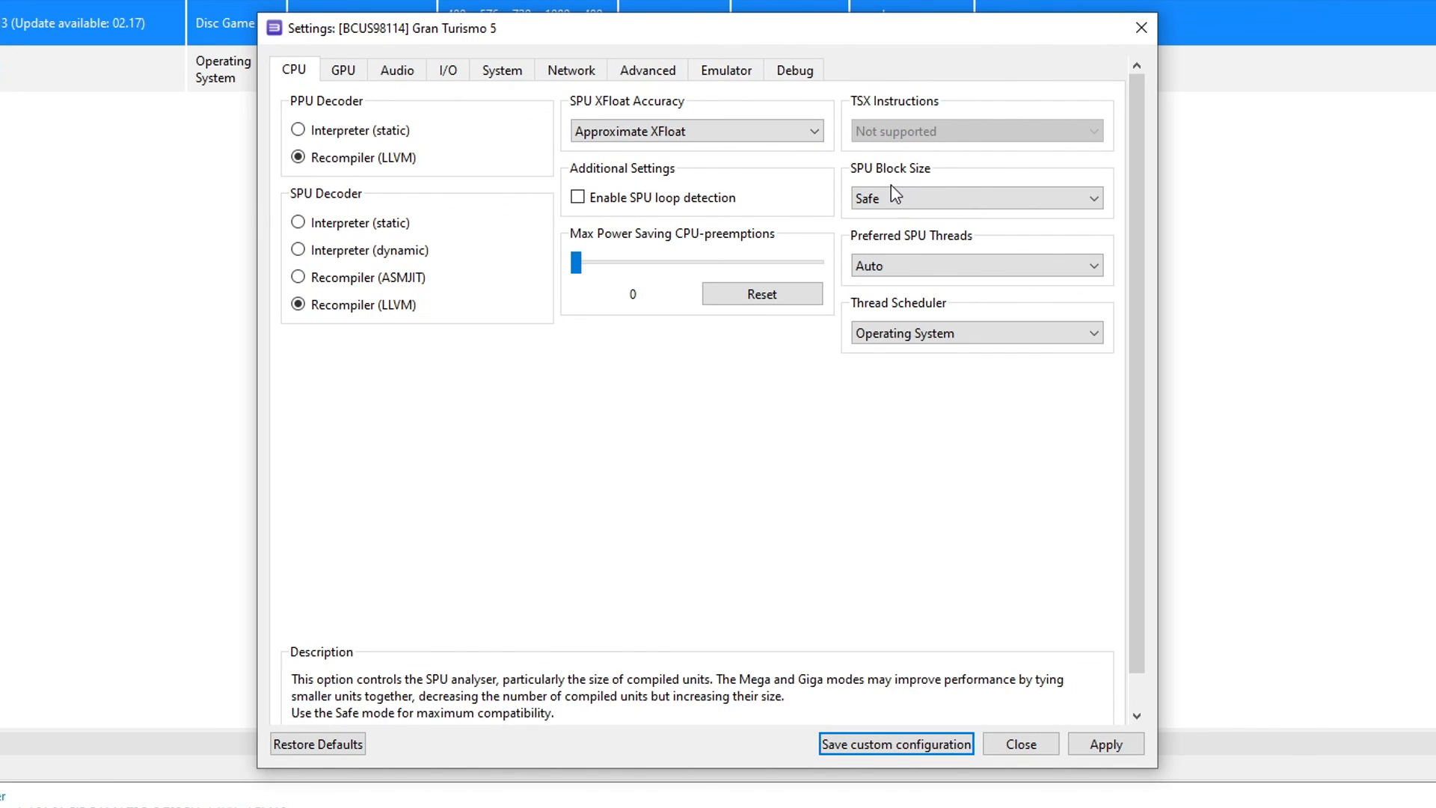
pyautogui.click(975, 197)
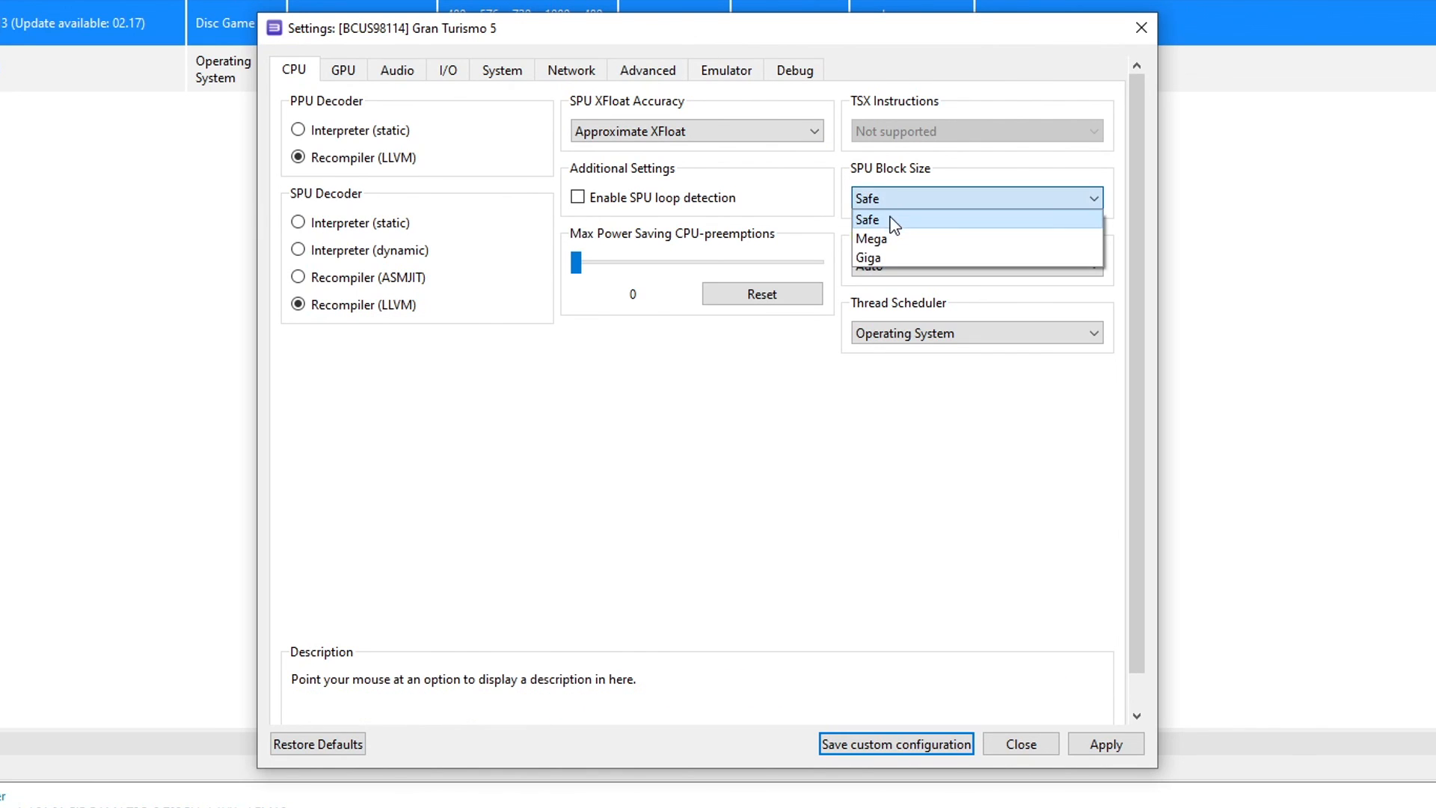
pyautogui.click(870, 238)
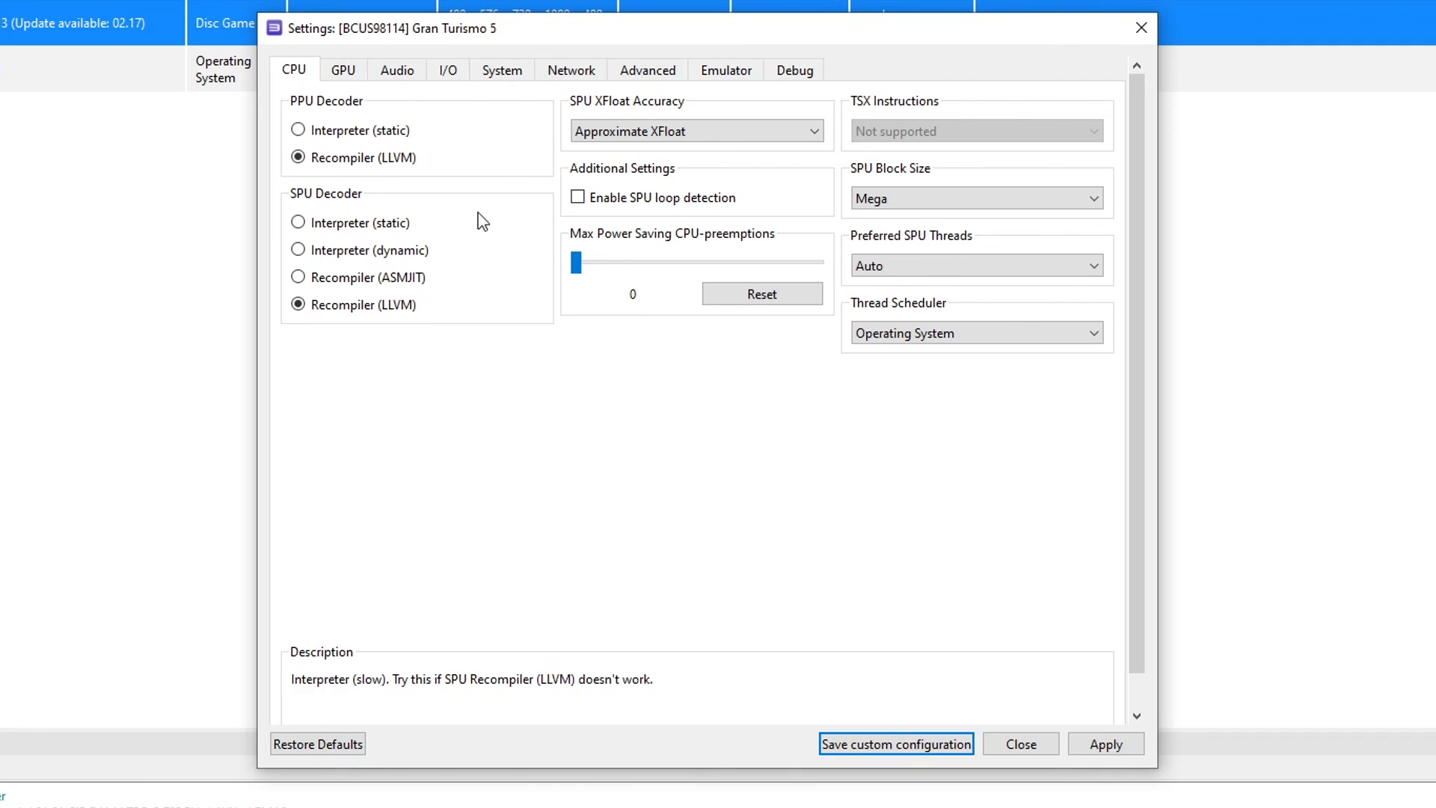
# Step: Keep Vulkan renderer and 1280x720 resolution, and set Anisotropic Filter to 16x
pyautogui.click(343, 70)
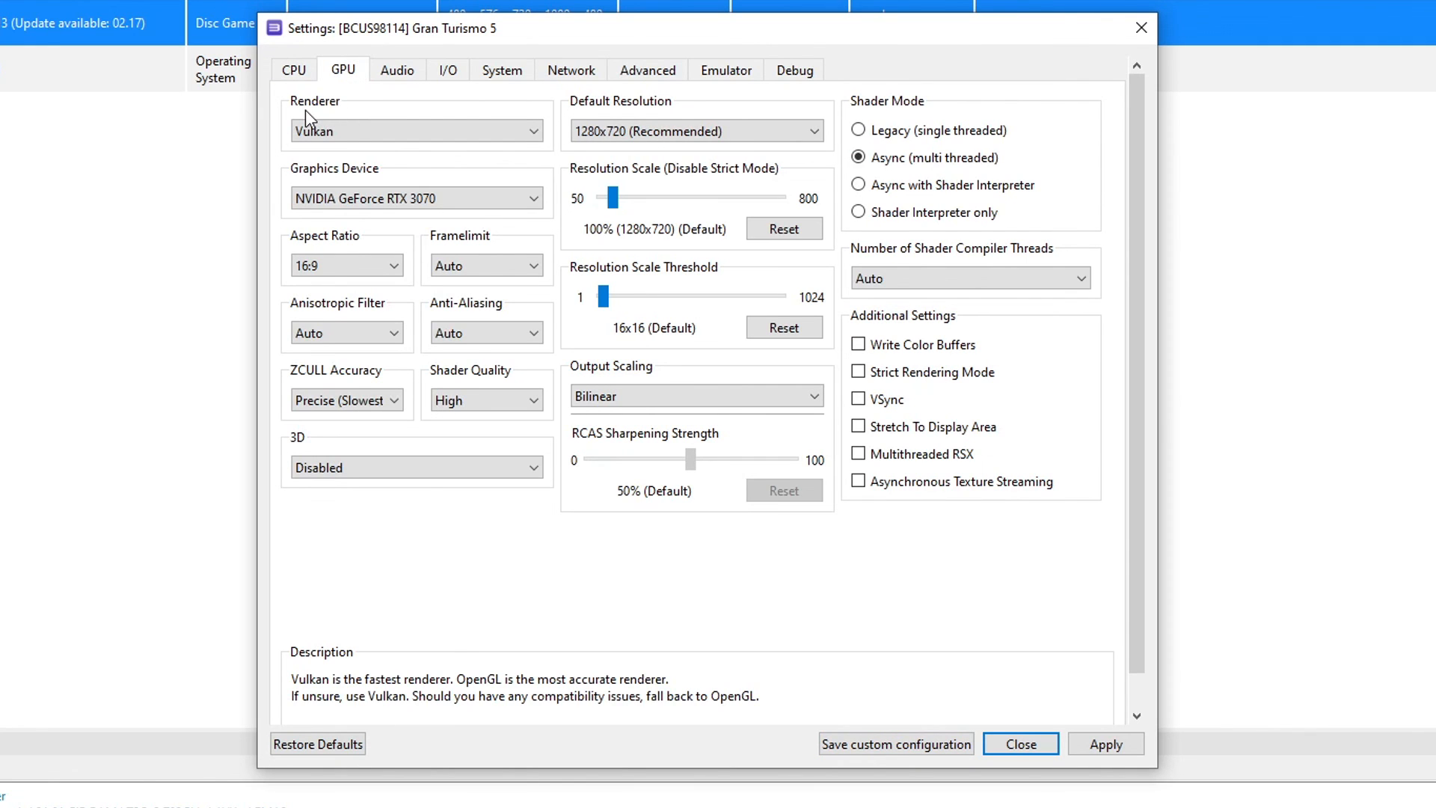
pyautogui.click(415, 130)
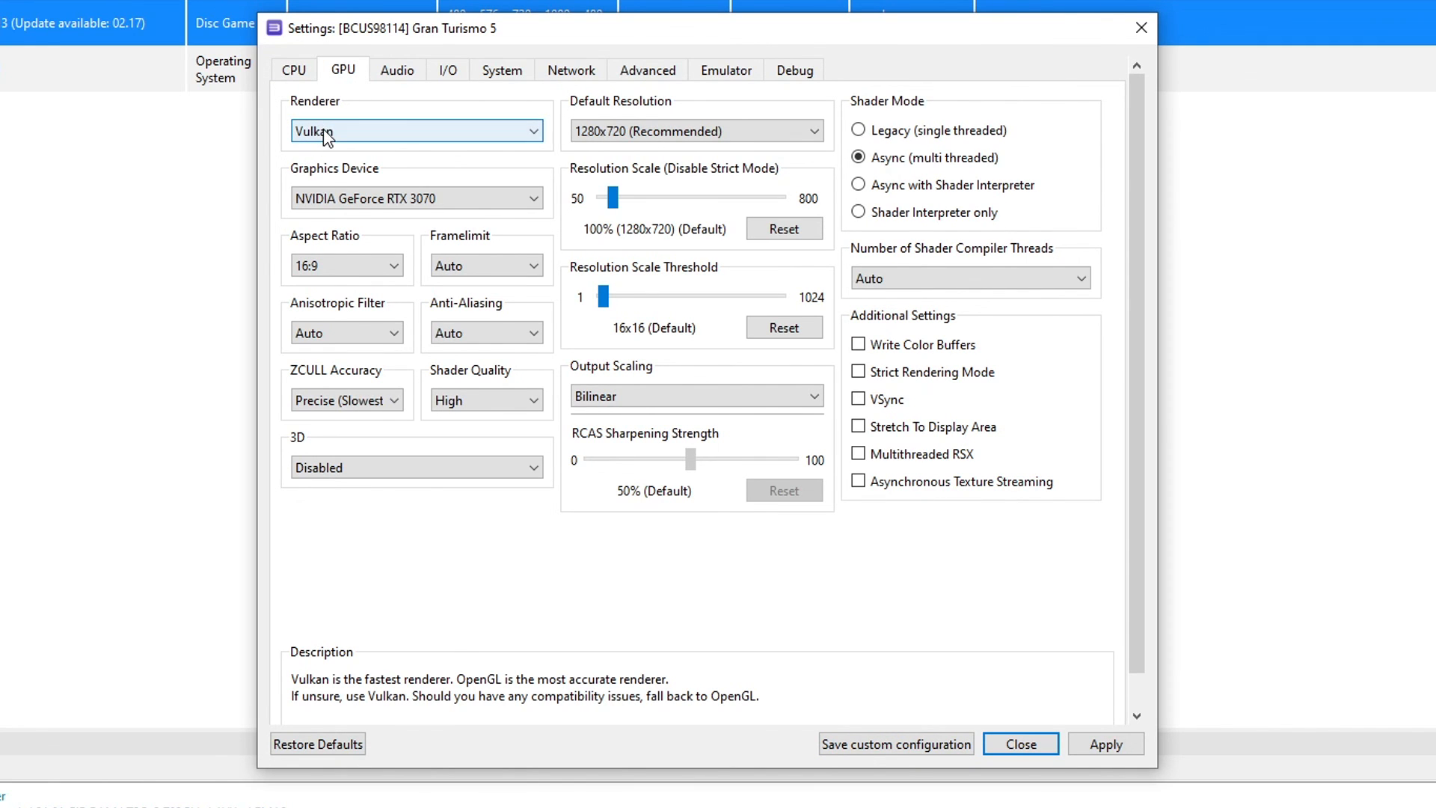
pyautogui.click(415, 130)
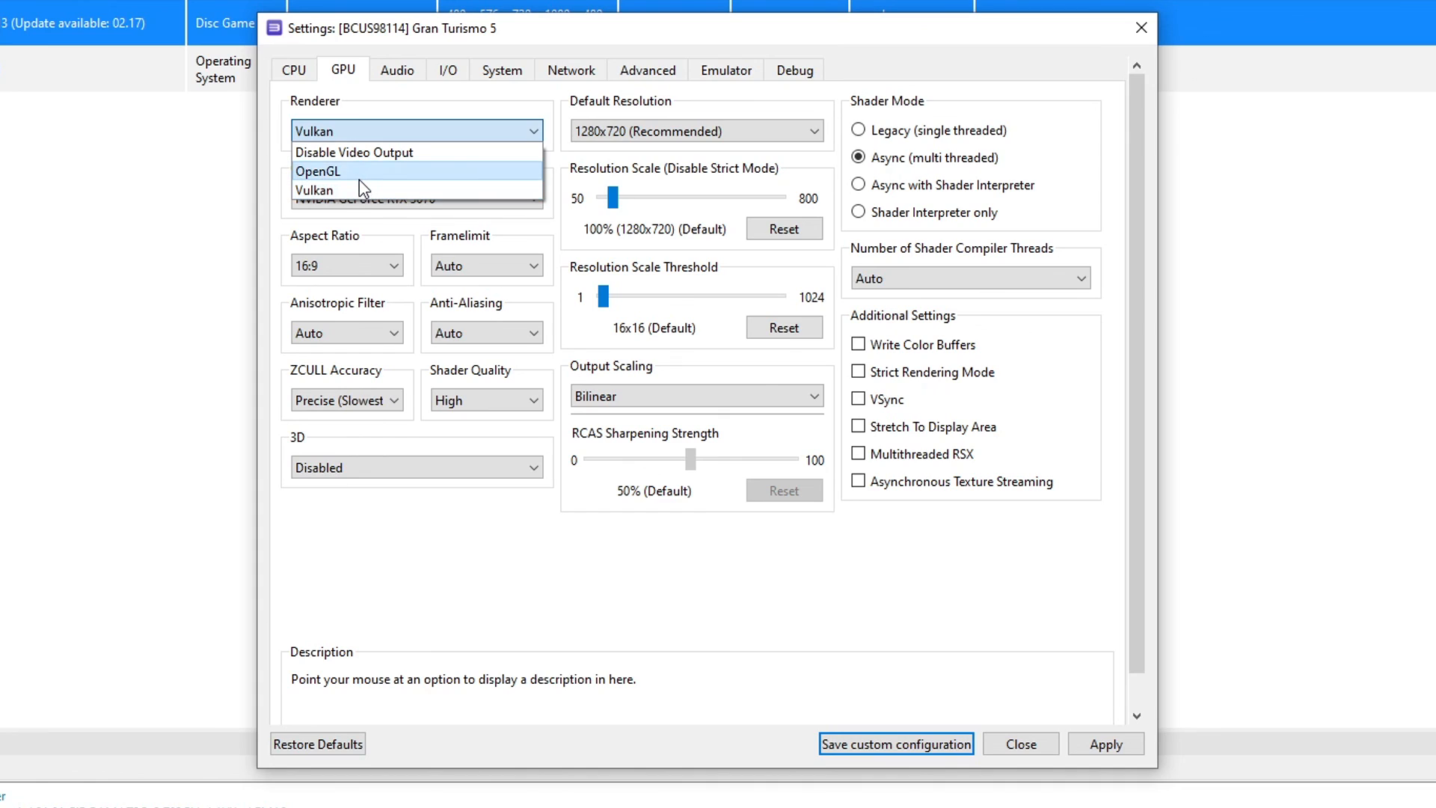
pyautogui.moveTo(315, 189)
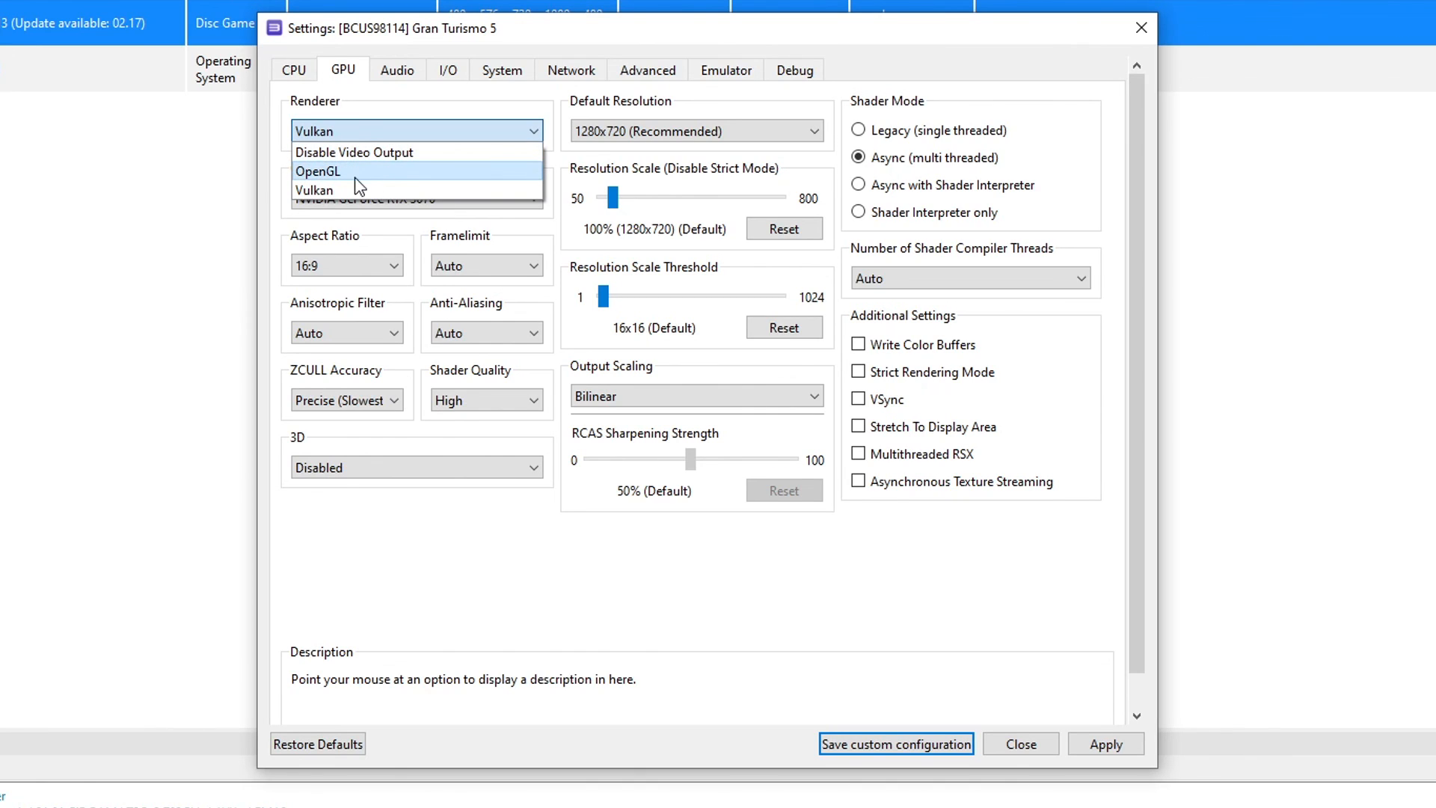
pyautogui.moveTo(325, 189)
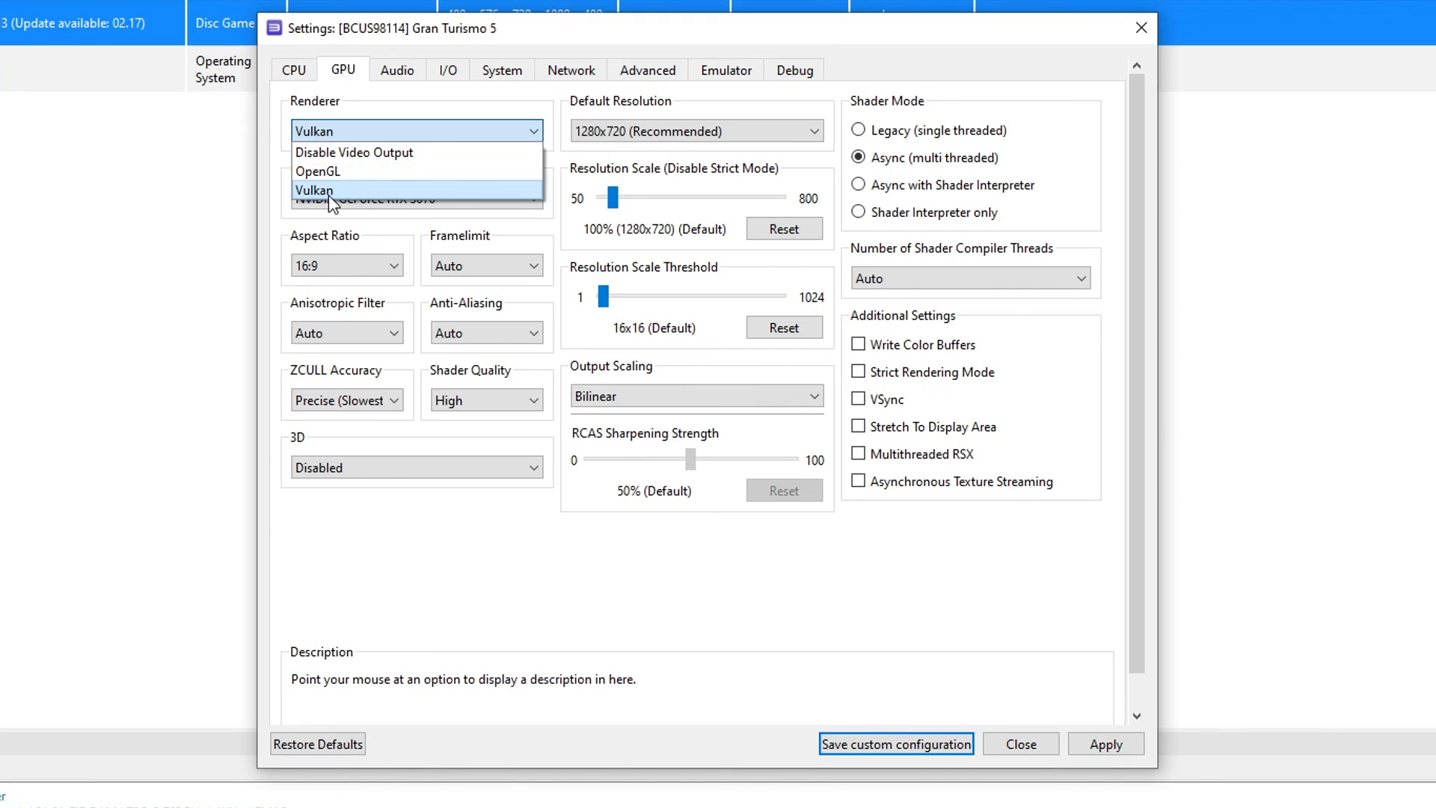
pyautogui.click(314, 189)
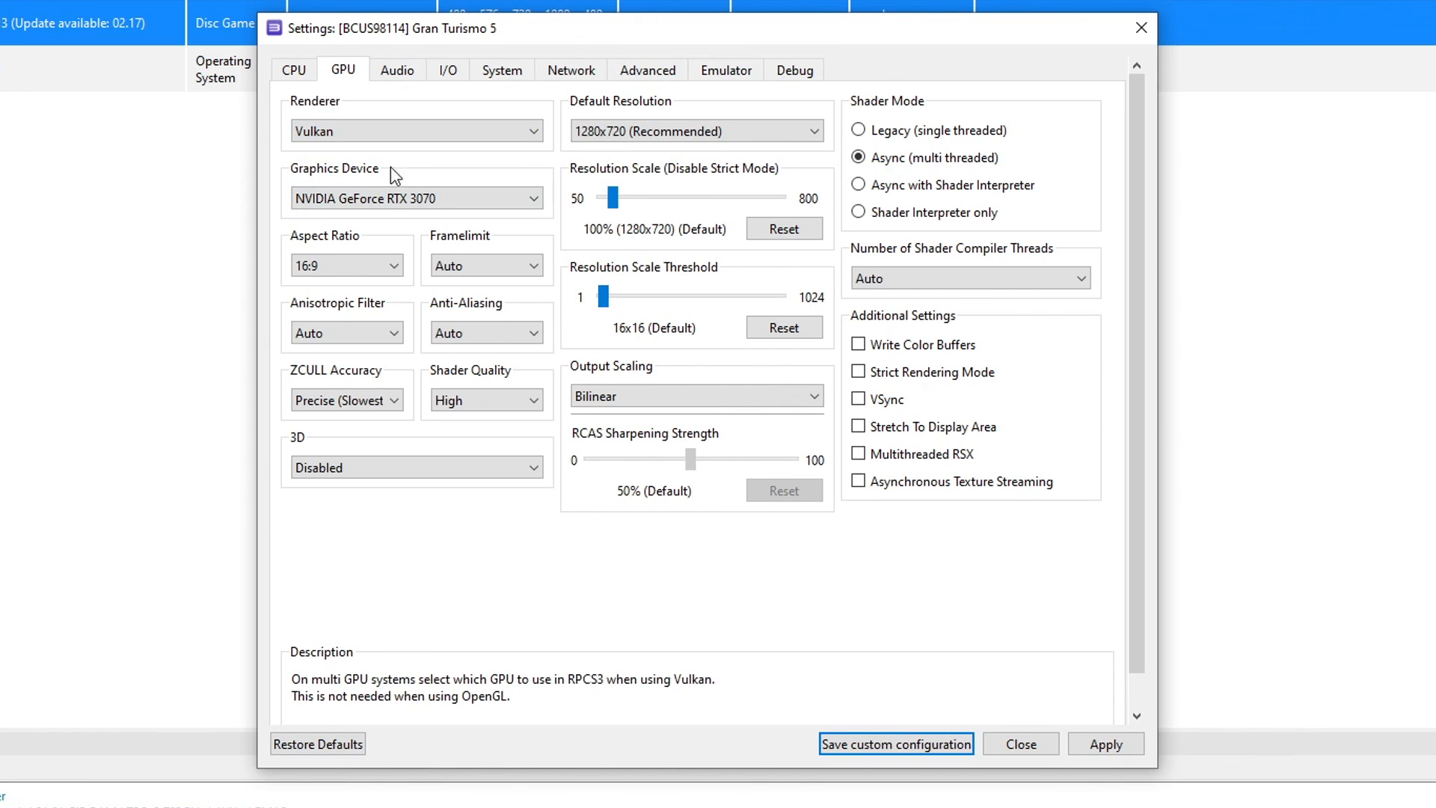
pyautogui.moveTo(444, 240)
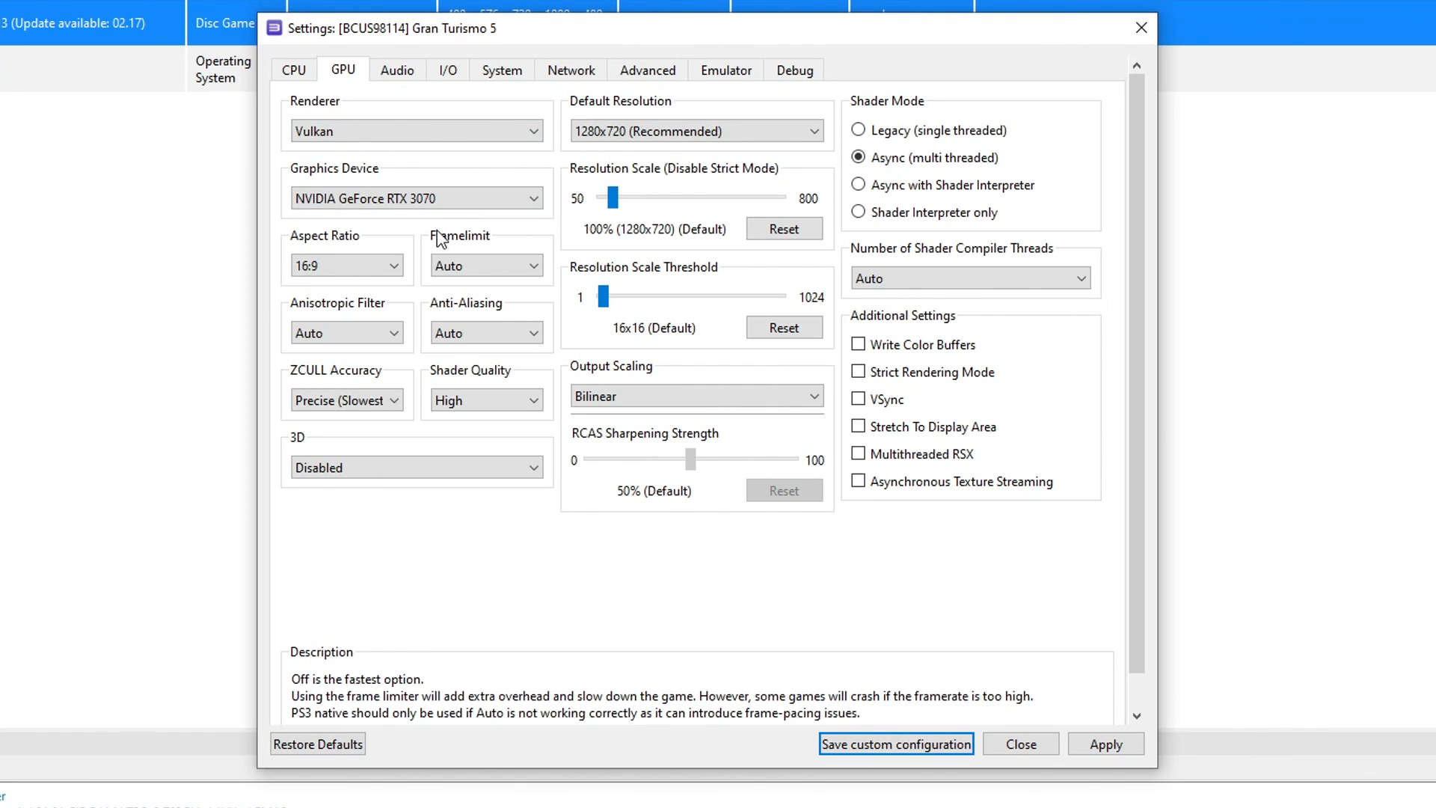
pyautogui.click(346, 332)
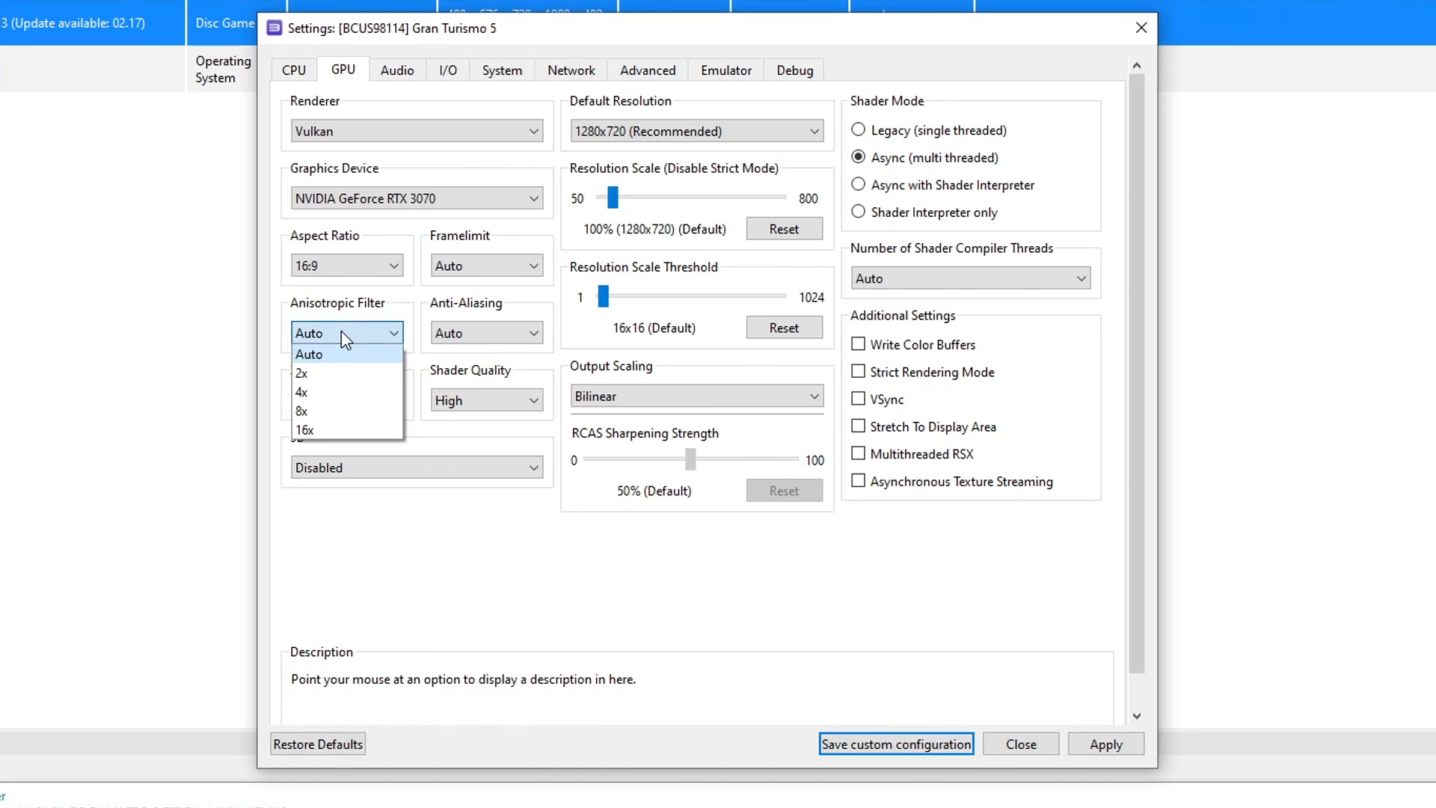
pyautogui.click(303, 429)
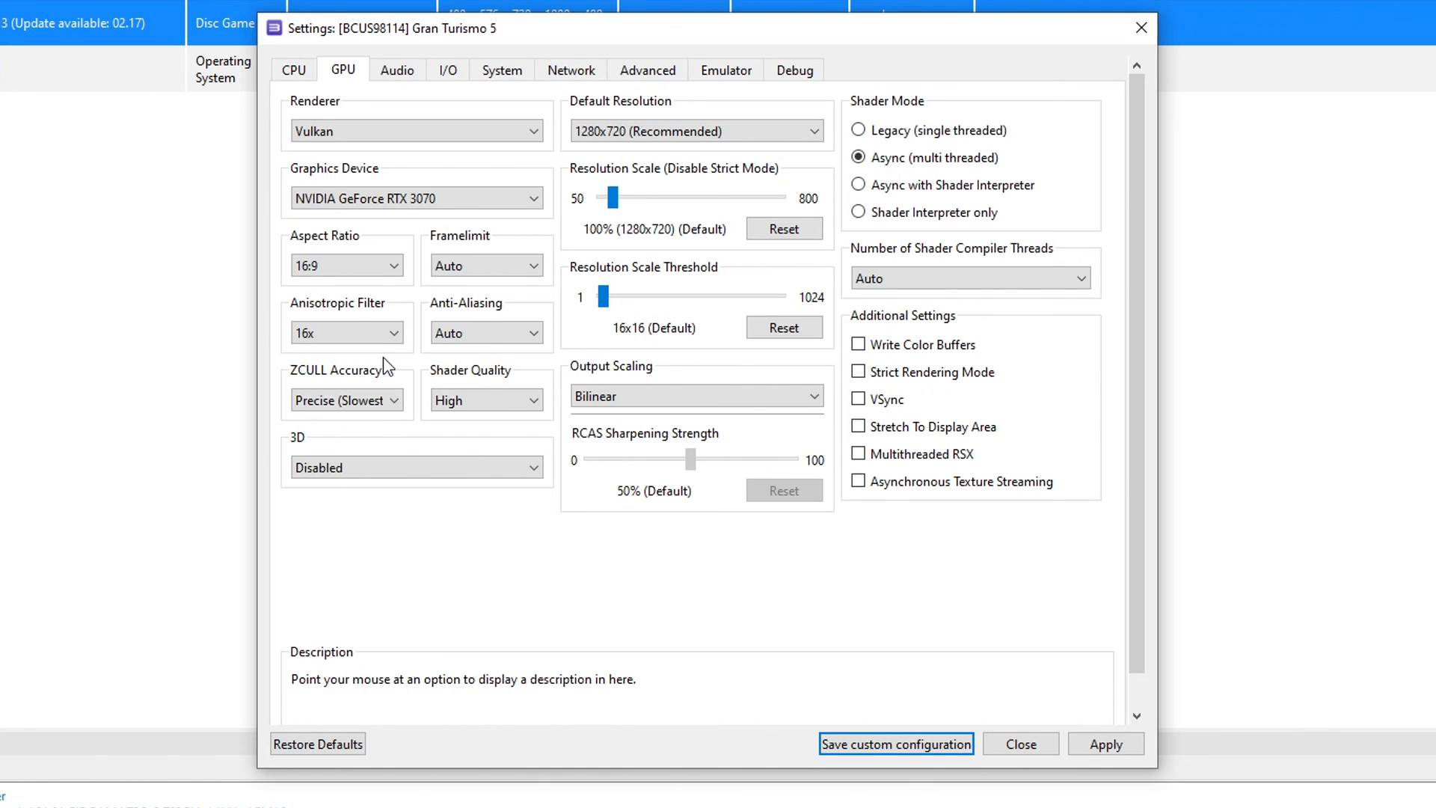
pyautogui.moveTo(347, 332)
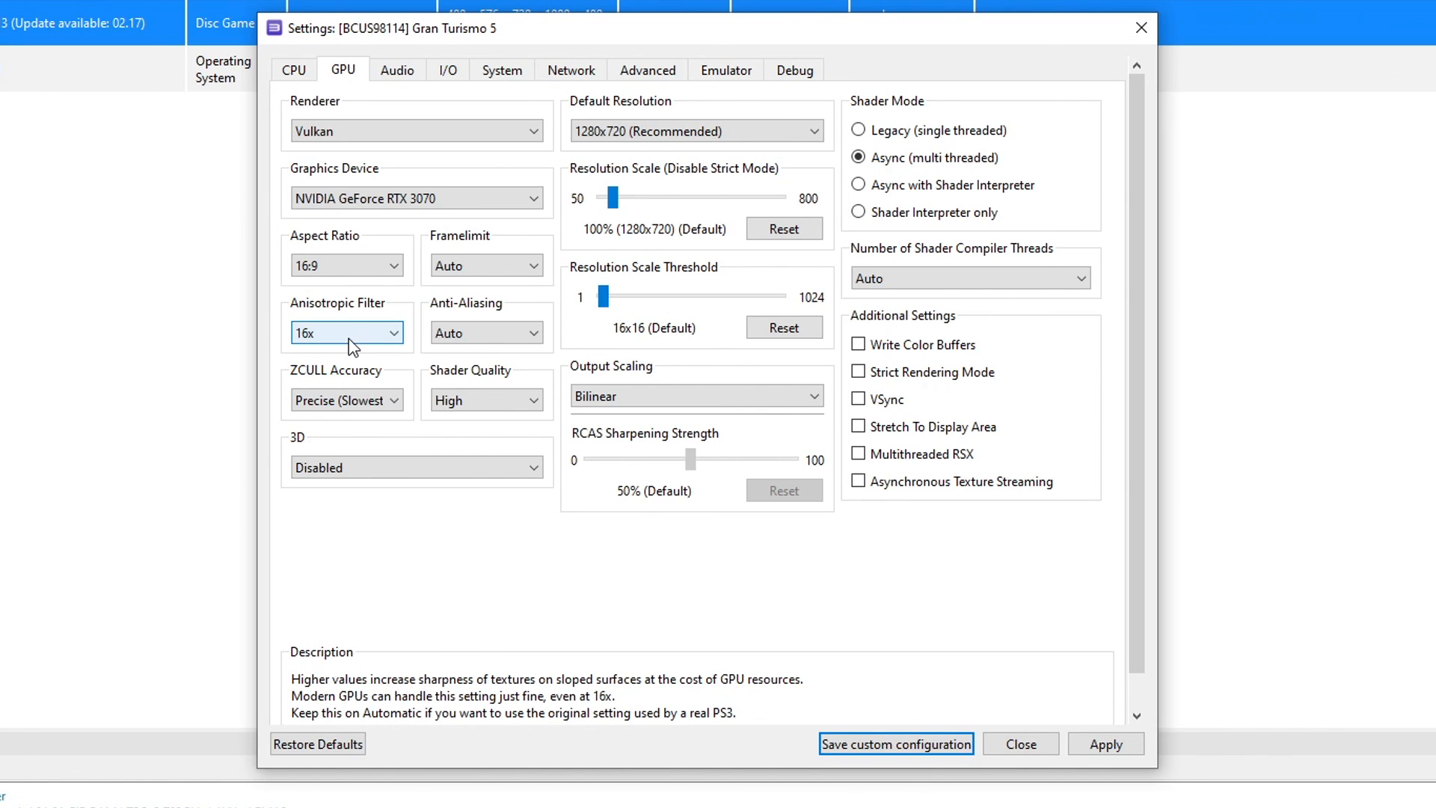
pyautogui.click(696, 131)
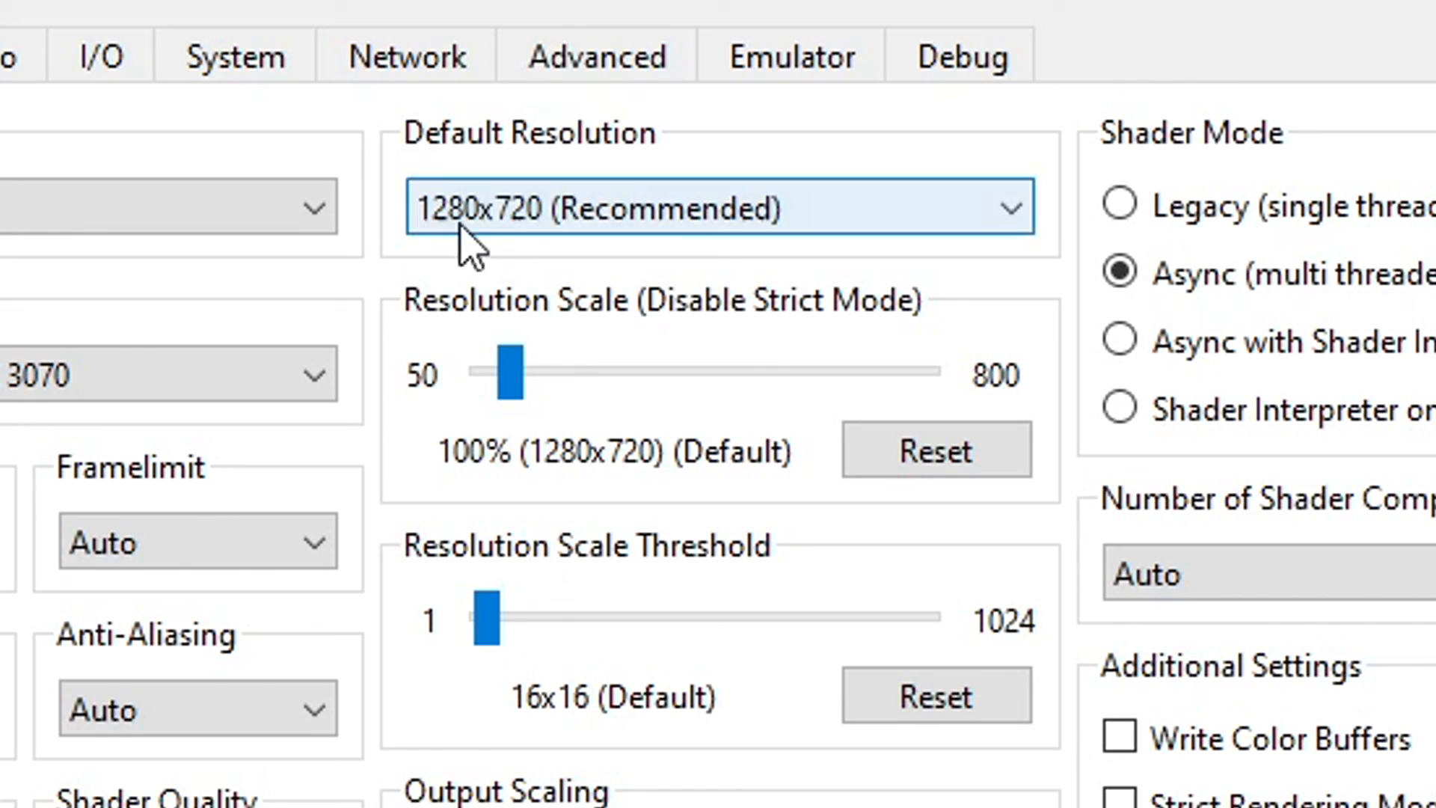
pyautogui.moveTo(701, 270)
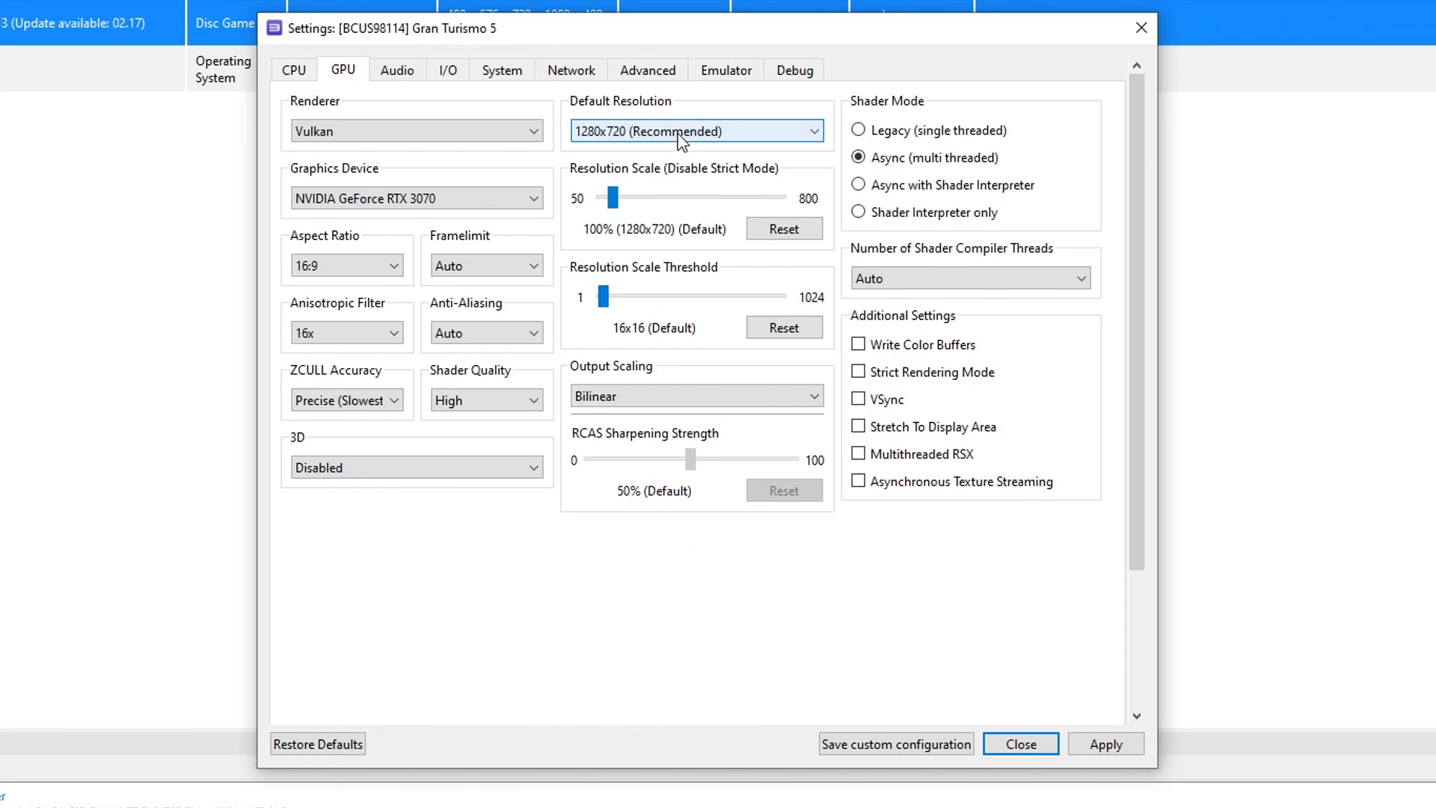
# Step: In Advanced settings, enable Accurate RSX reservation access and set RSX FIFO accuracy to Atomic
pyautogui.click(647, 70)
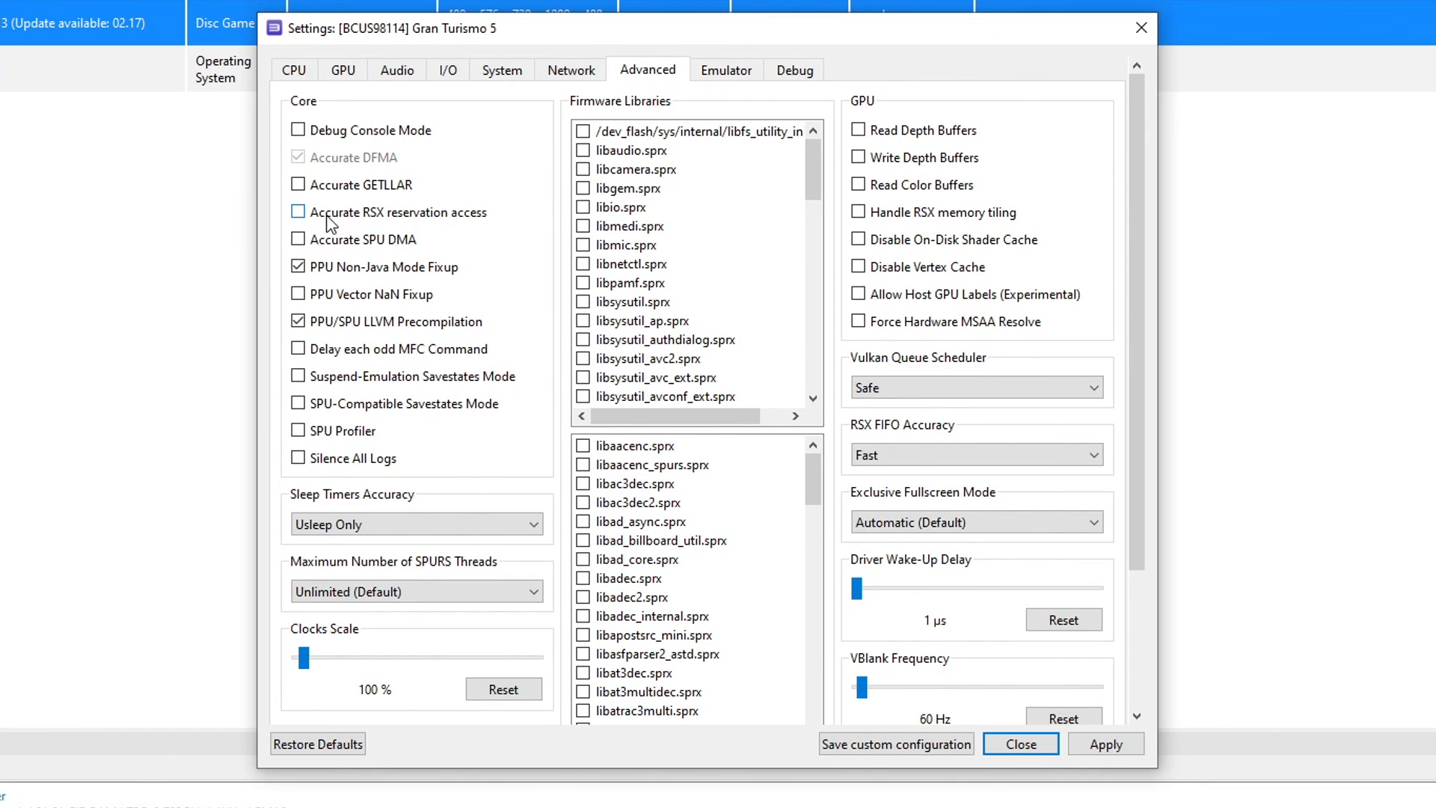
pyautogui.click(297, 211)
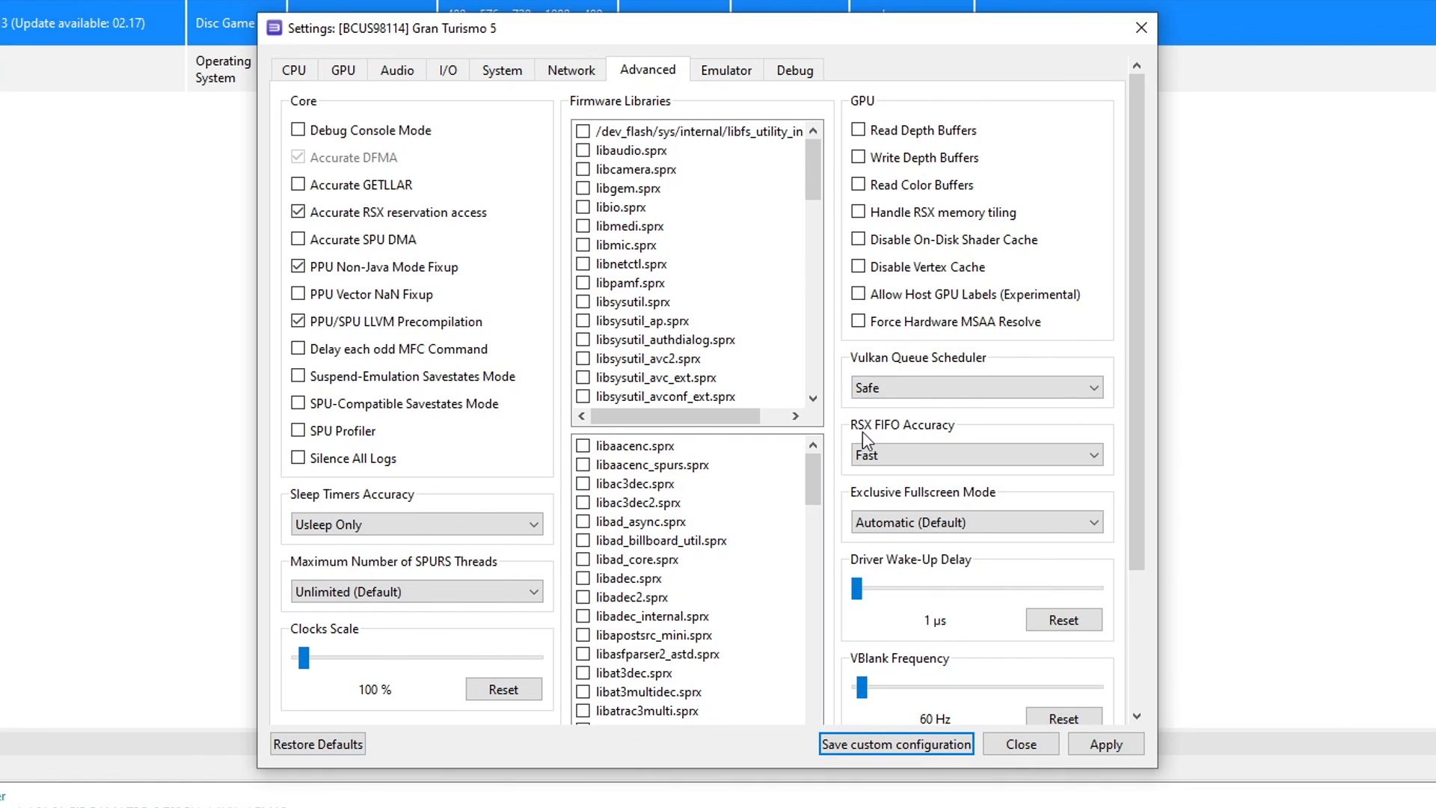
pyautogui.click(976, 454)
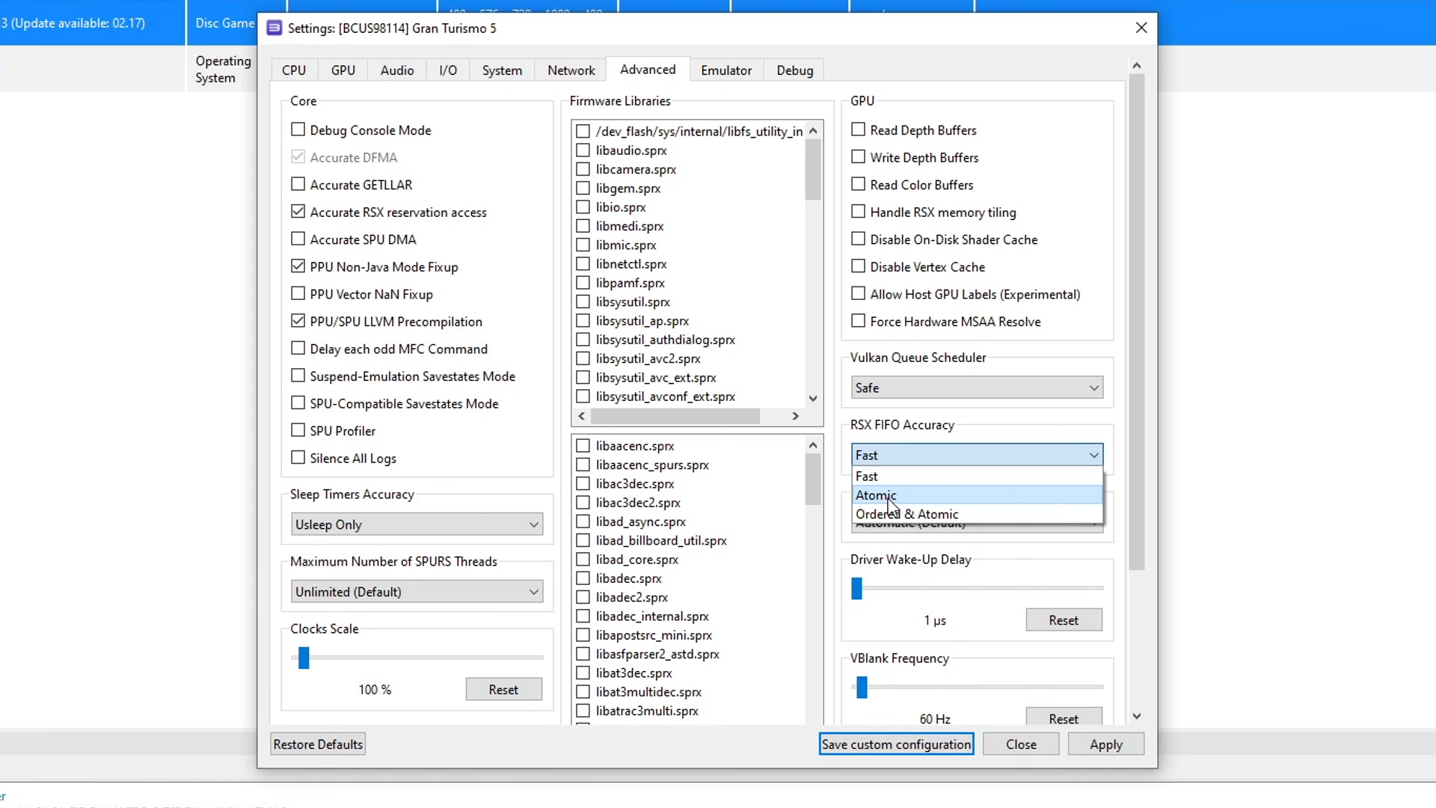
pyautogui.click(877, 494)
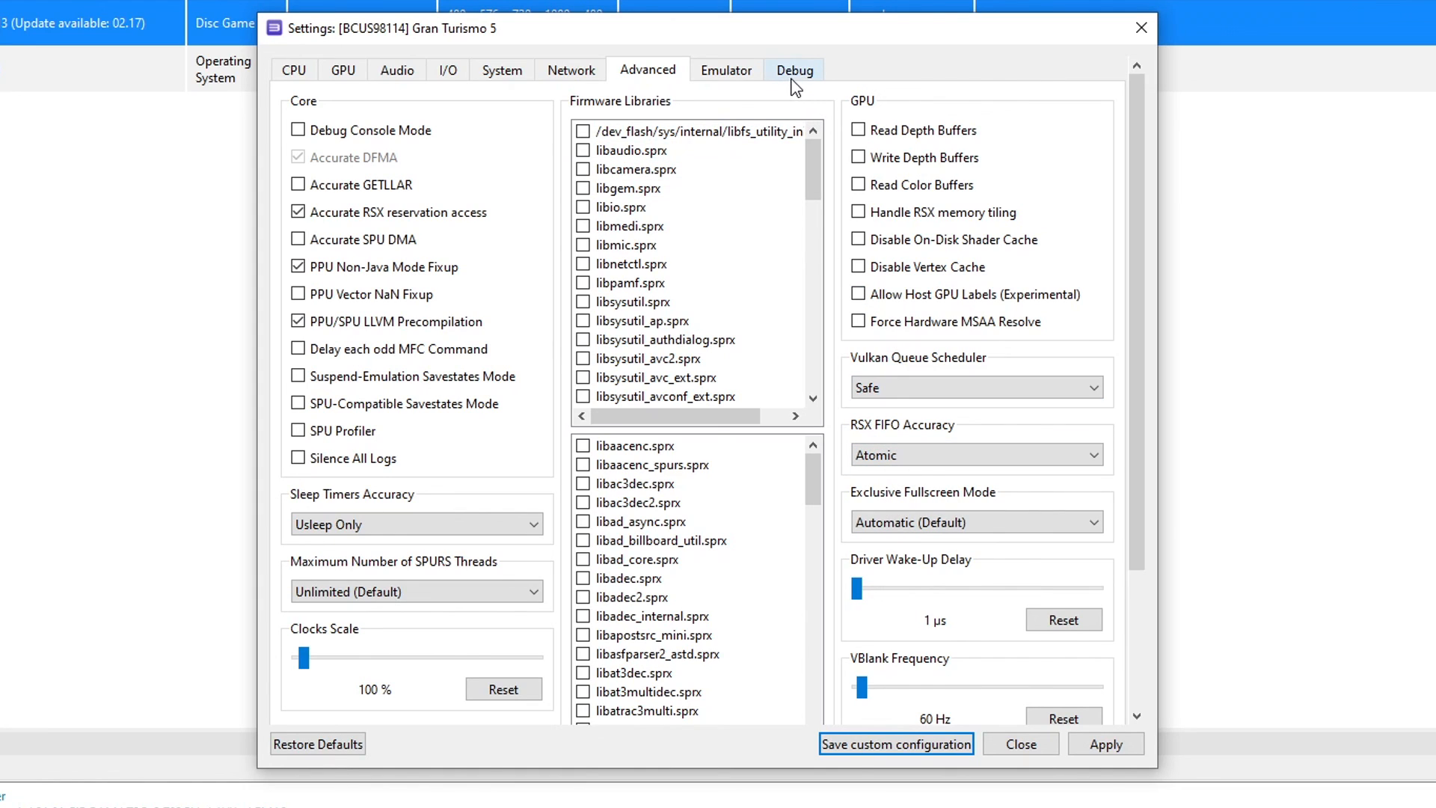
# Step: Tick Disable ZCull Occlusion Queries under Debug and save Gran Turismo 5's custom configuration
pyautogui.click(793, 69)
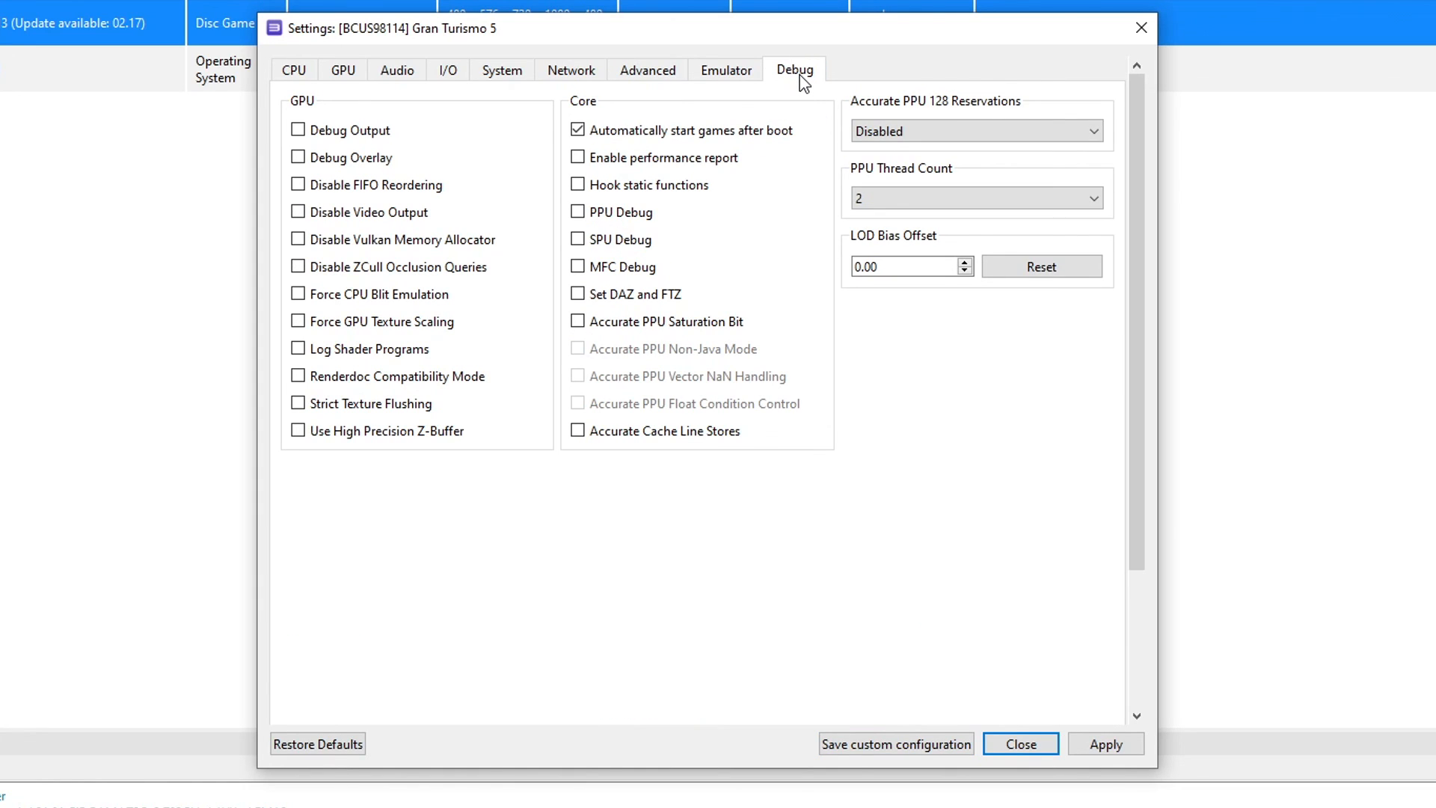
pyautogui.click(298, 267)
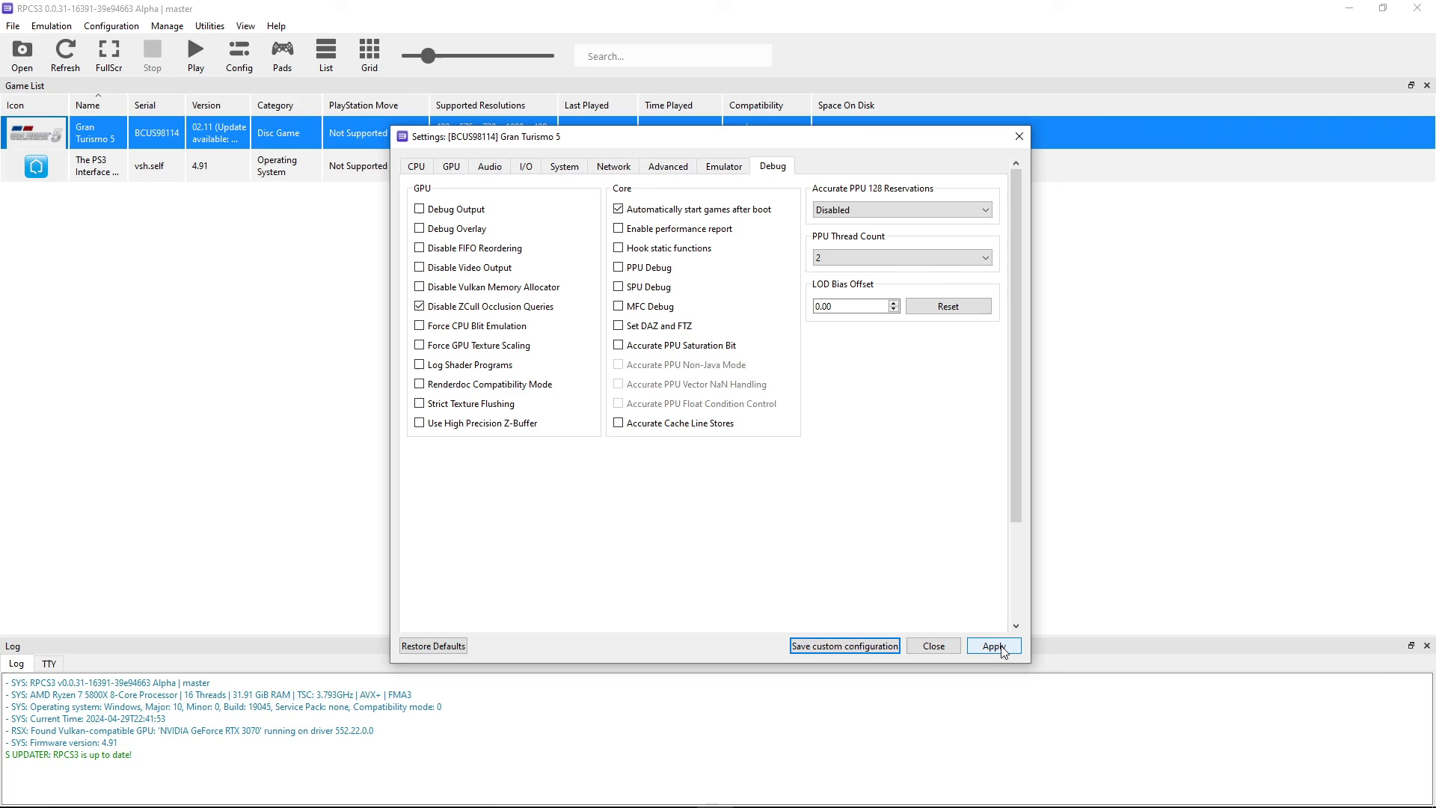
pyautogui.moveTo(844, 645)
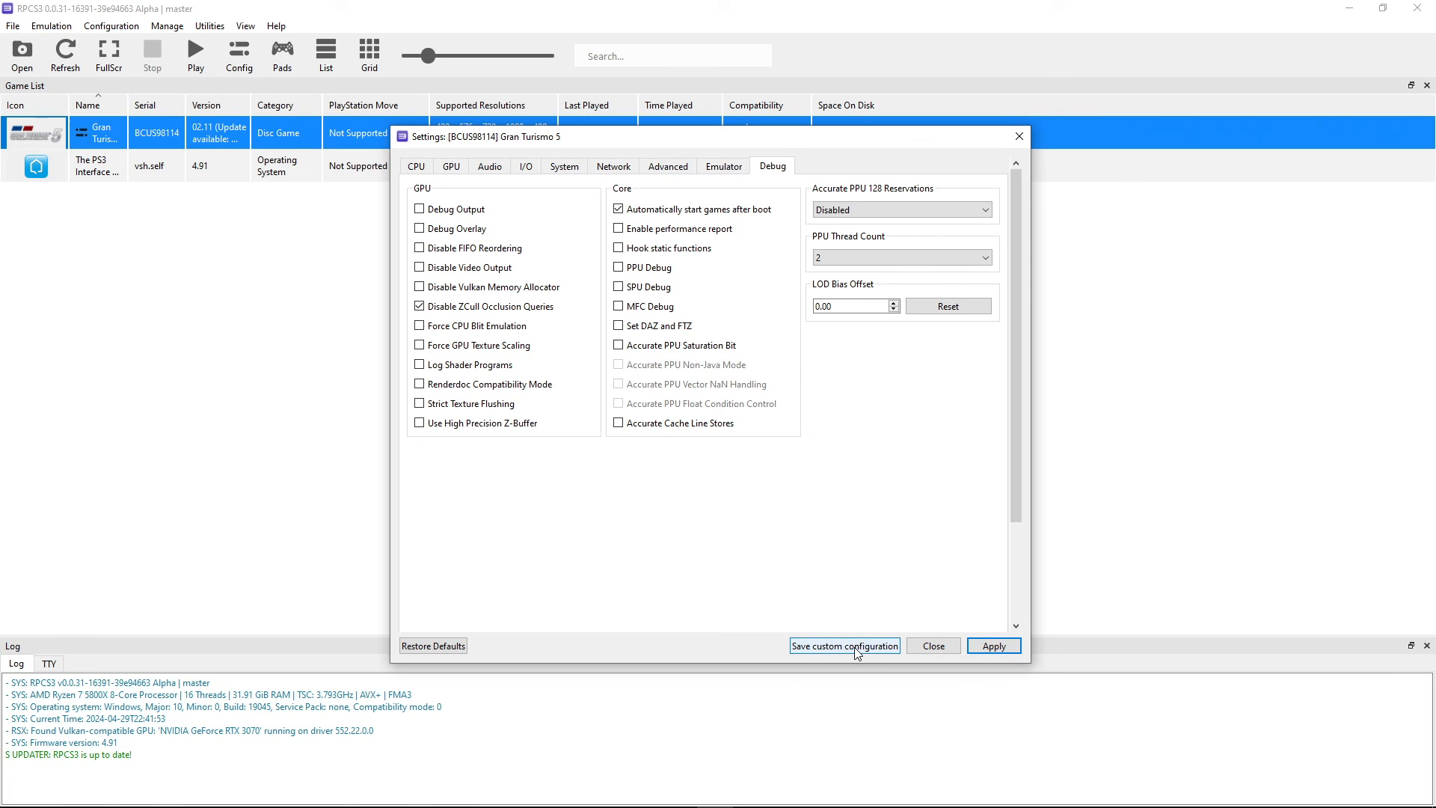
pyautogui.click(931, 645)
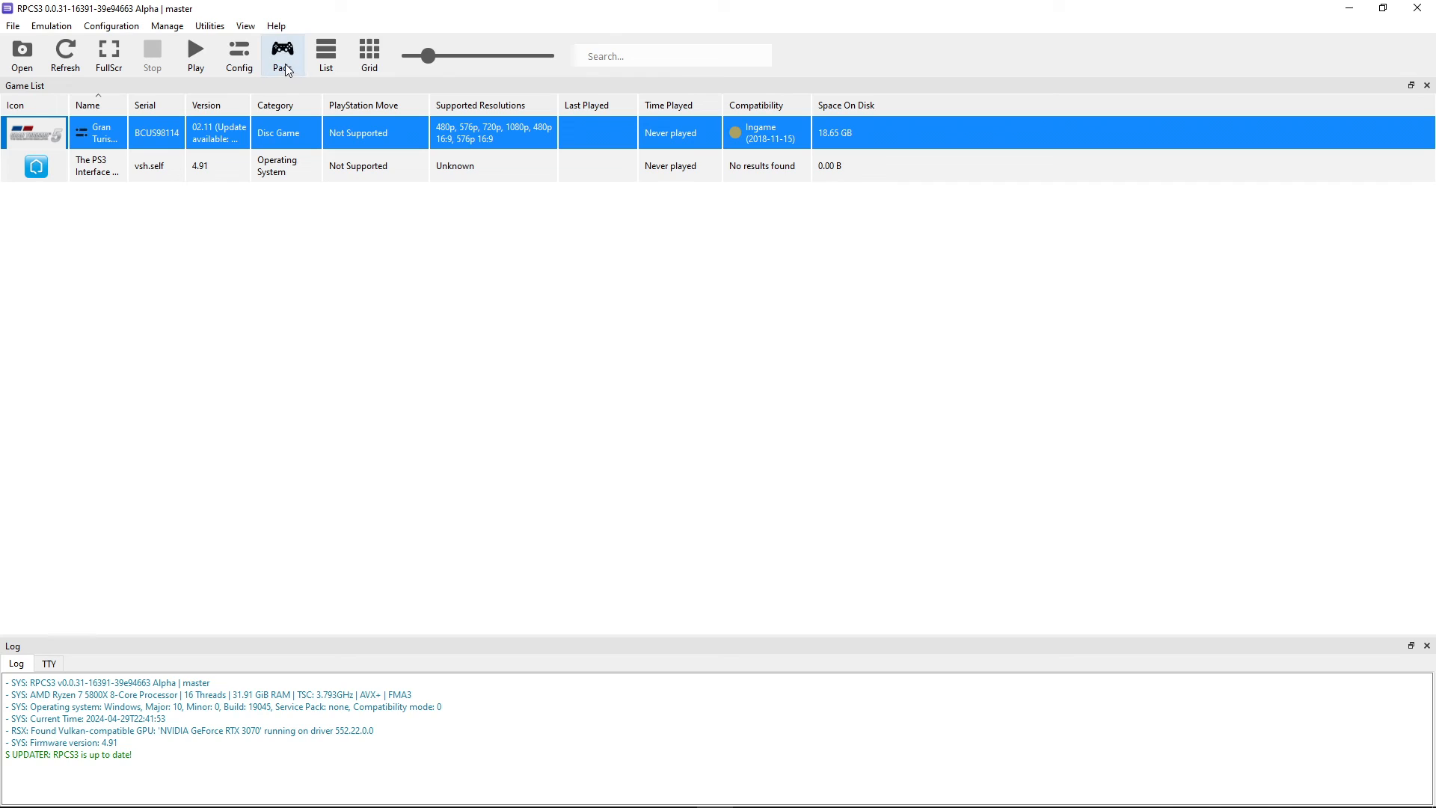
# Step: Set Player 1's input handler to XInput (XInput Pad #1) and save the pad settings
pyautogui.click(283, 50)
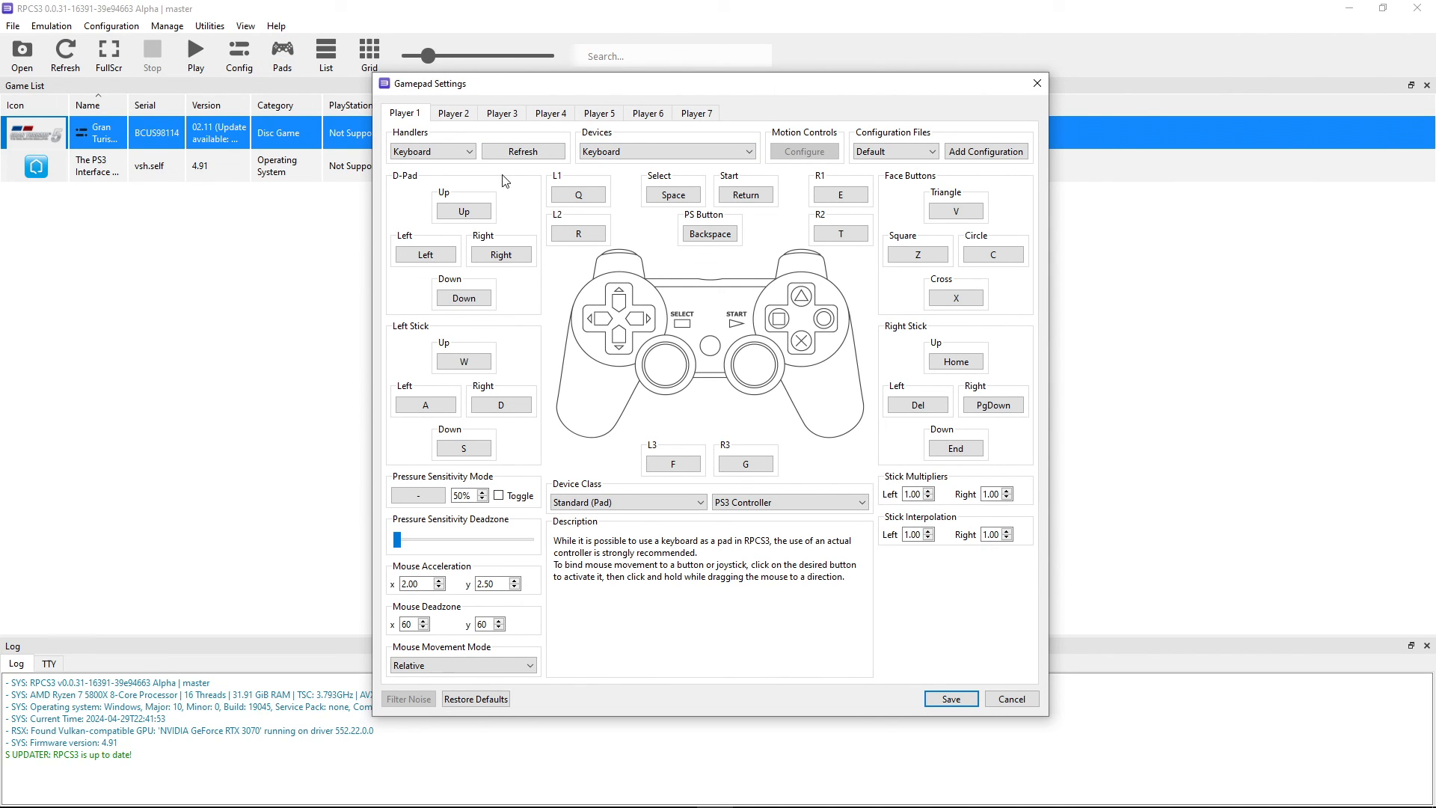
pyautogui.moveTo(446, 172)
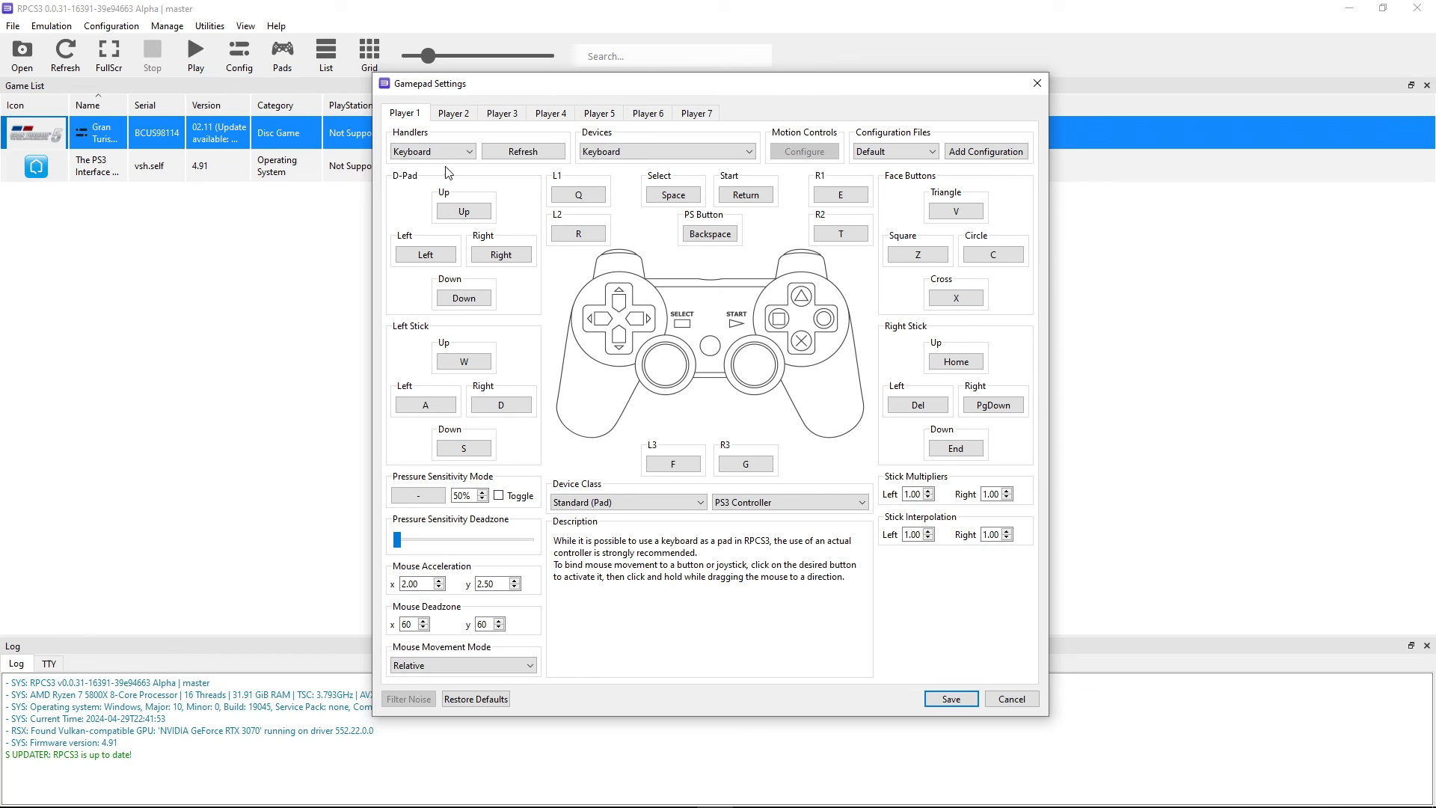
pyautogui.click(432, 151)
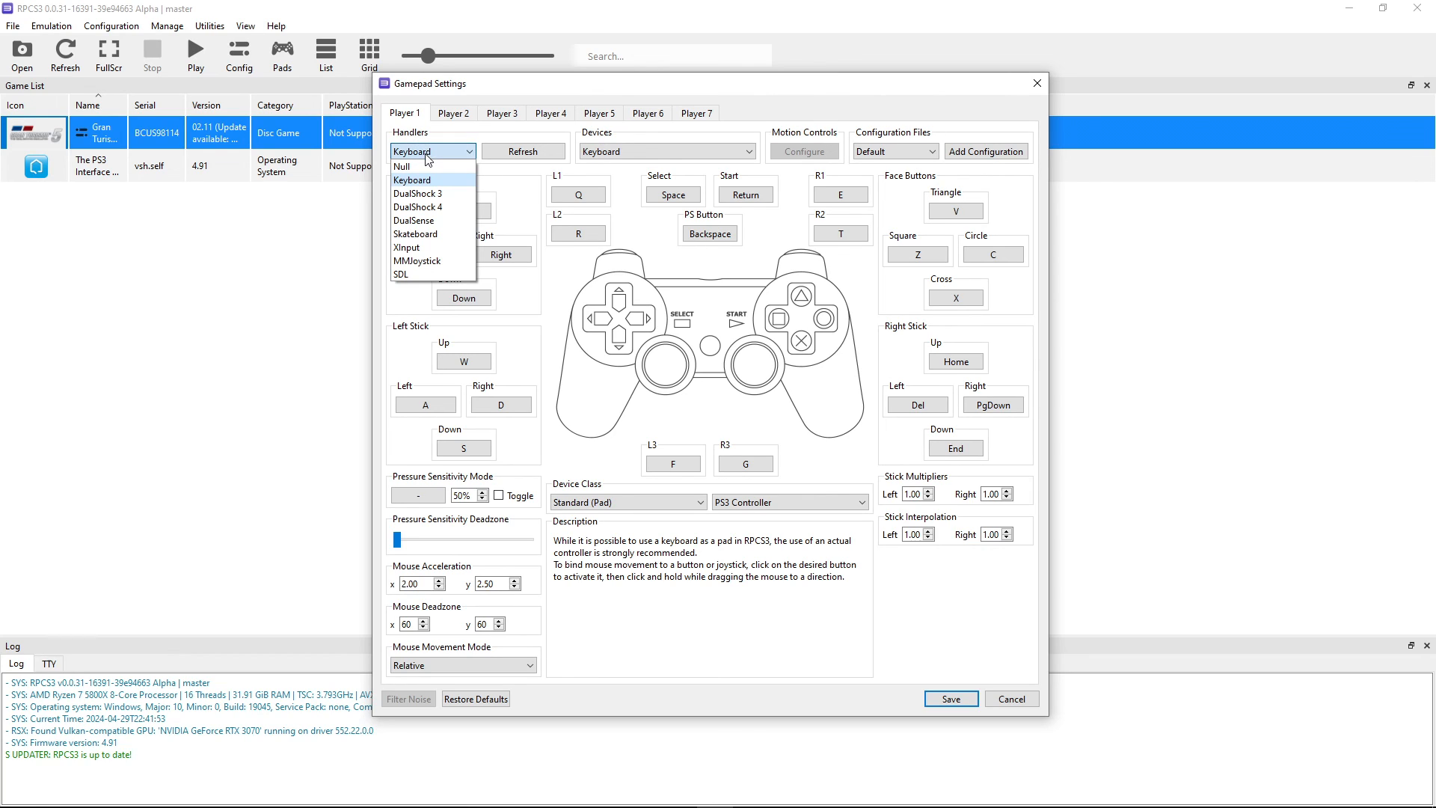
pyautogui.moveTo(439, 208)
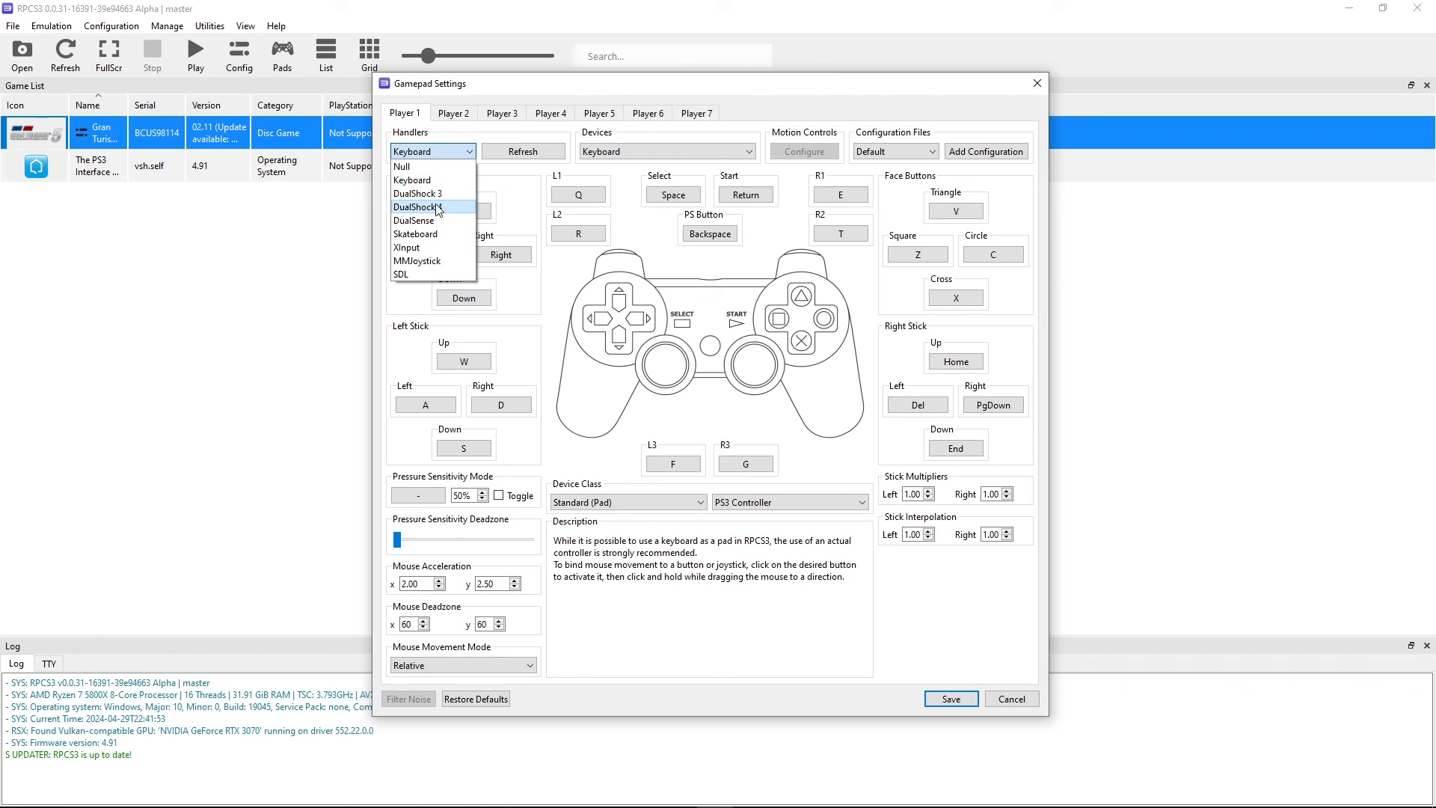
pyautogui.moveTo(433, 247)
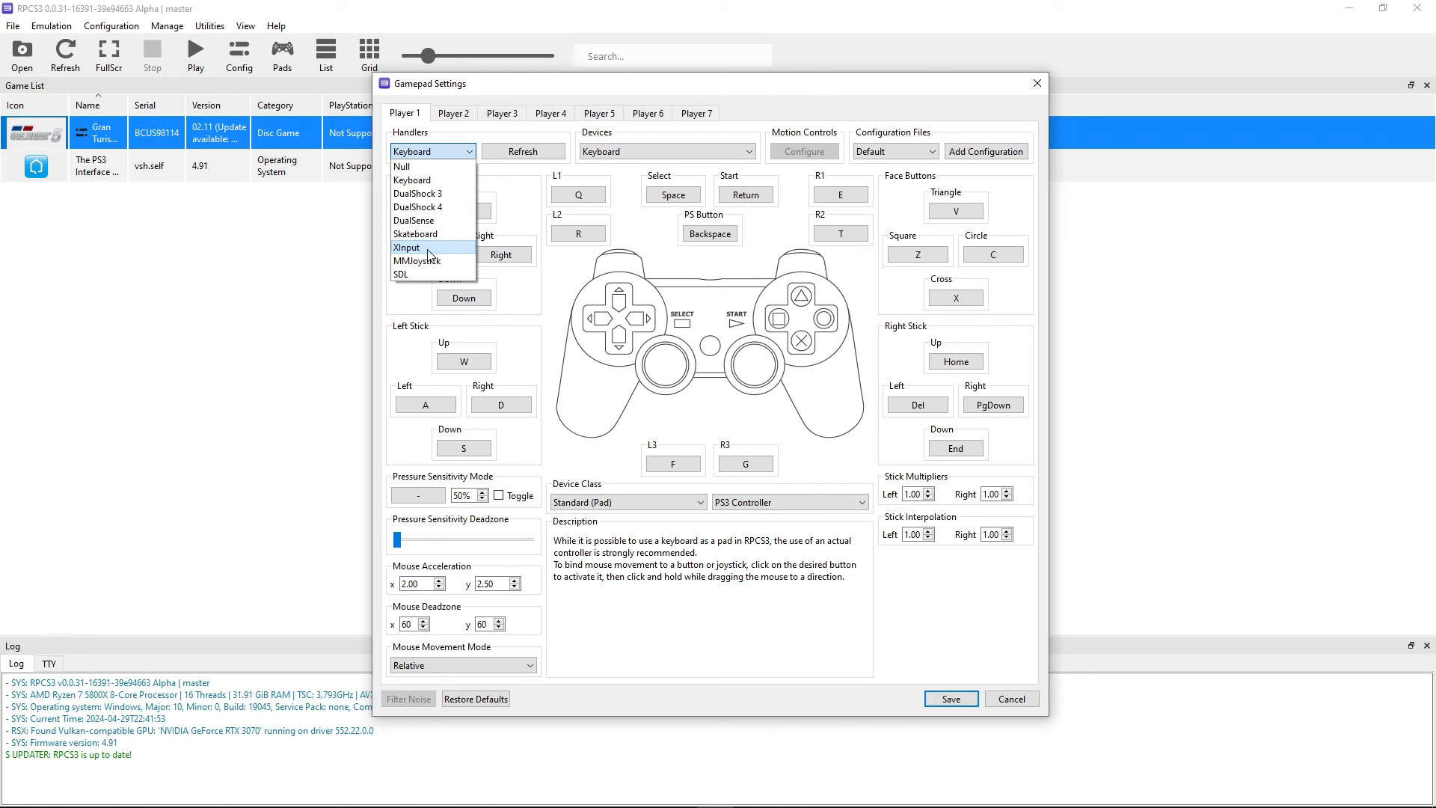
pyautogui.click(405, 248)
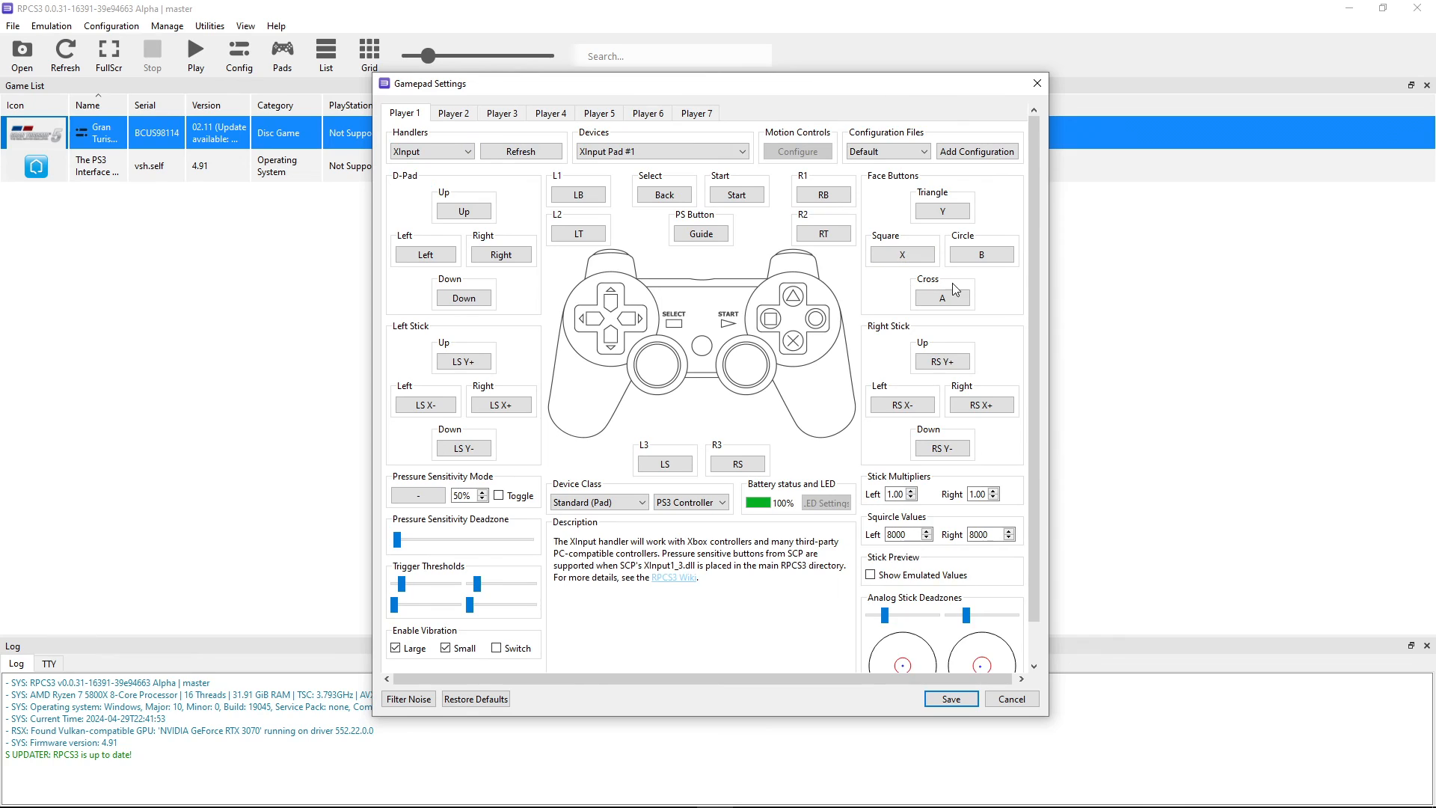
pyautogui.click(431, 151)
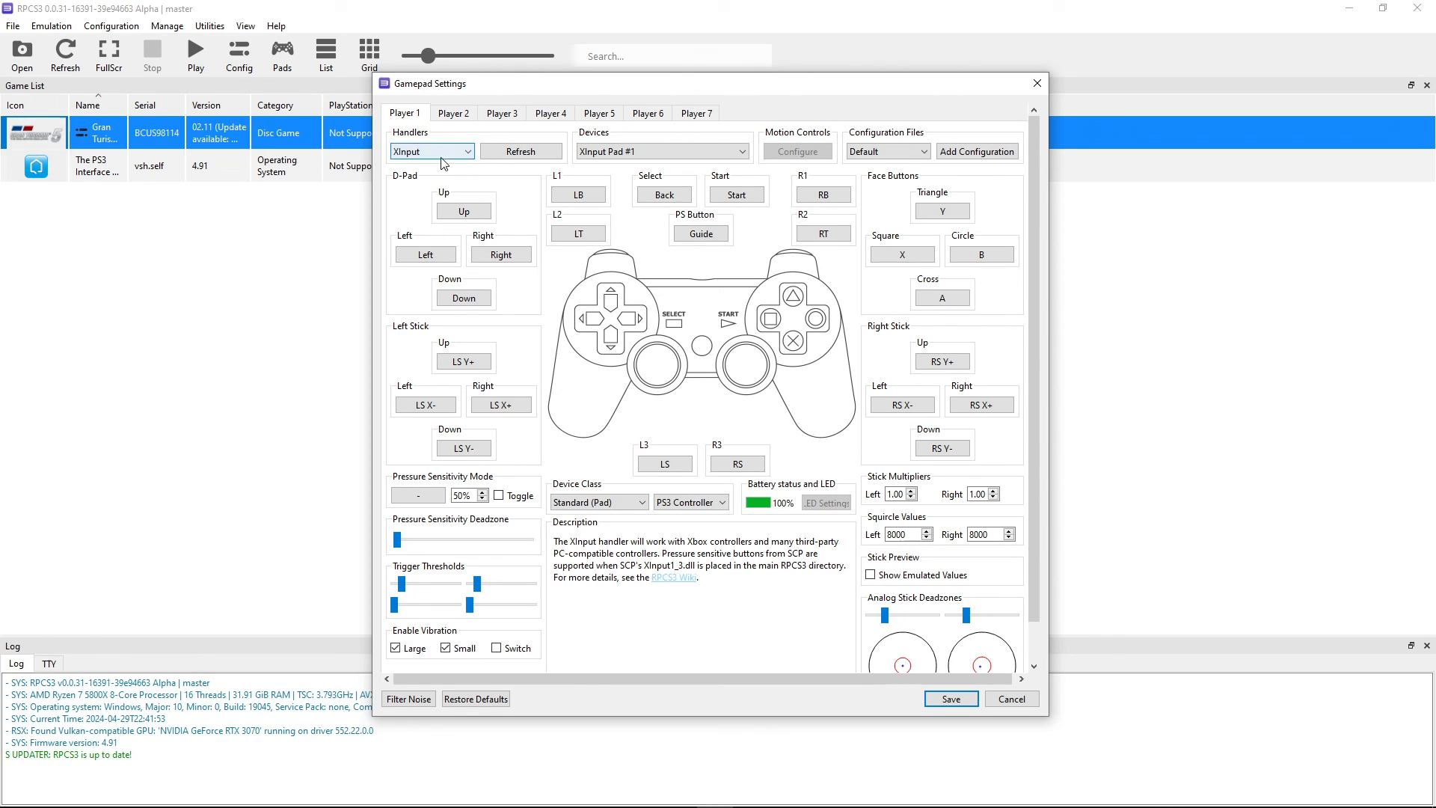
pyautogui.click(431, 151)
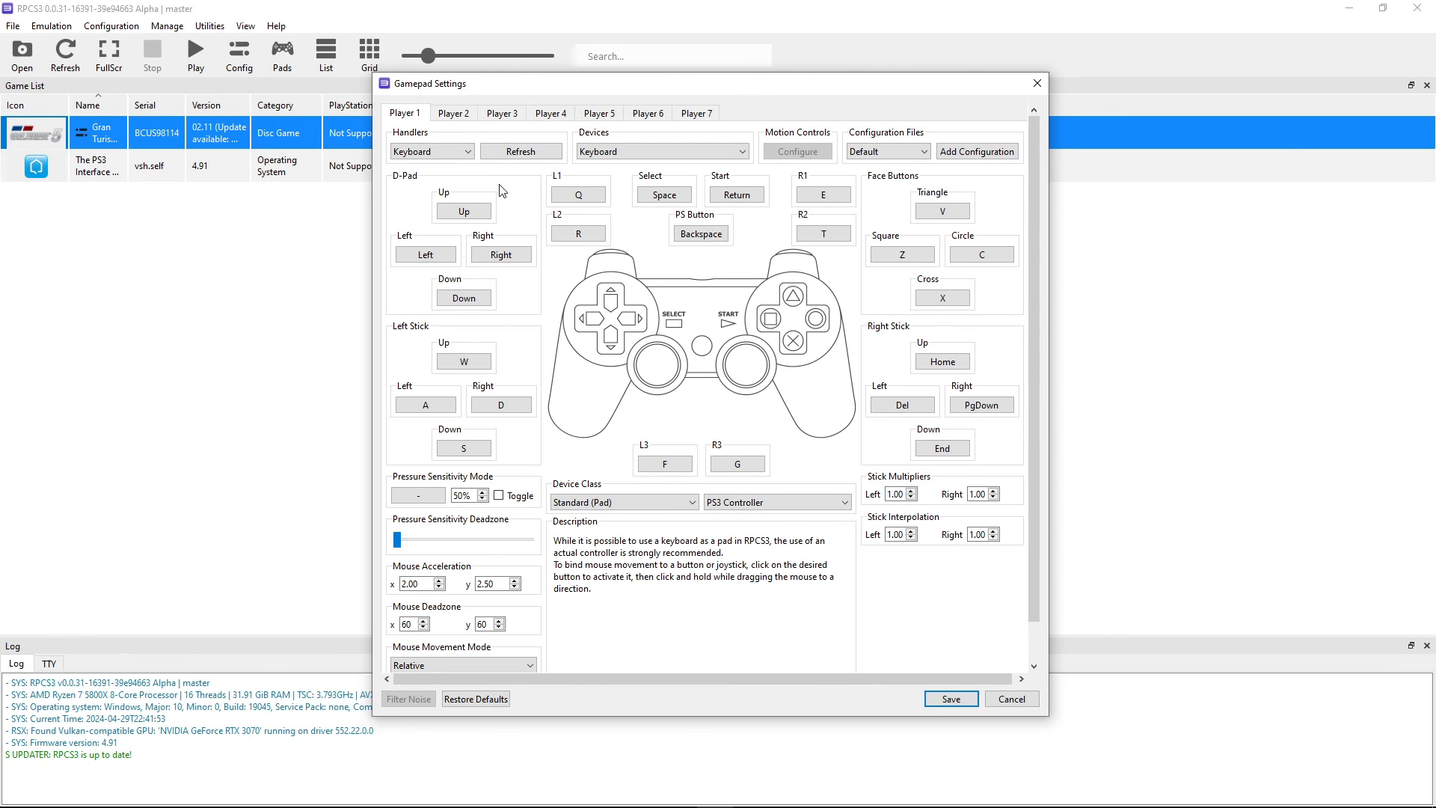
pyautogui.click(430, 151)
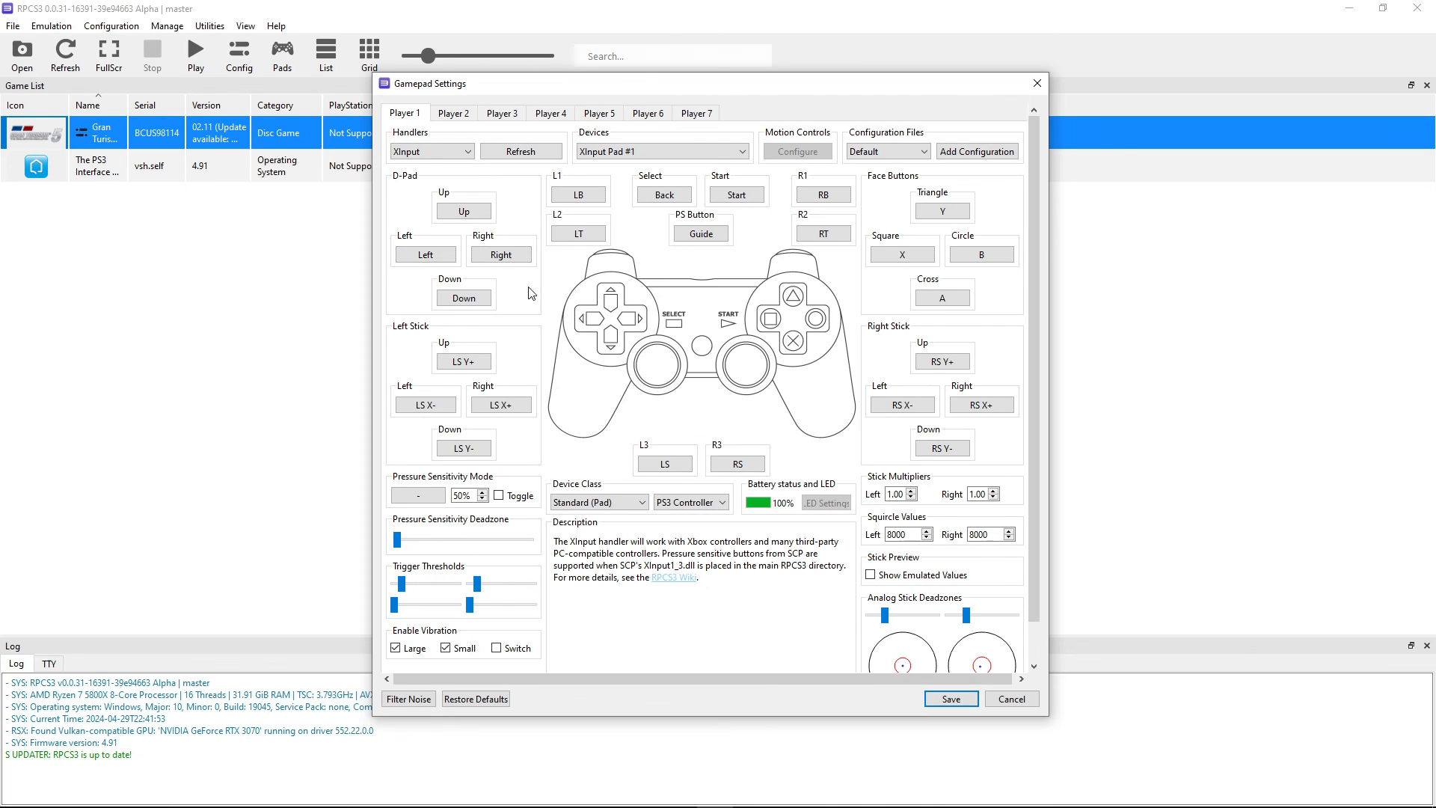
pyautogui.moveTo(751, 273)
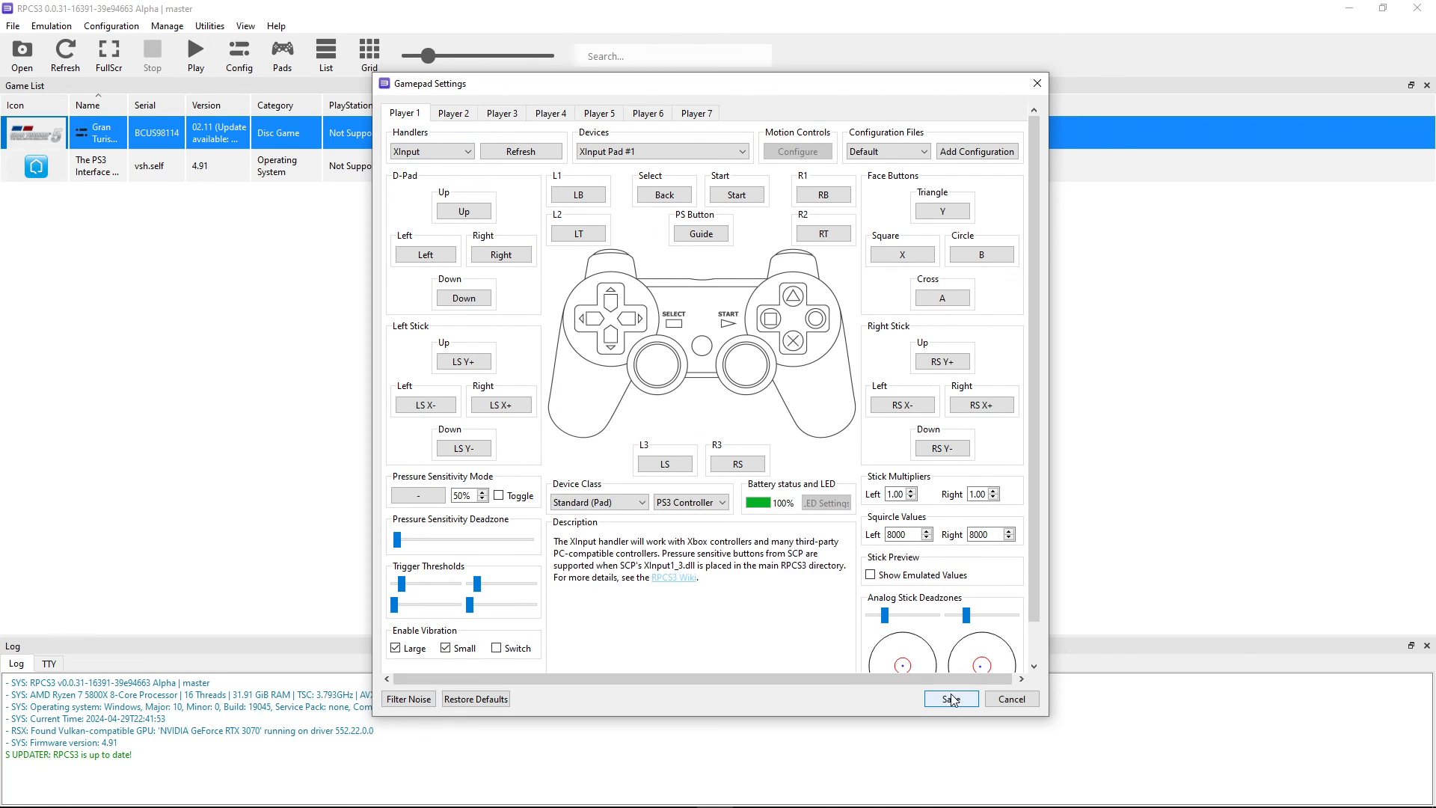
pyautogui.click(950, 698)
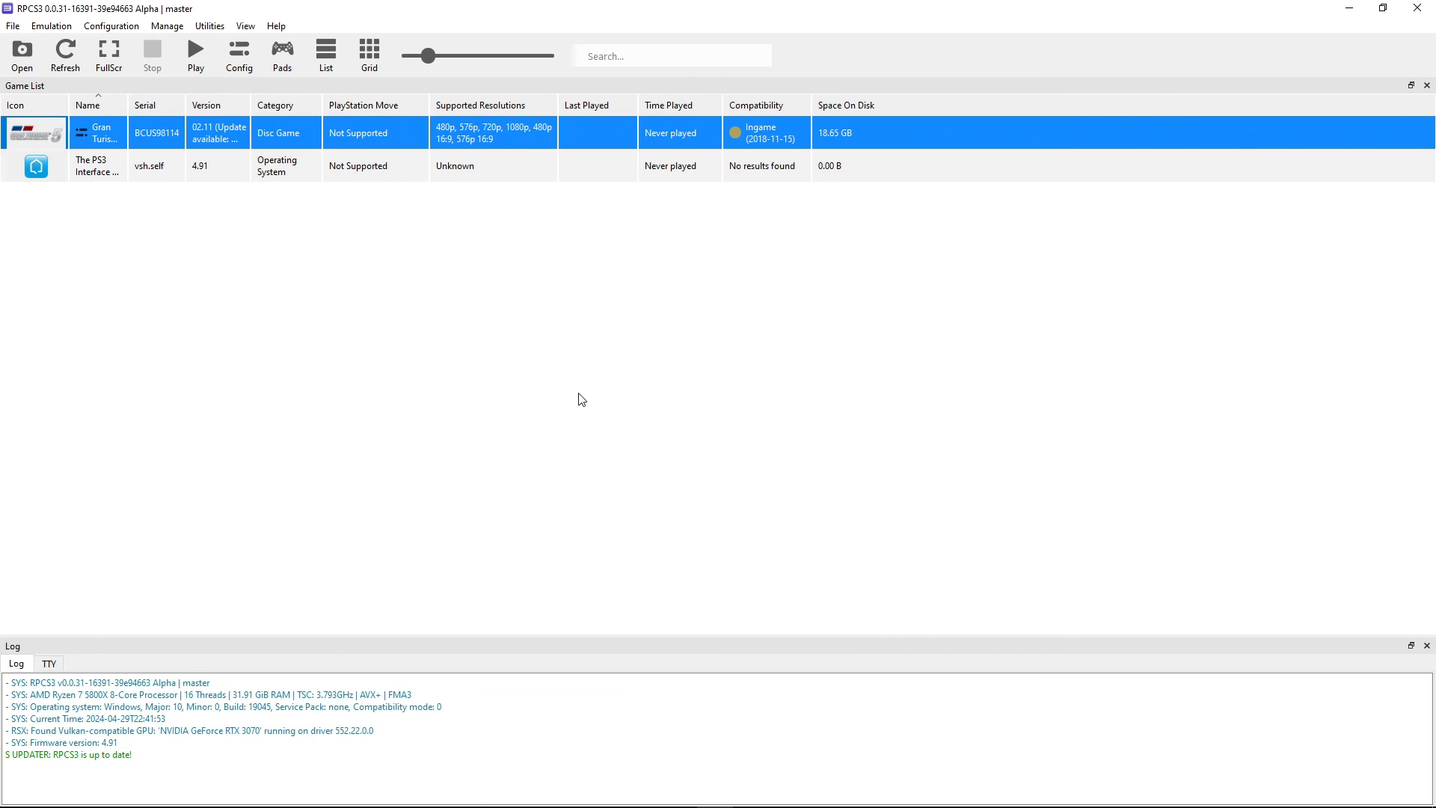
pyautogui.moveTo(452, 273)
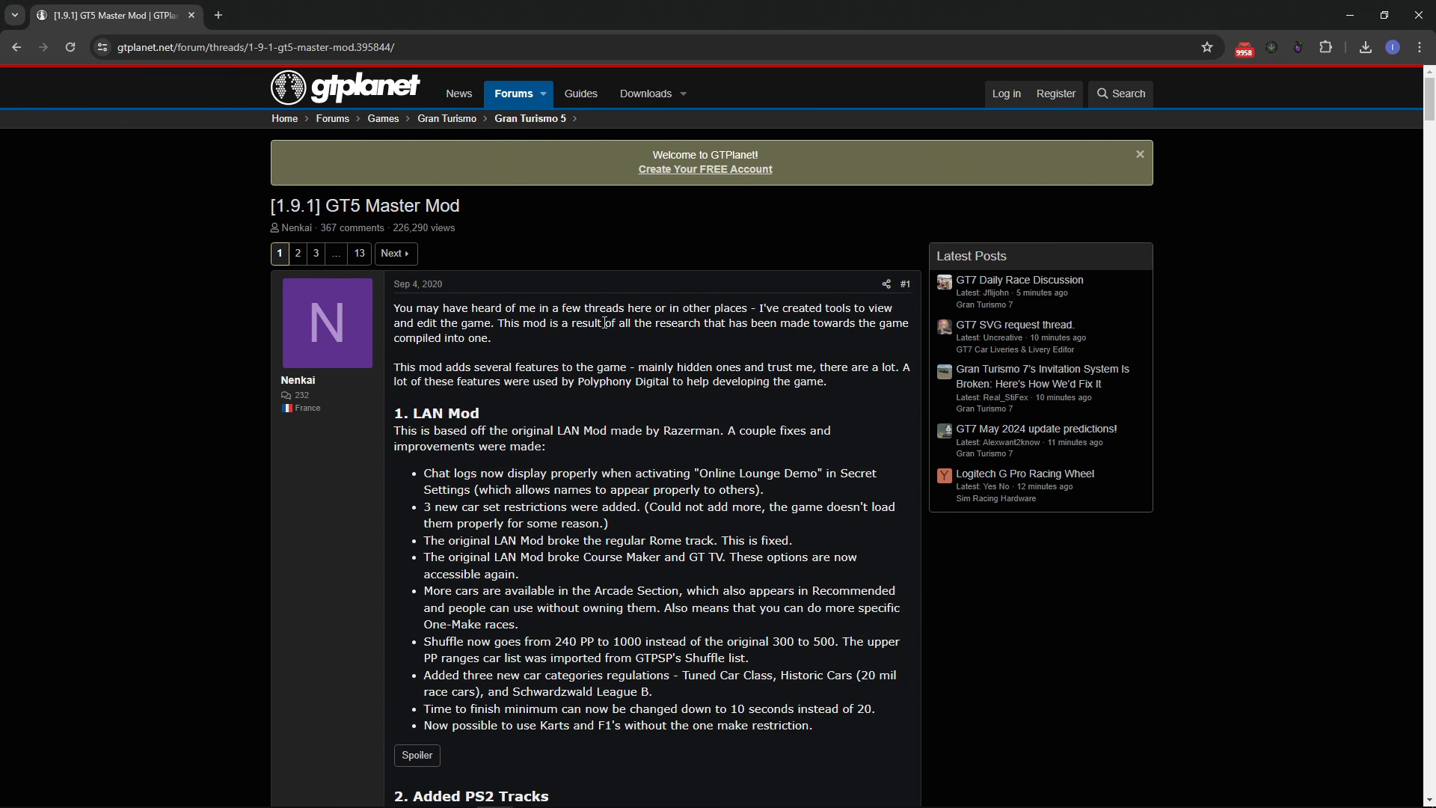
pyautogui.moveTo(1194, 193)
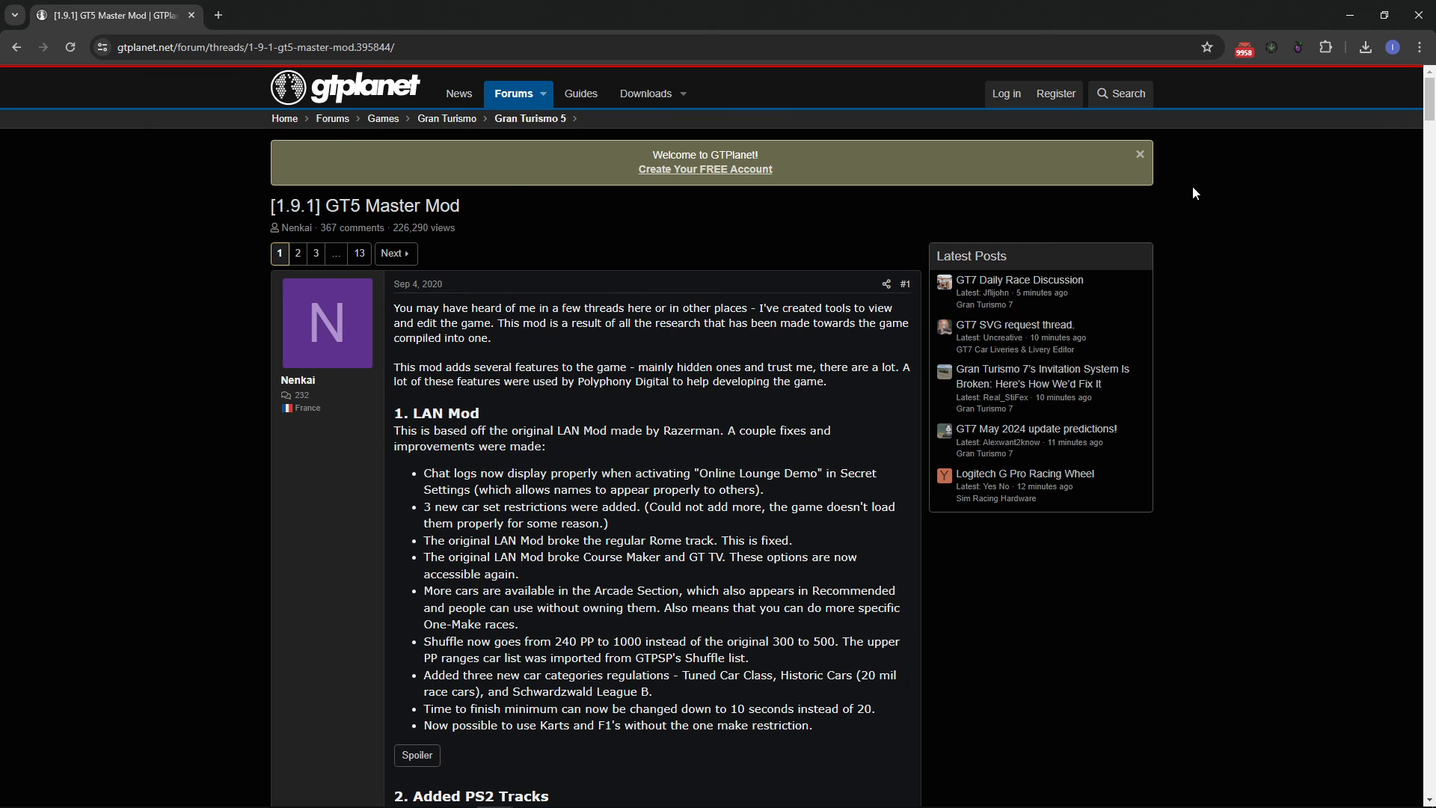
# Step: Scroll the GT5 Master Mod thread to Install & Download and follow the MediaFire link
pyautogui.scroll(-3)
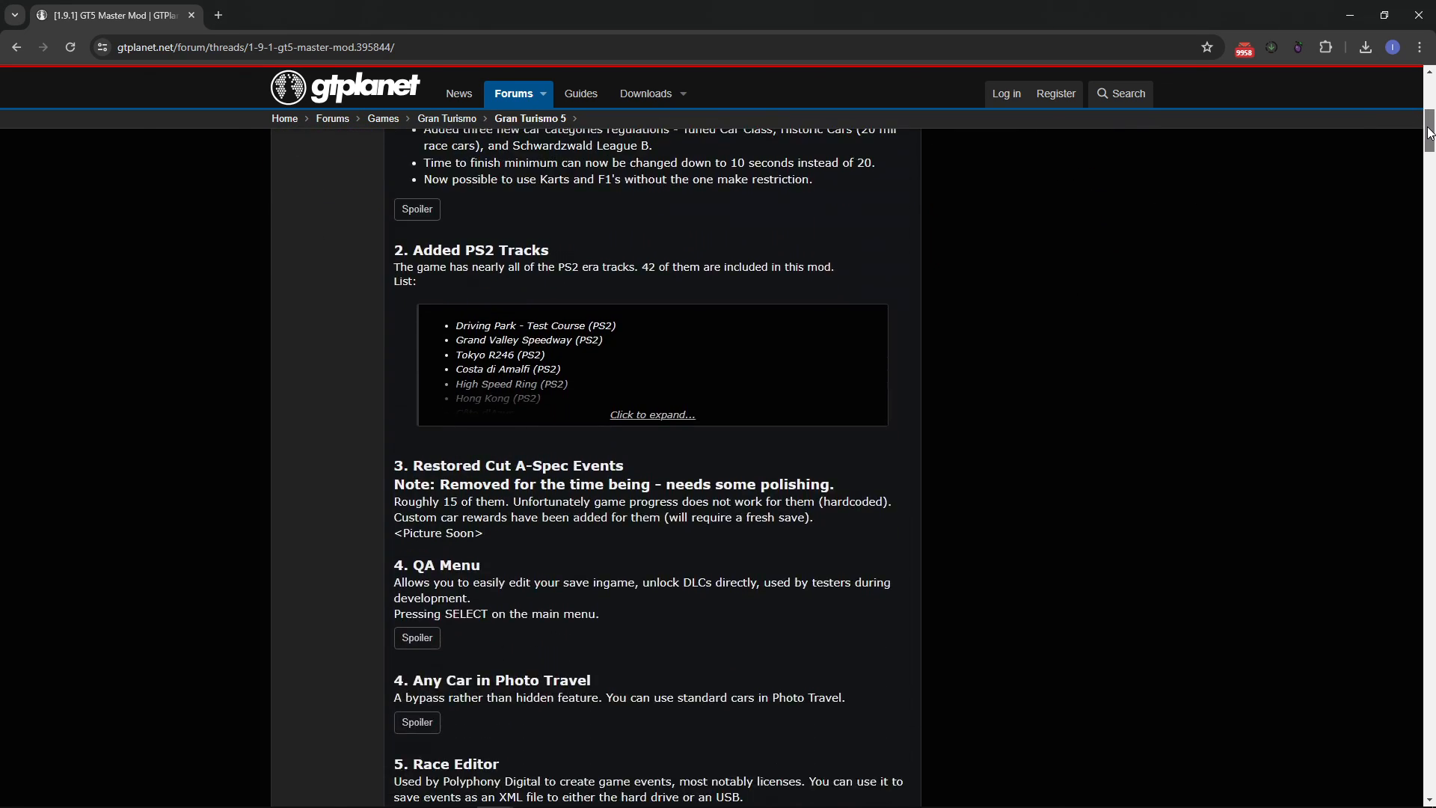
pyautogui.scroll(-3)
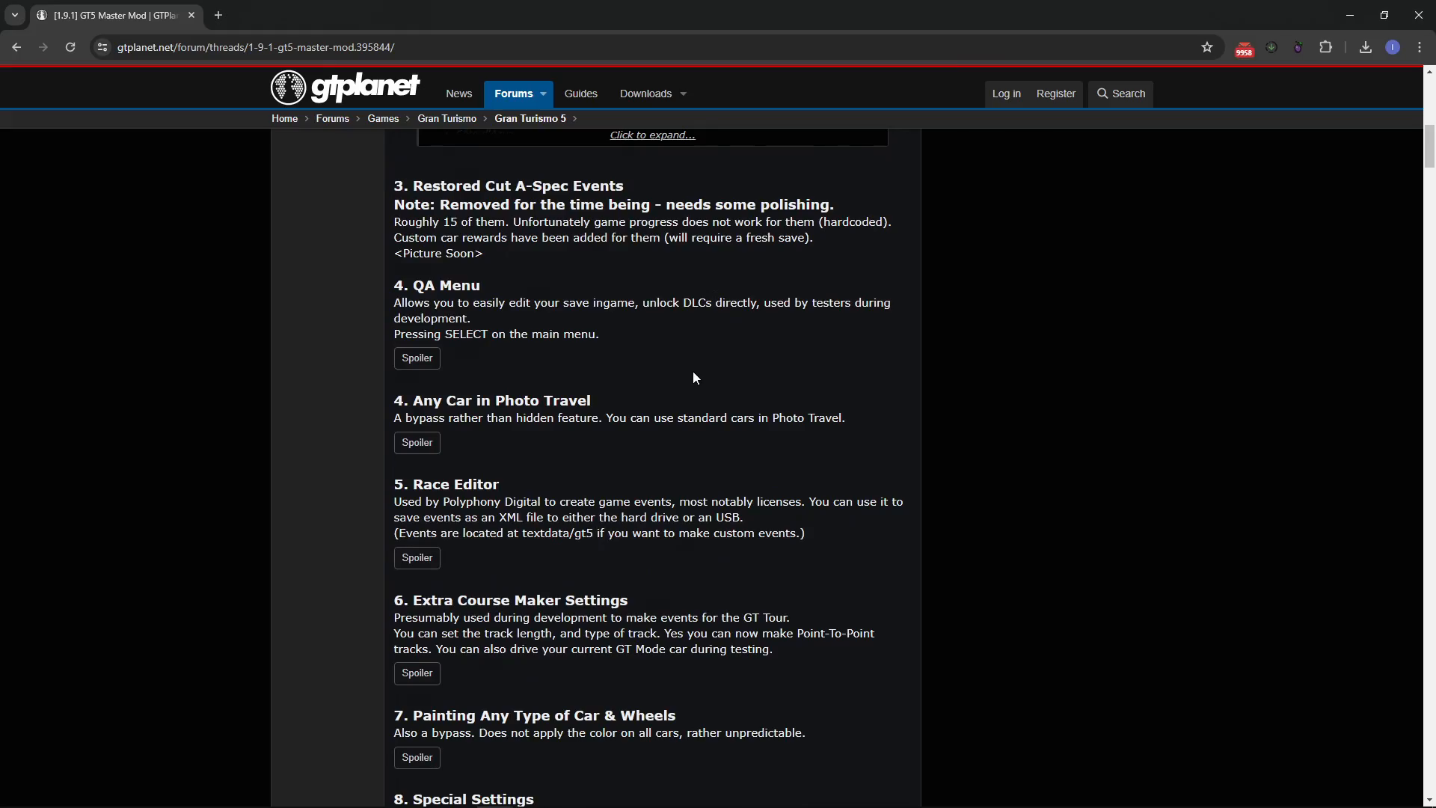
pyautogui.scroll(-3)
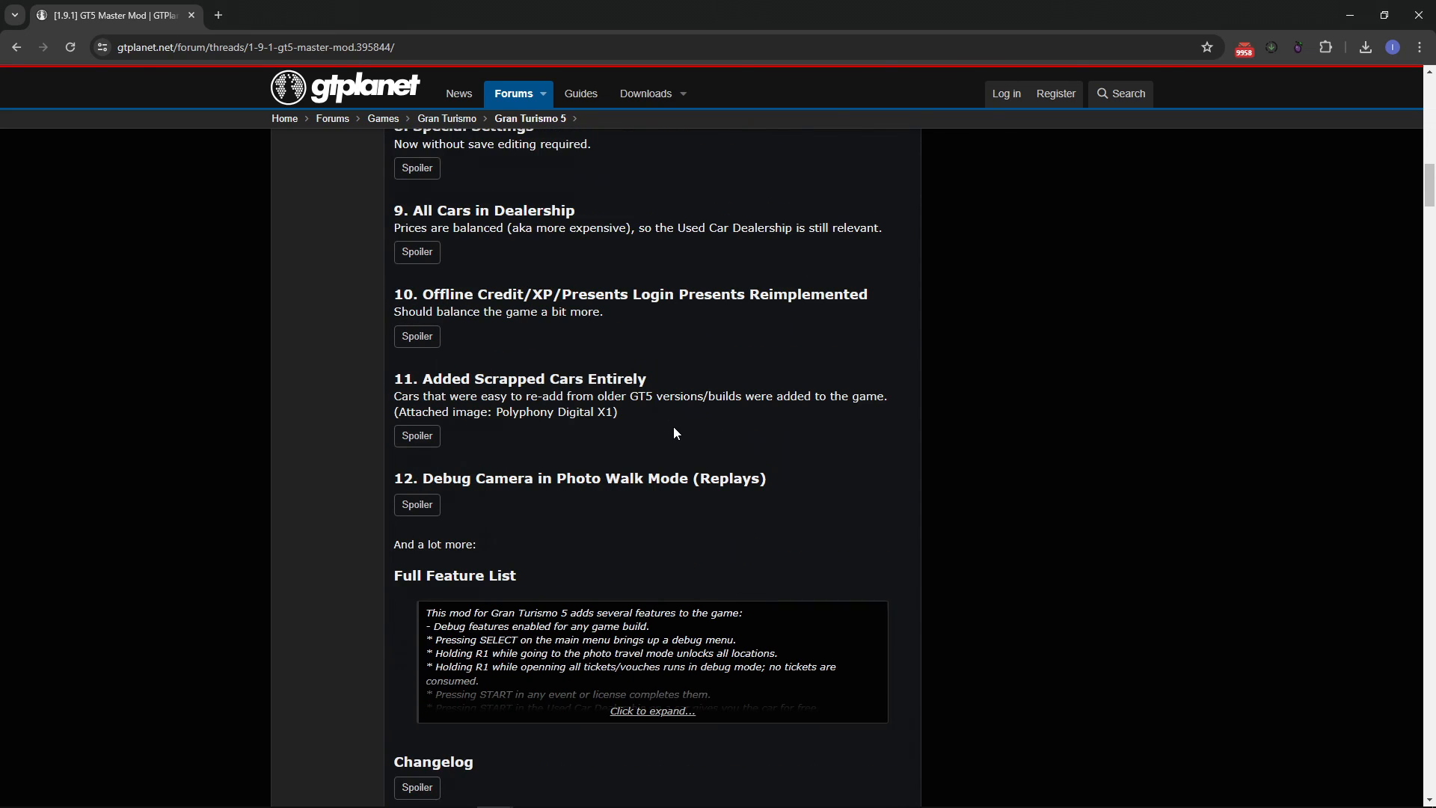
pyautogui.scroll(-3)
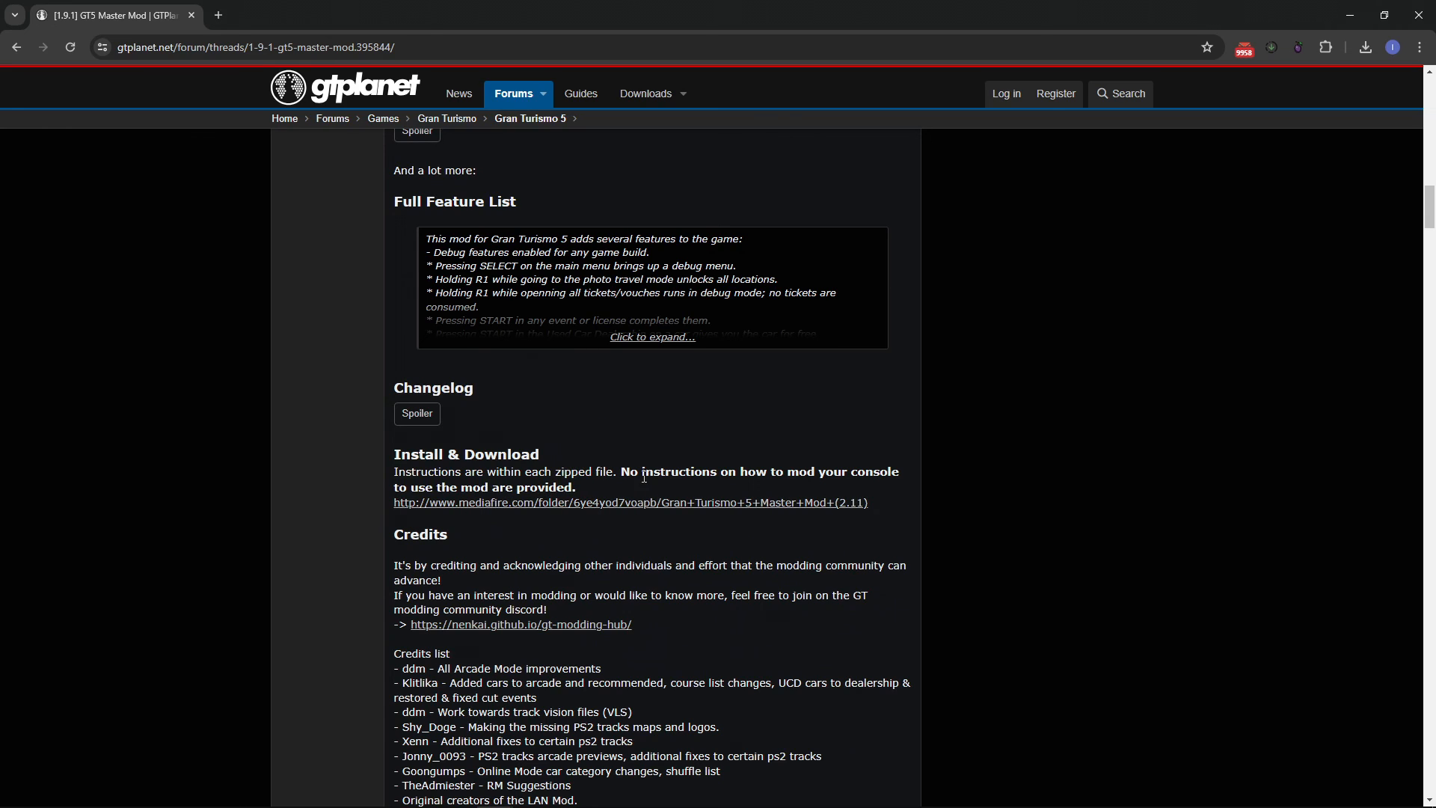
pyautogui.click(629, 502)
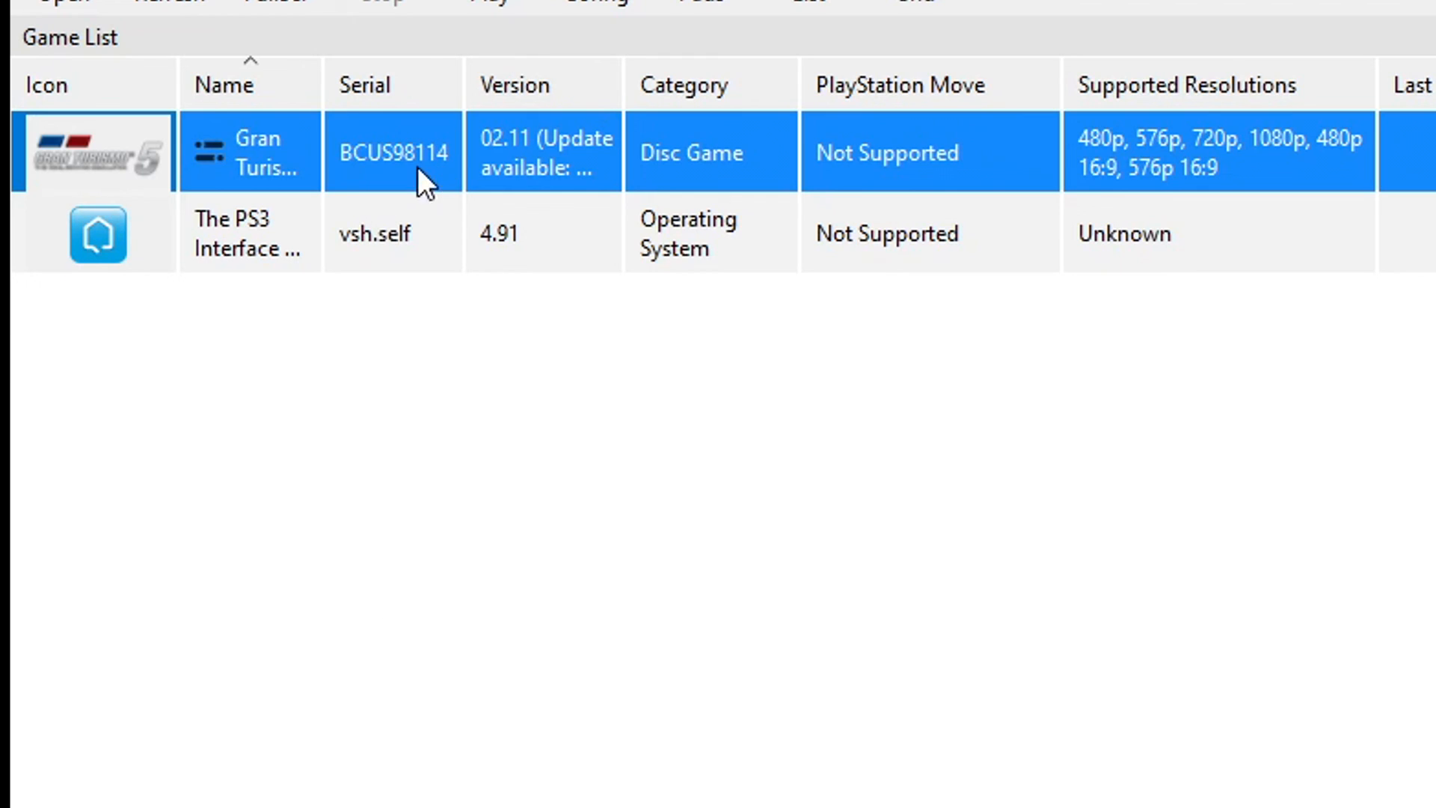
pyautogui.moveTo(438, 179)
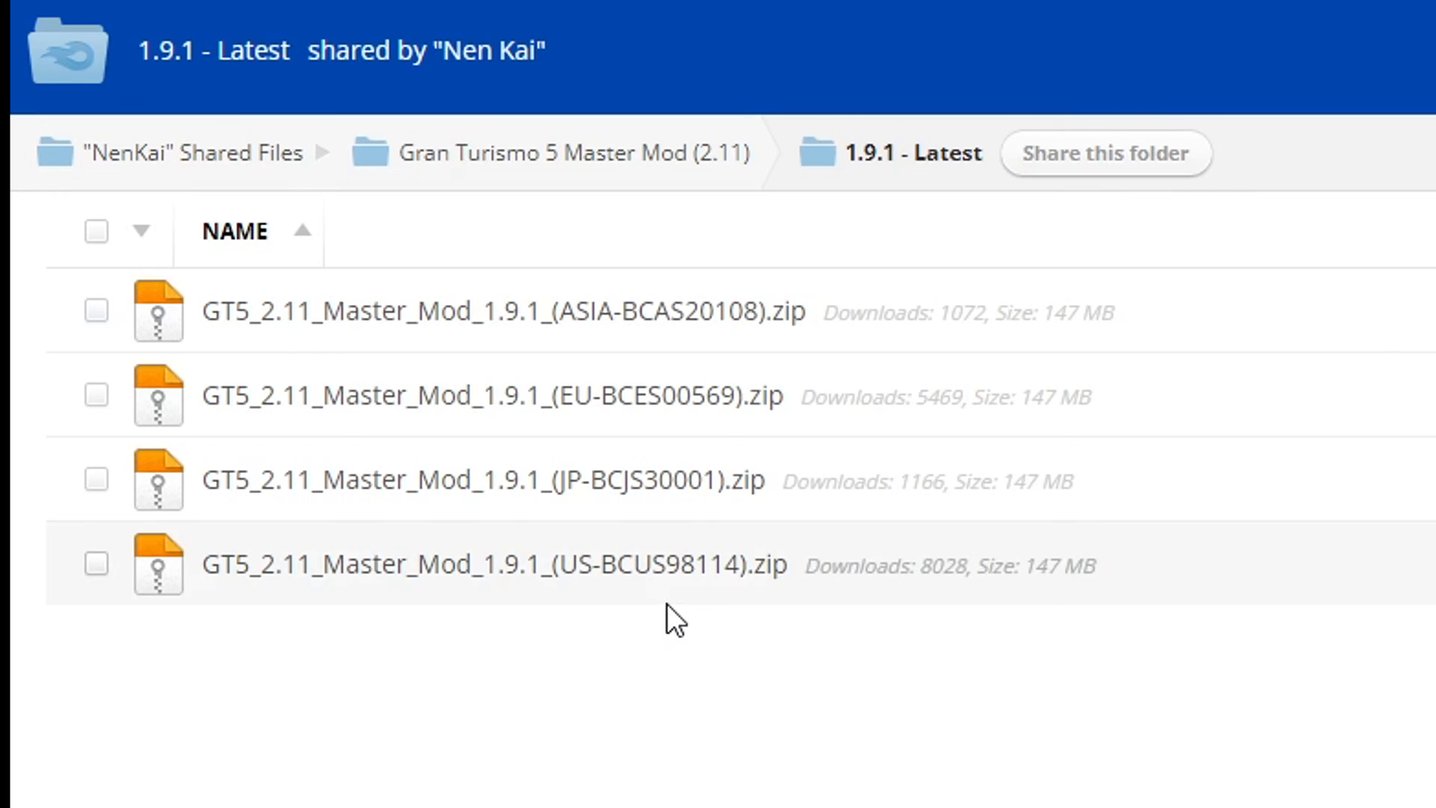
pyautogui.moveTo(509, 587)
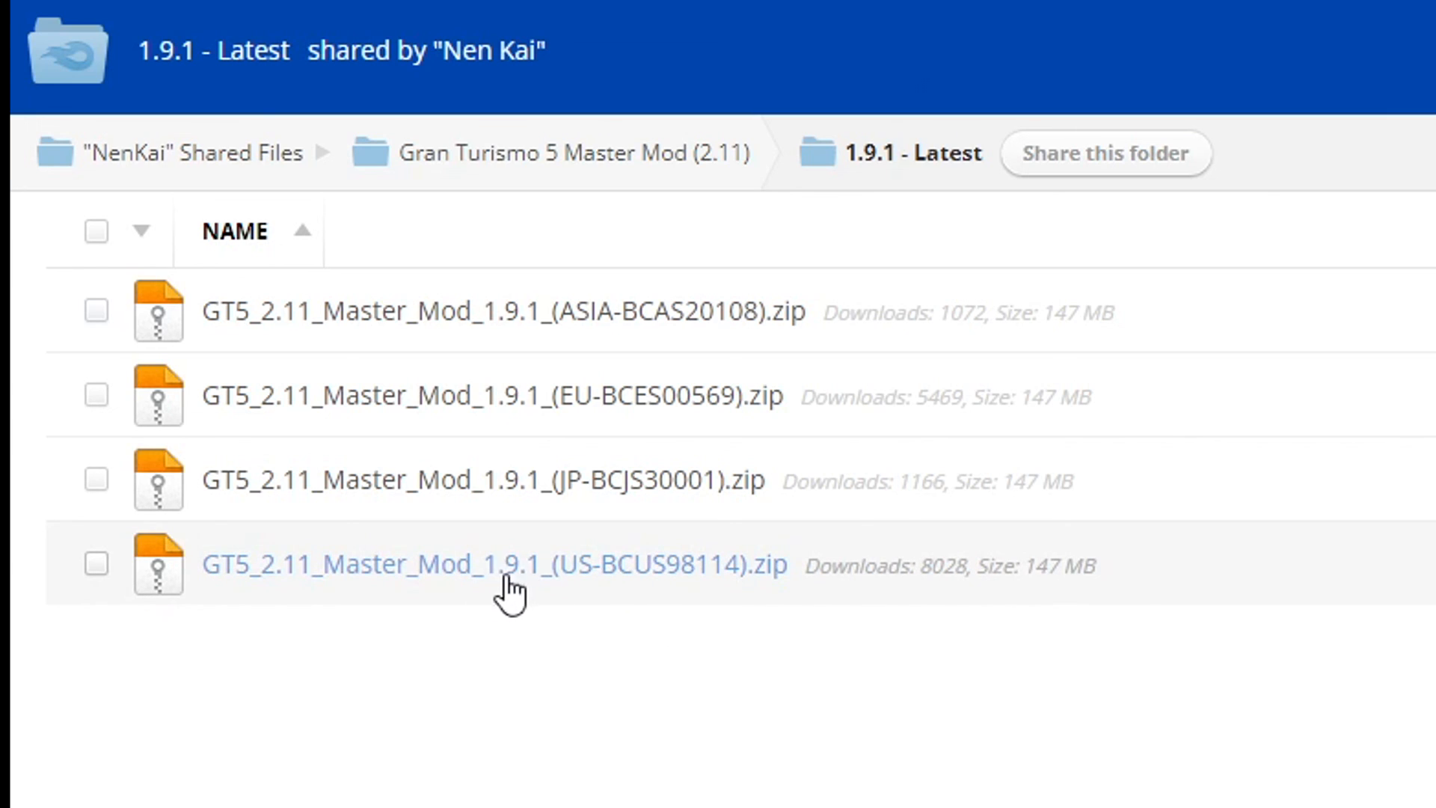
pyautogui.moveTo(875, 613)
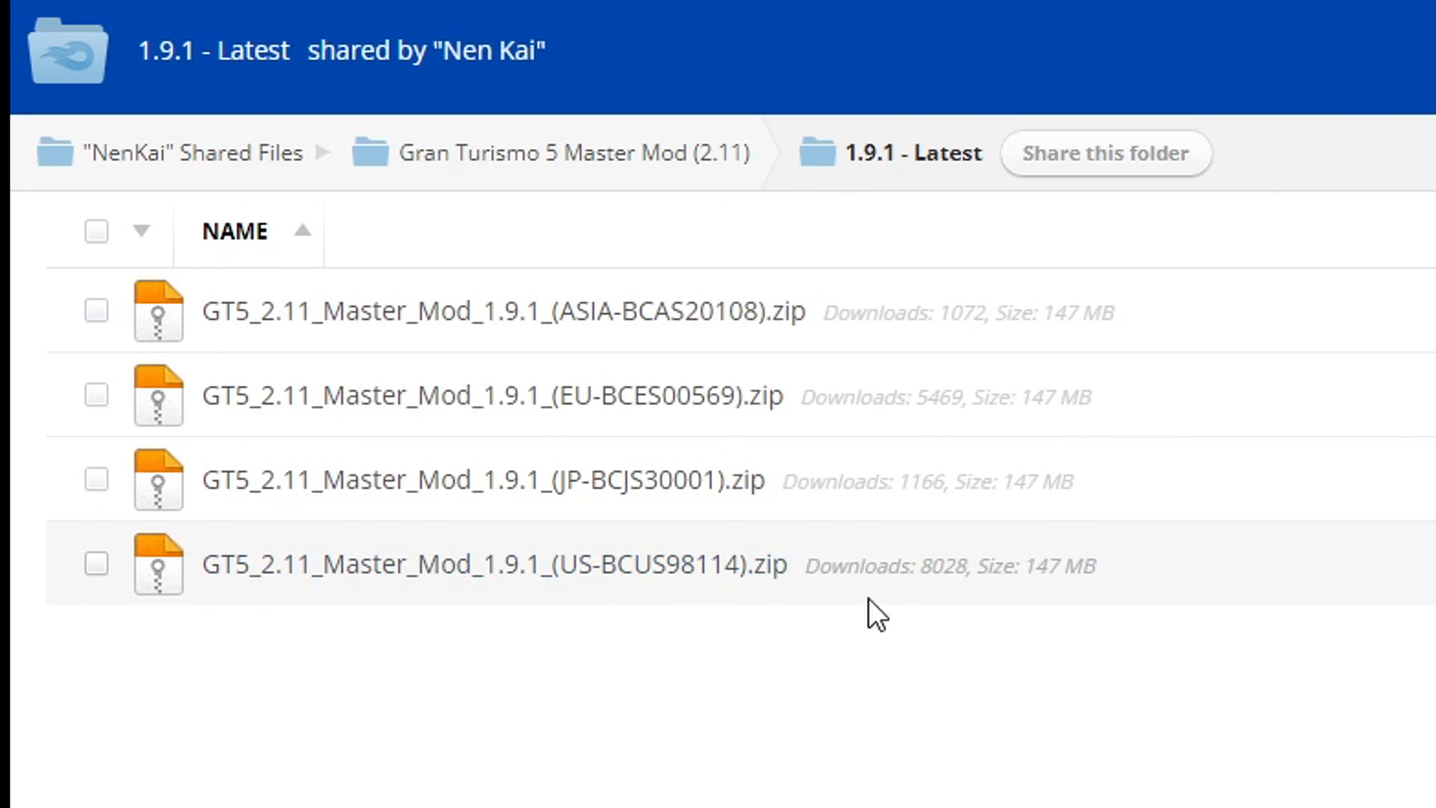
pyautogui.moveTo(686, 458)
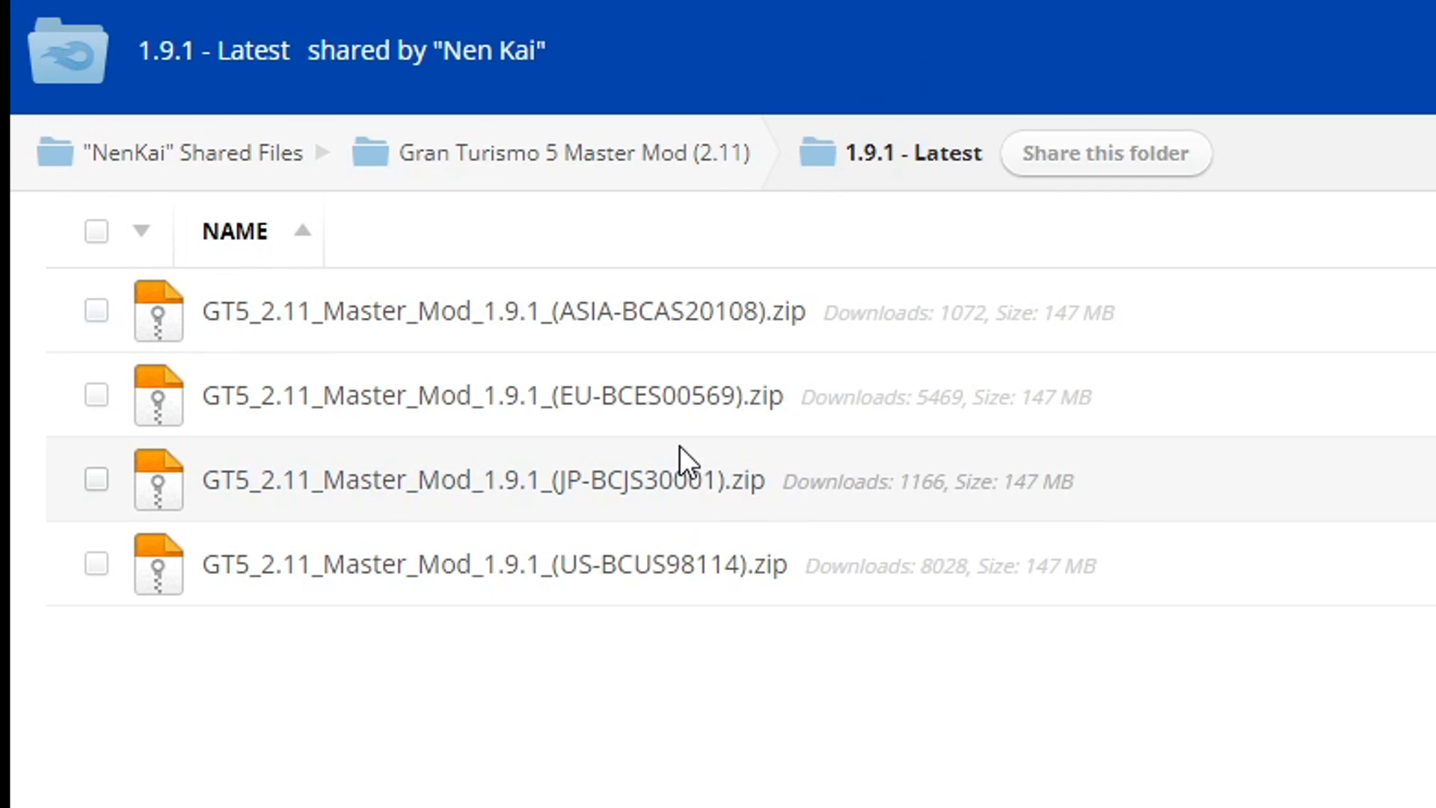
pyautogui.moveTo(667, 358)
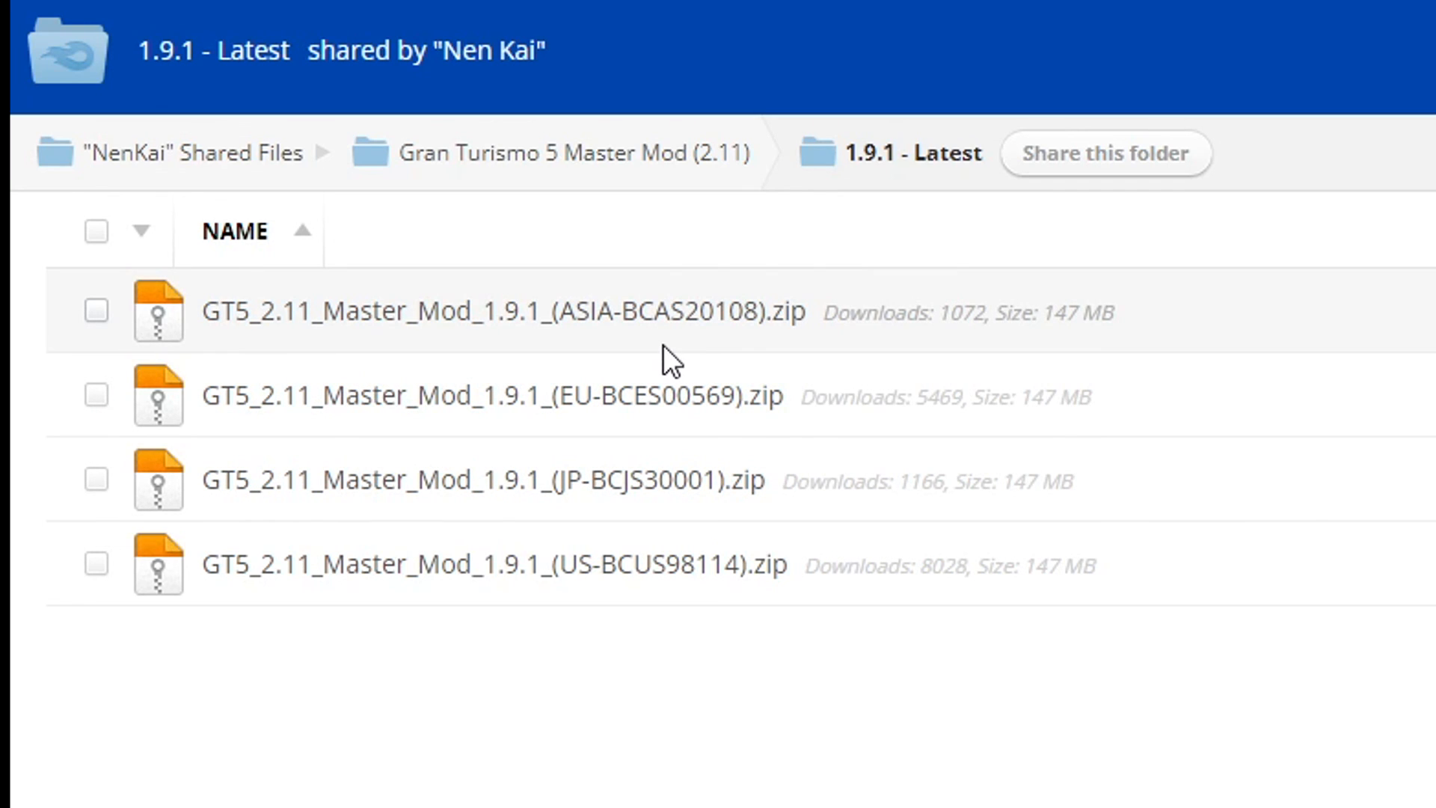
pyautogui.moveTo(661, 366)
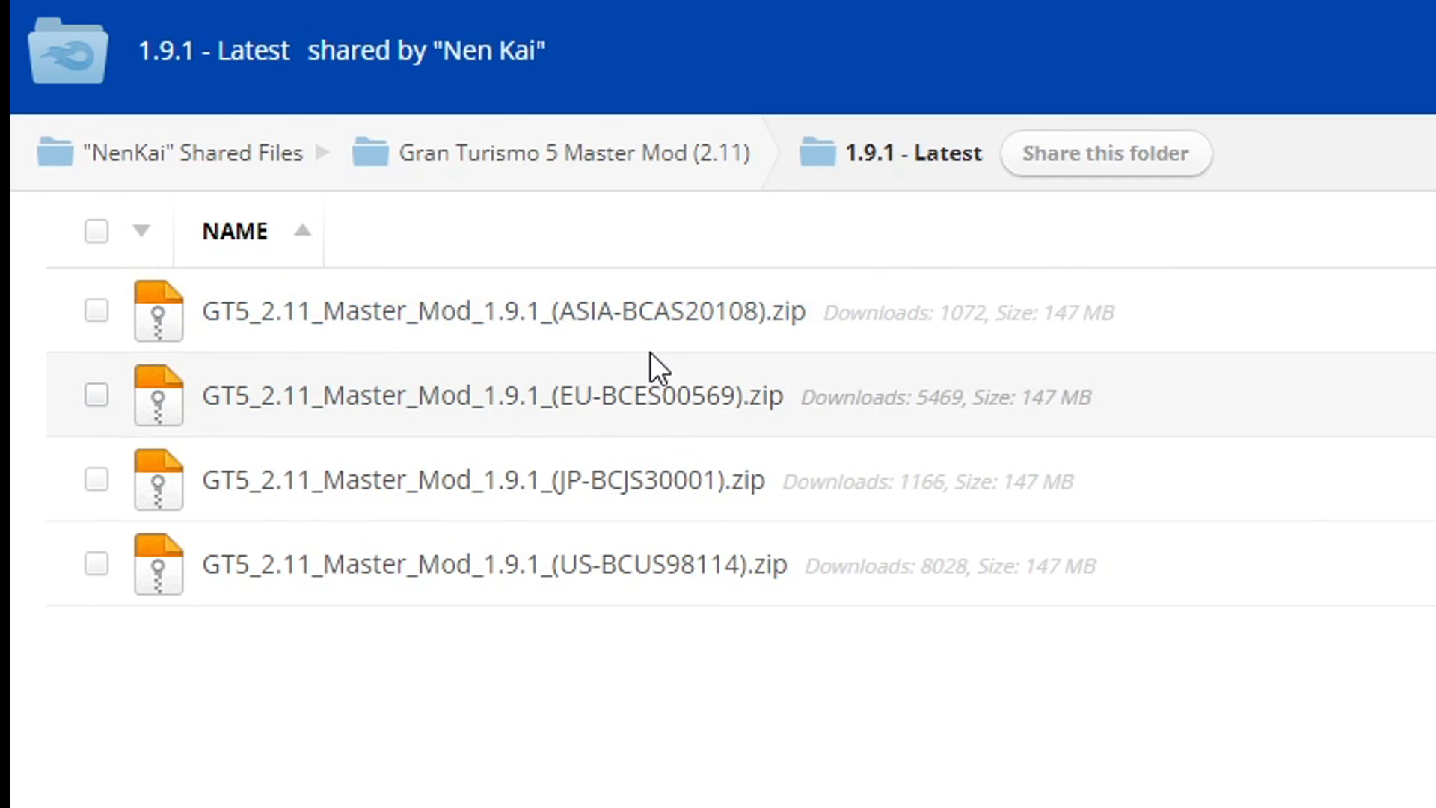
pyautogui.moveTo(675, 540)
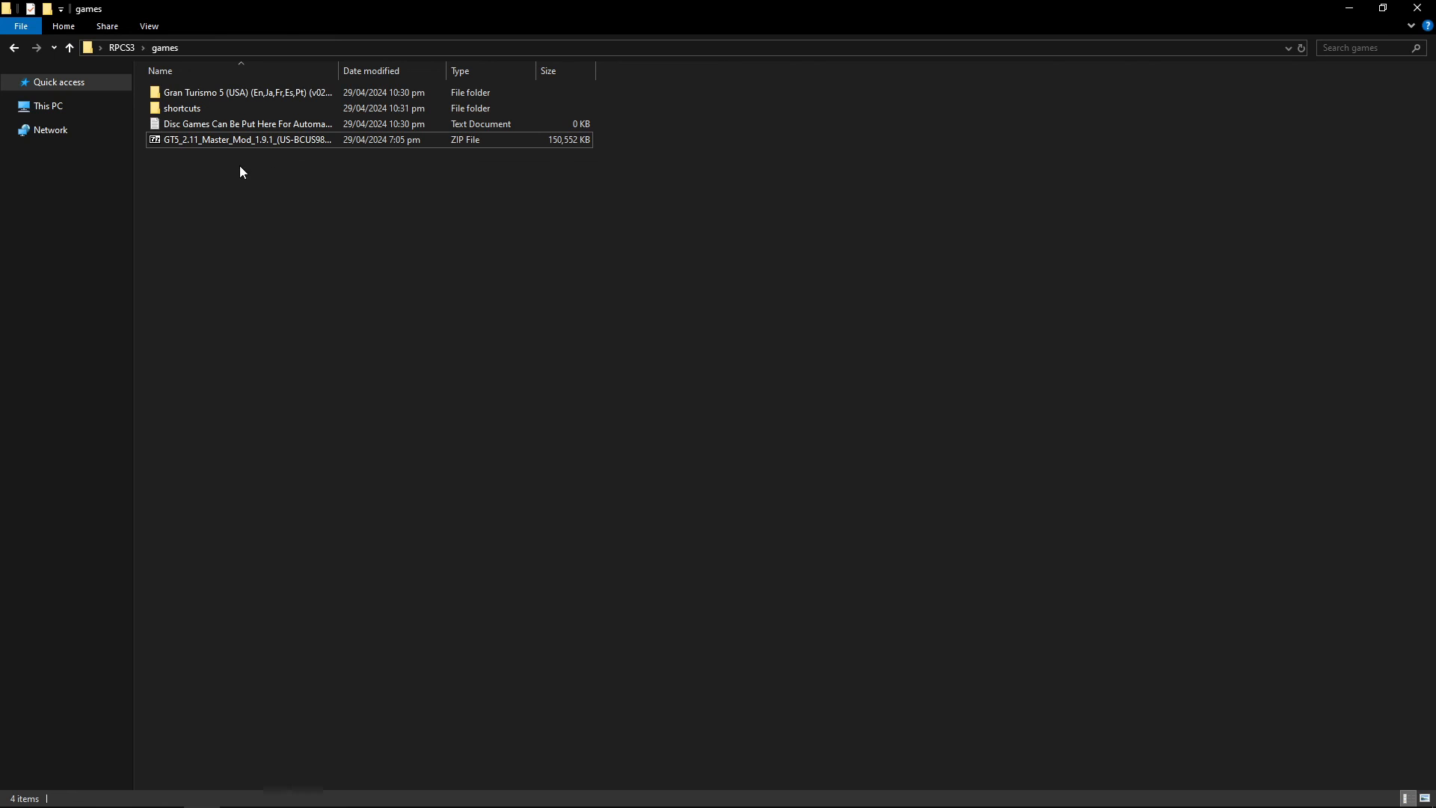
# Step: Open the GT5_2.11_Master_Mod zip in 7-Zip and enter its PDIPFS folder
pyautogui.click(242, 91)
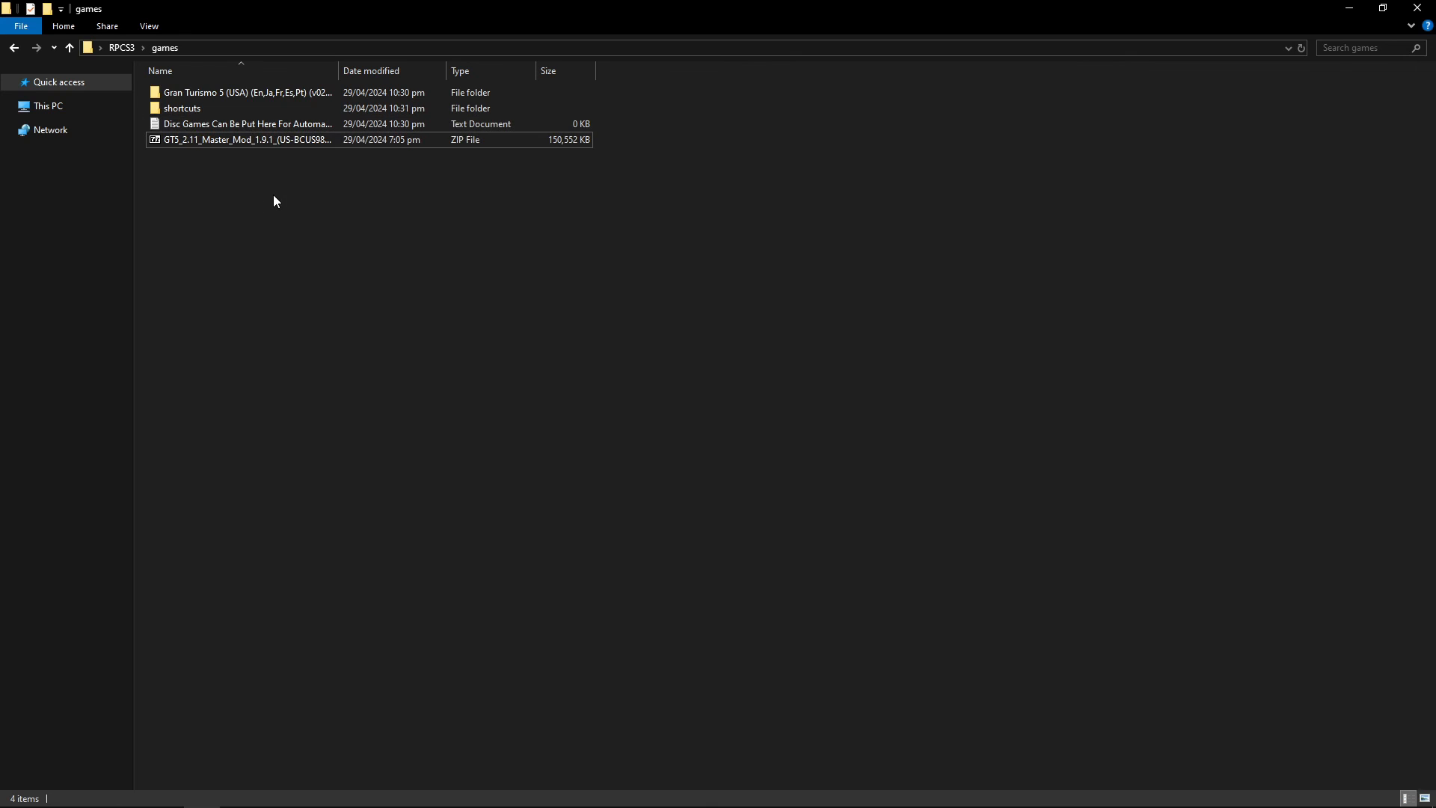
pyautogui.moveTo(334, 165)
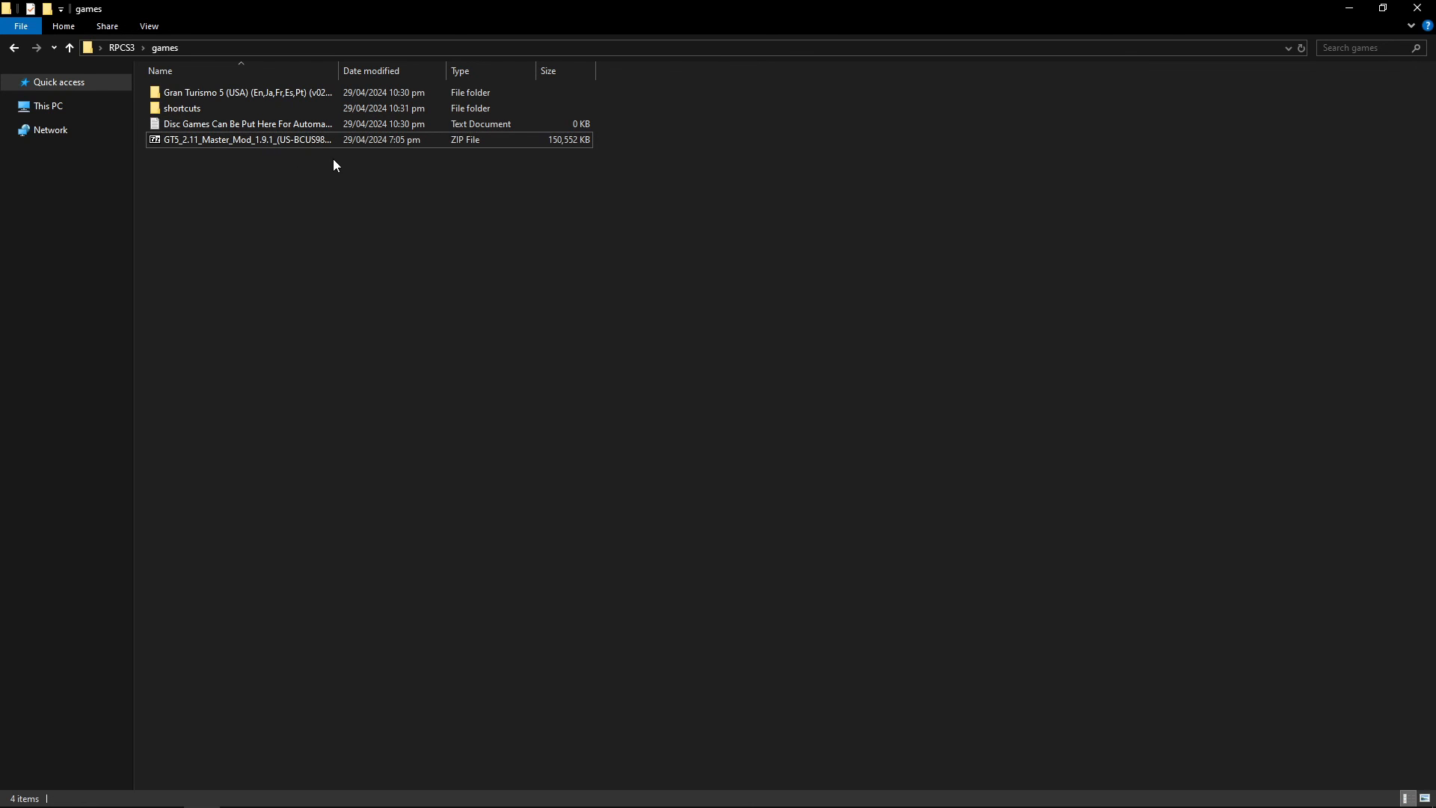
pyautogui.click(248, 139)
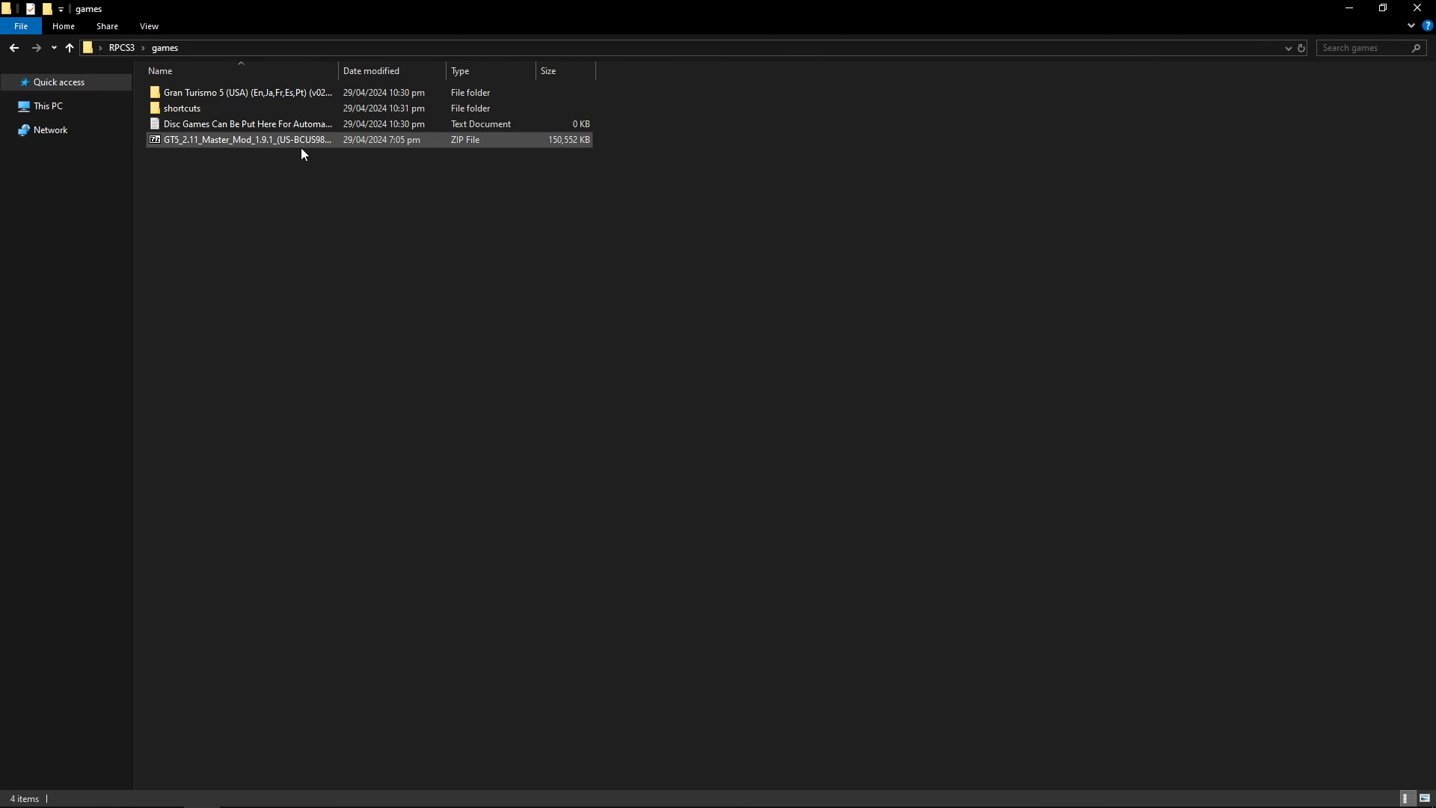
pyautogui.moveTo(219, 154)
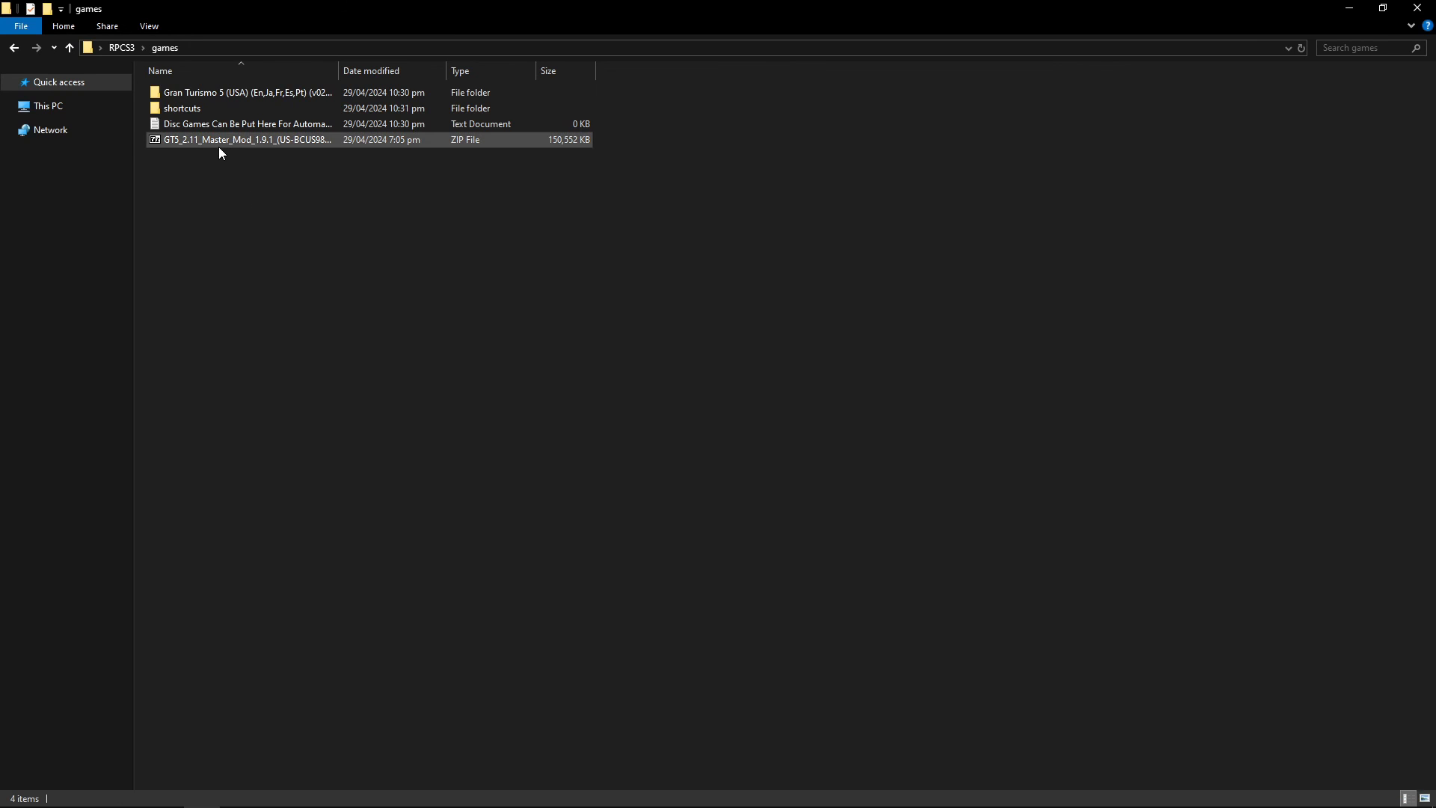
pyautogui.doubleClick(245, 139)
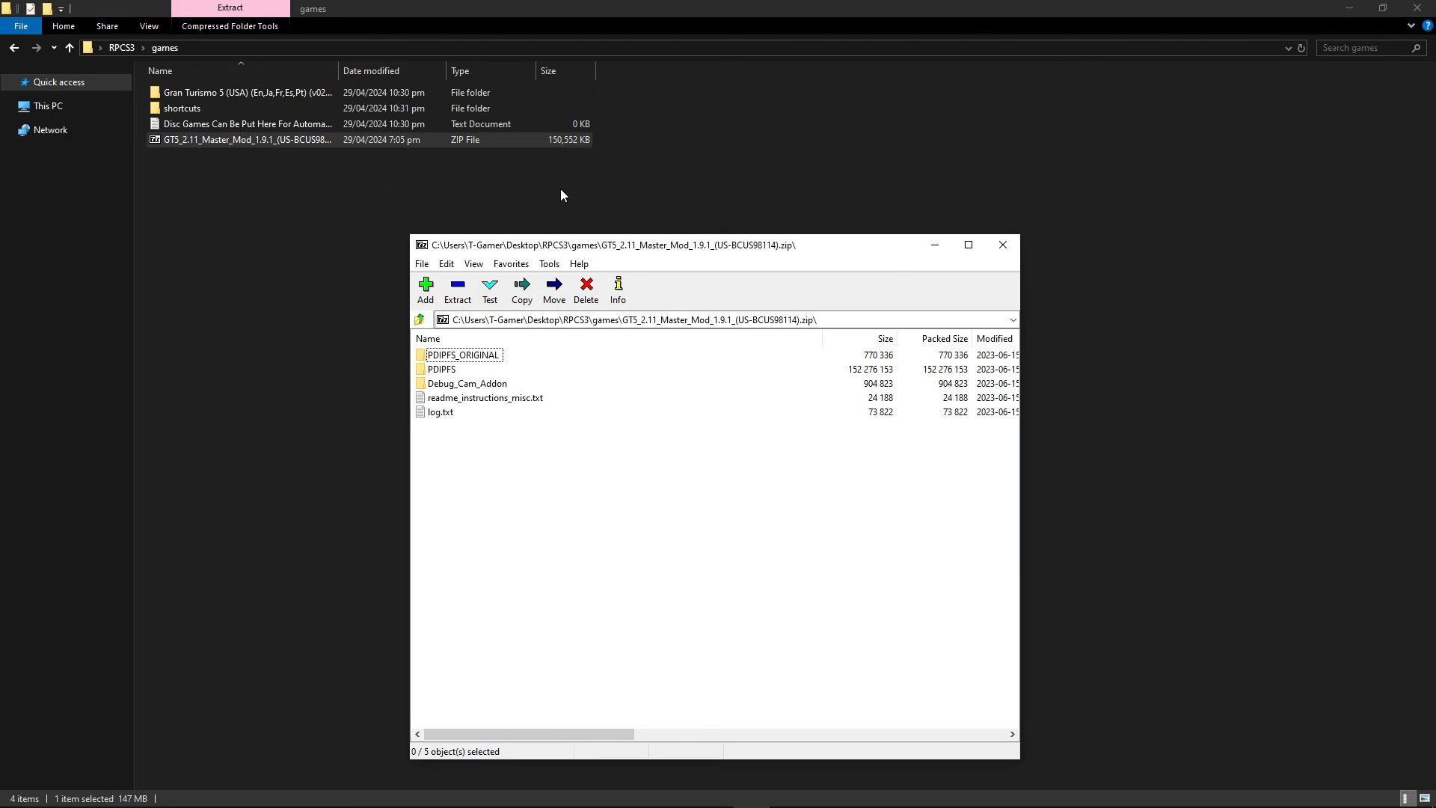
pyautogui.click(967, 245)
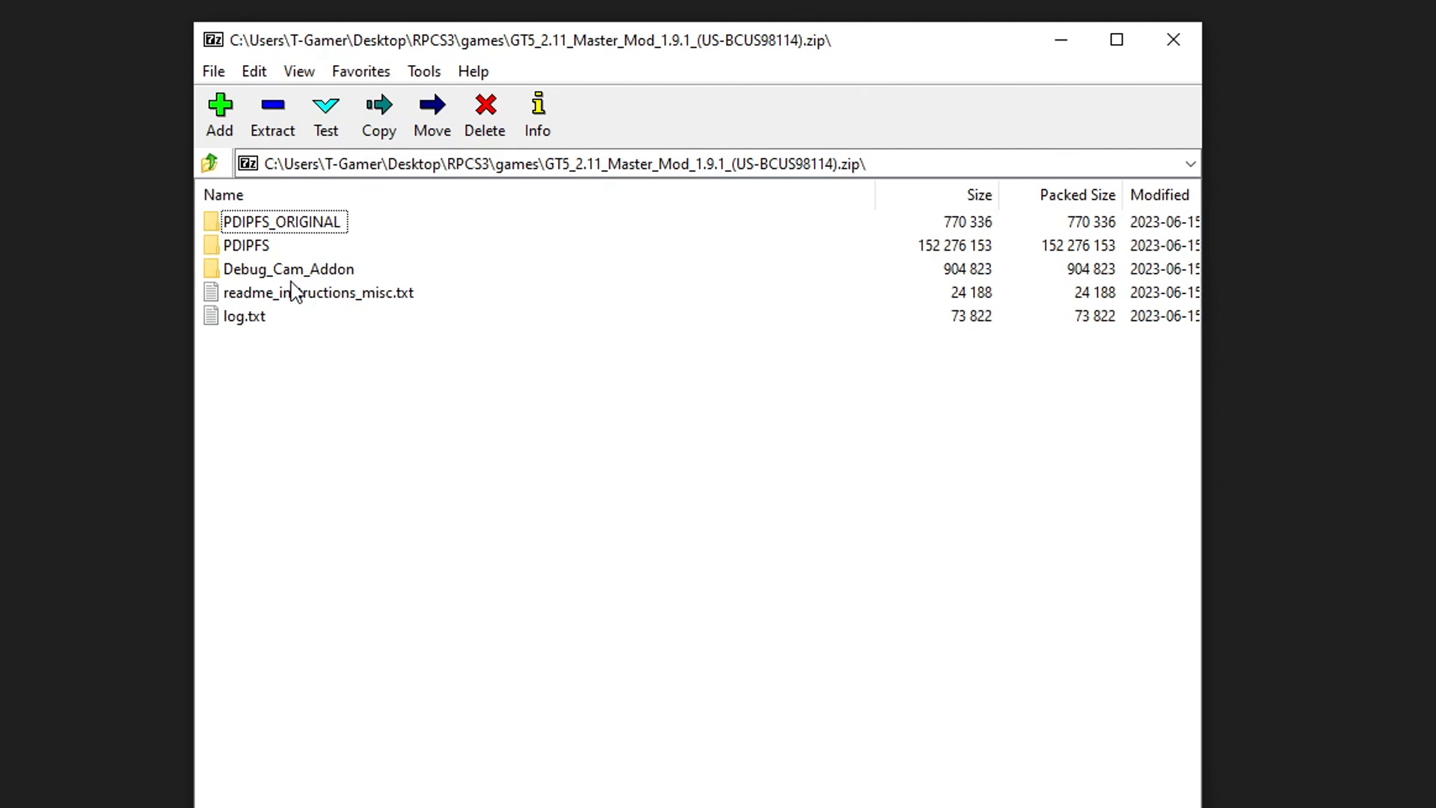
pyautogui.moveTo(265, 261)
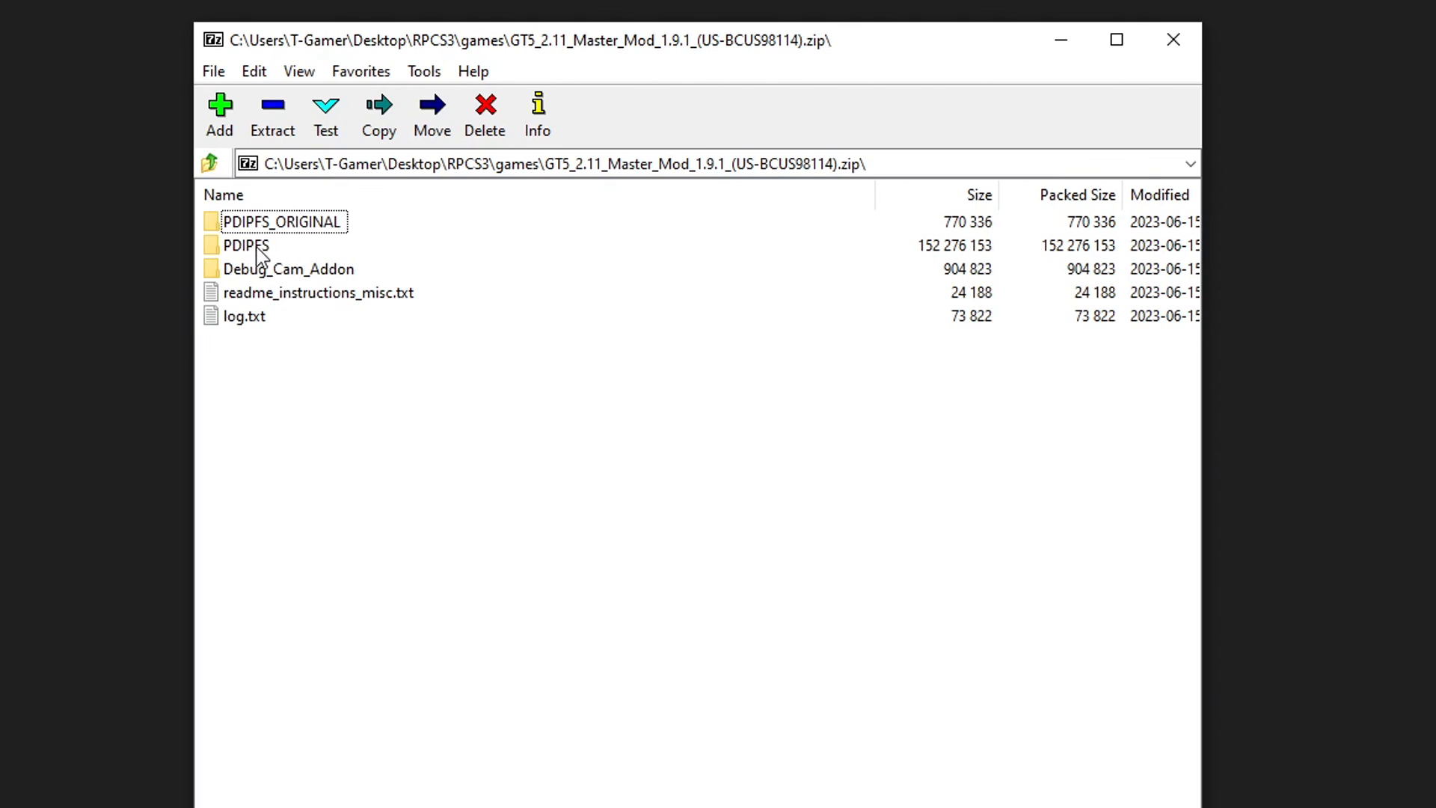
pyautogui.click(244, 245)
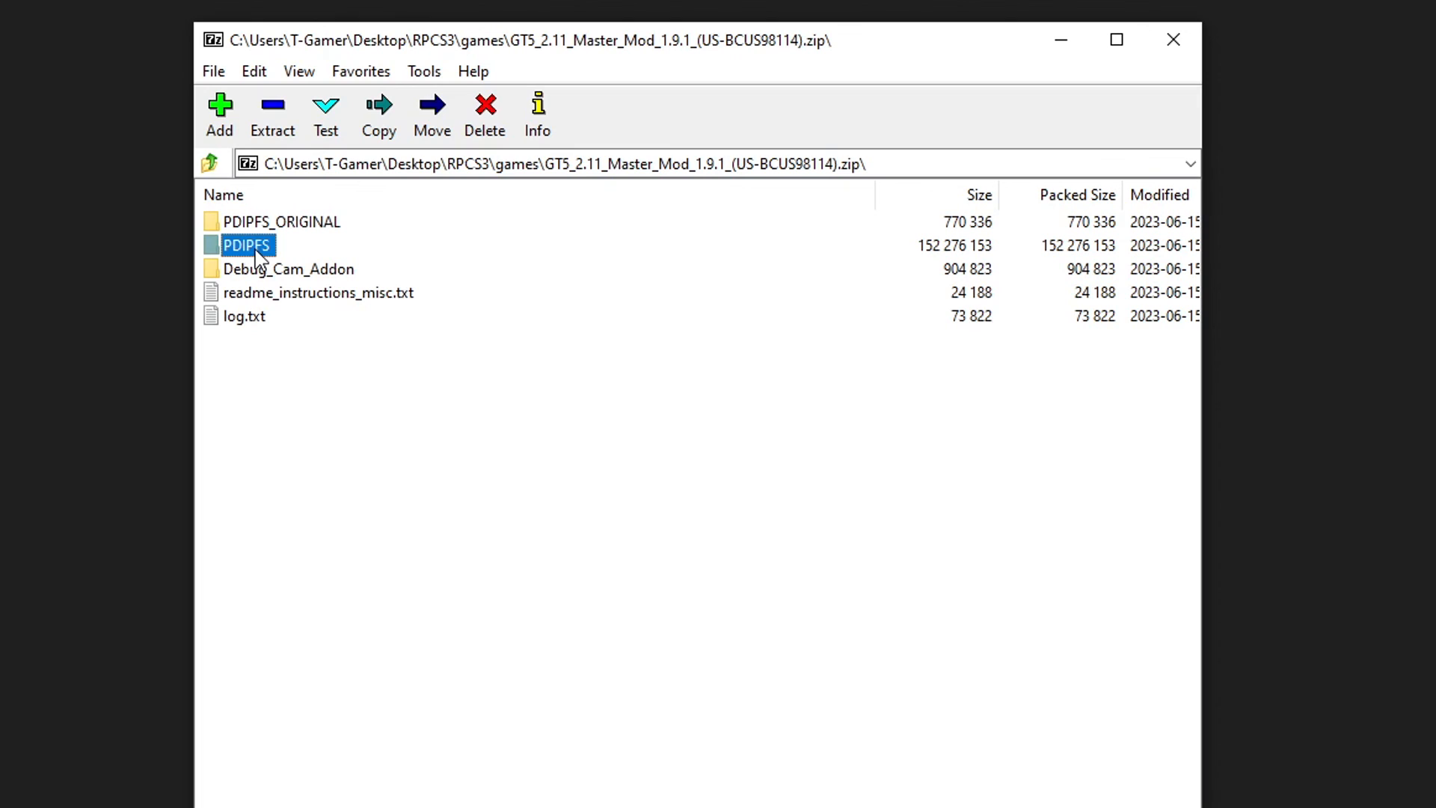
pyautogui.doubleClick(245, 245)
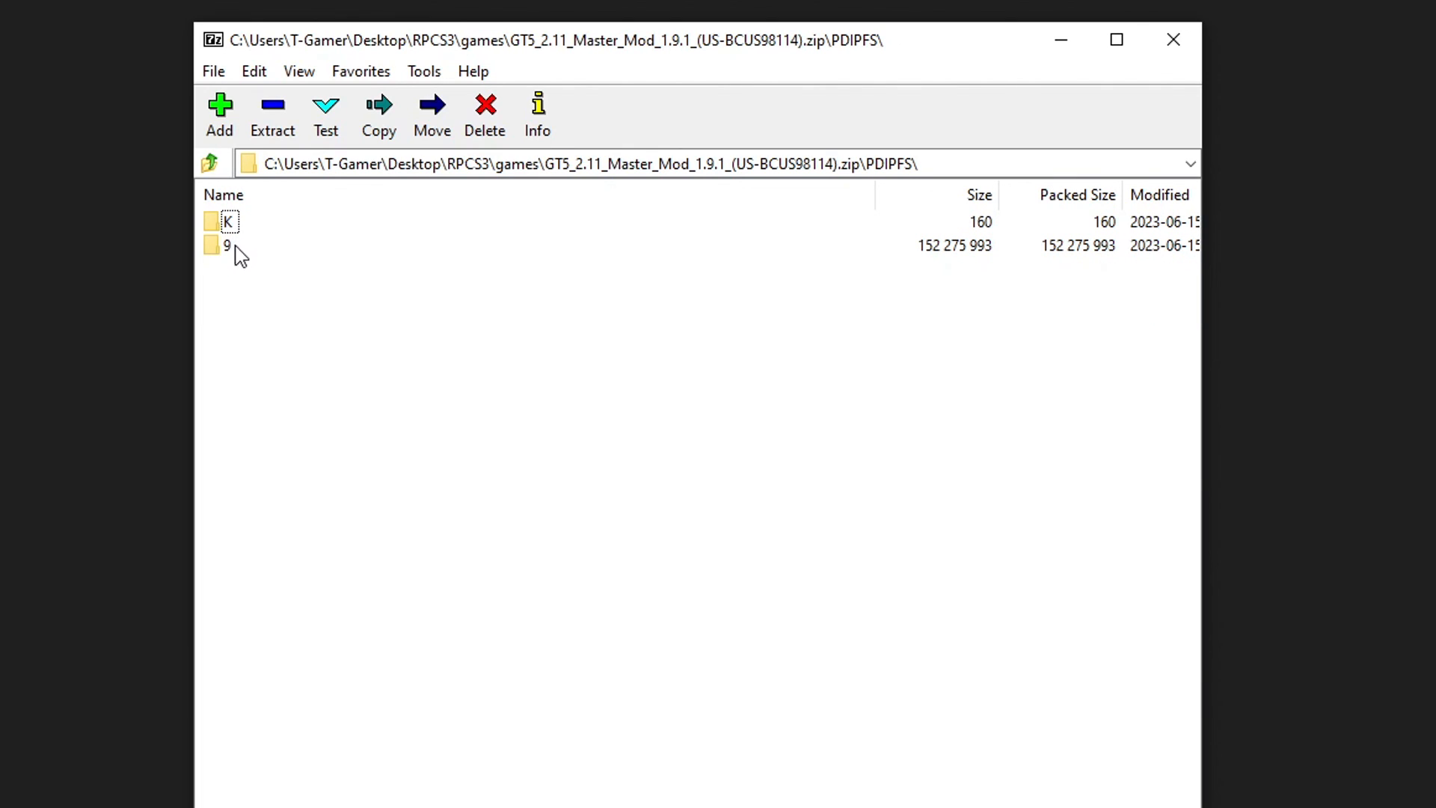
pyautogui.moveTo(281, 308)
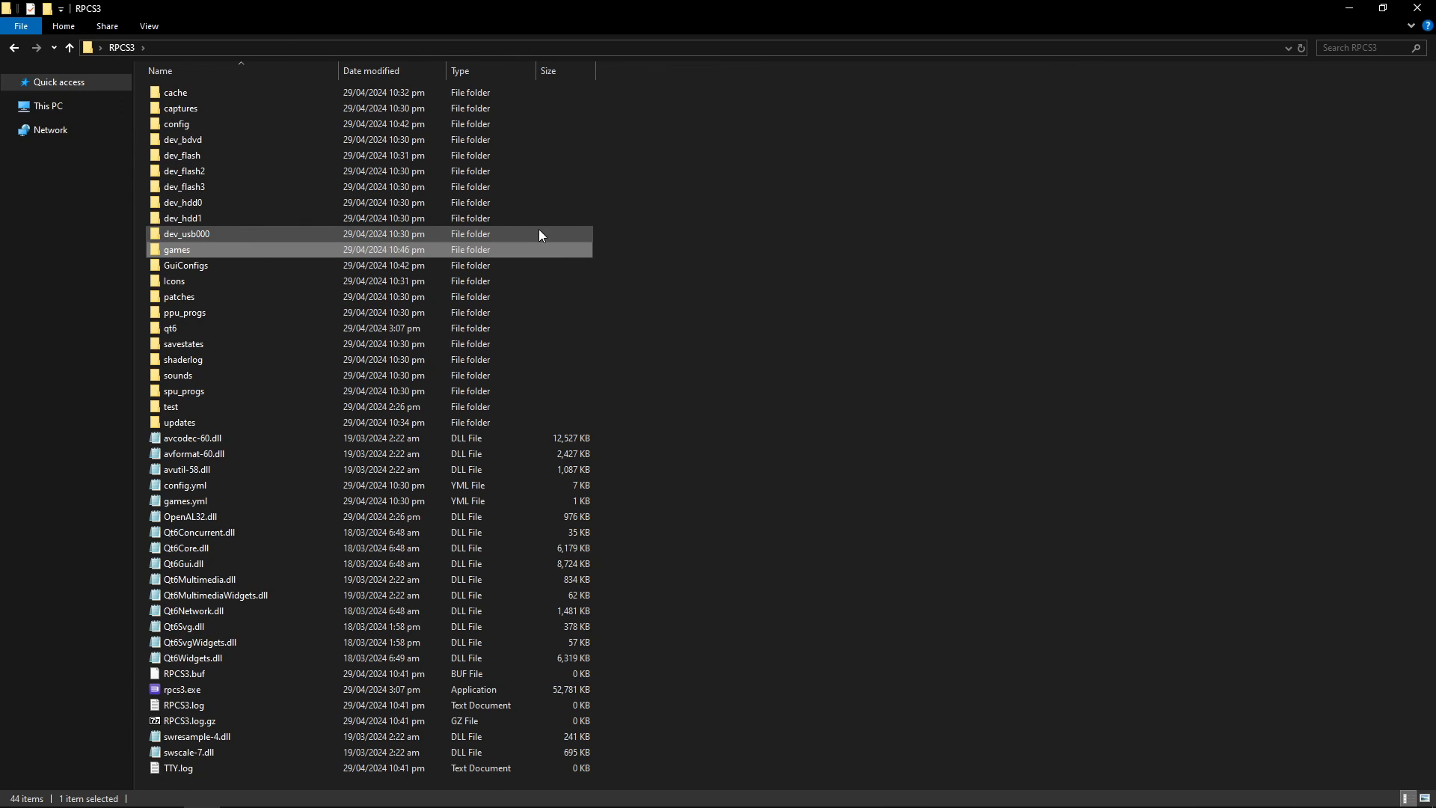
pyautogui.moveTo(682, 472)
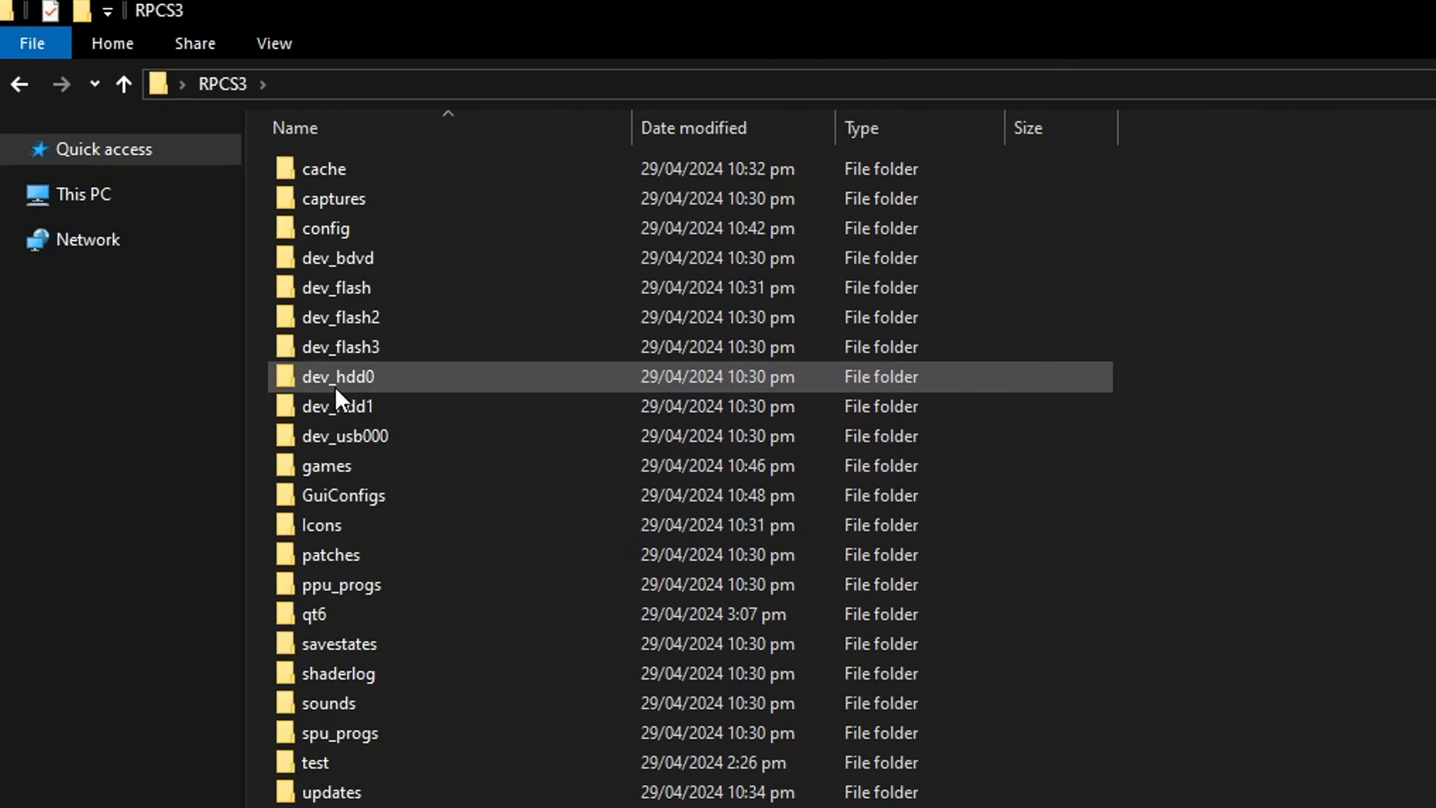
pyautogui.moveTo(380, 395)
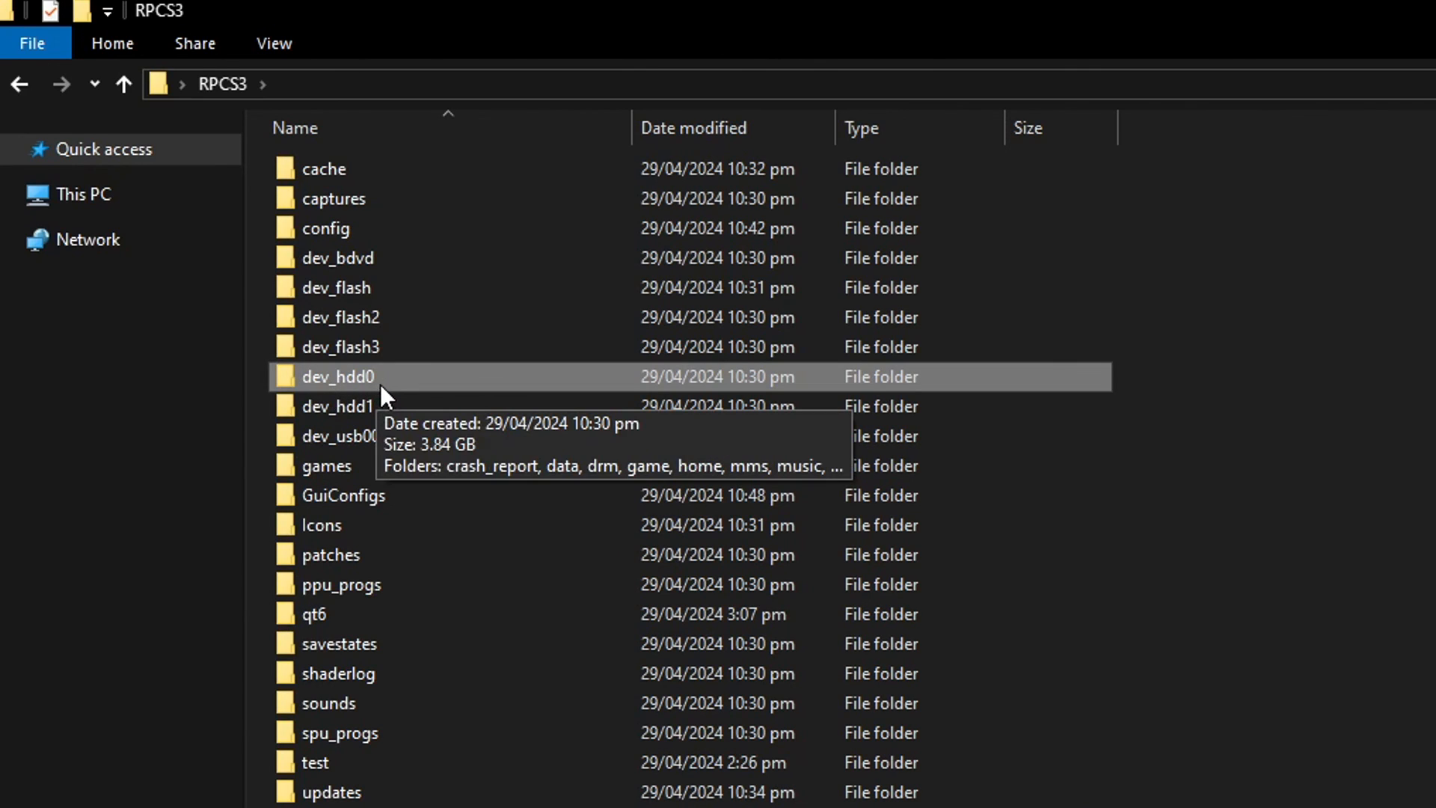
# Step: Navigate through dev_hdd0 > game > BCUS98114 > USRDIR to the PDIPFS folder
pyautogui.doubleClick(338, 376)
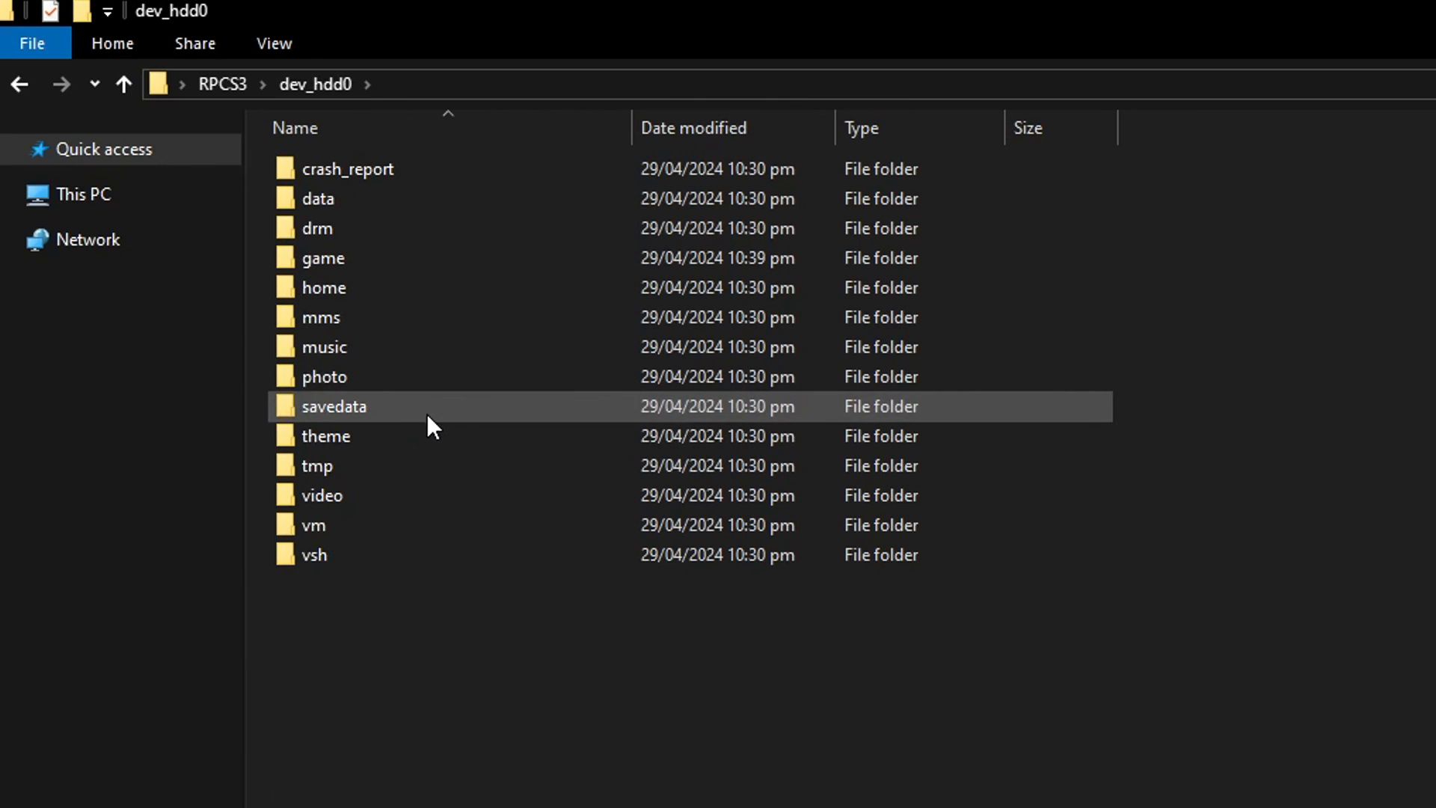
pyautogui.moveTo(355, 266)
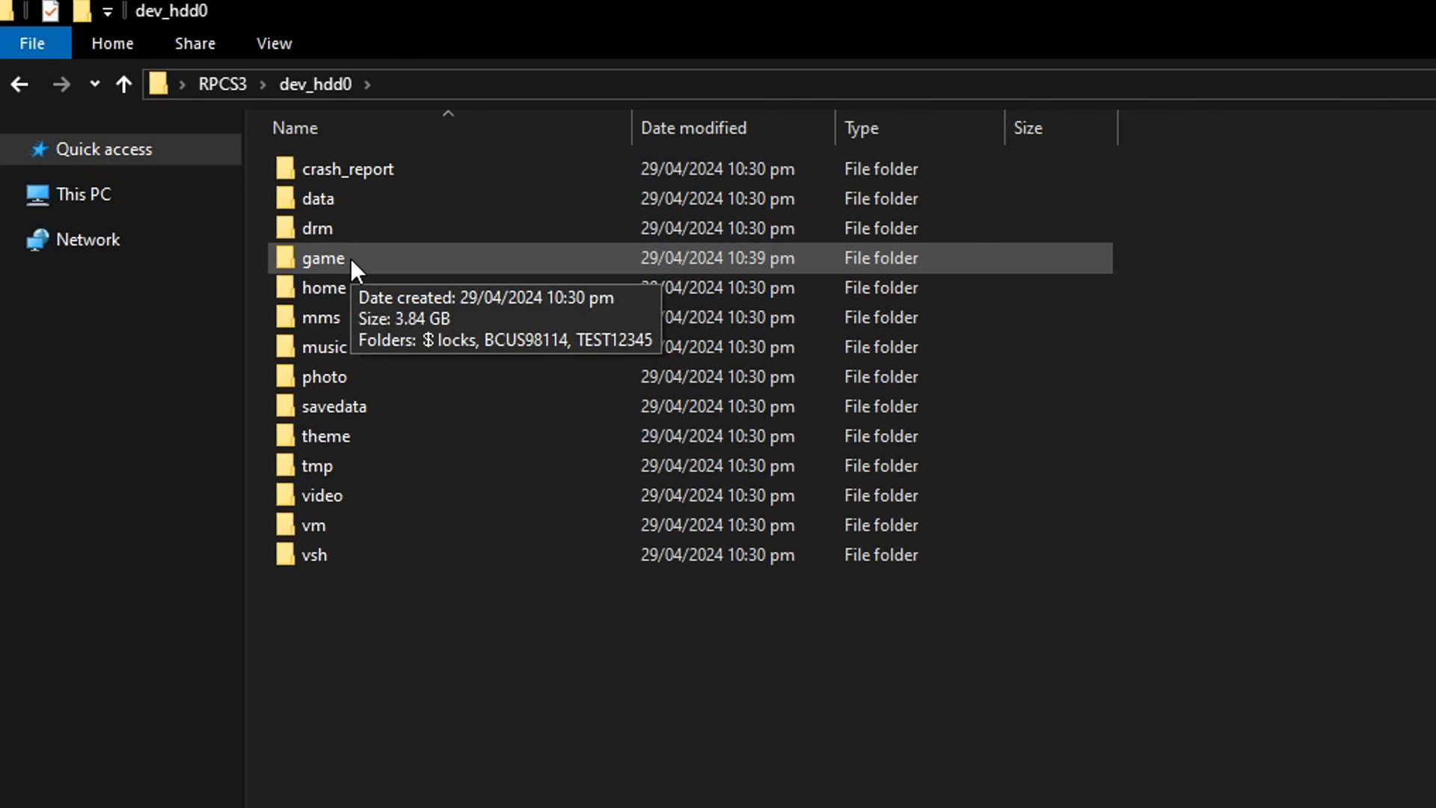
pyautogui.doubleClick(322, 258)
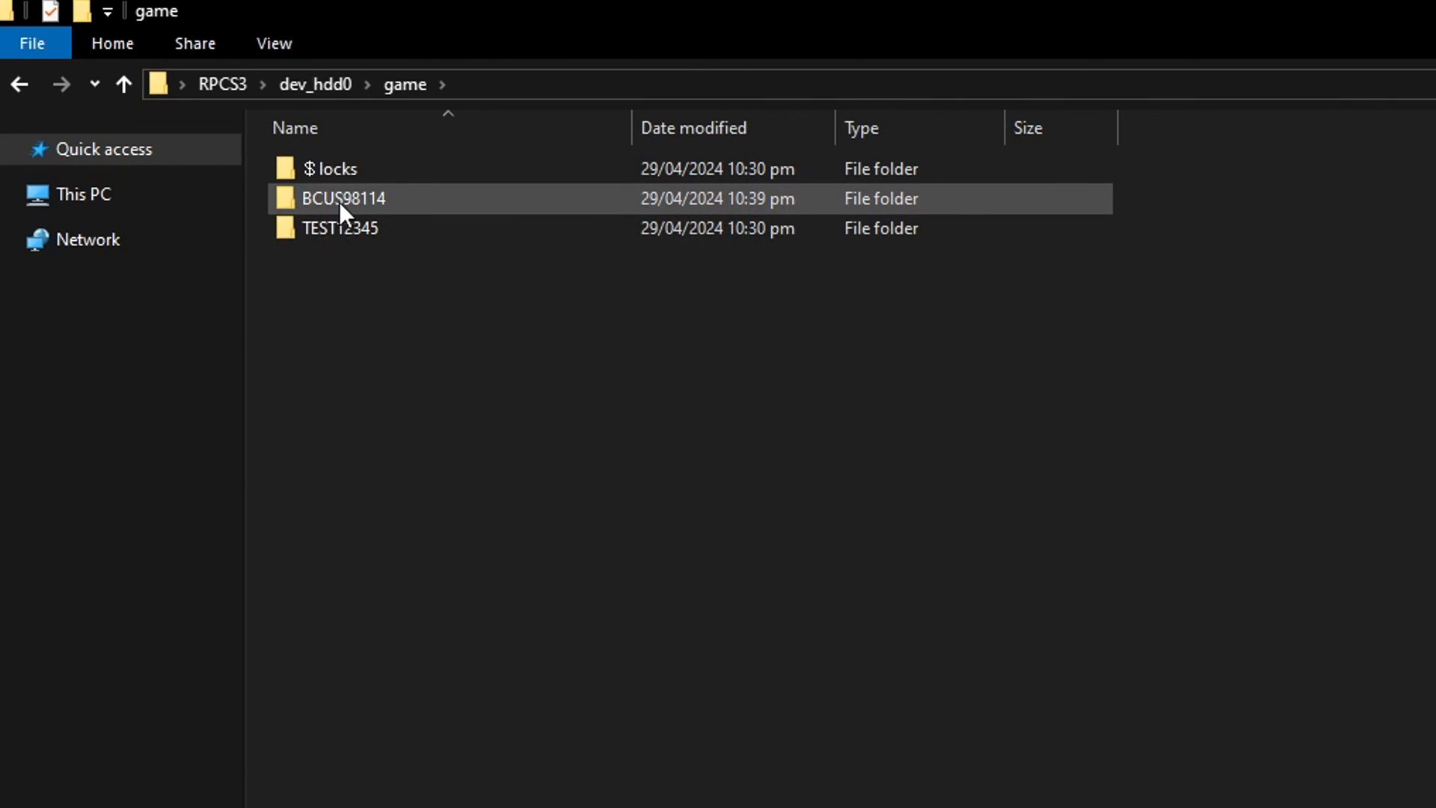
pyautogui.moveTo(380, 218)
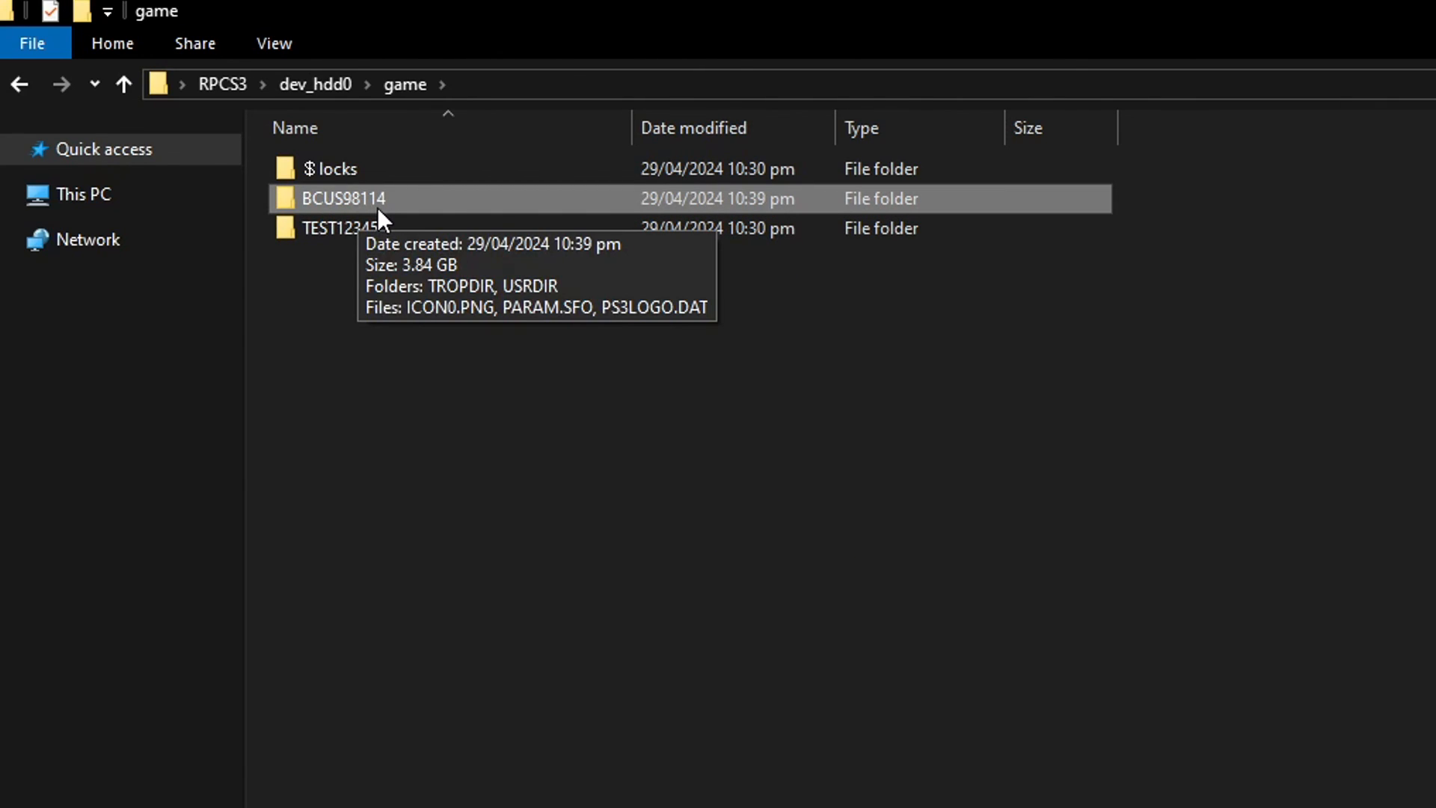
pyautogui.moveTo(403, 212)
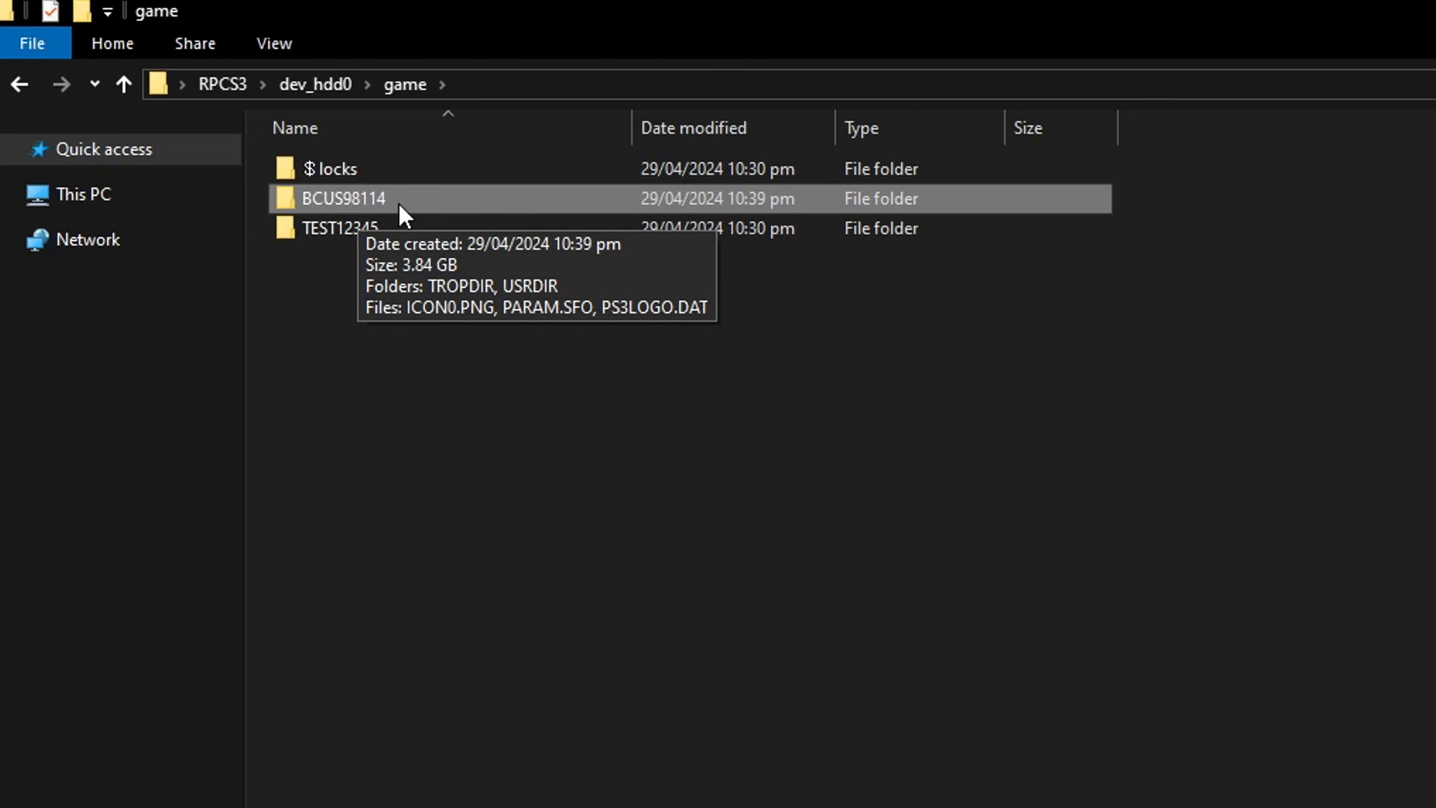
pyautogui.doubleClick(342, 197)
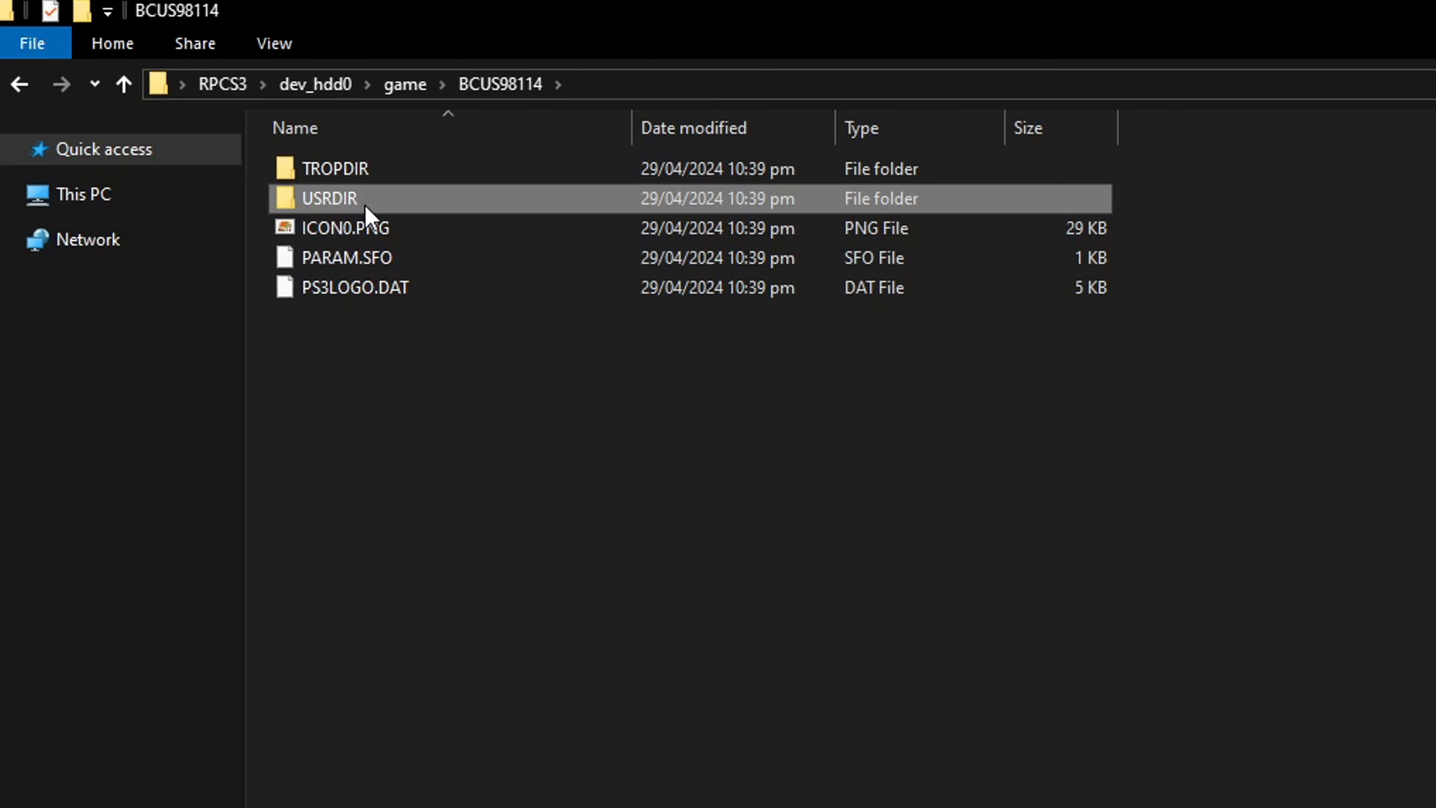
pyautogui.doubleClick(328, 198)
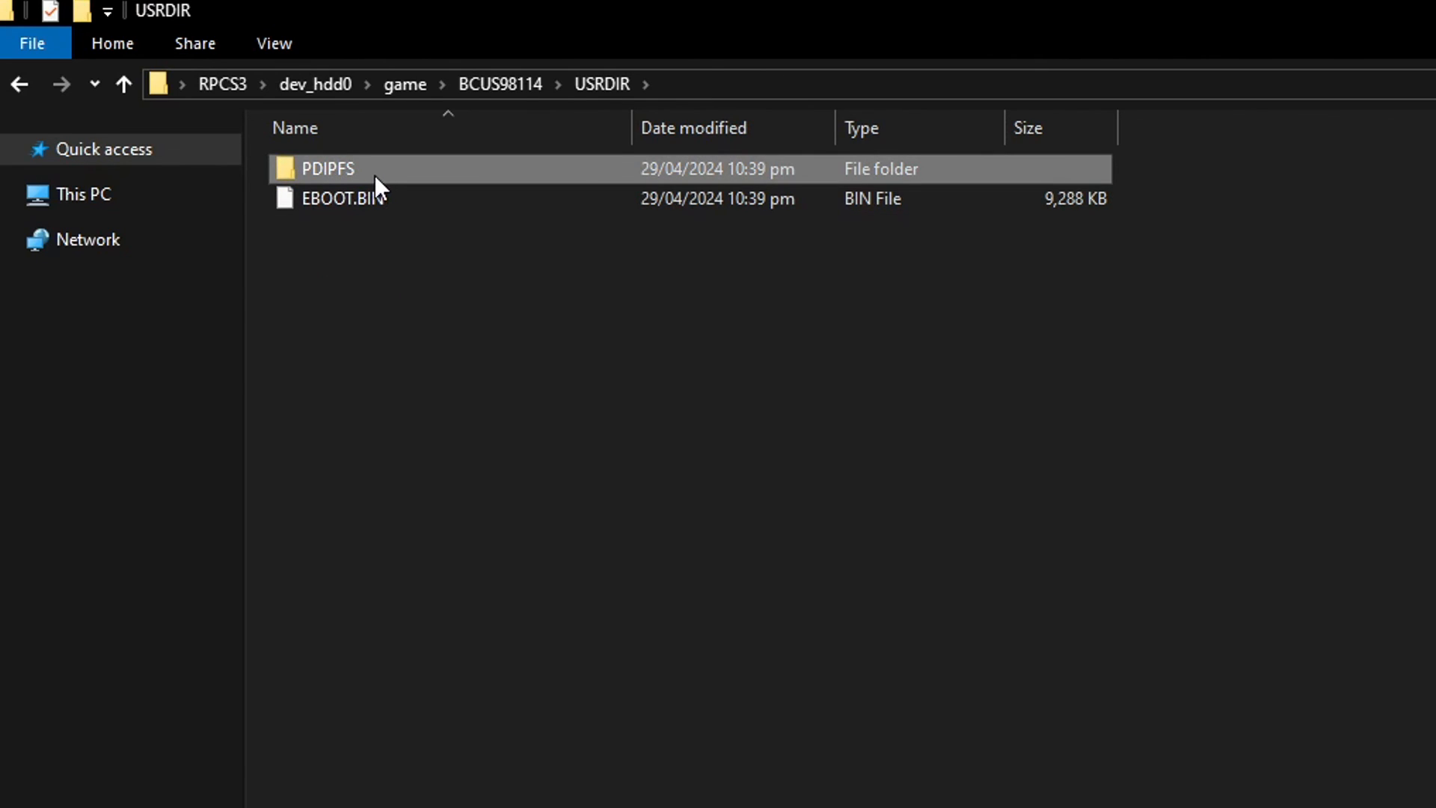
pyautogui.doubleClick(327, 168)
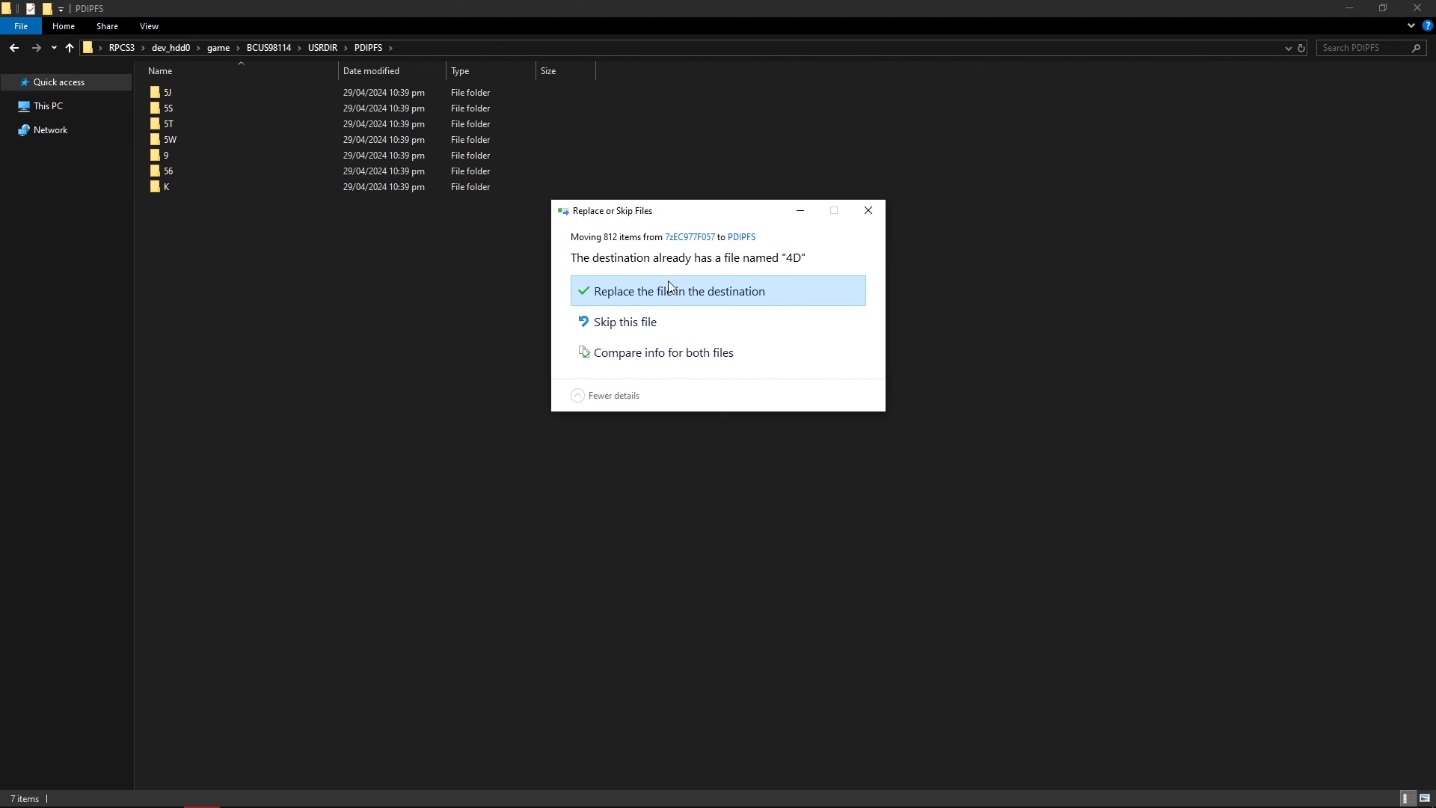
# Step: Replace the destination files with the mod's PDIPFS contents, then dismiss the 7-Zip error
pyautogui.click(680, 290)
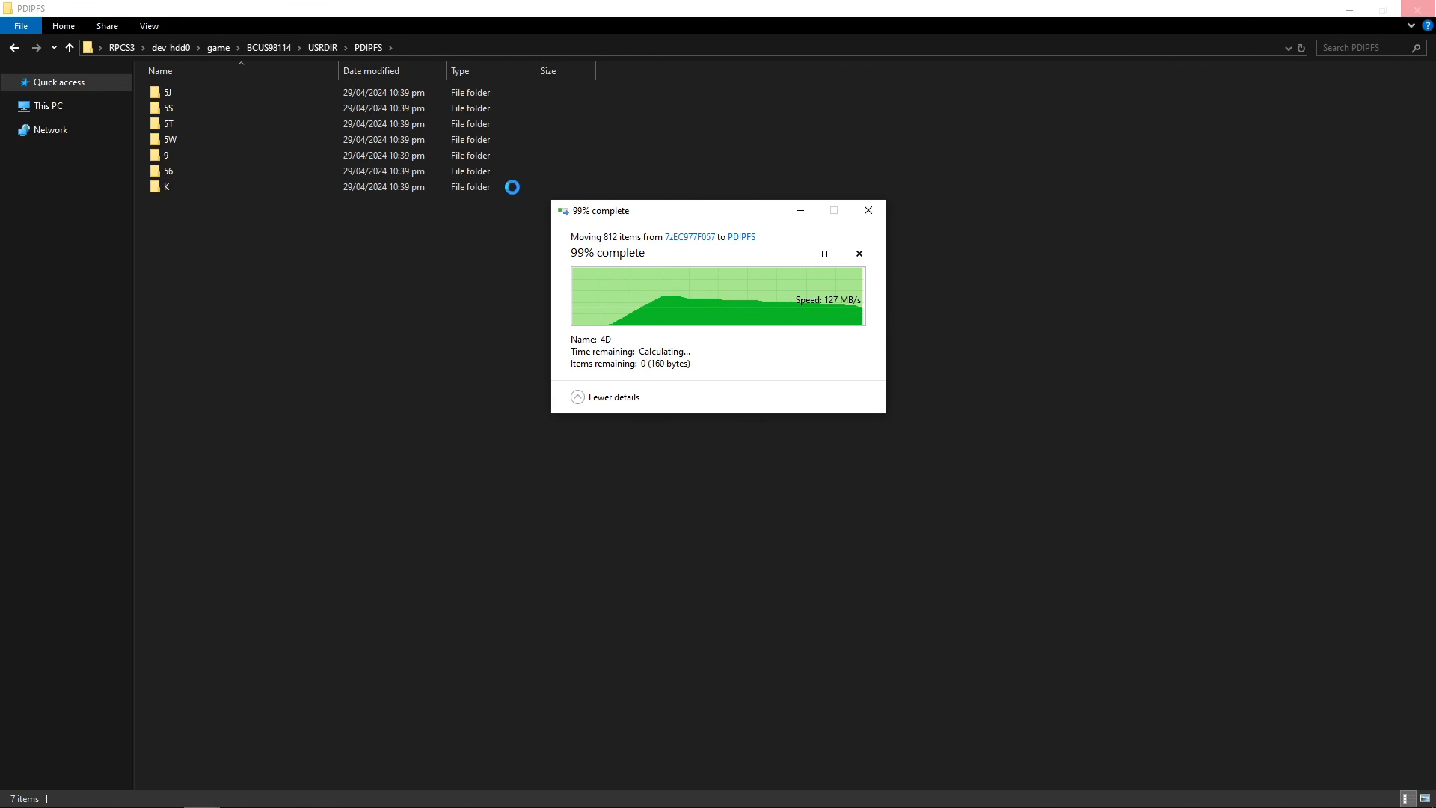
pyautogui.moveTo(717, 175)
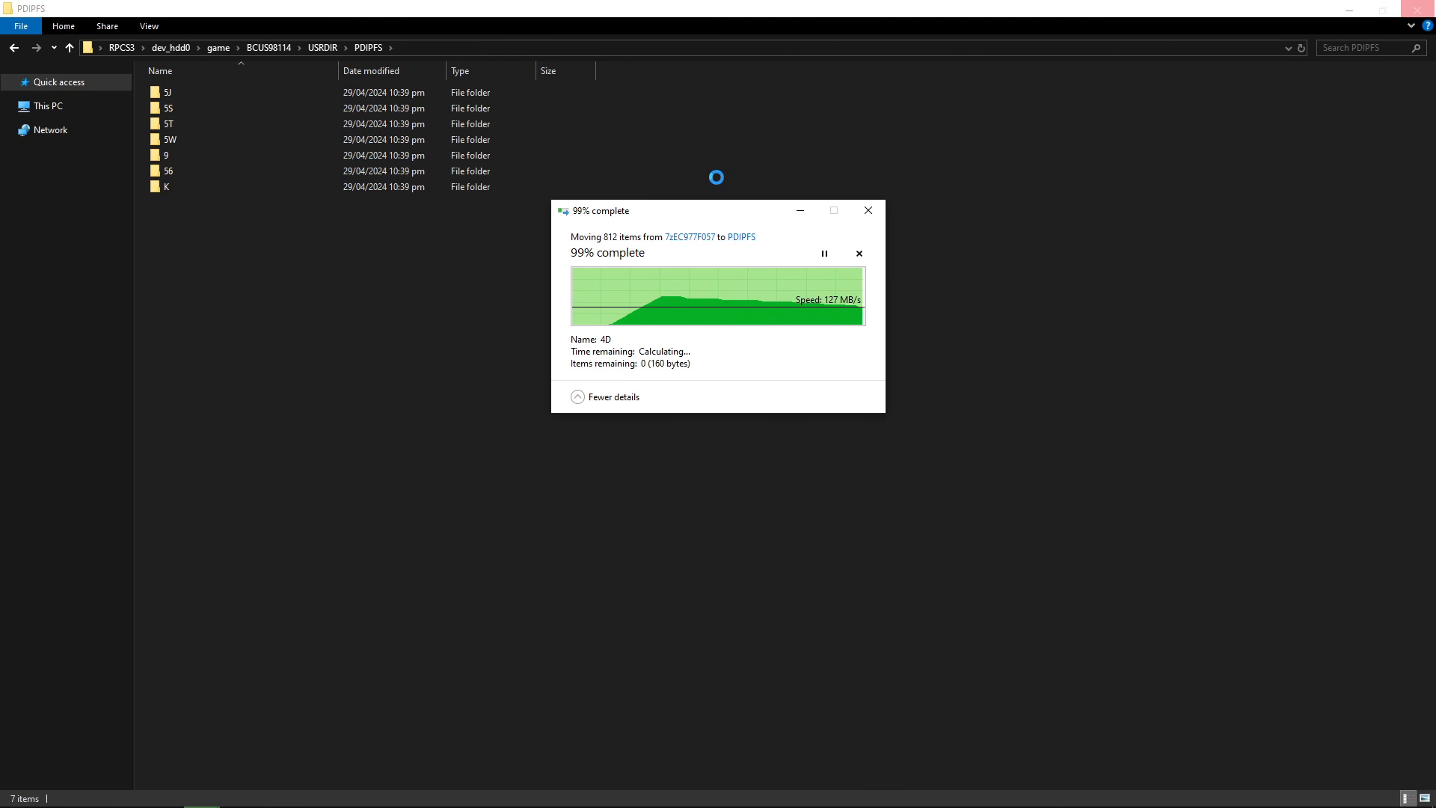
pyautogui.moveTo(1073, 192)
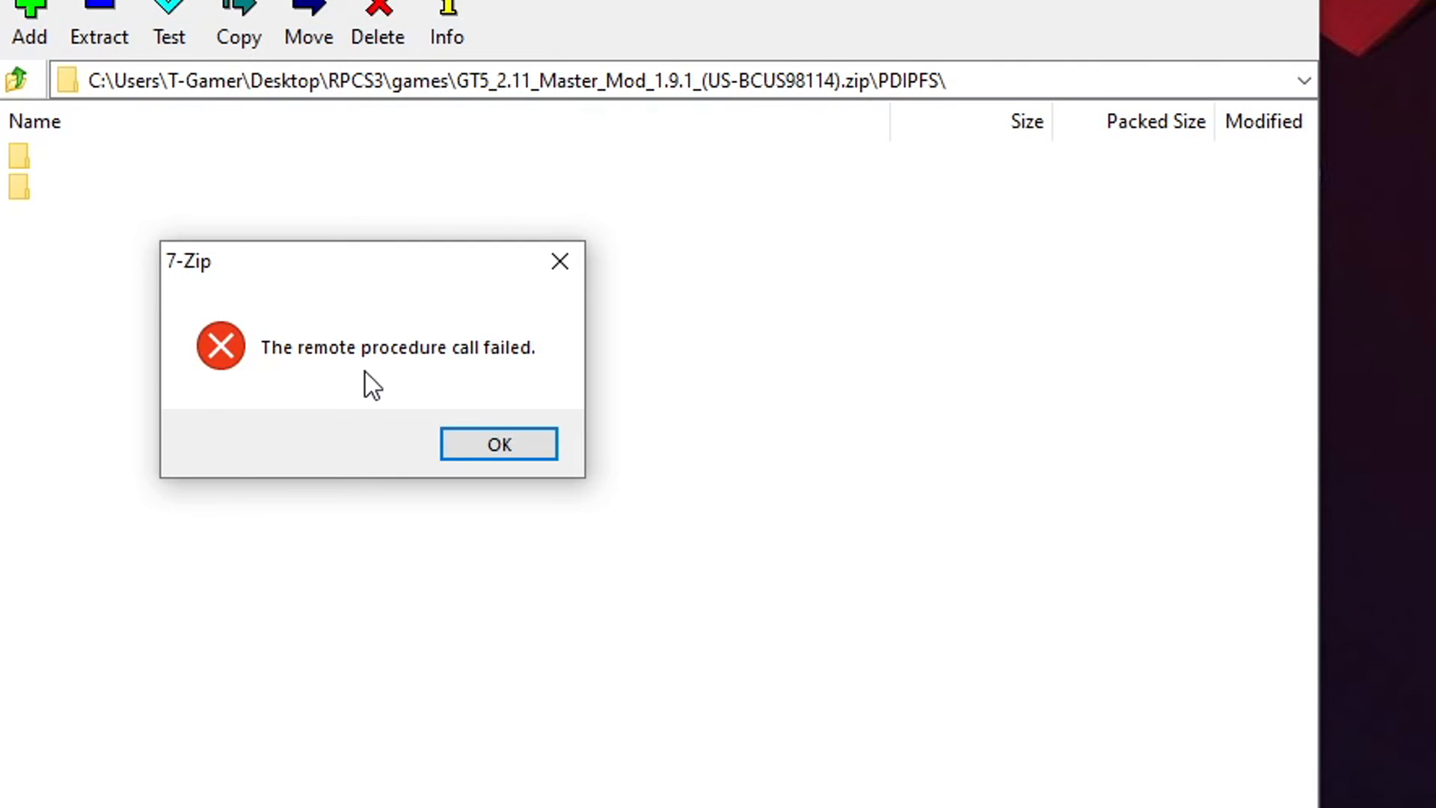
pyautogui.click(498, 443)
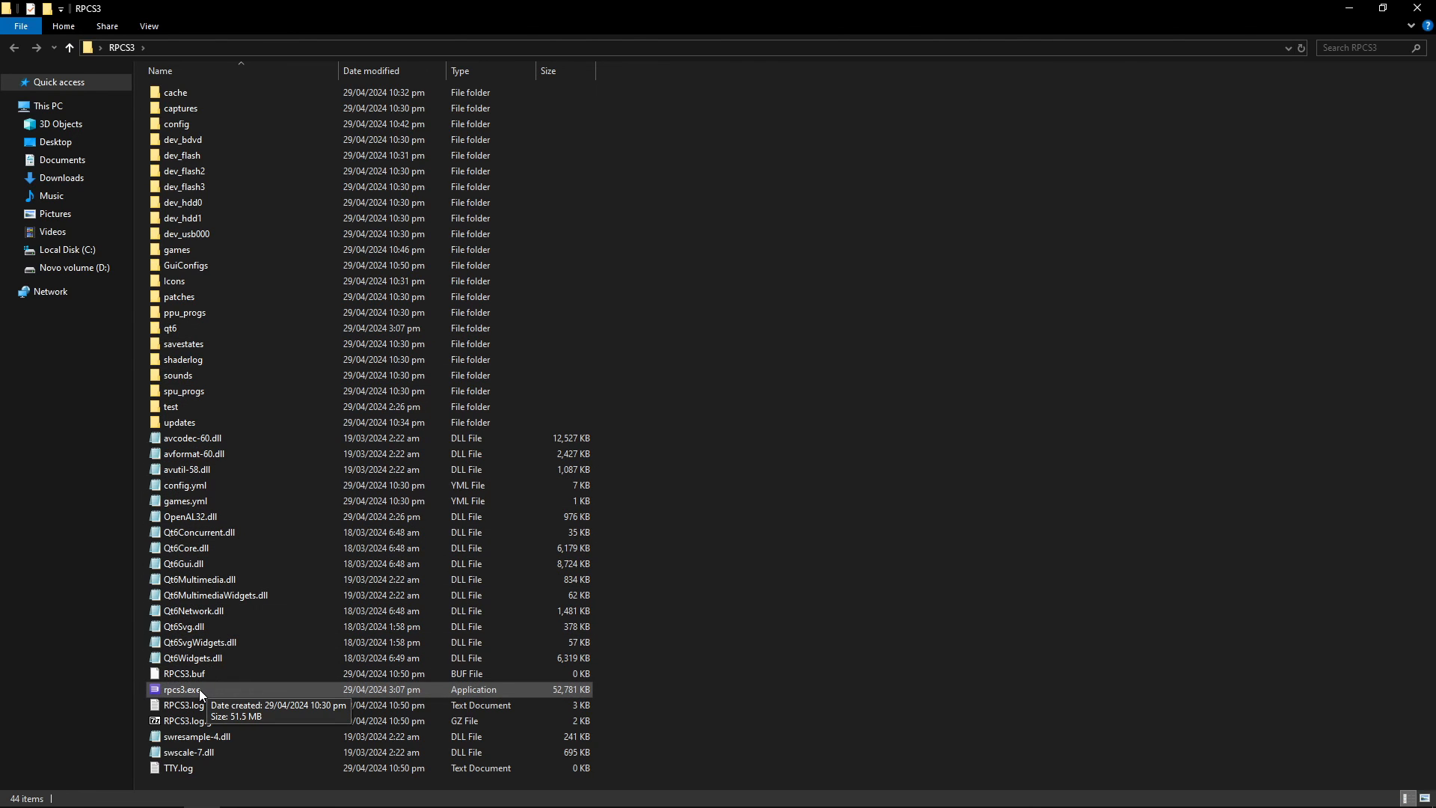
# Step: Launch rpcs3.exe maximized, decline the update package install, and boot Gran Turismo 5
pyautogui.doubleClick(179, 689)
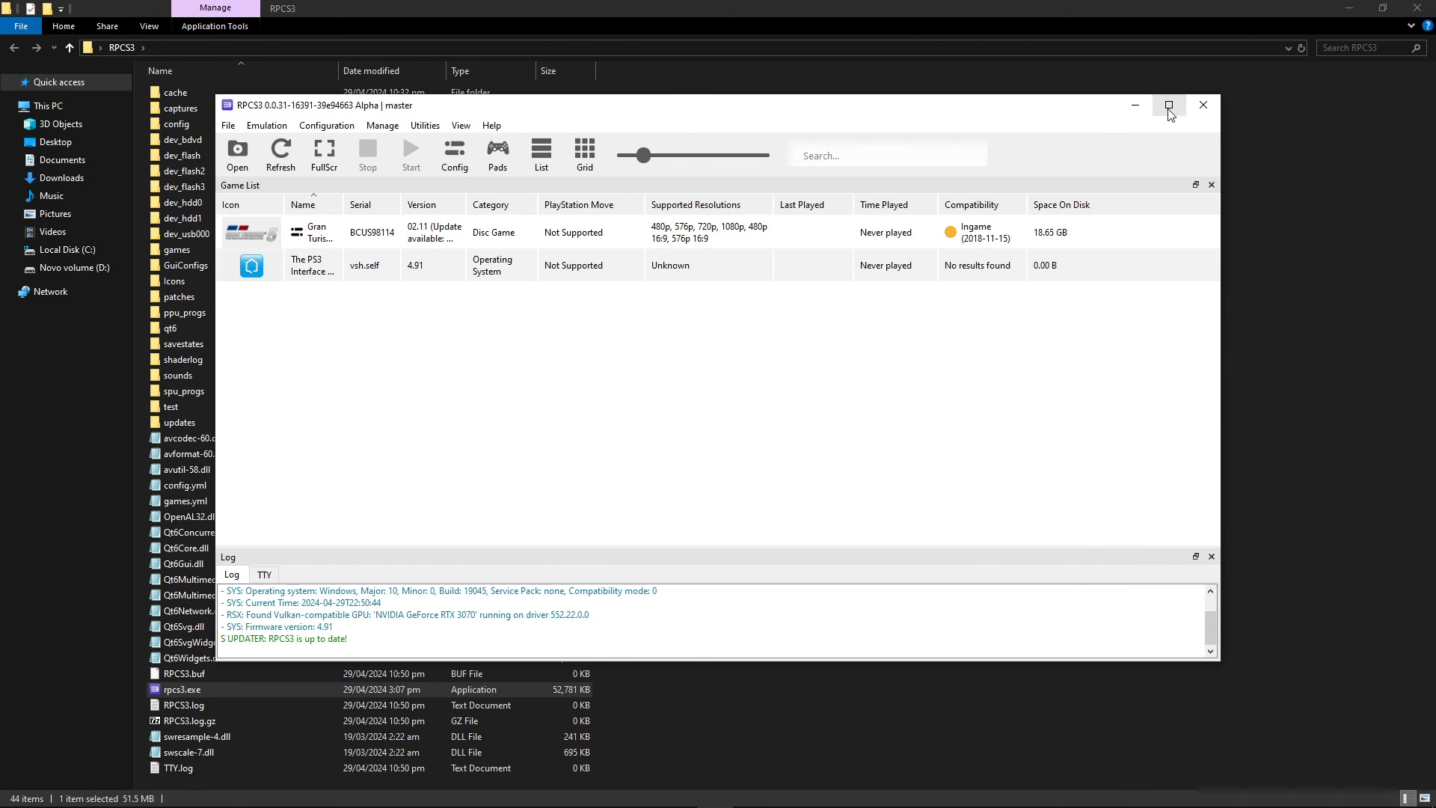
pyautogui.click(1168, 104)
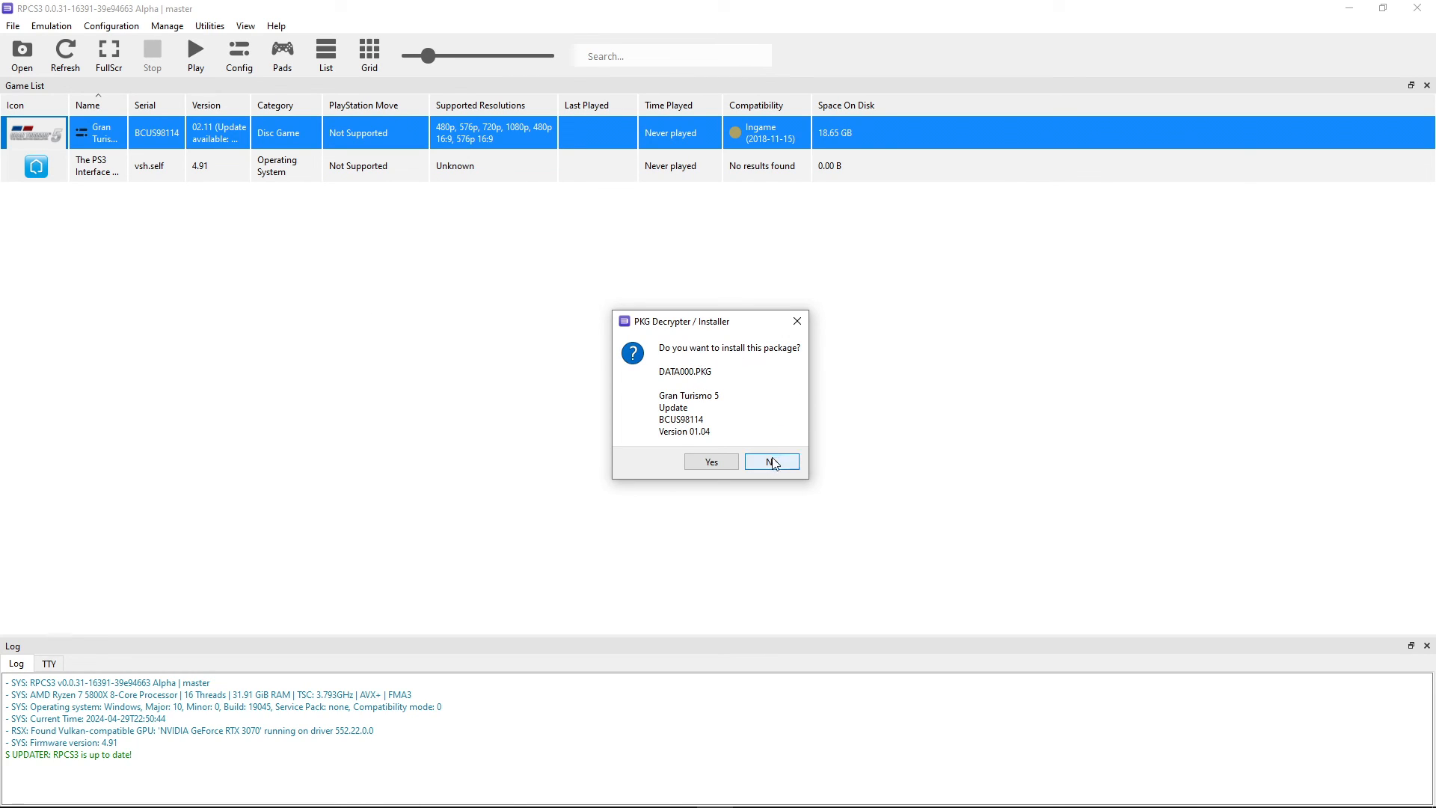
pyautogui.click(771, 461)
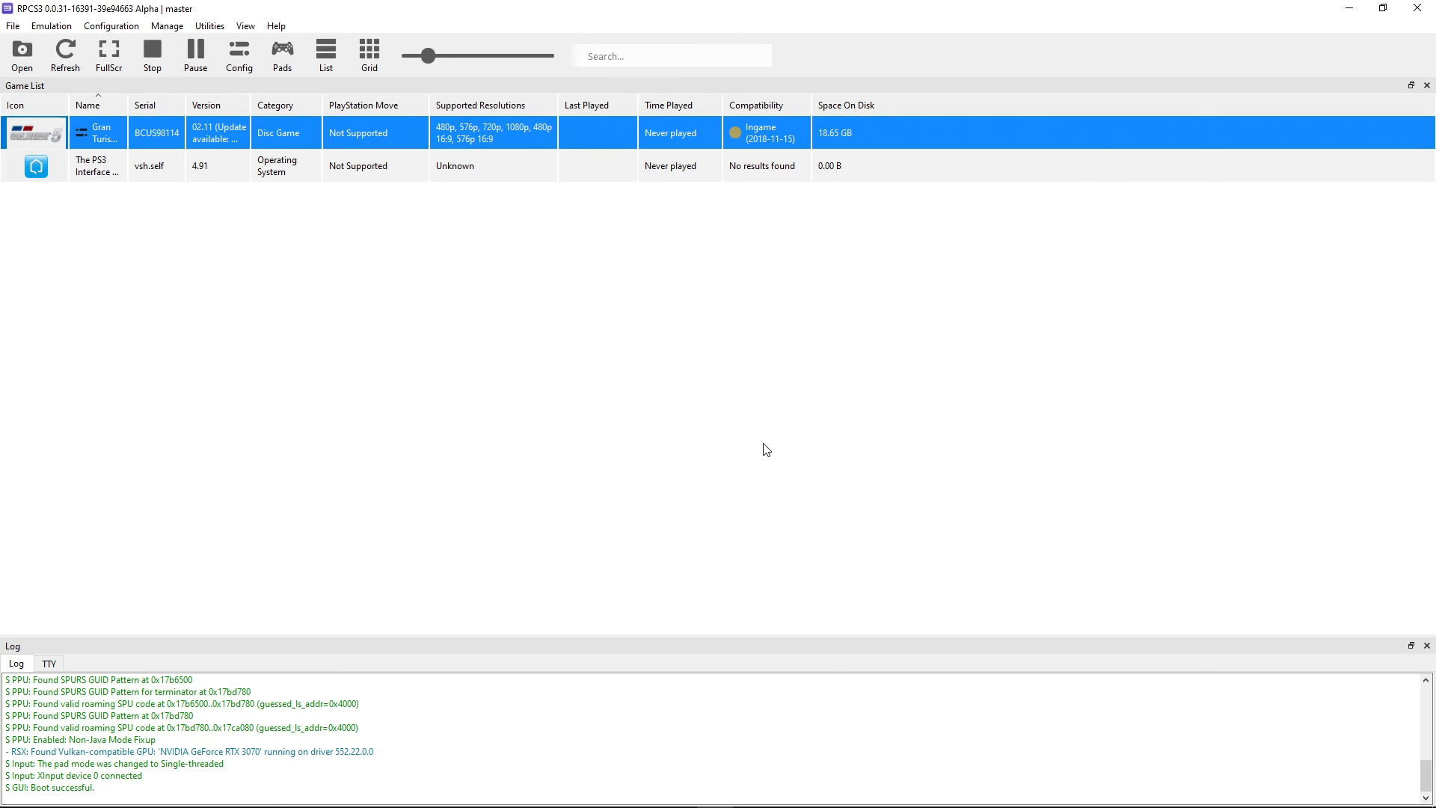
pyautogui.doubleClick(97, 134)
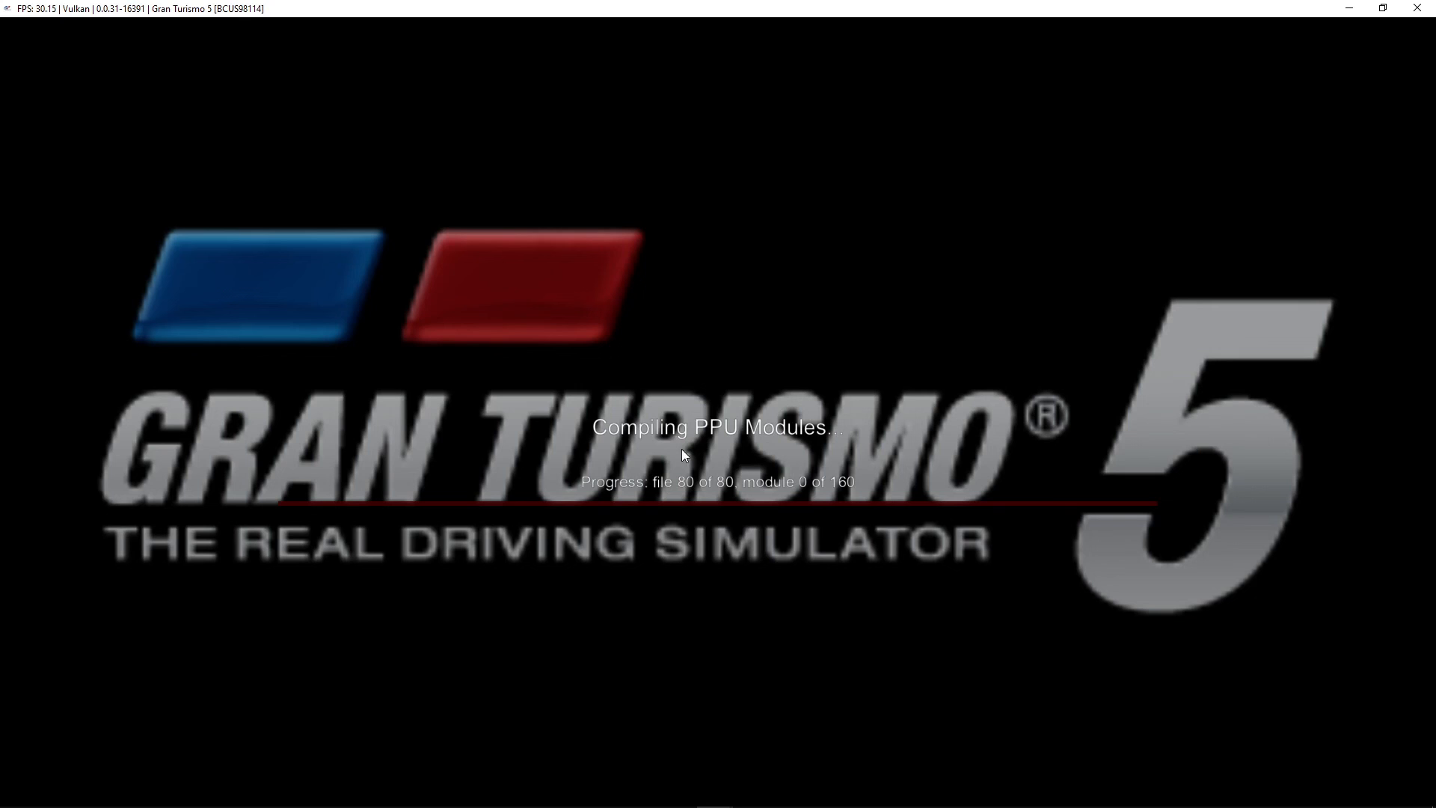
pyautogui.moveTo(767, 396)
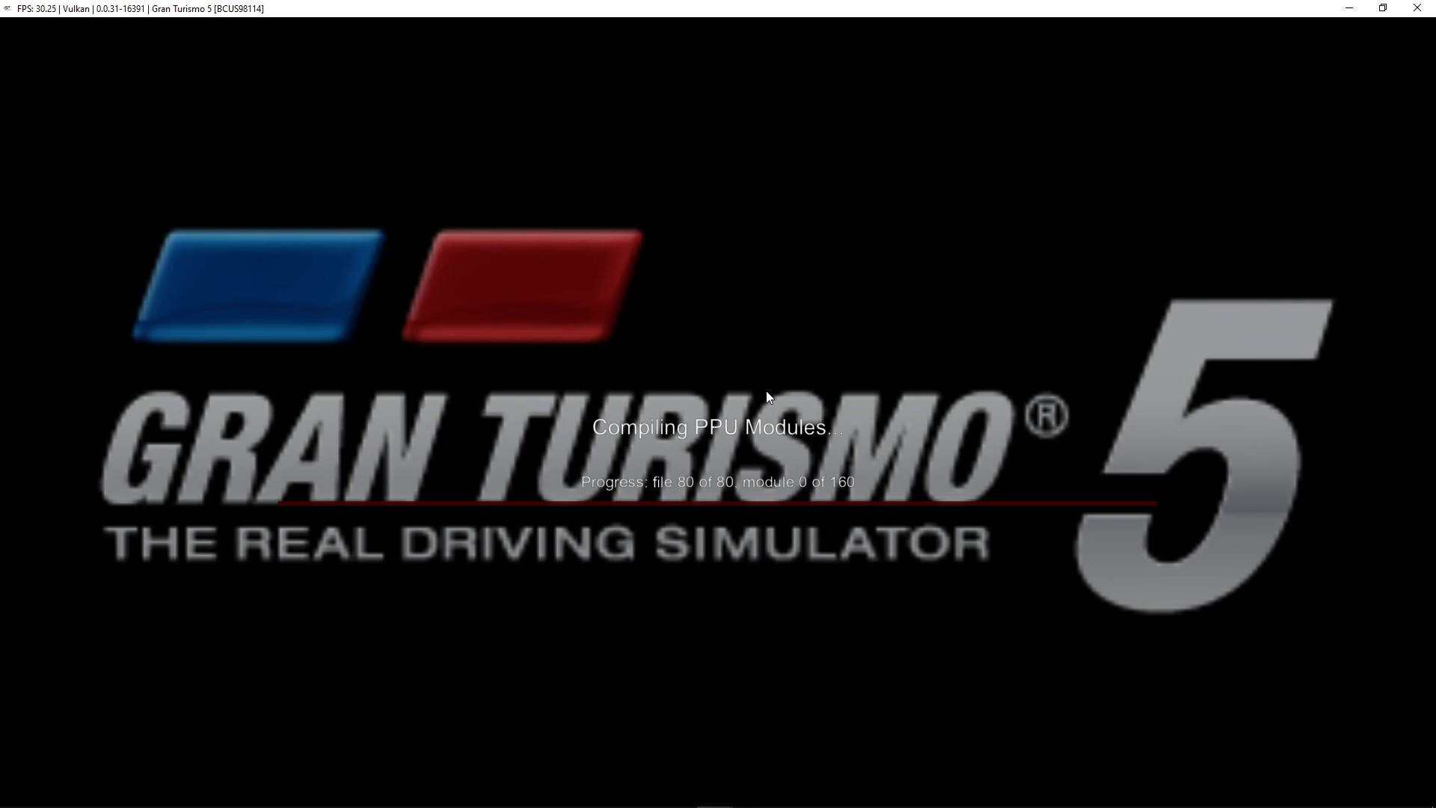
pyautogui.moveTo(746, 438)
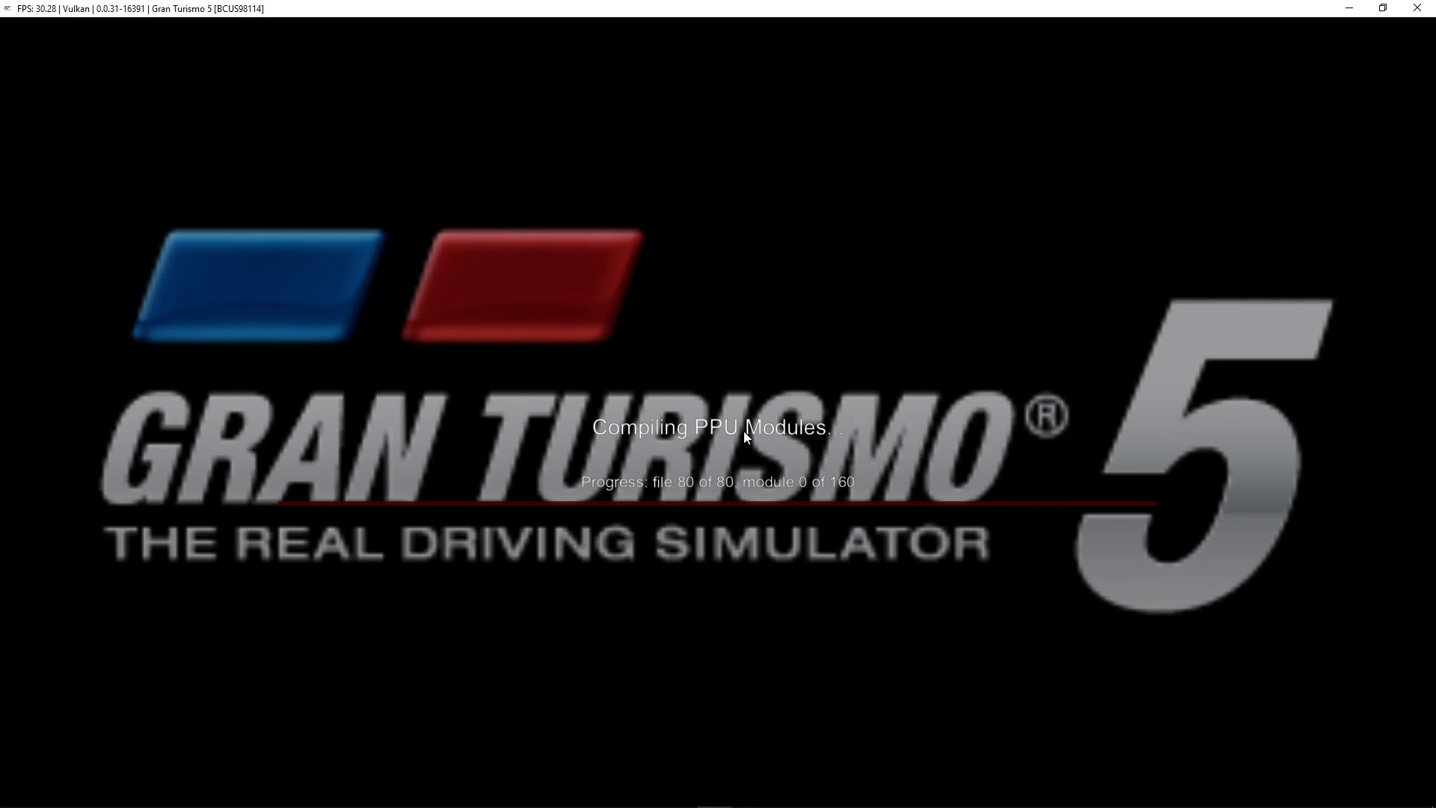